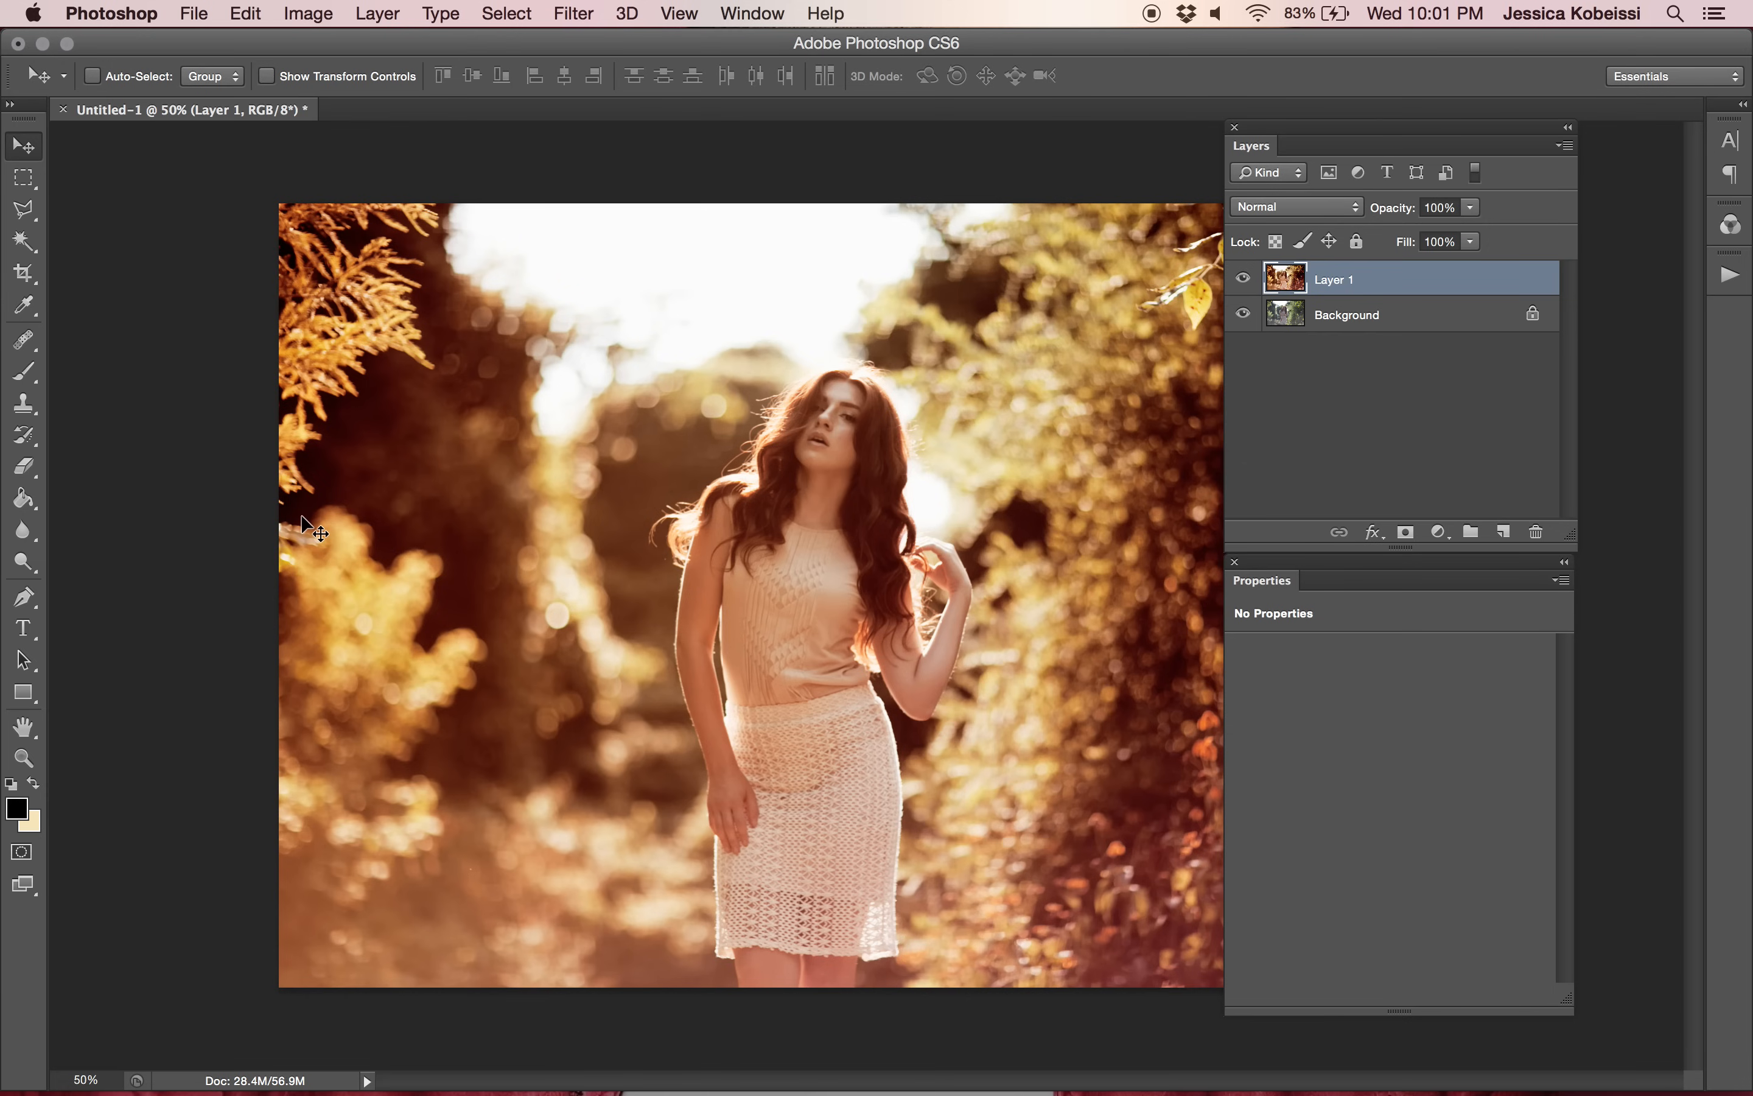
mouse_move(1240, 253)
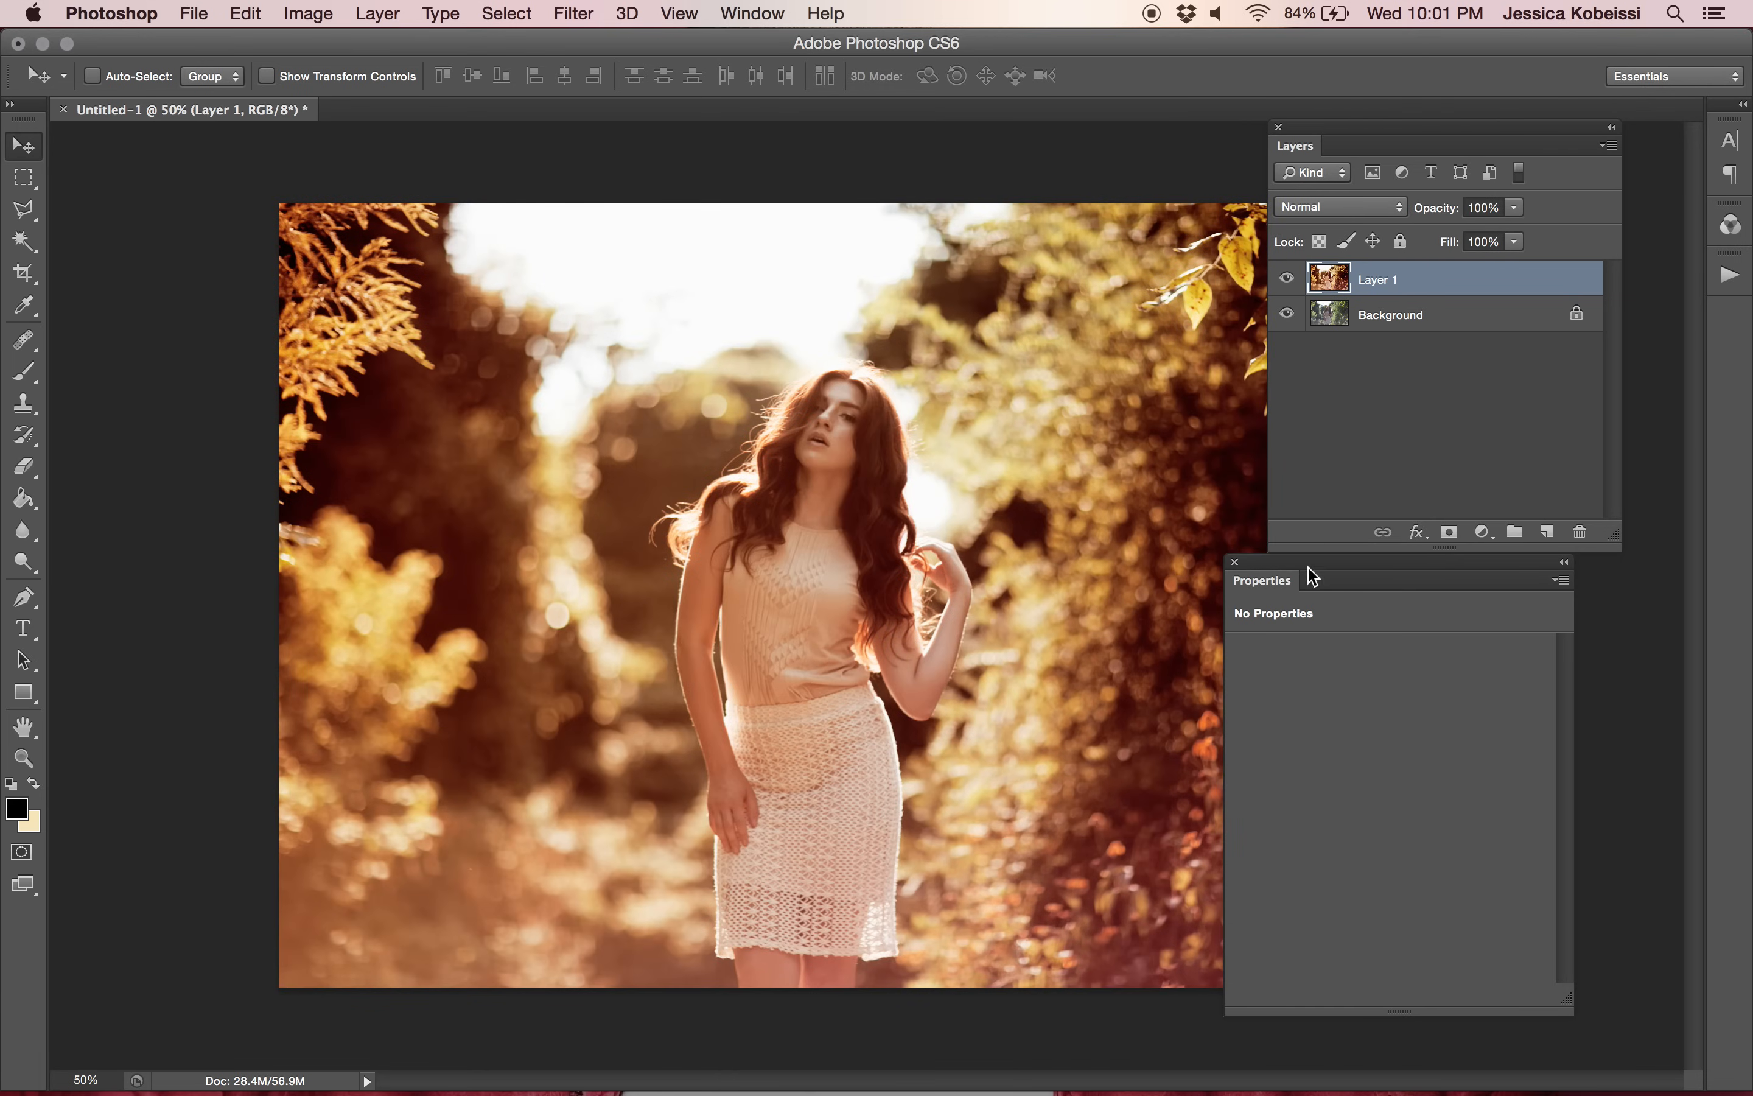
Toggle Layer 1's visibility to compare, then delete it leaving only the original Background.
click(1288, 280)
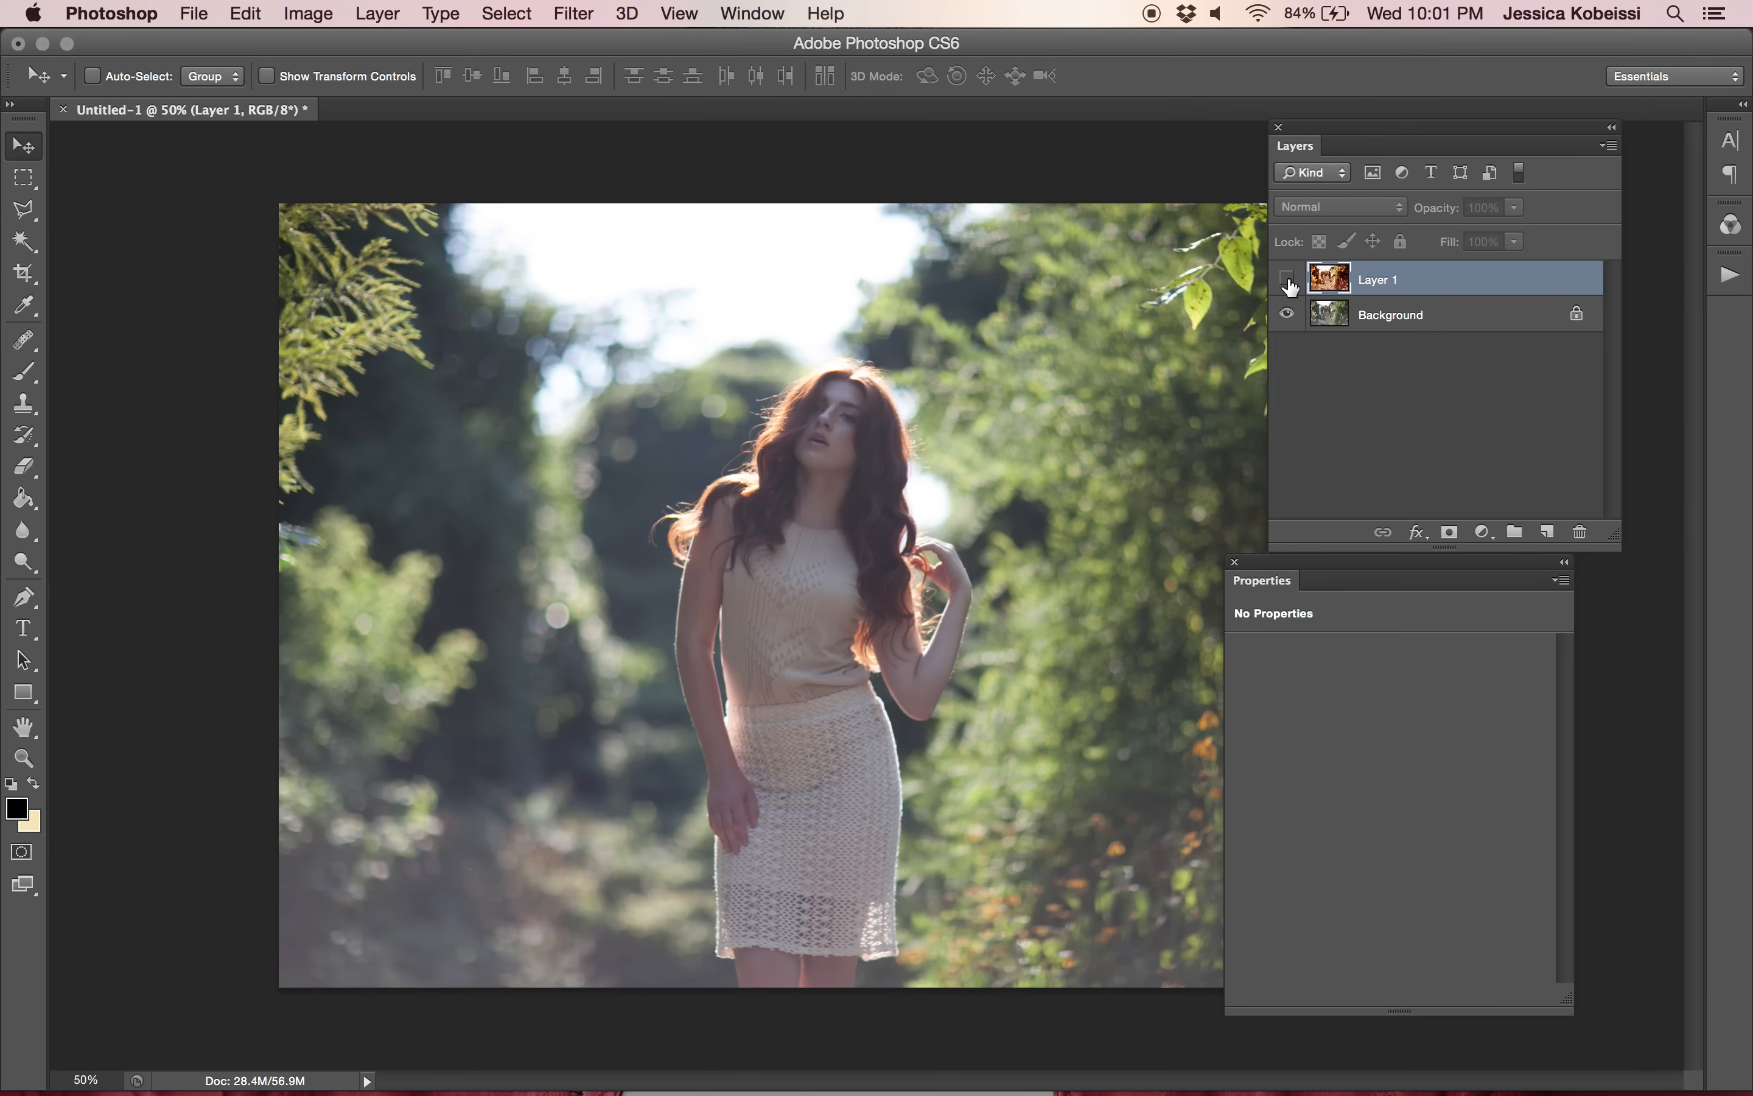
click(1288, 280)
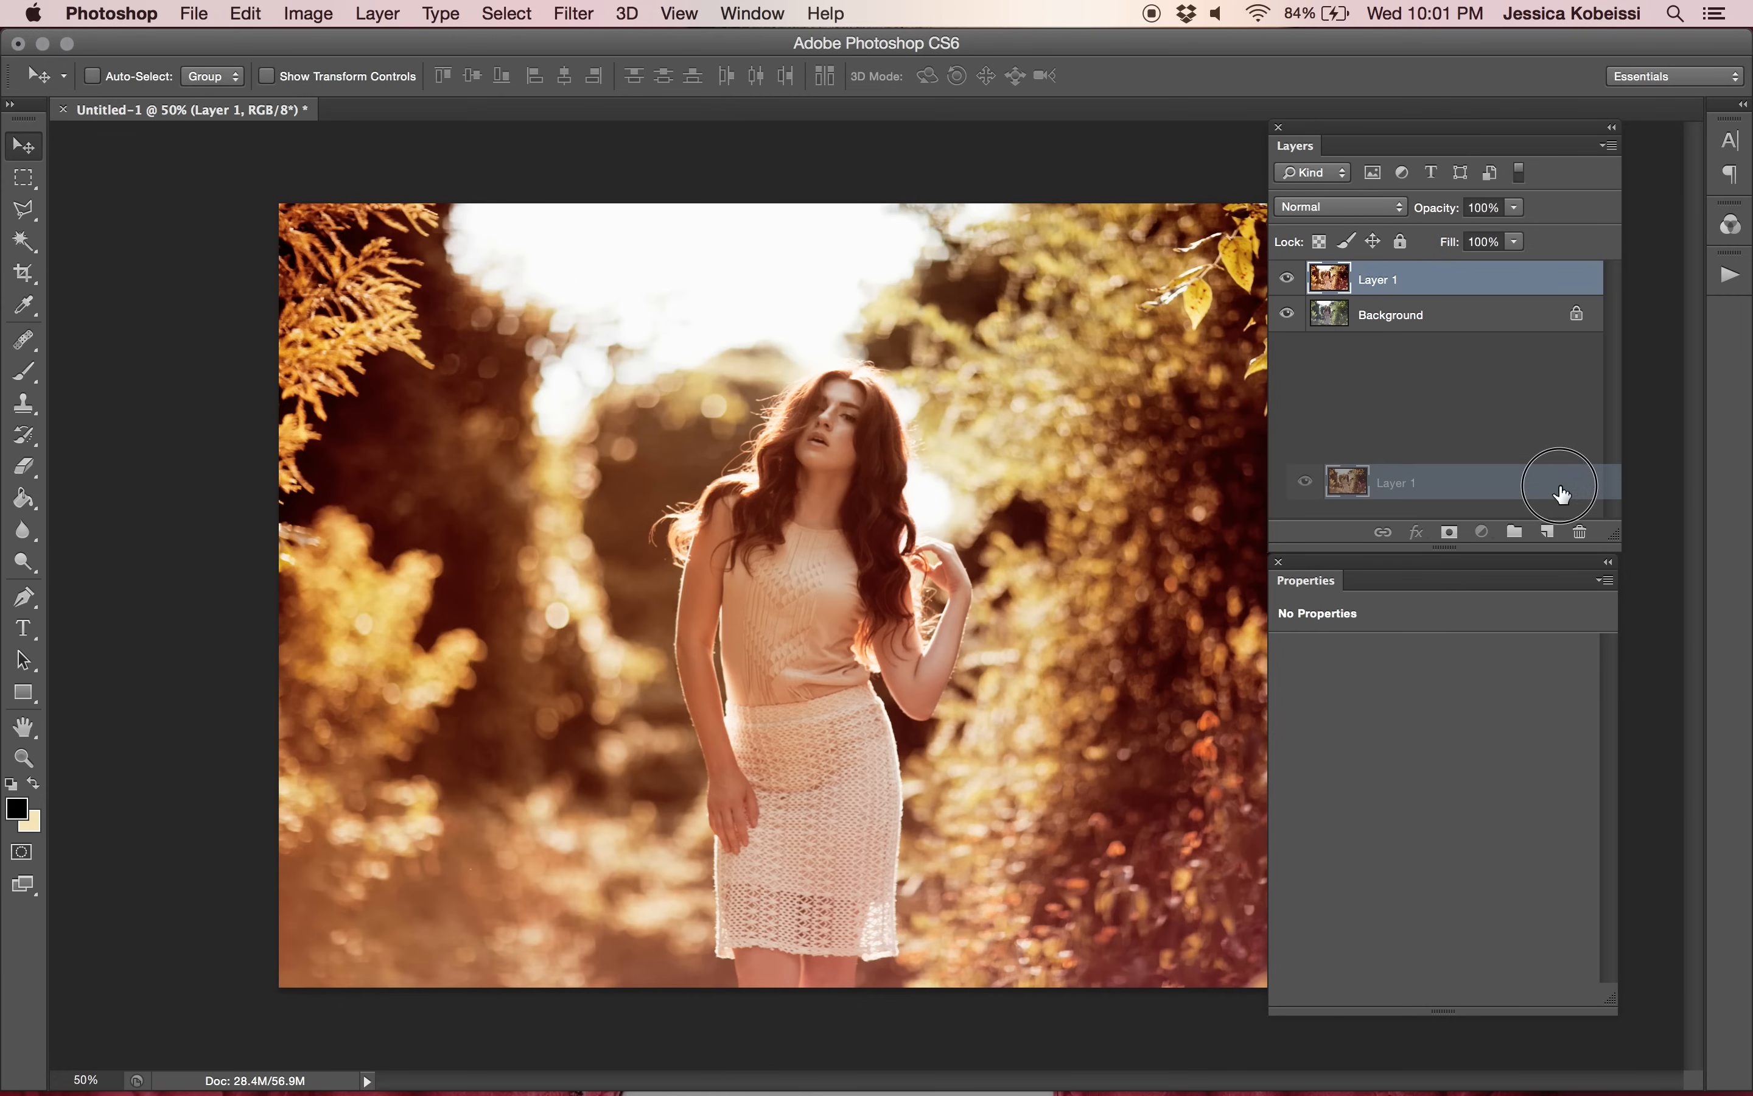
click(1580, 529)
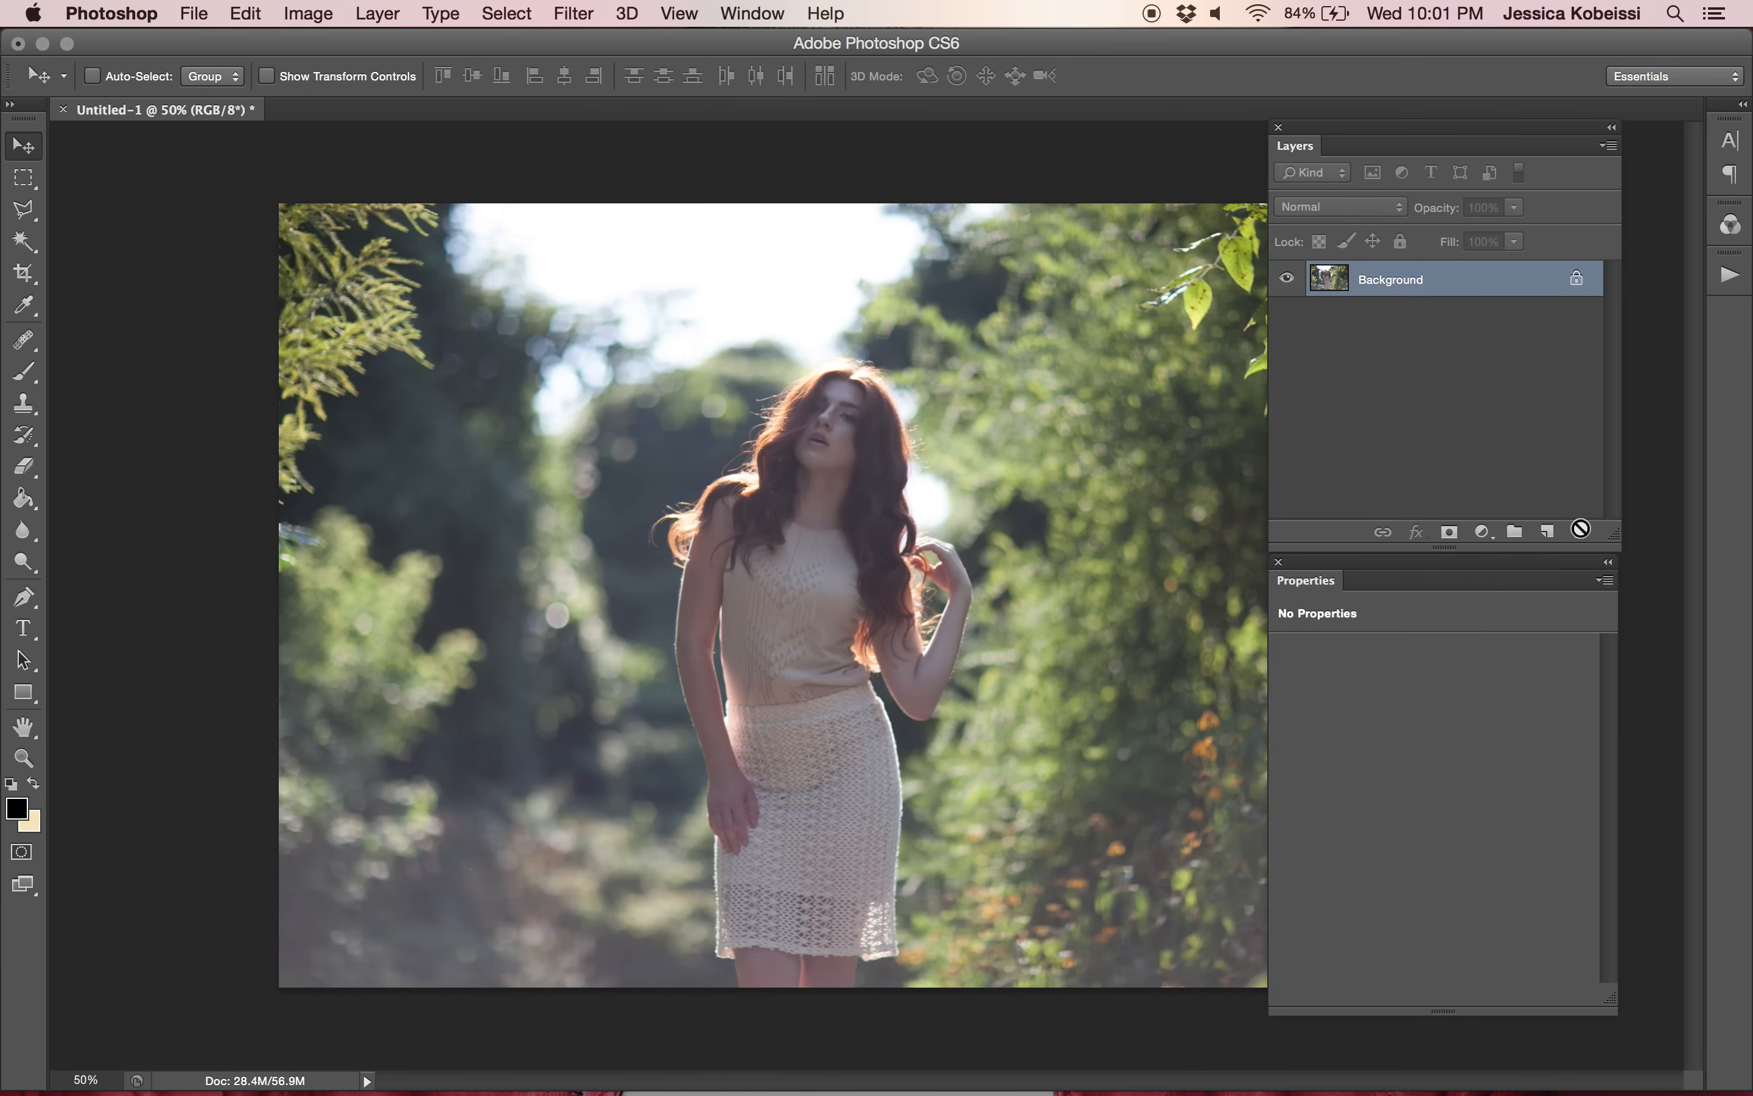
Create a new Hue/Saturation adjustment layer above the Background photo.
click(378, 13)
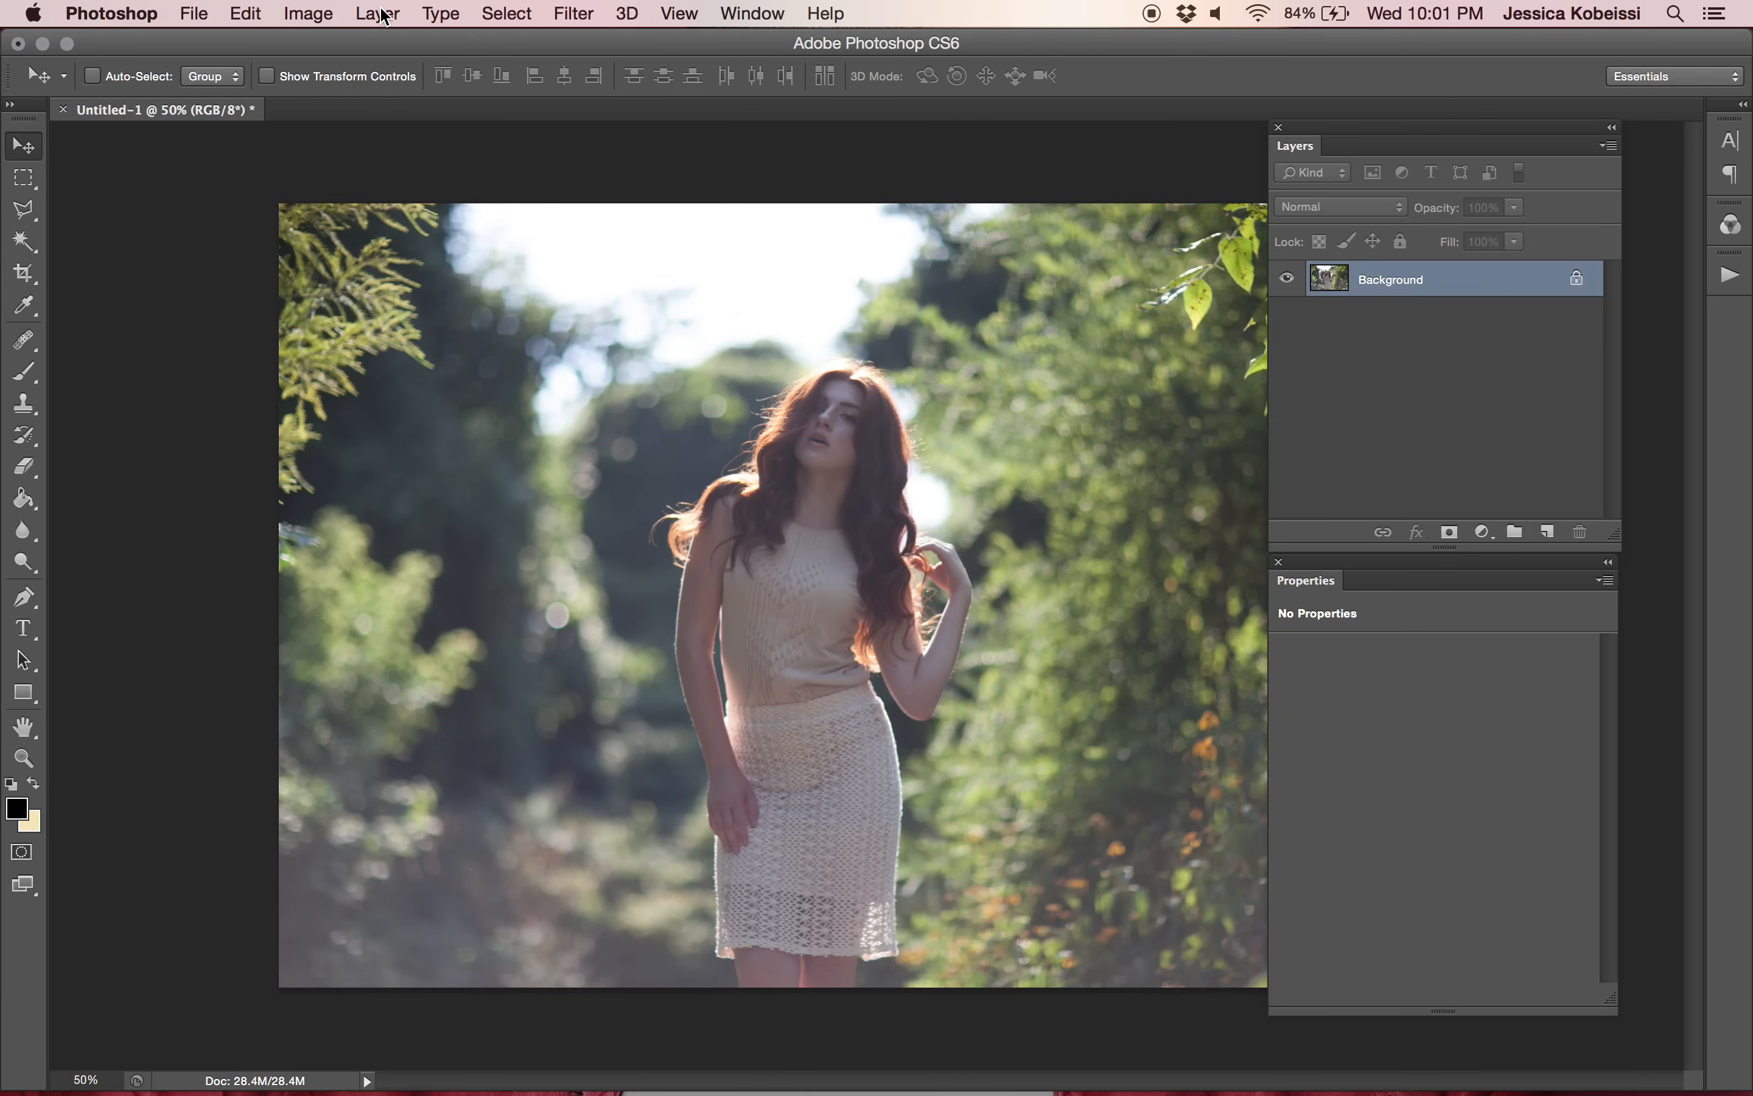
click(378, 14)
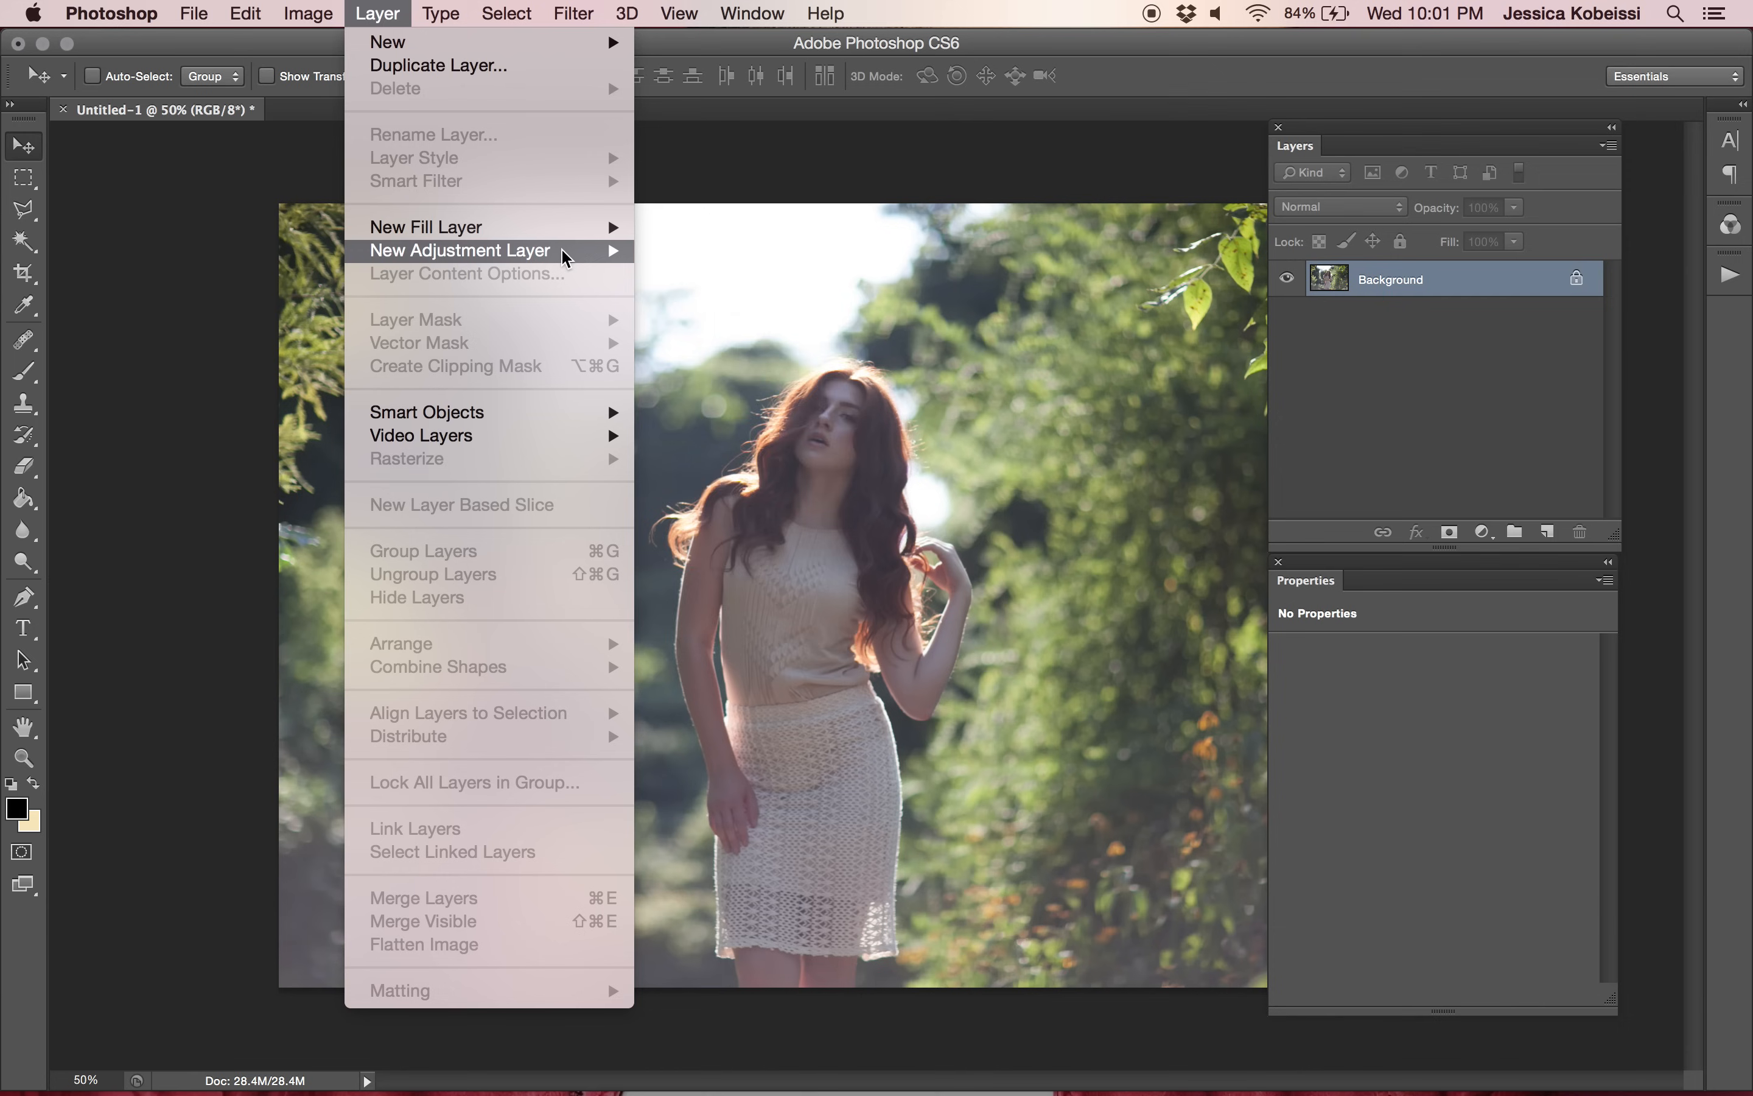
click(459, 249)
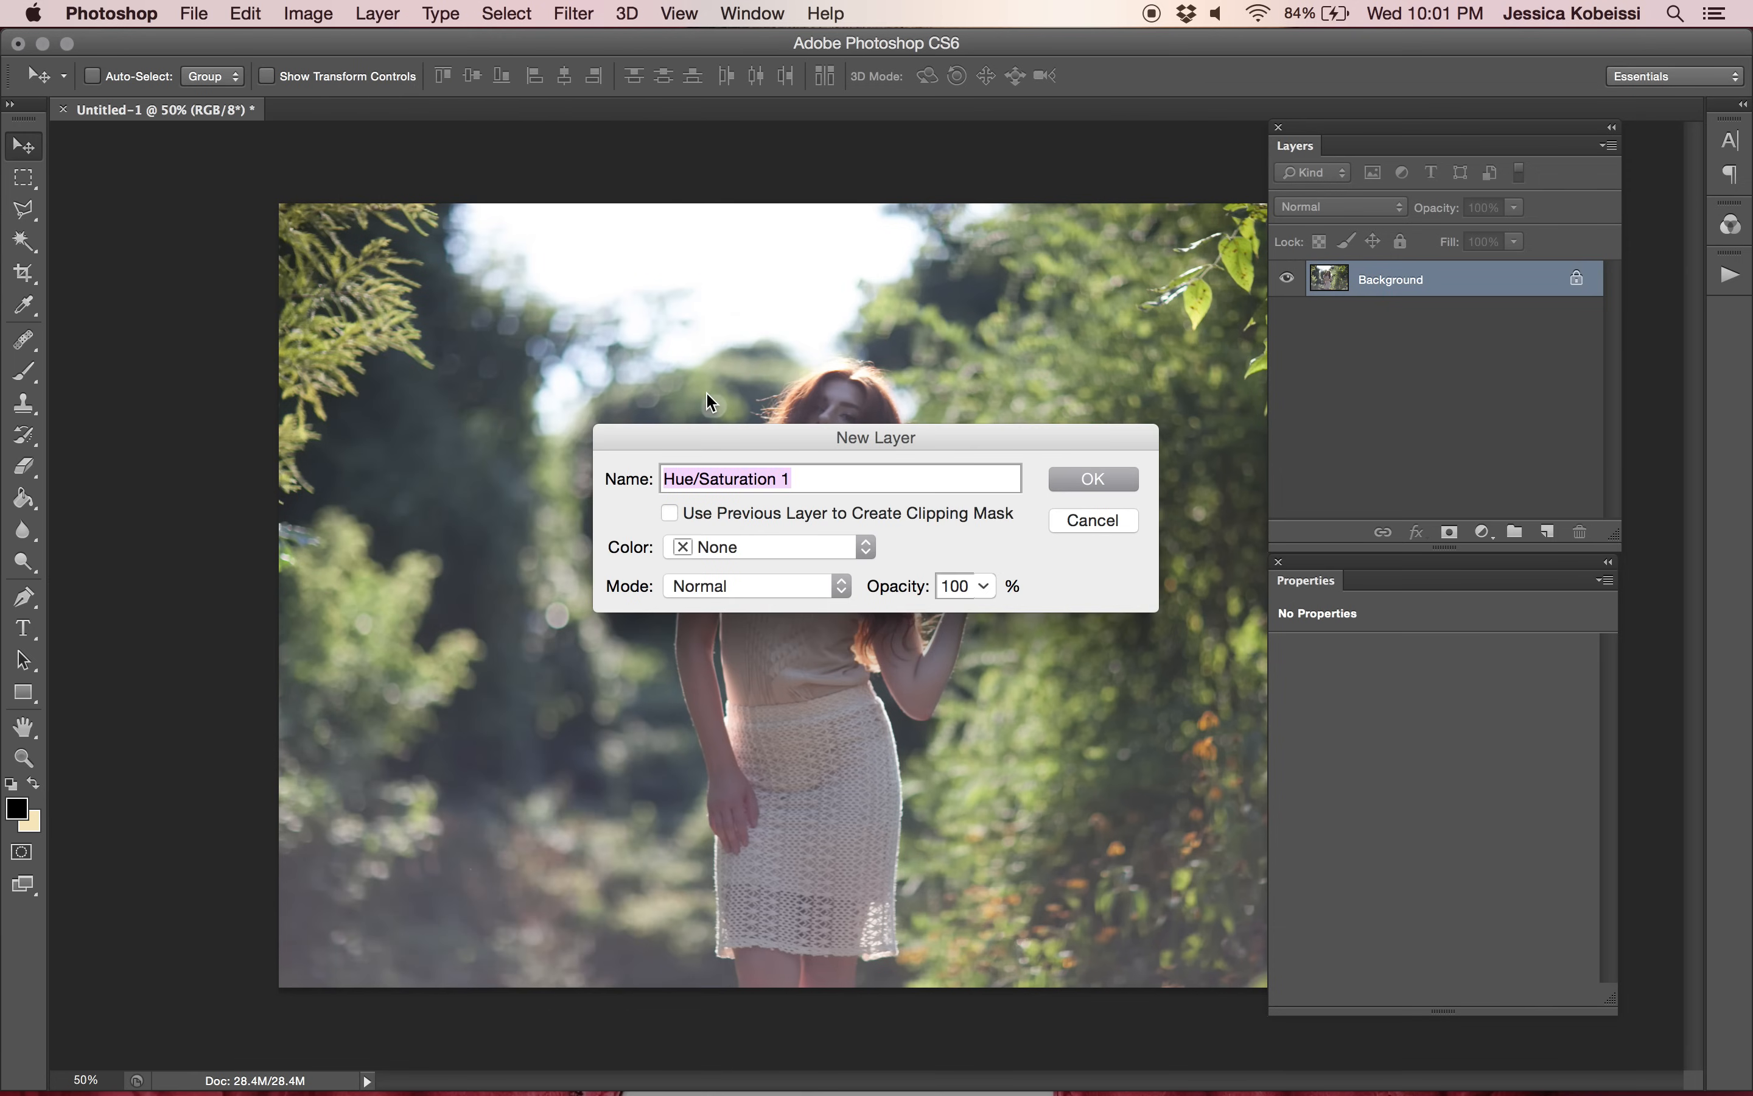
click(1090, 479)
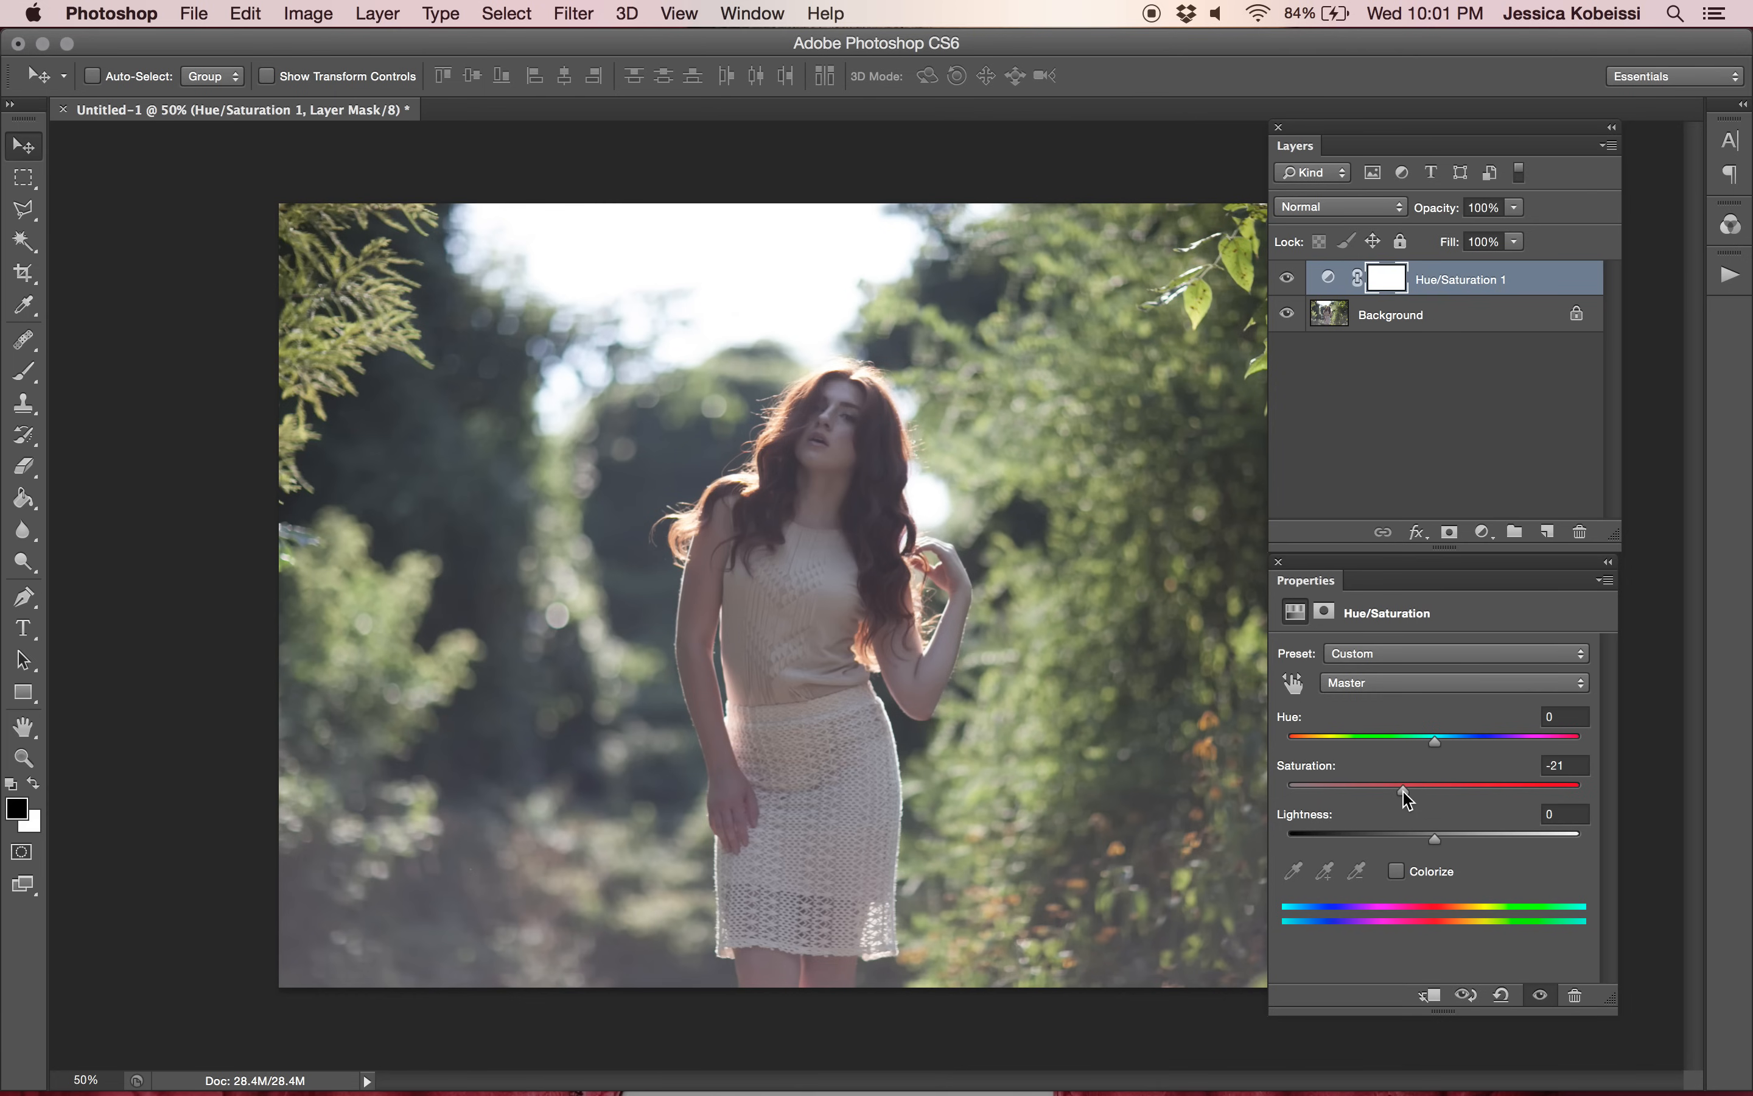
mouse_move(1563, 782)
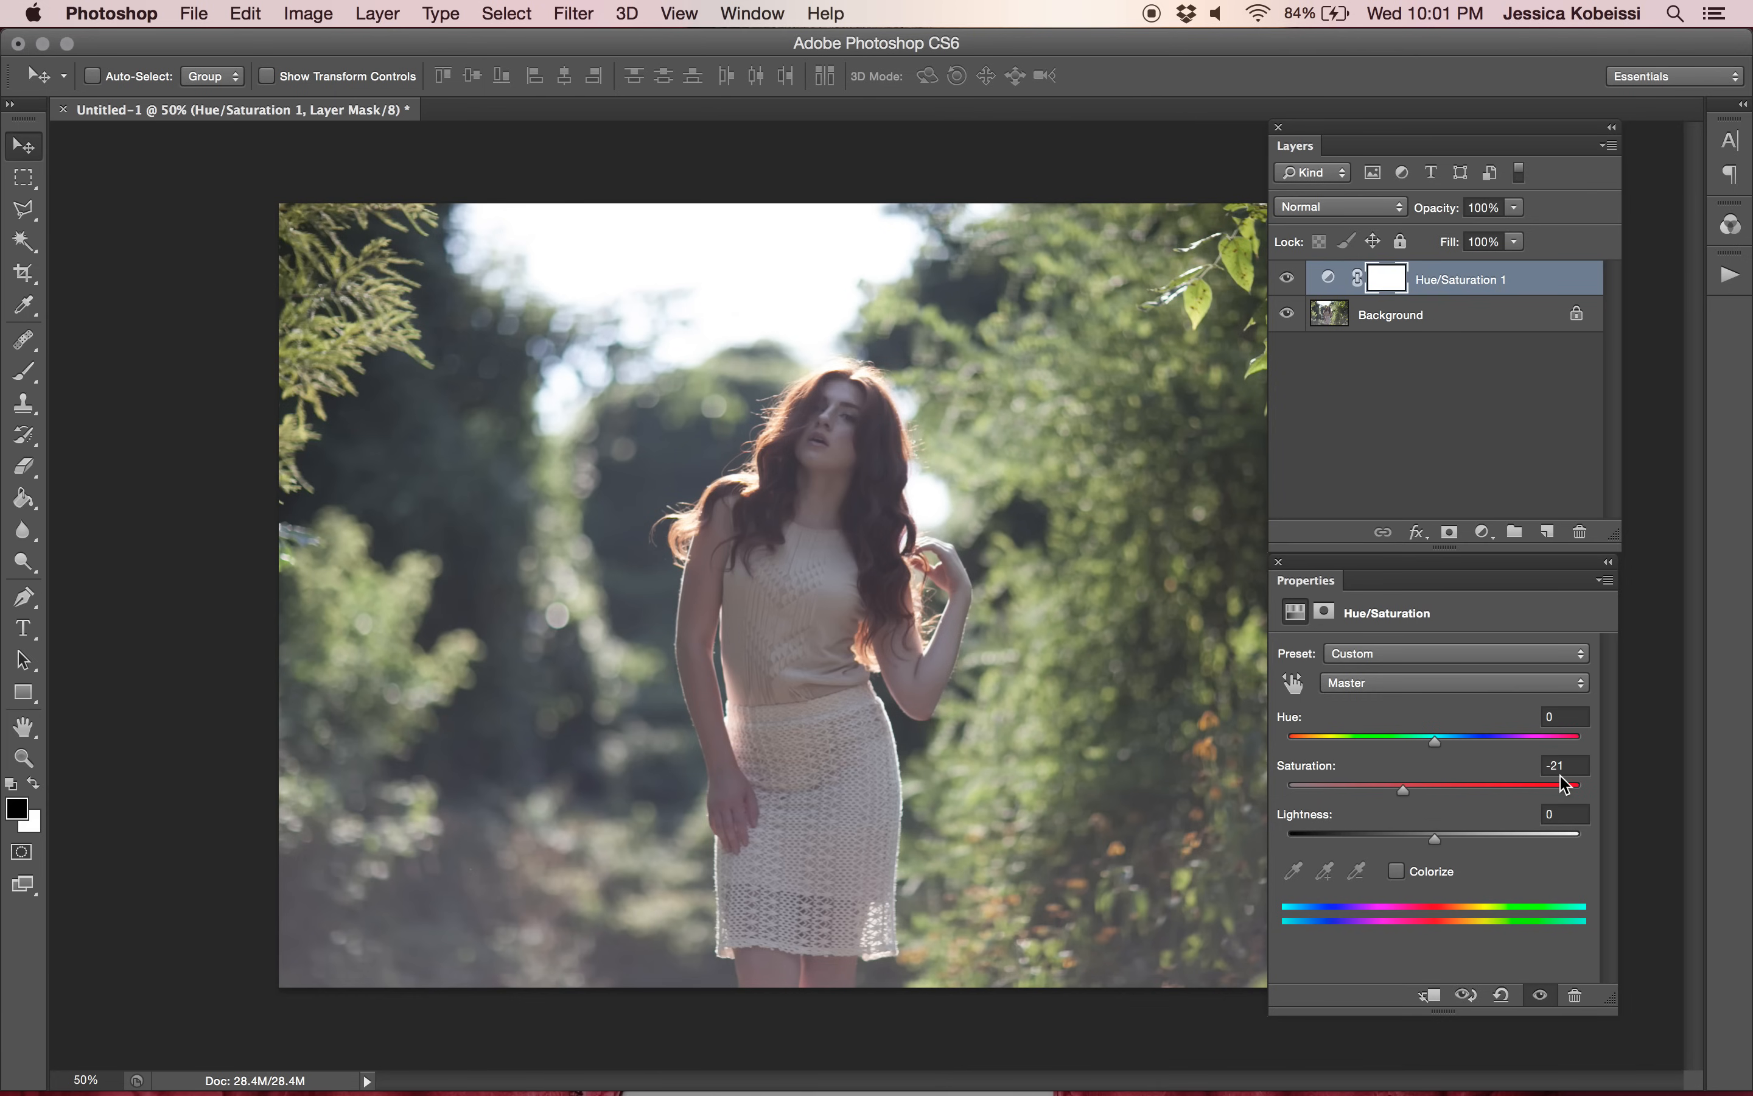
mouse_move(1074, 478)
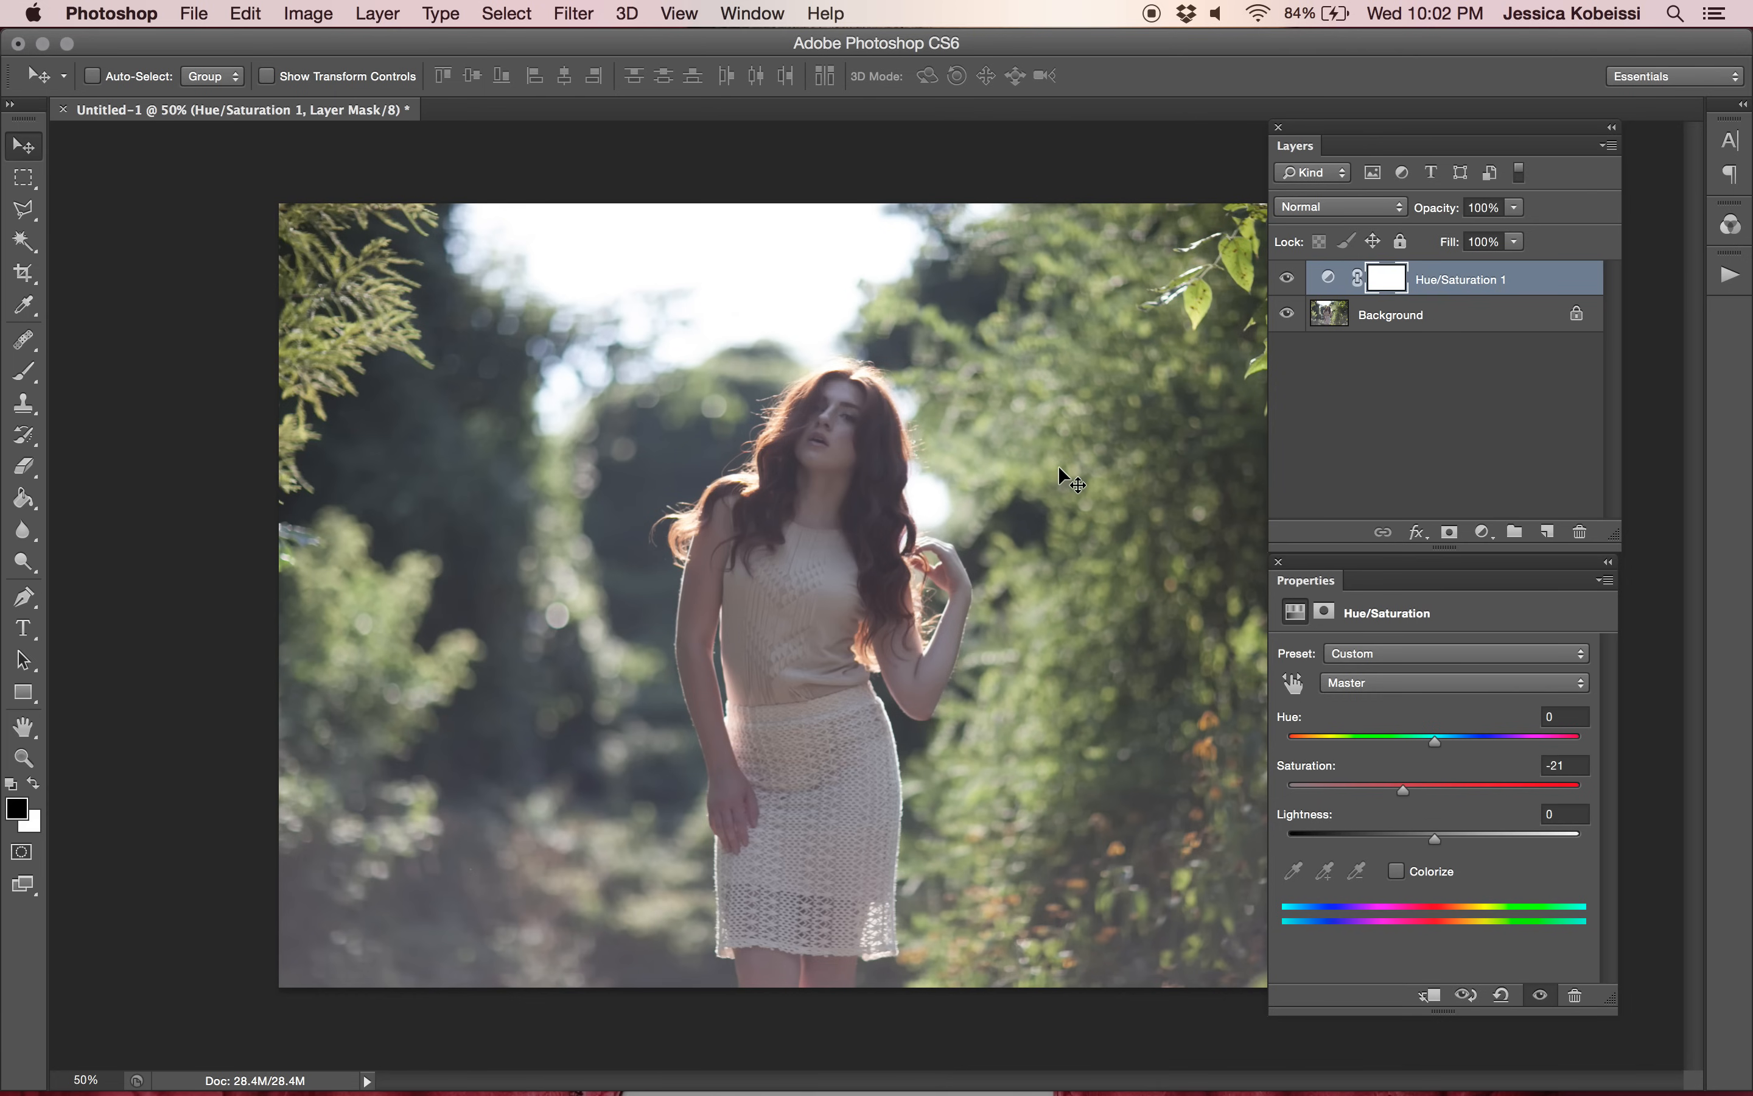
mouse_move(379, 12)
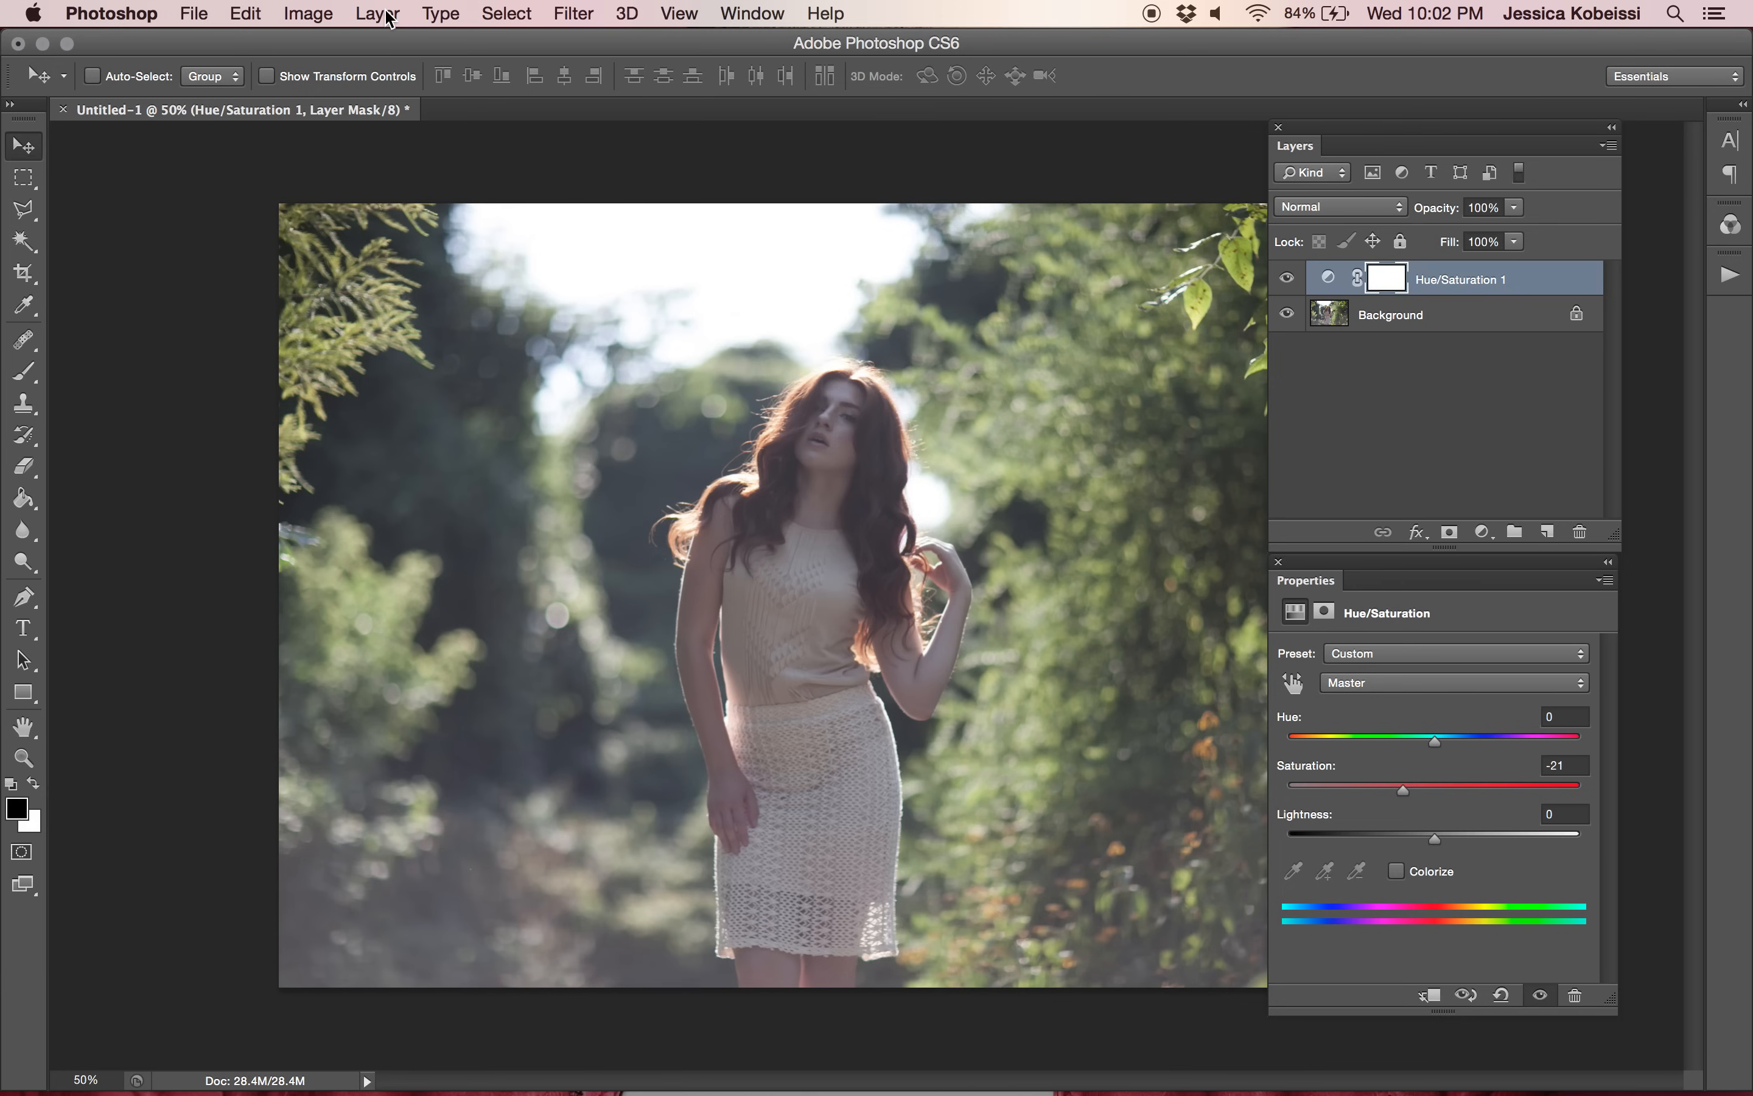
Create a Gradient Fill layer and choose the orange-to-red gradient preset in the Gradient Editor.
click(378, 13)
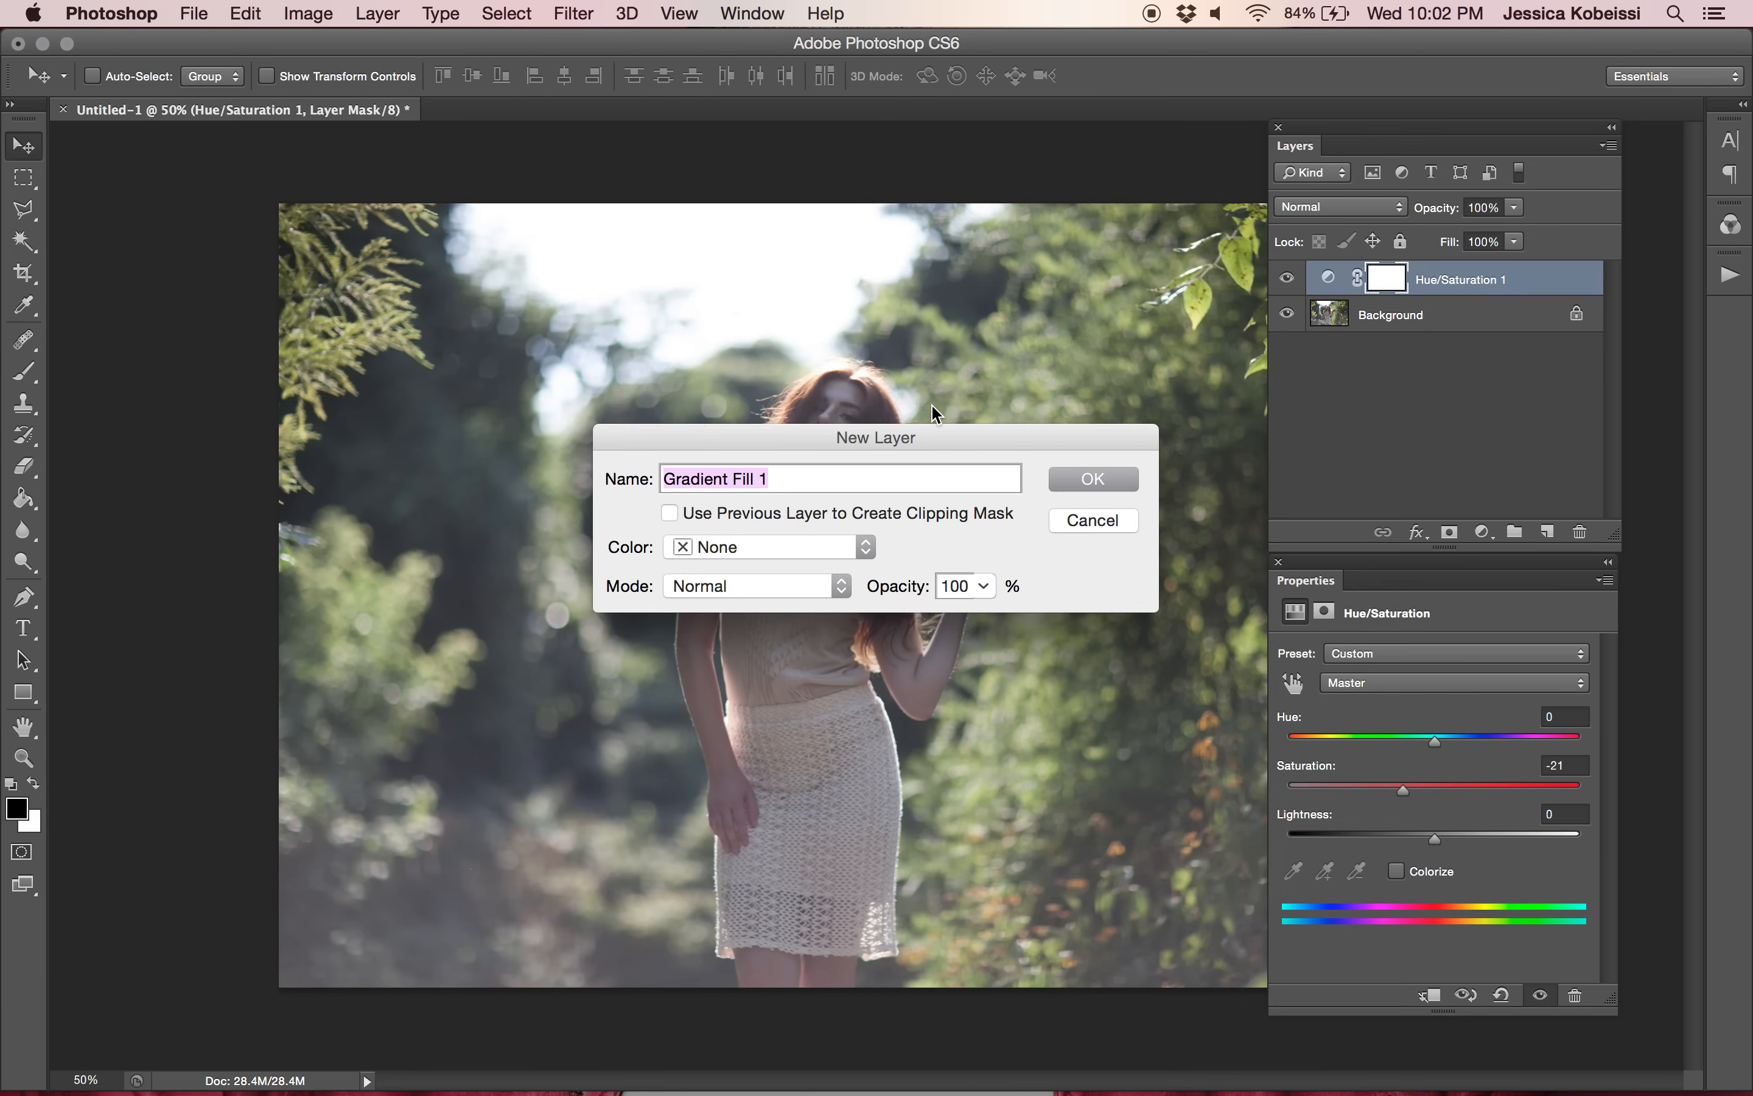
click(1091, 478)
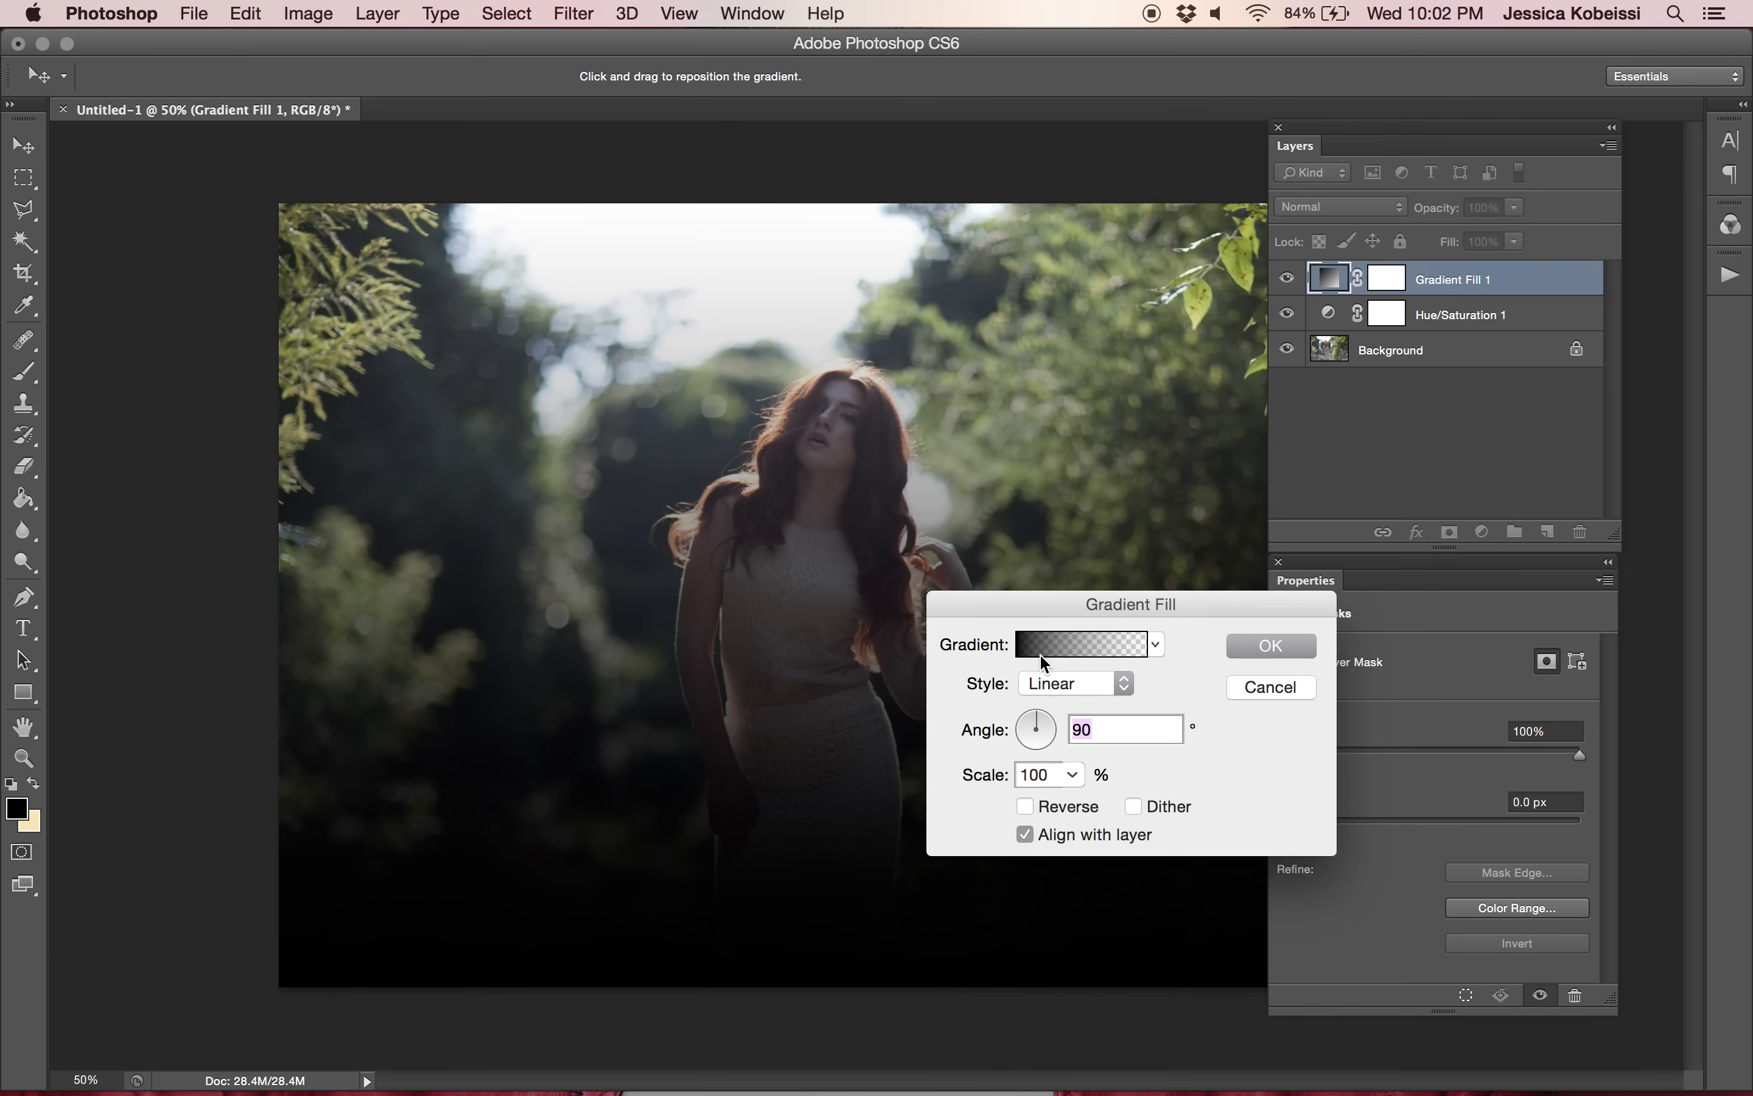
click(1079, 644)
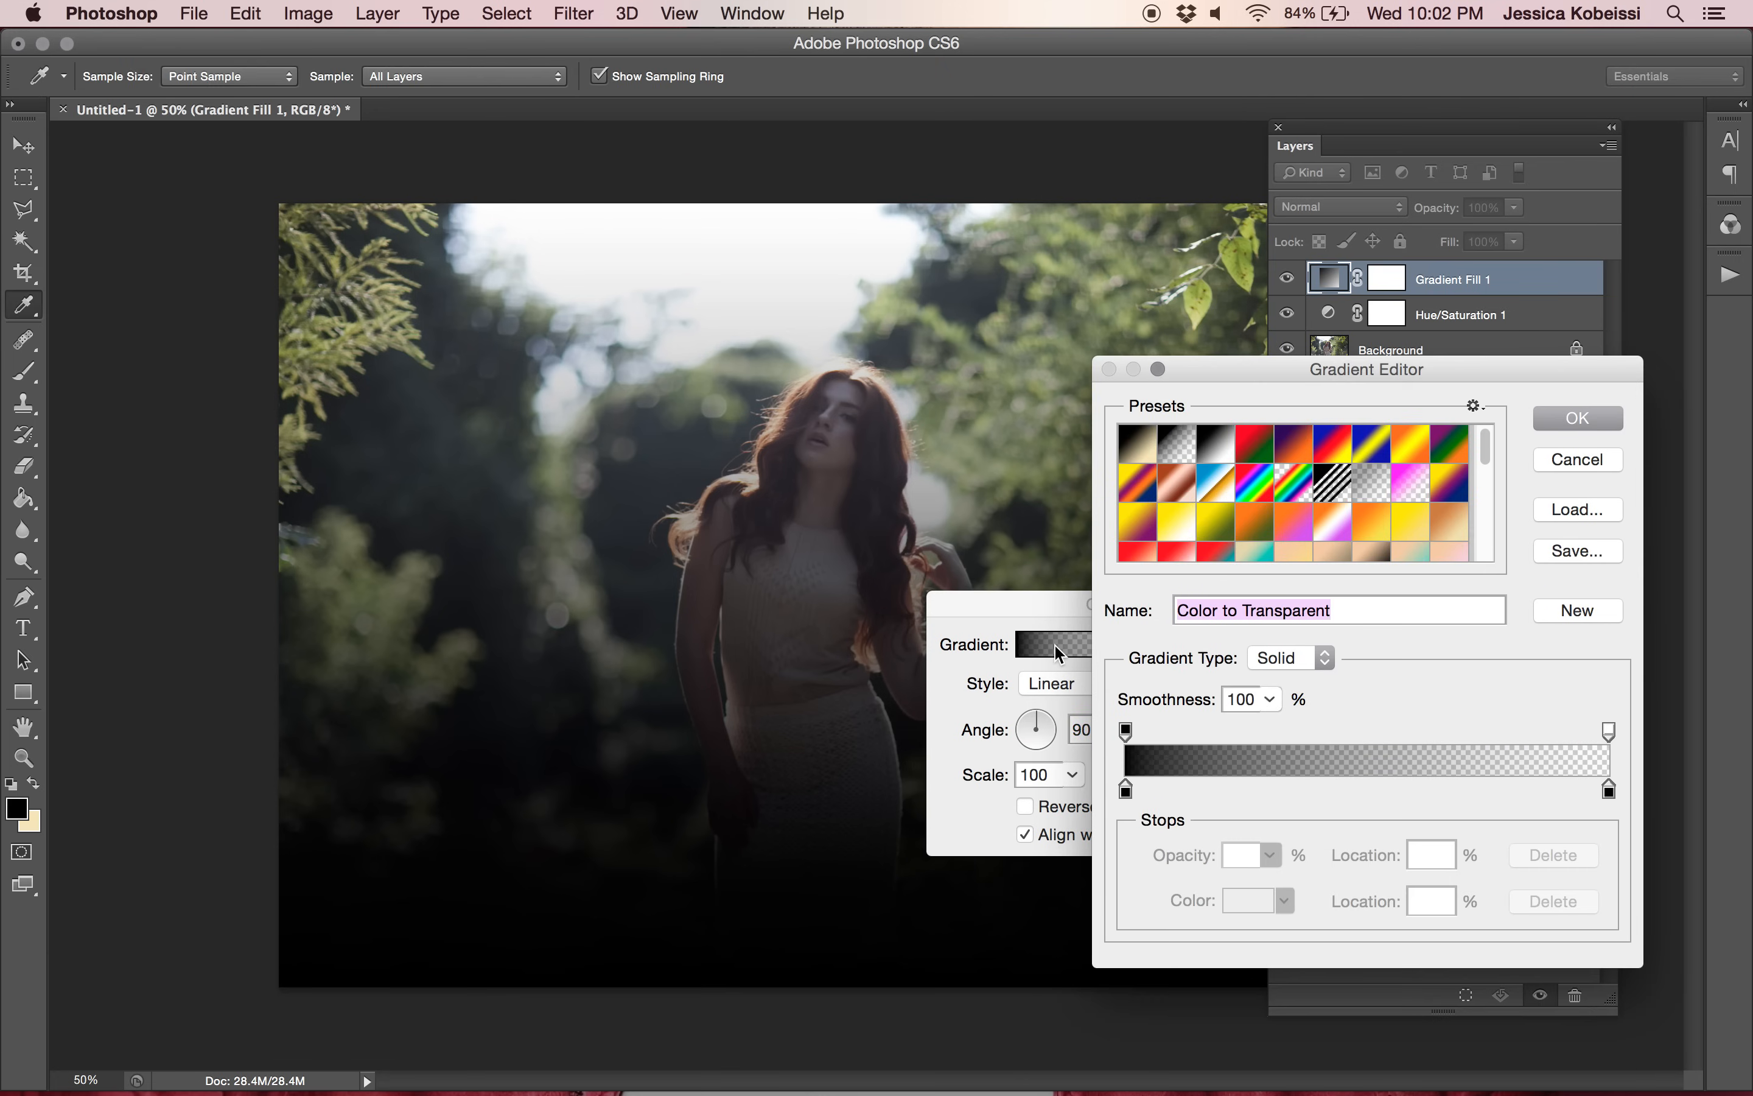
scroll(down, 3)
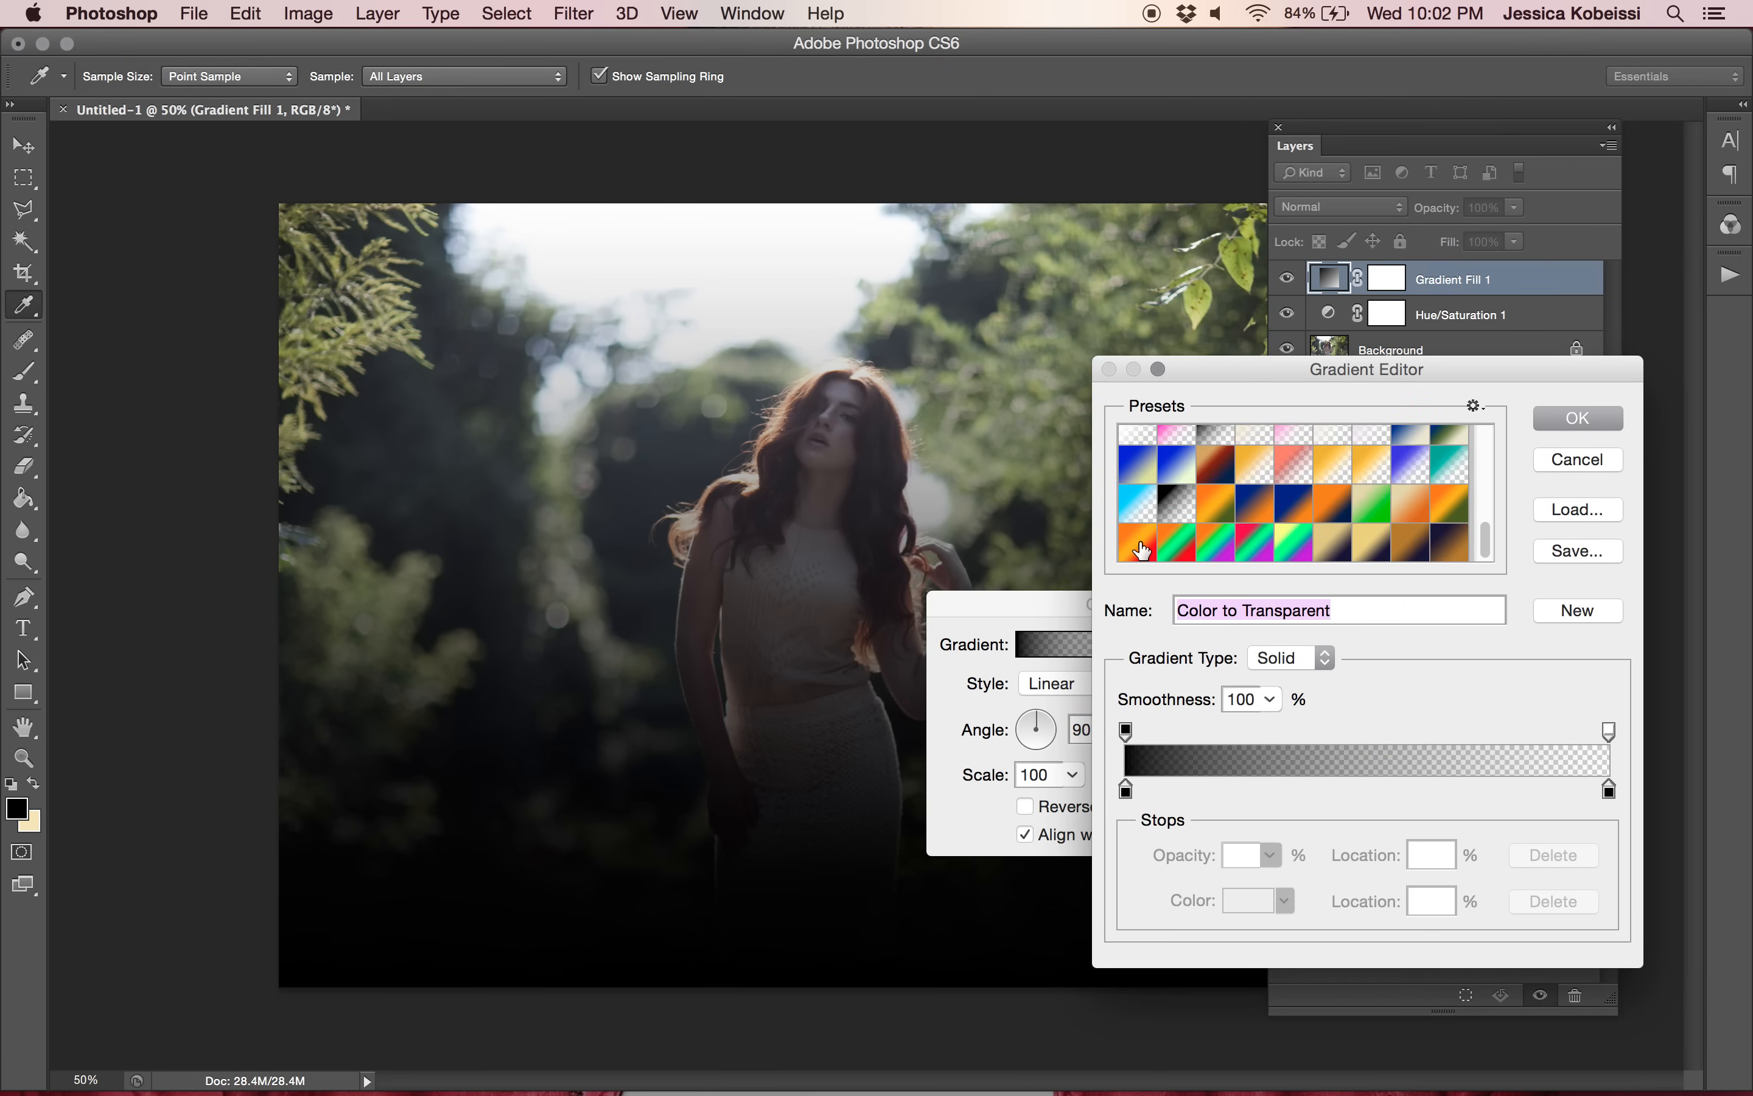
click(1143, 547)
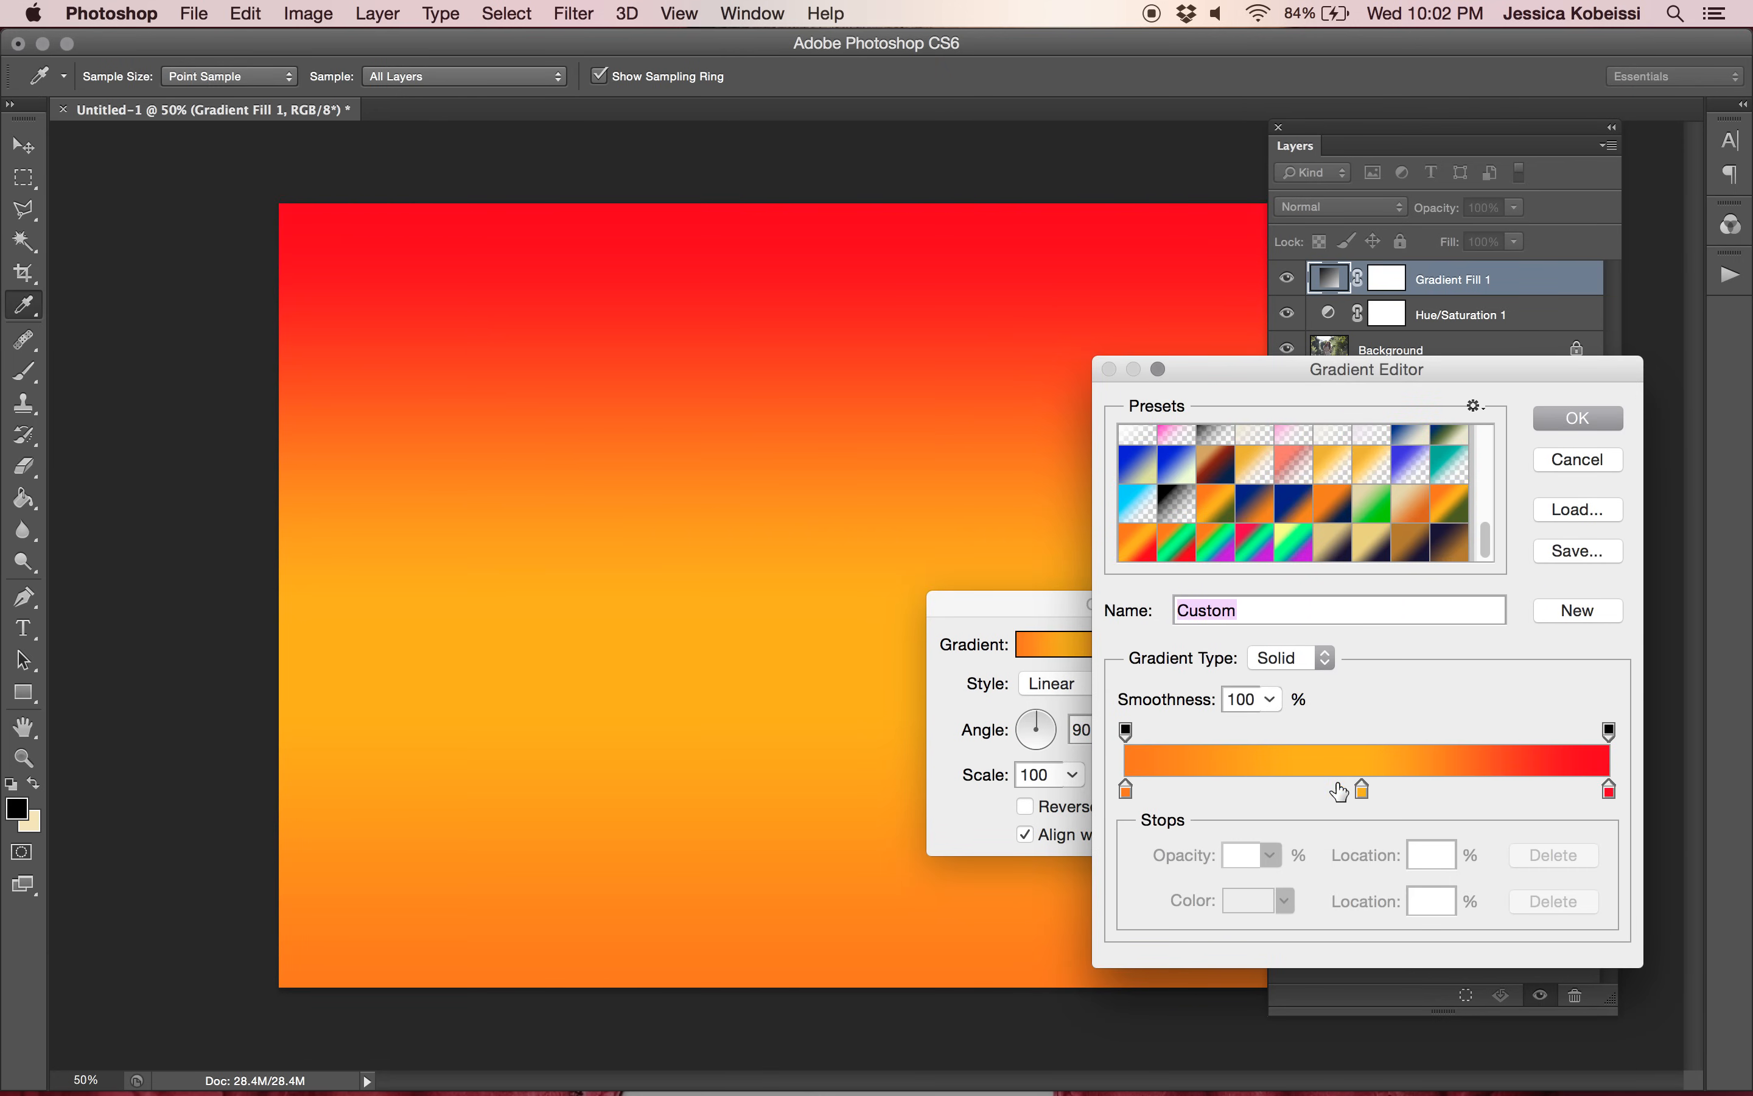
mouse_move(1362, 791)
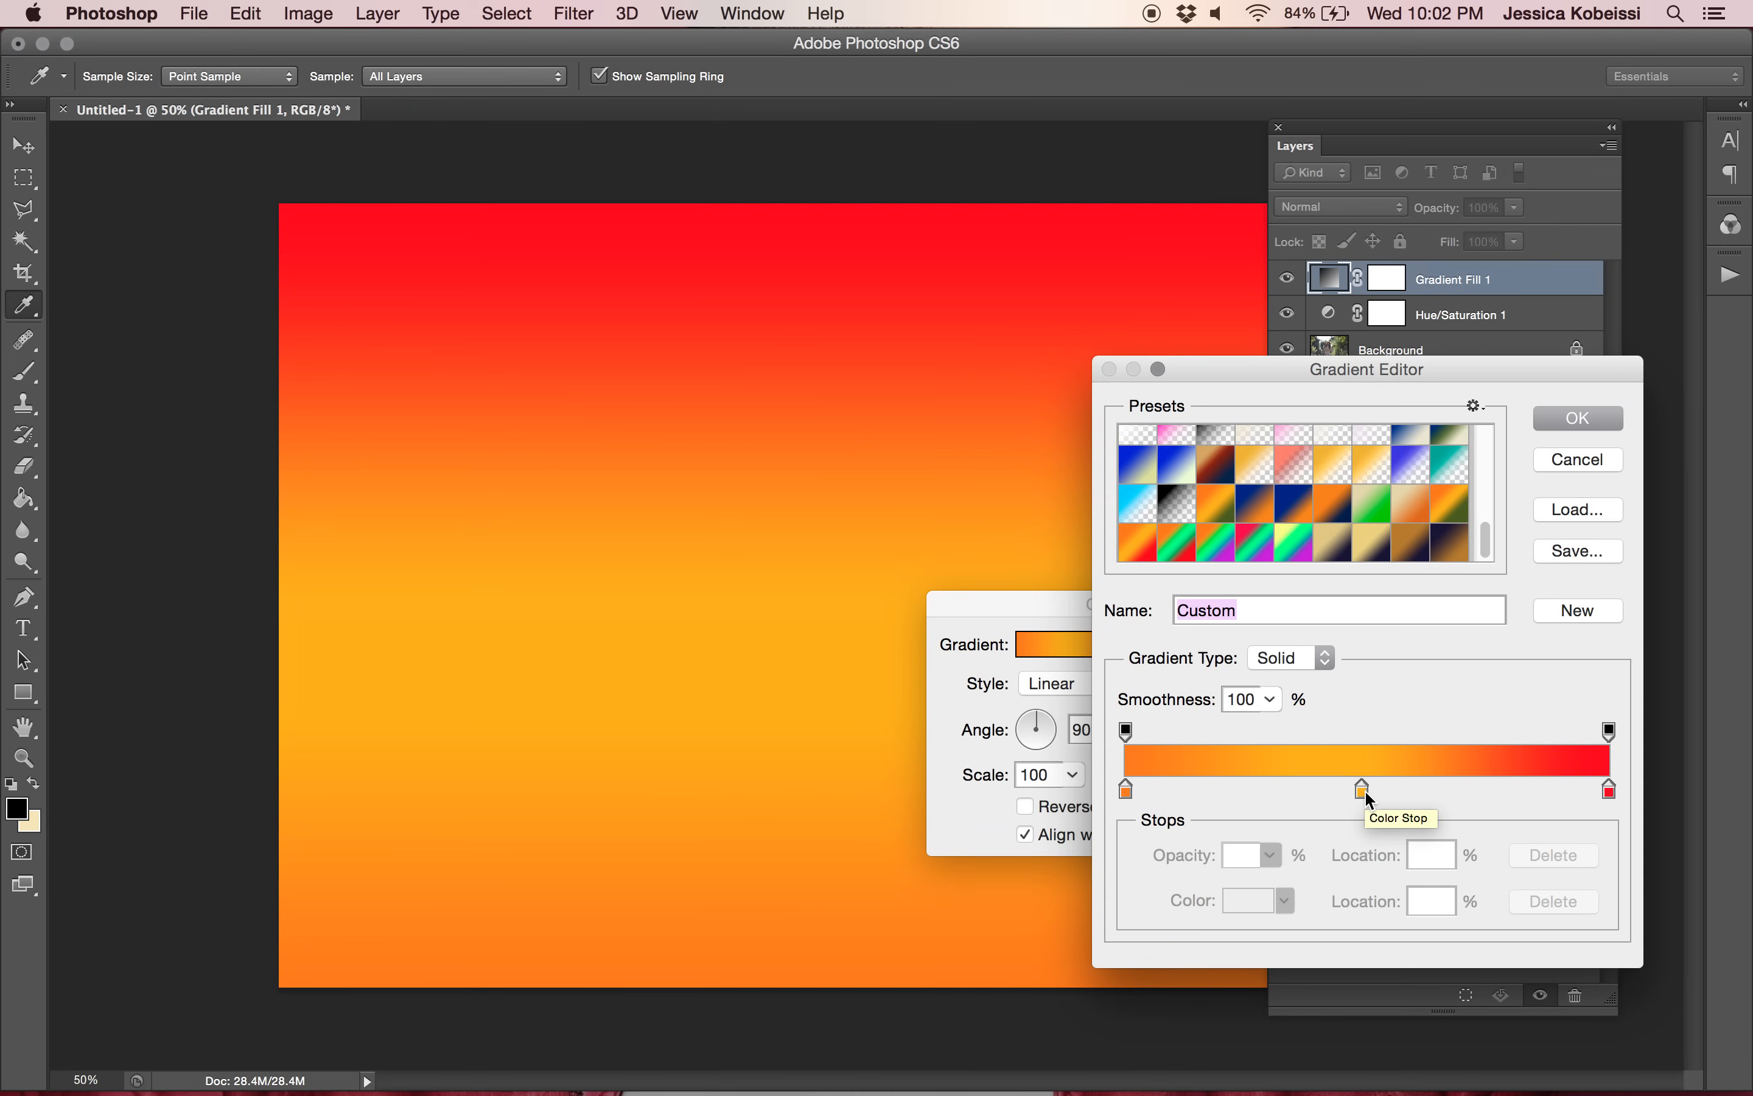
mouse_move(1616, 705)
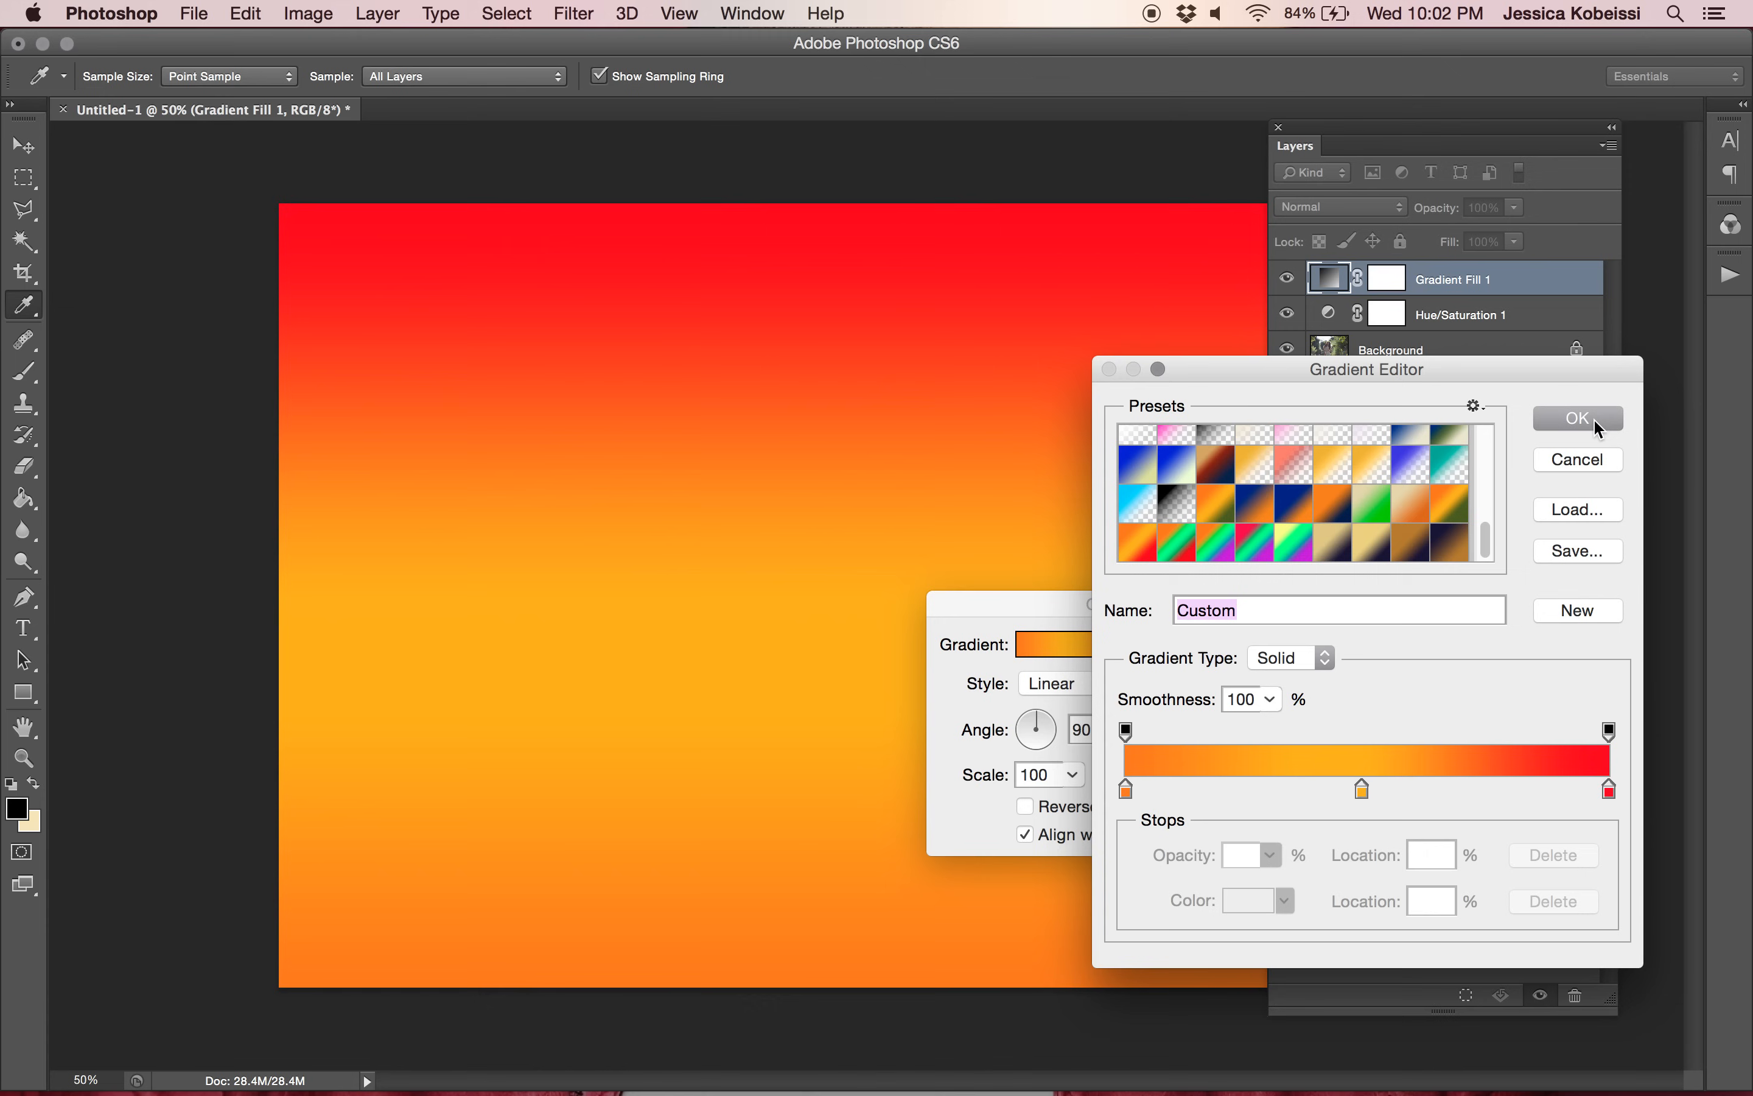
mouse_move(1582, 743)
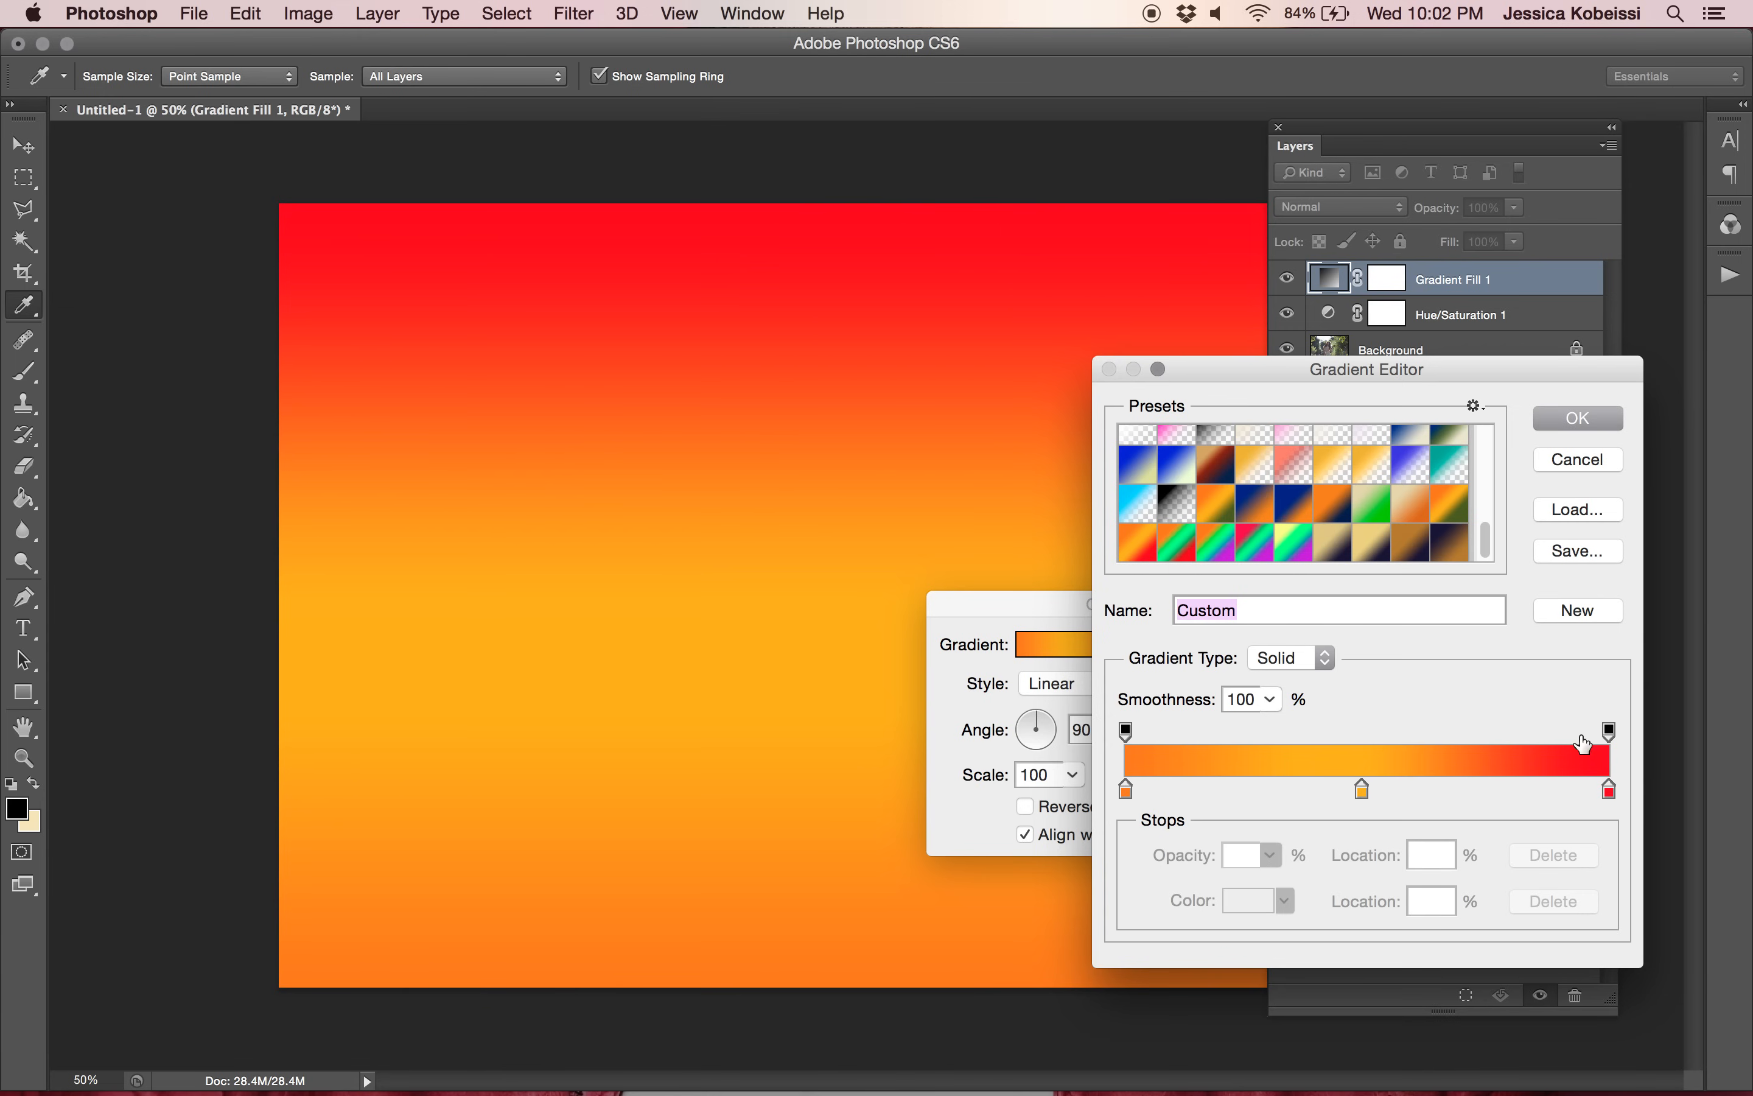
mouse_move(1607, 811)
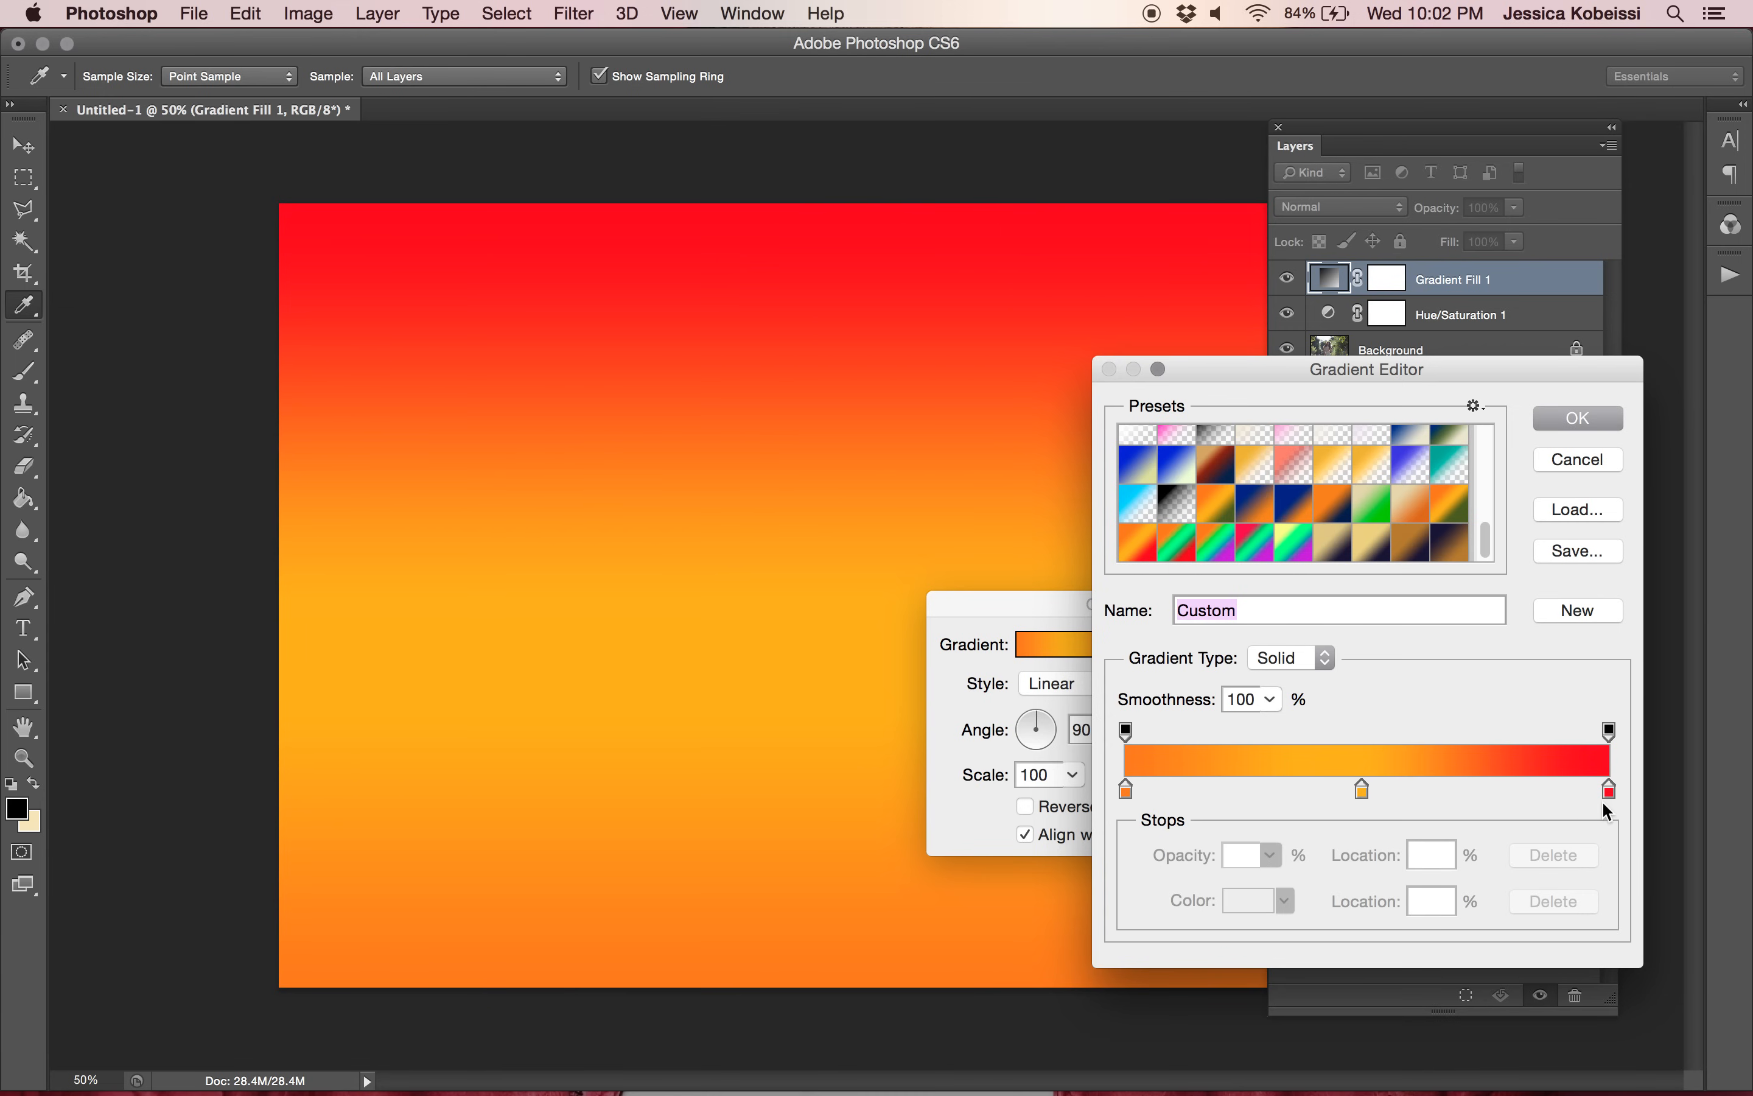
mouse_move(1492, 534)
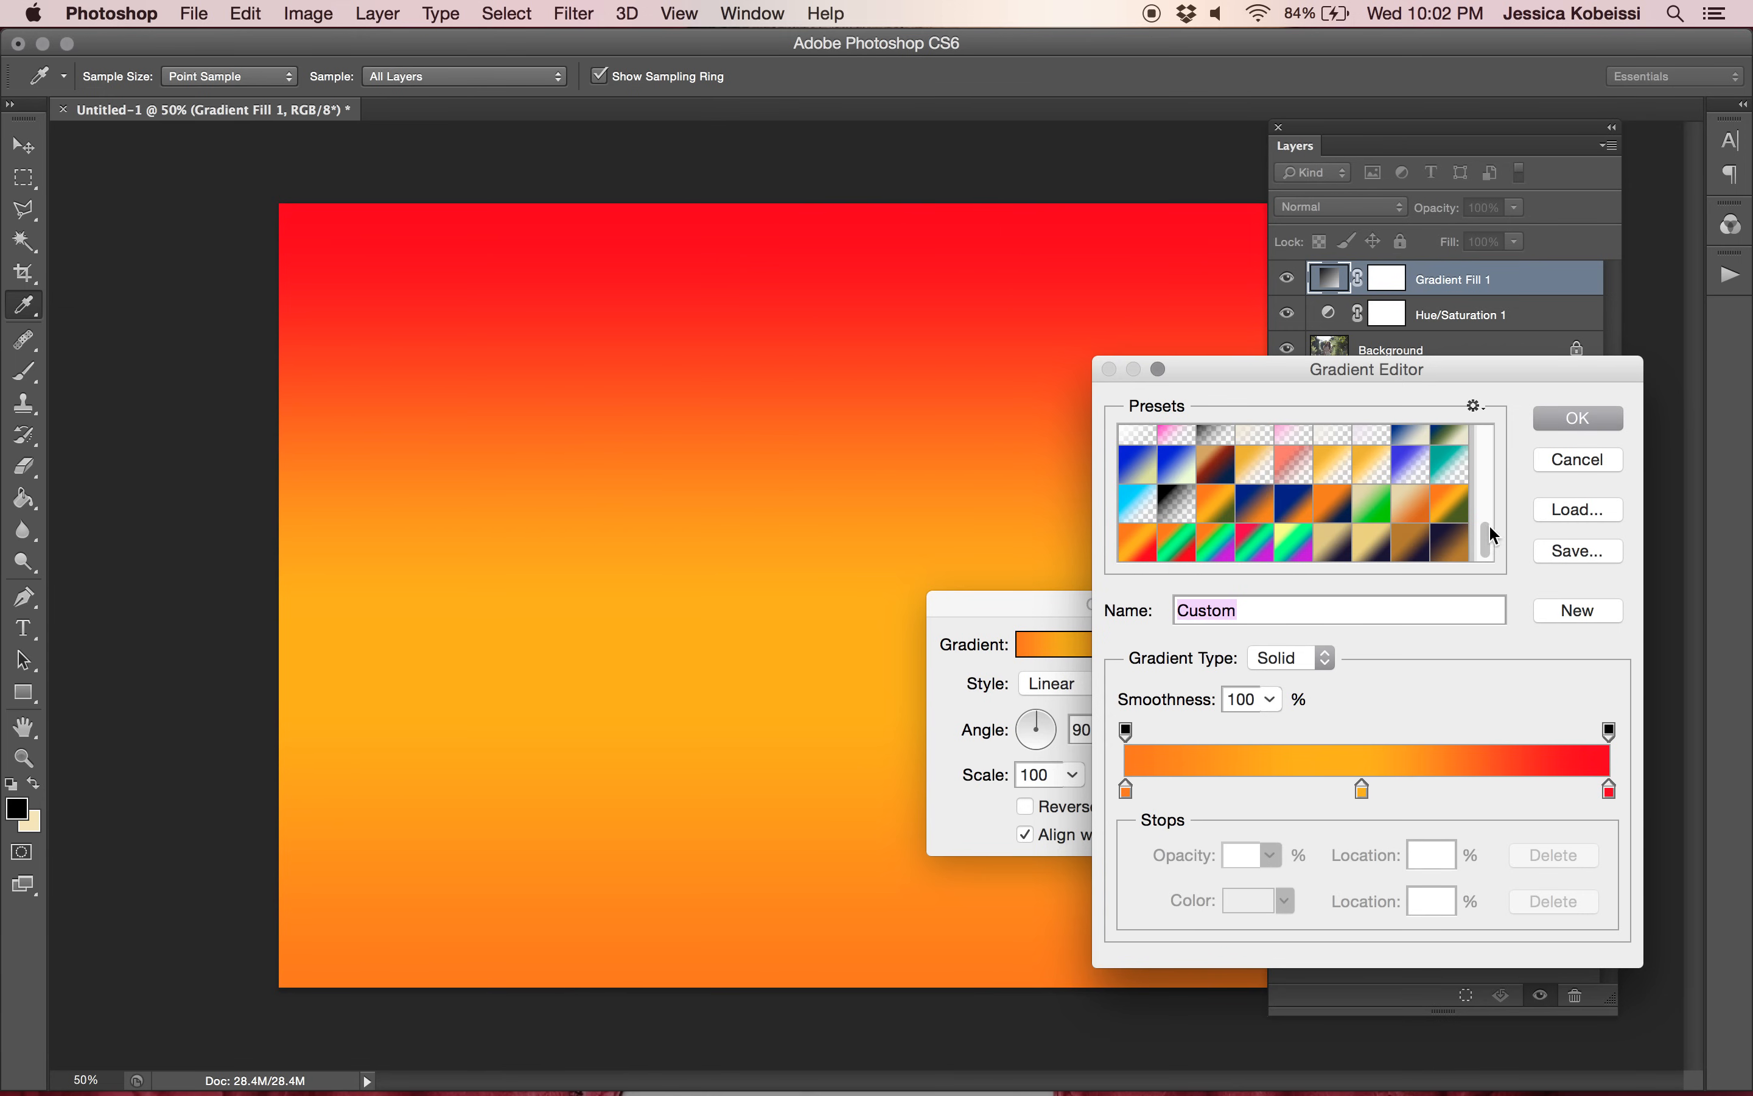
Name the custom gradient preset 'Self Destruction'.
text(Self D)
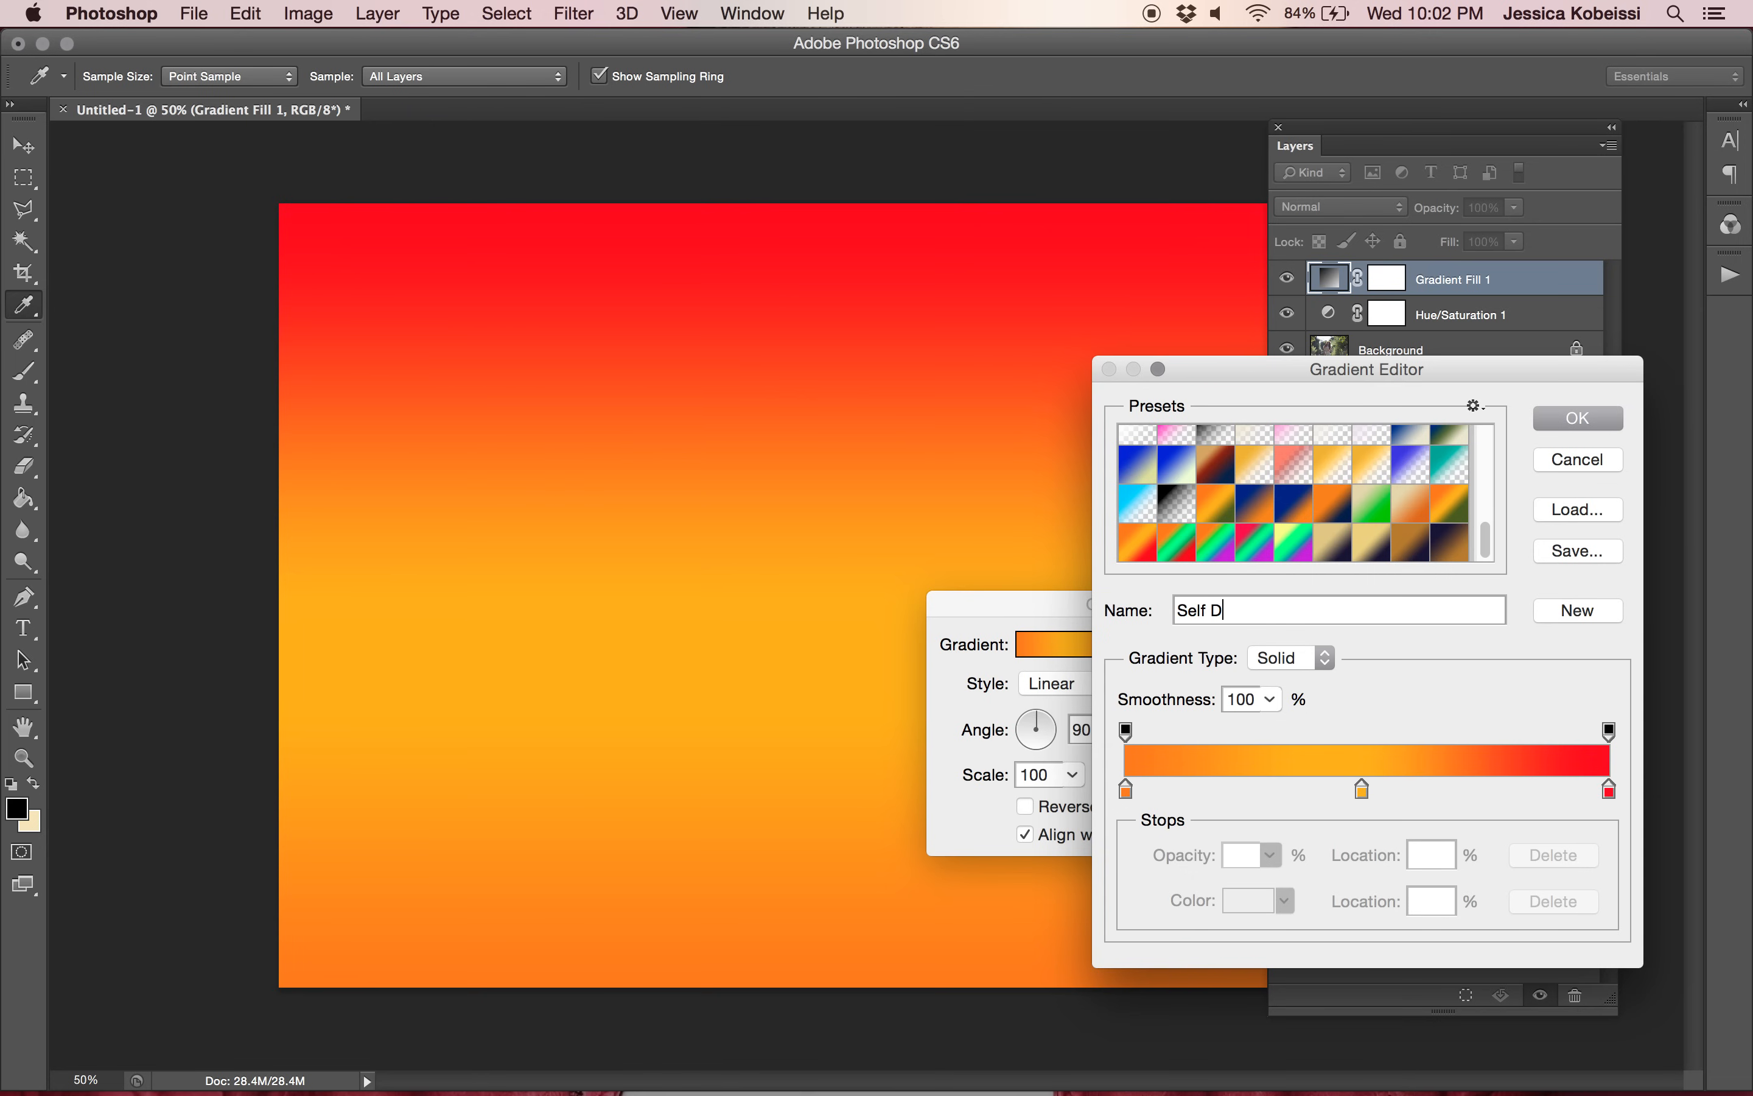
text(estruction)
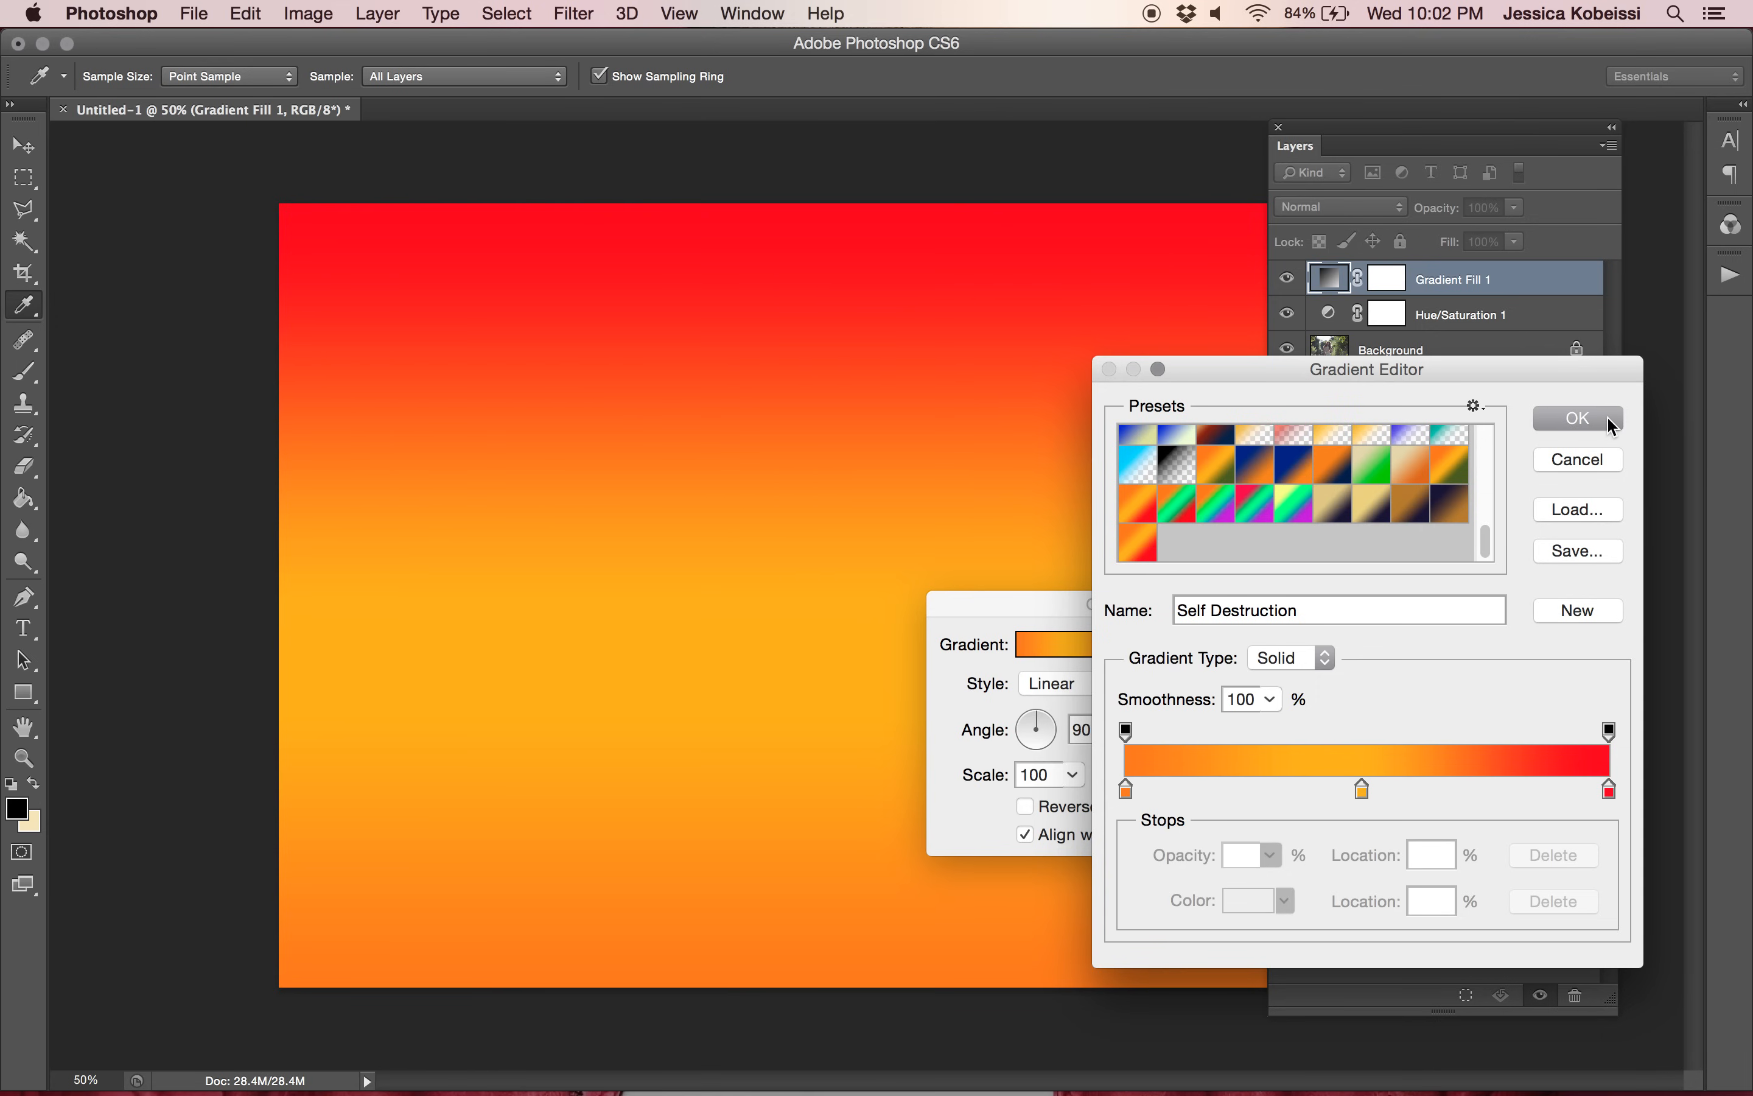
Accept the Self Destruction gradient and close the Gradient Editor.
click(1576, 418)
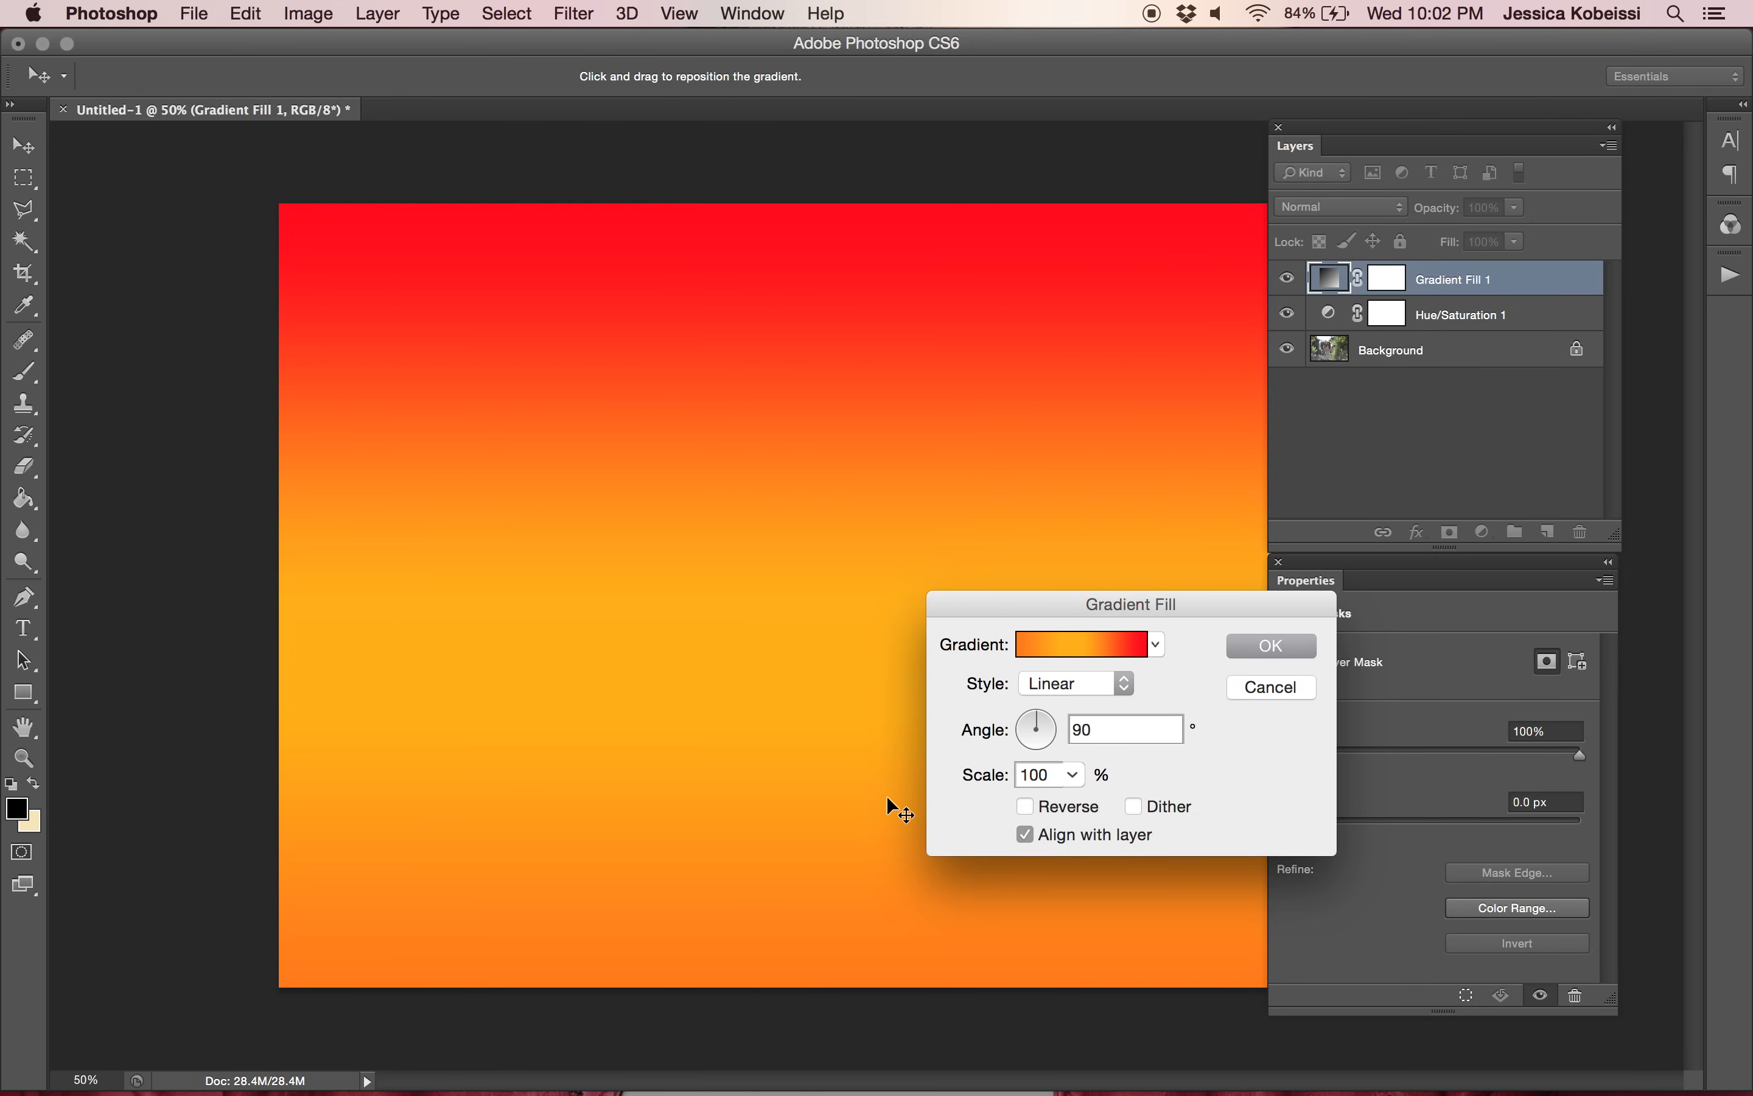
mouse_move(988, 761)
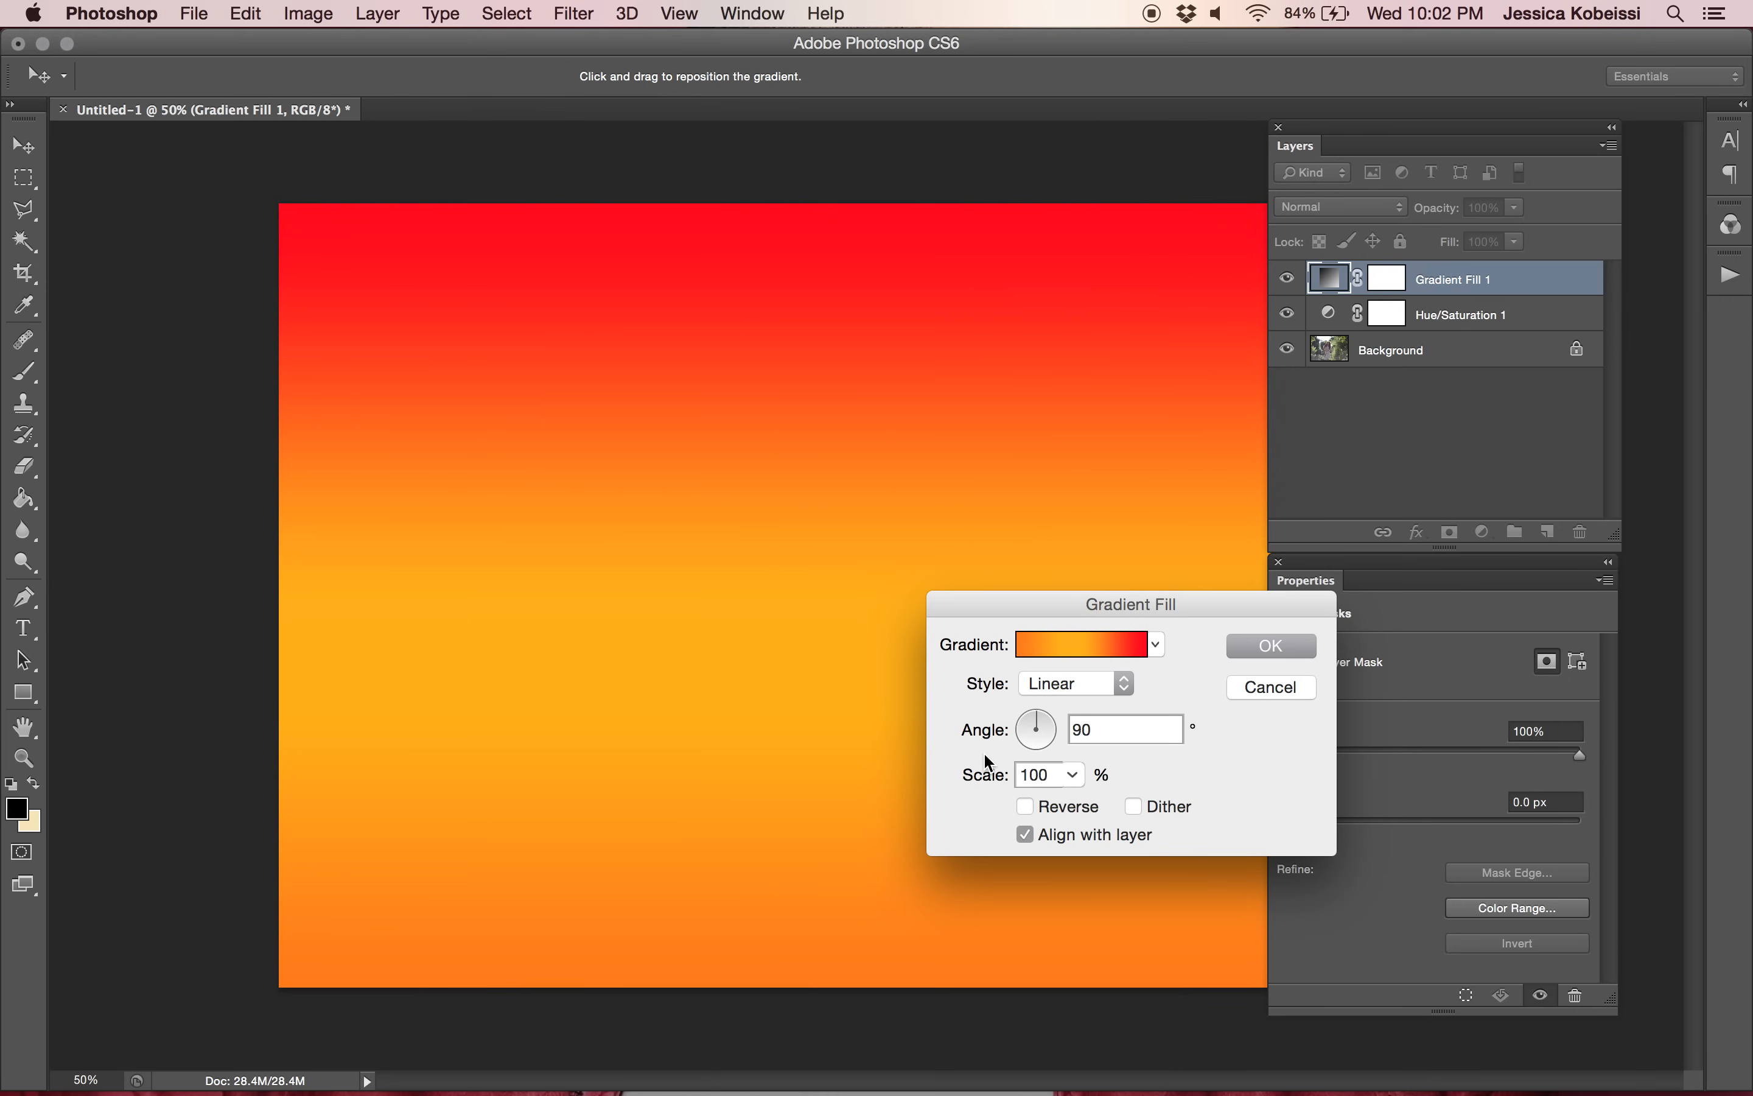
mouse_move(1030, 725)
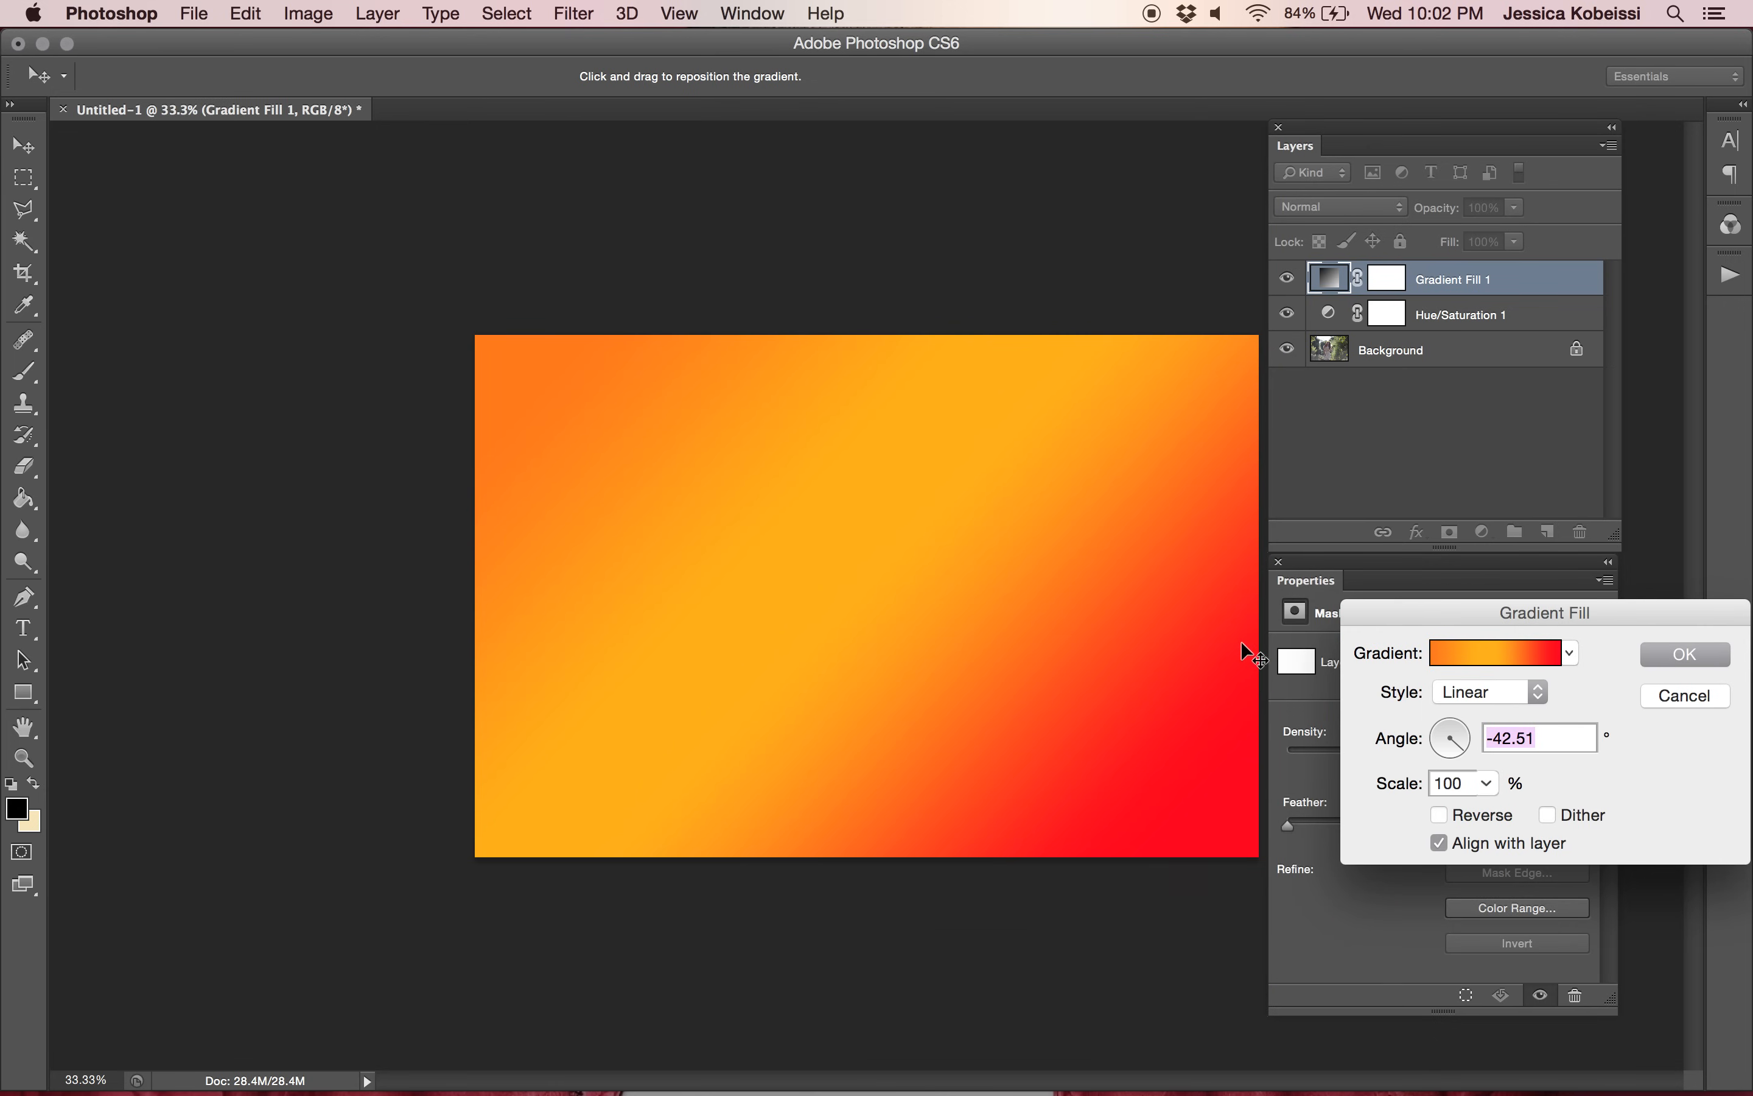
mouse_move(1245, 670)
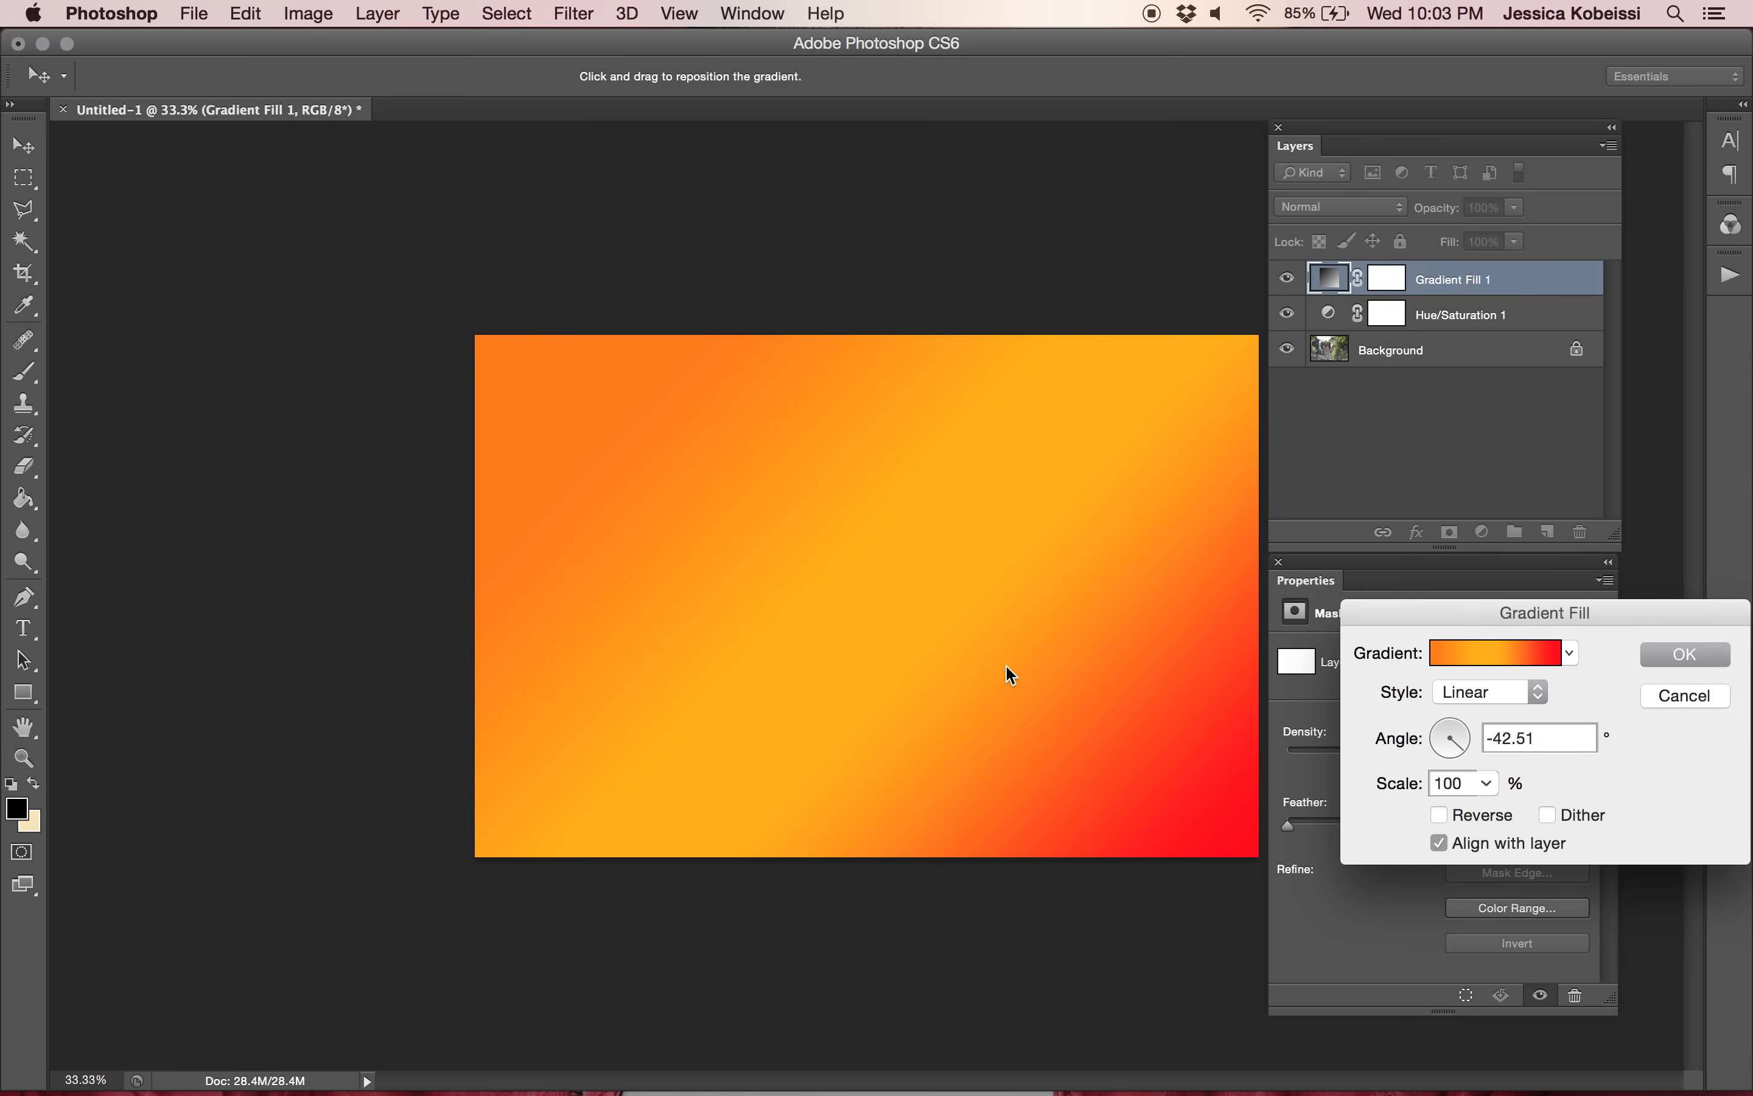
Blend Gradient Fill 1 in Soft Light and toggle its visibility to compare the warm tint.
click(1684, 654)
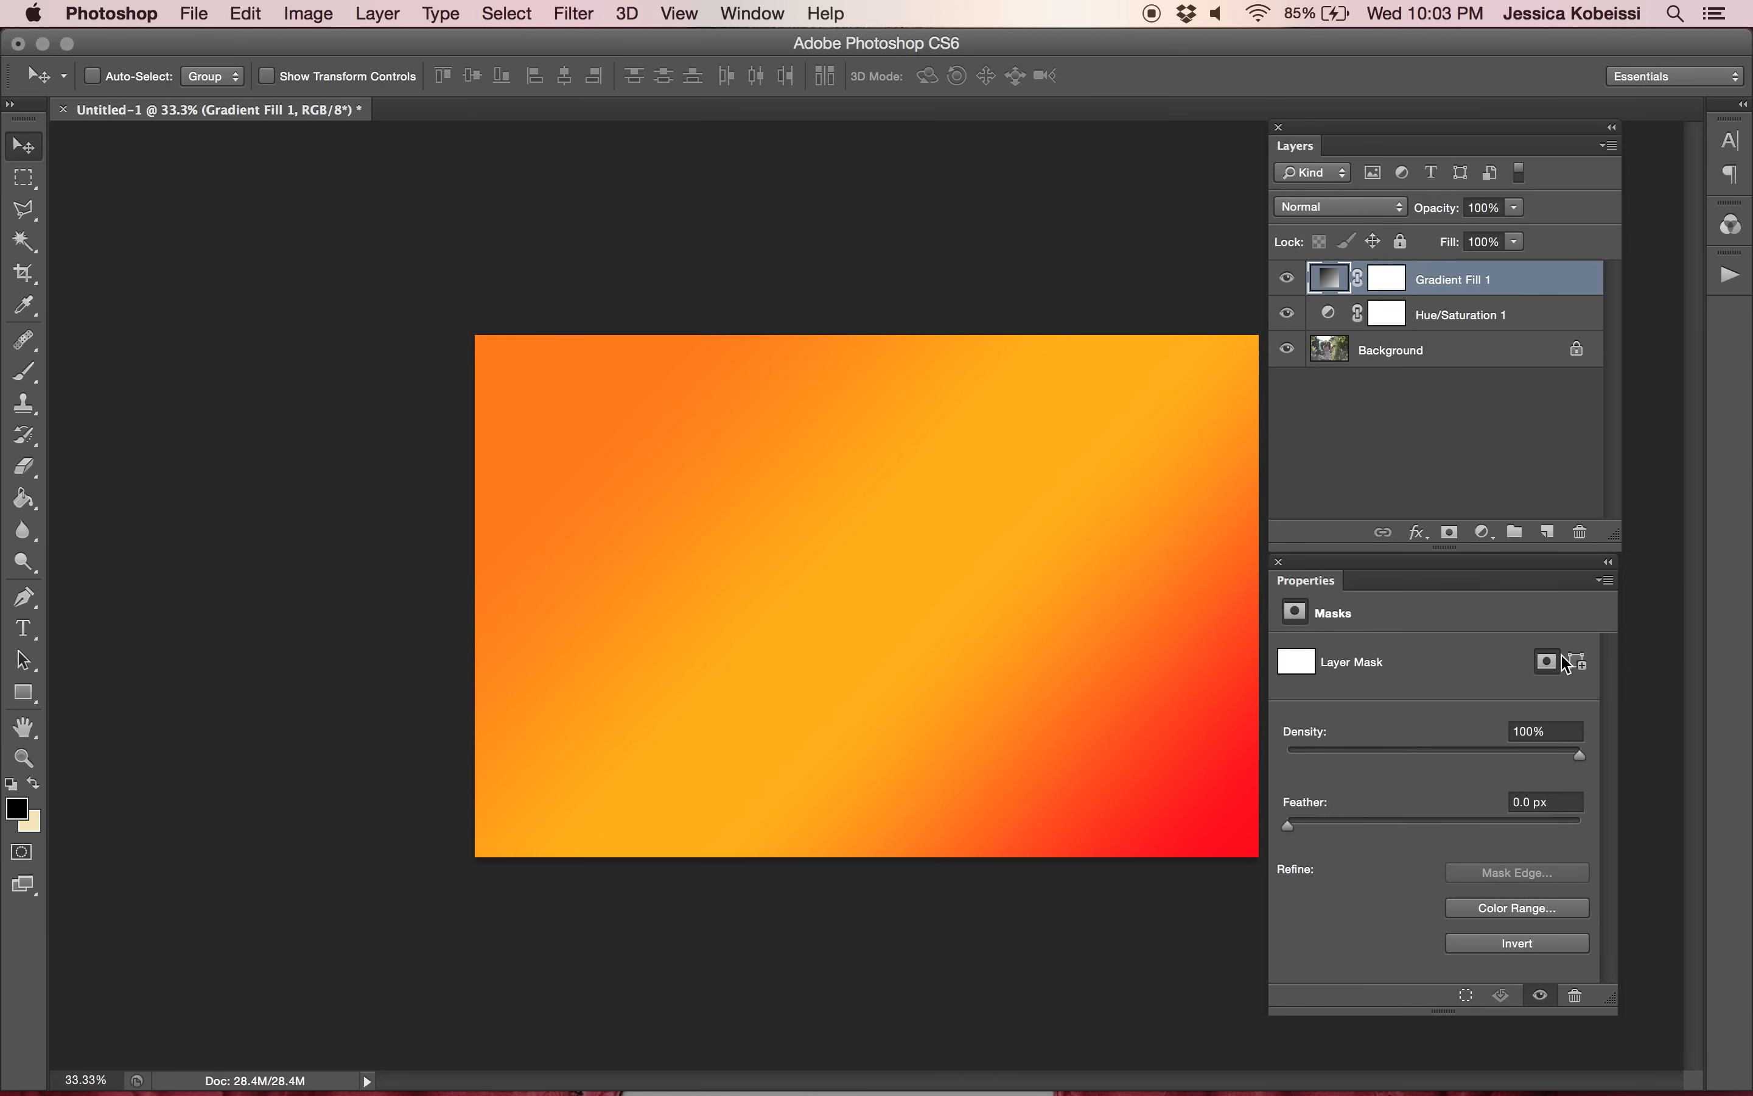
click(1338, 206)
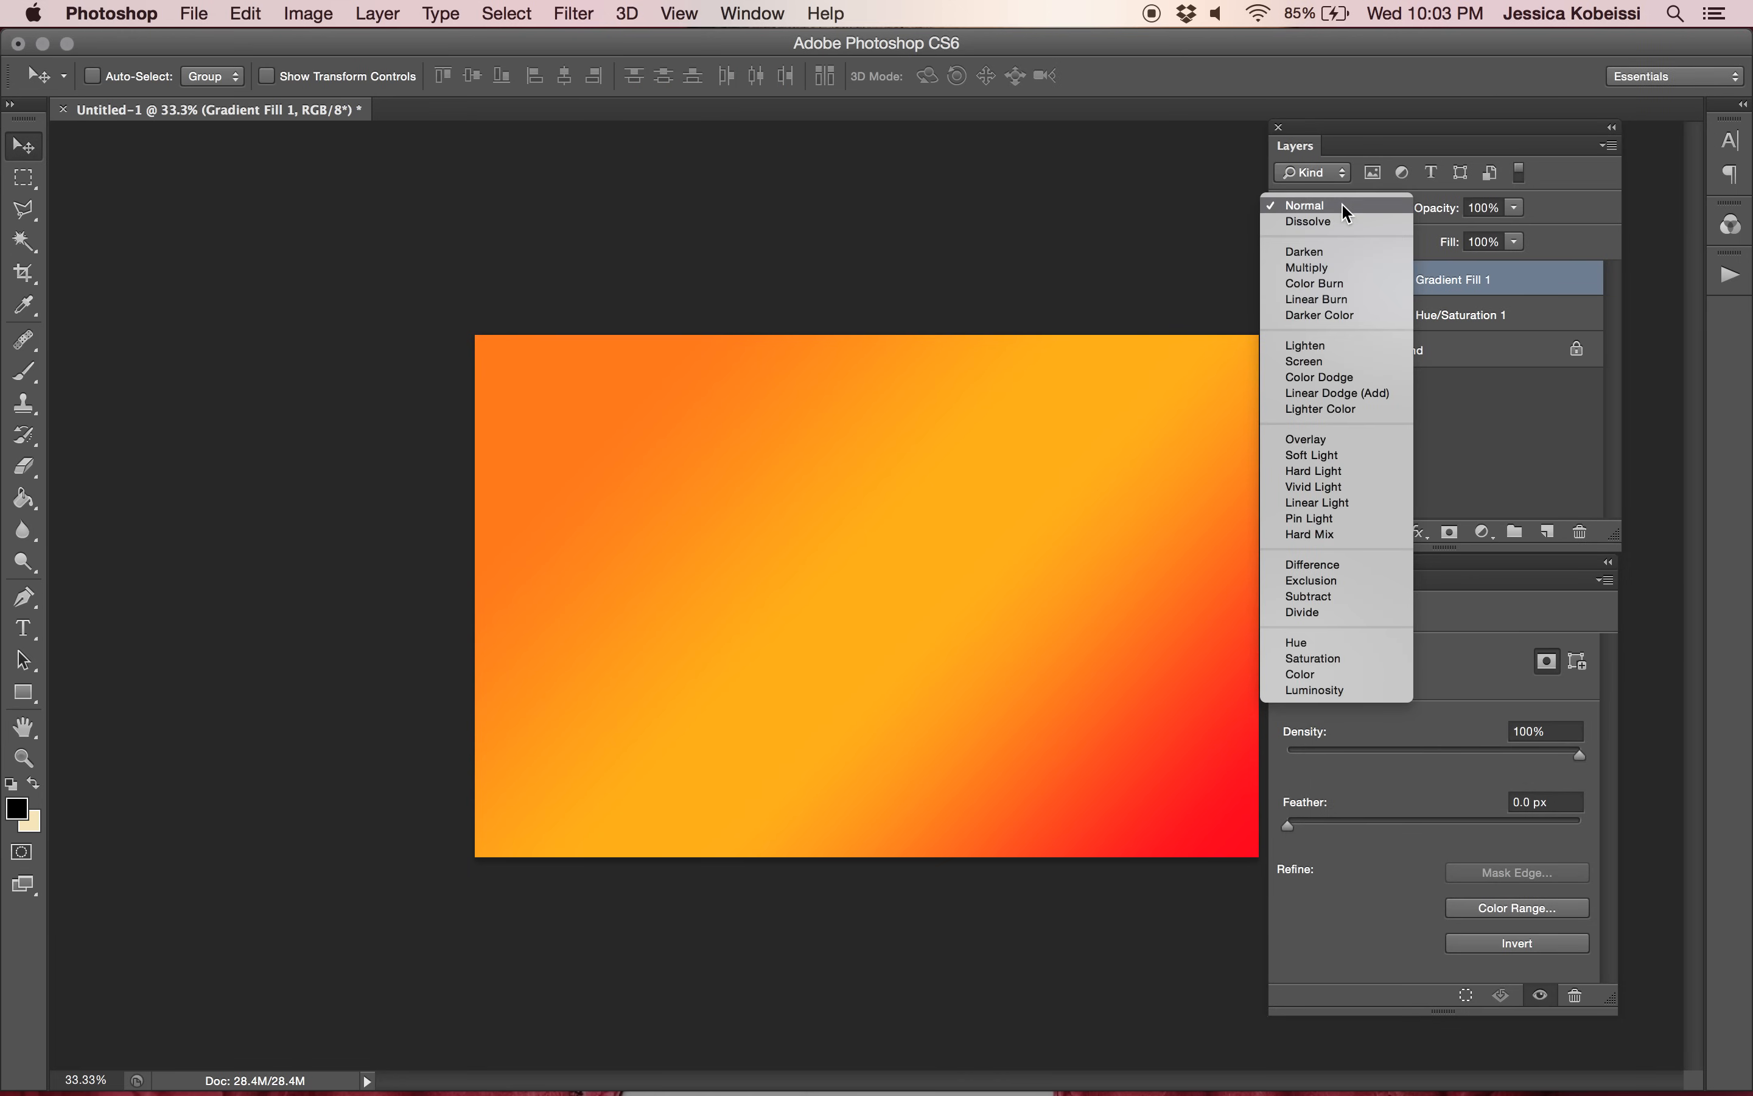
mouse_move(1310, 456)
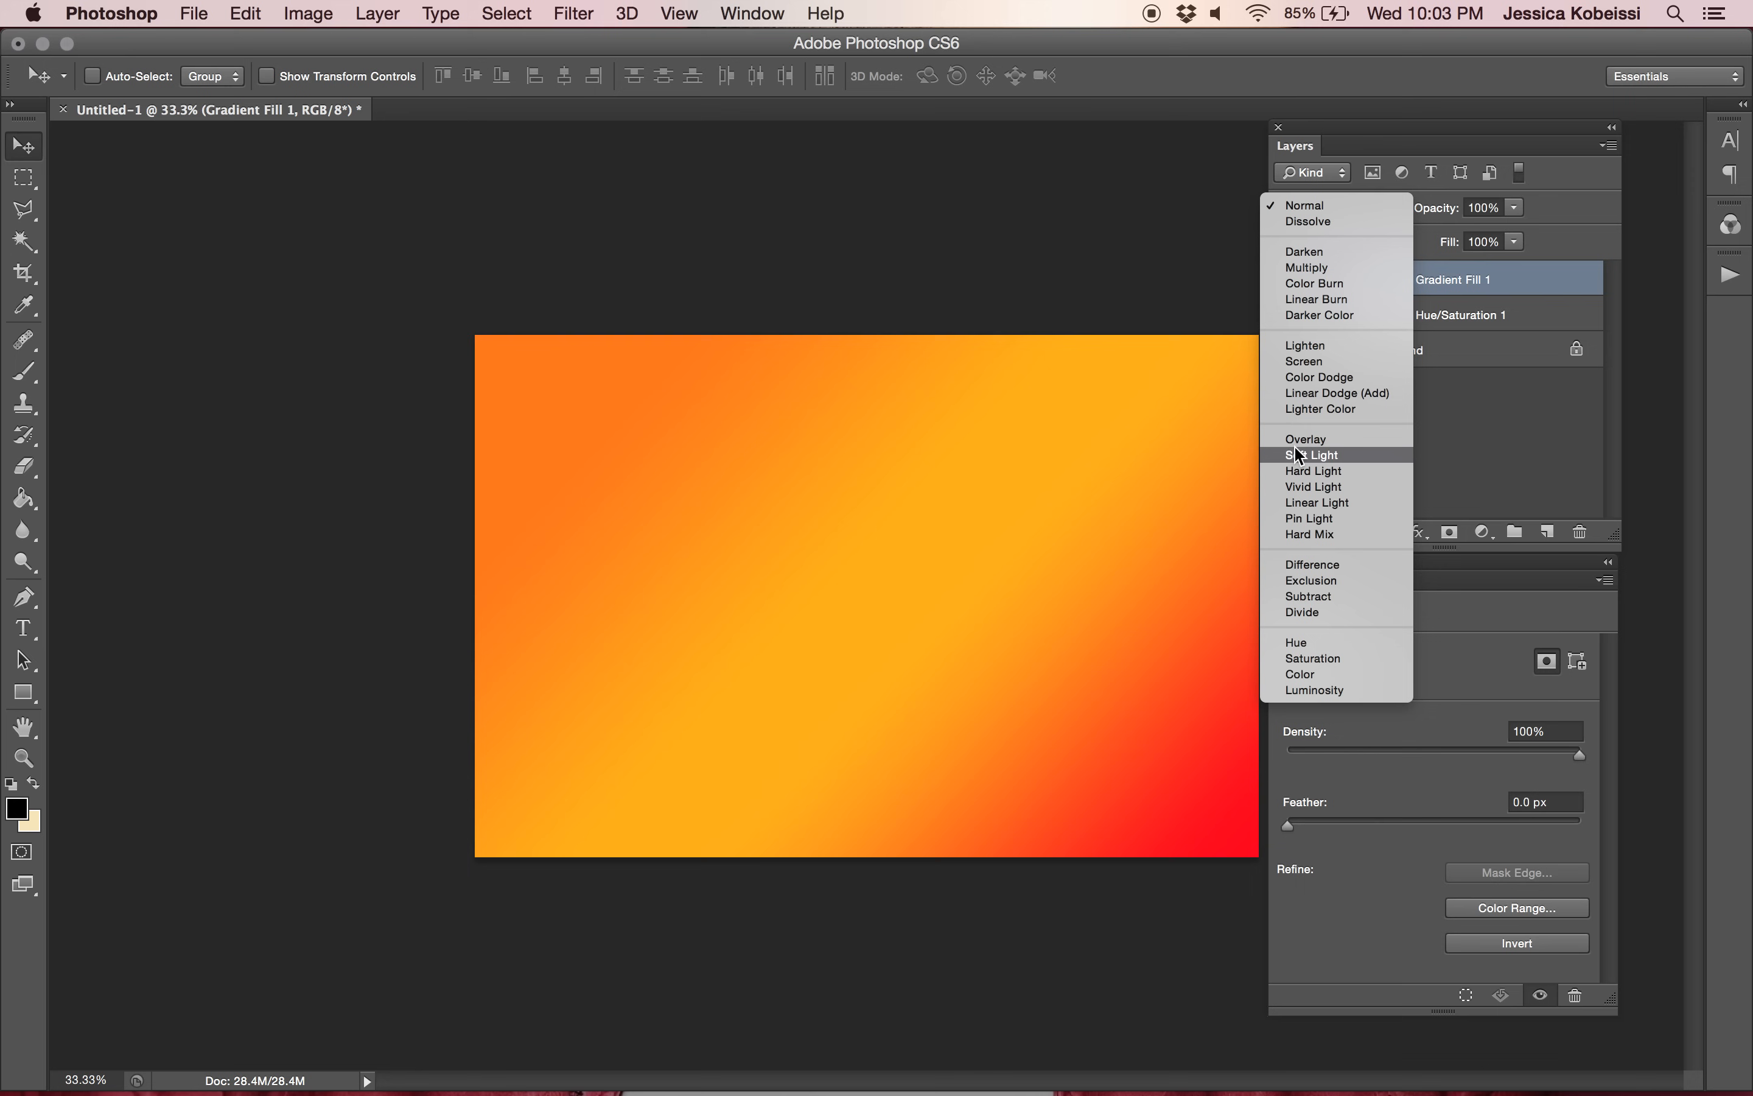
click(1312, 455)
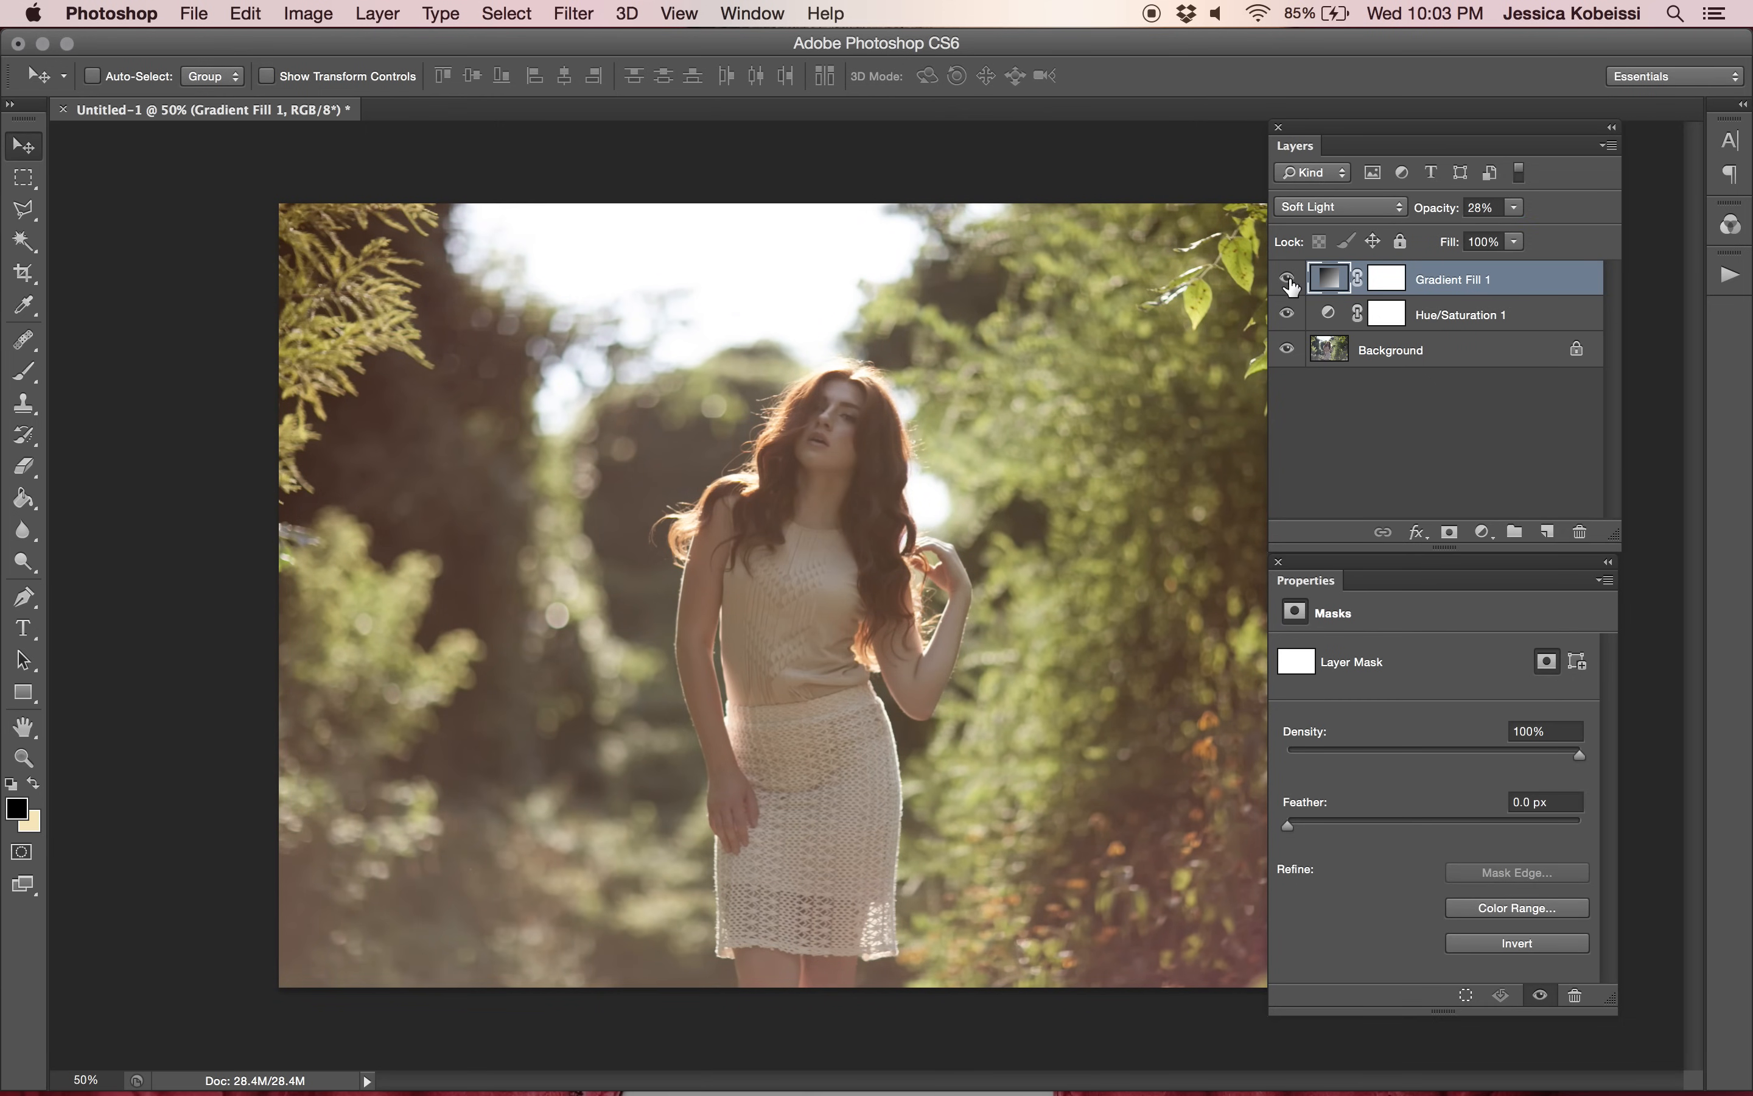
click(1287, 279)
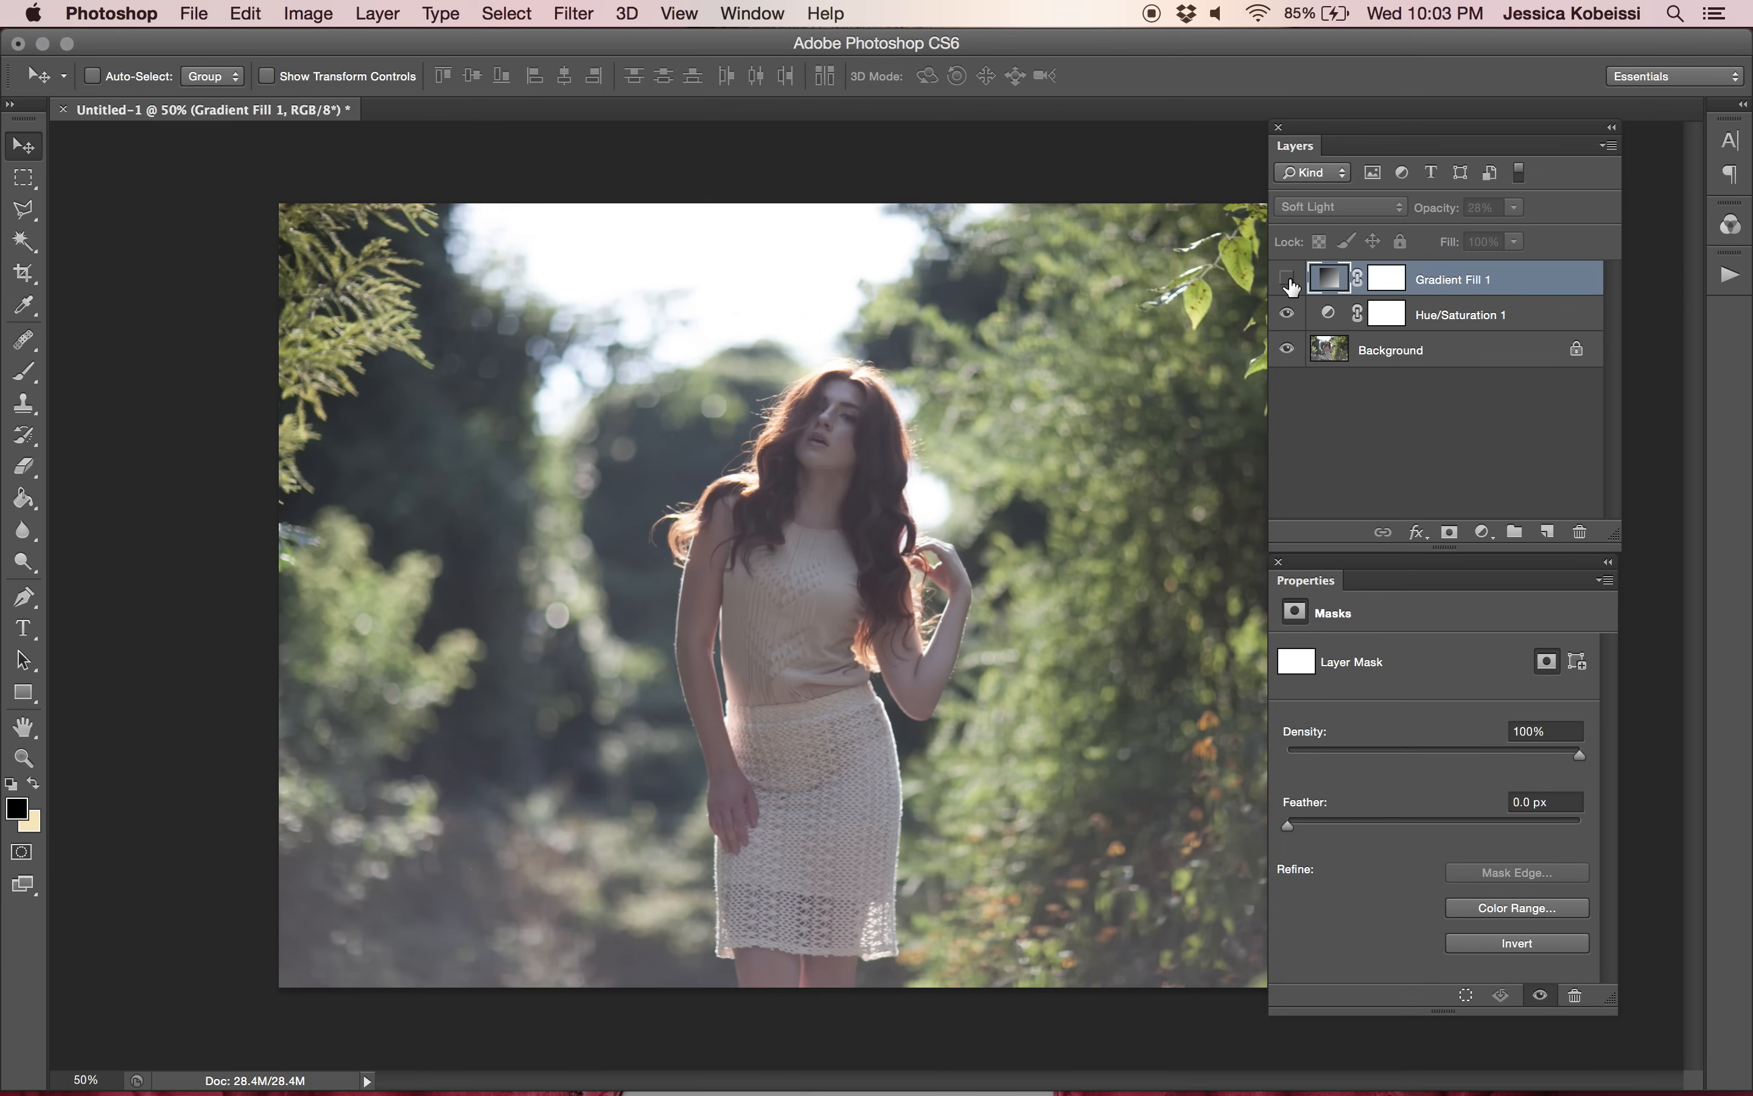
click(1286, 278)
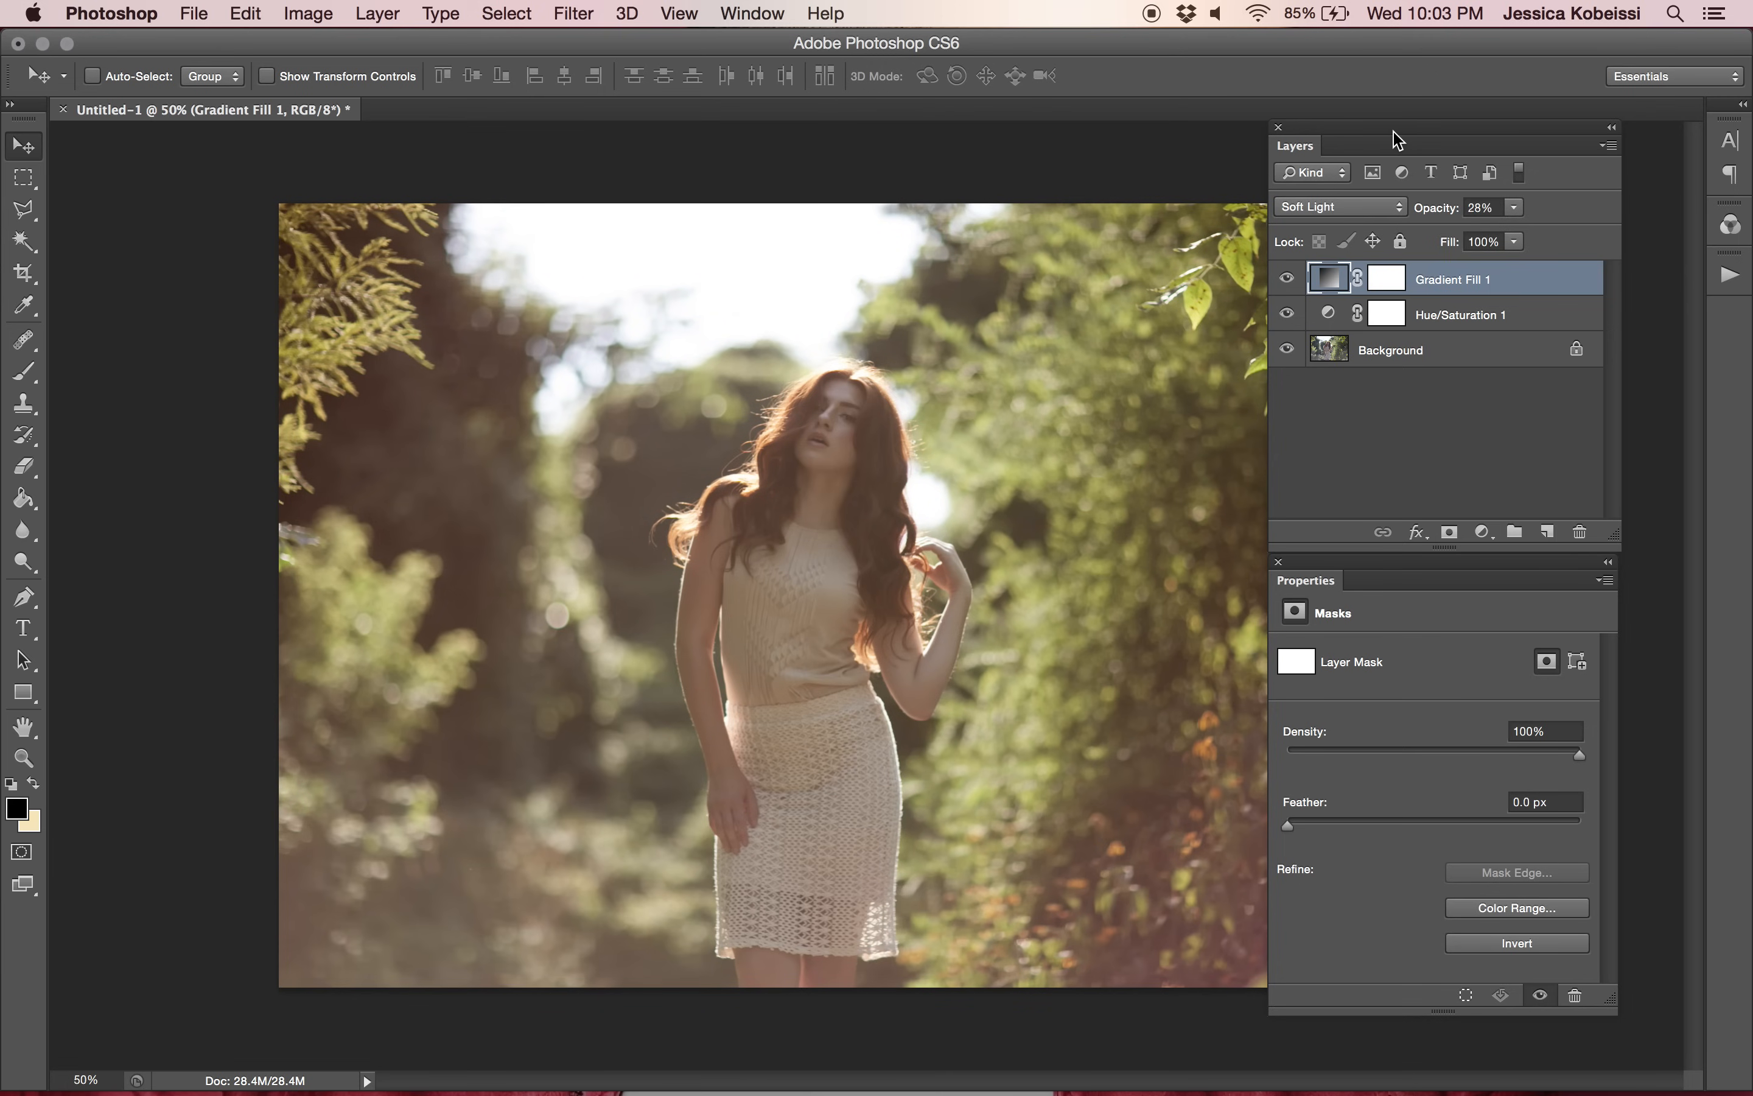
click(377, 12)
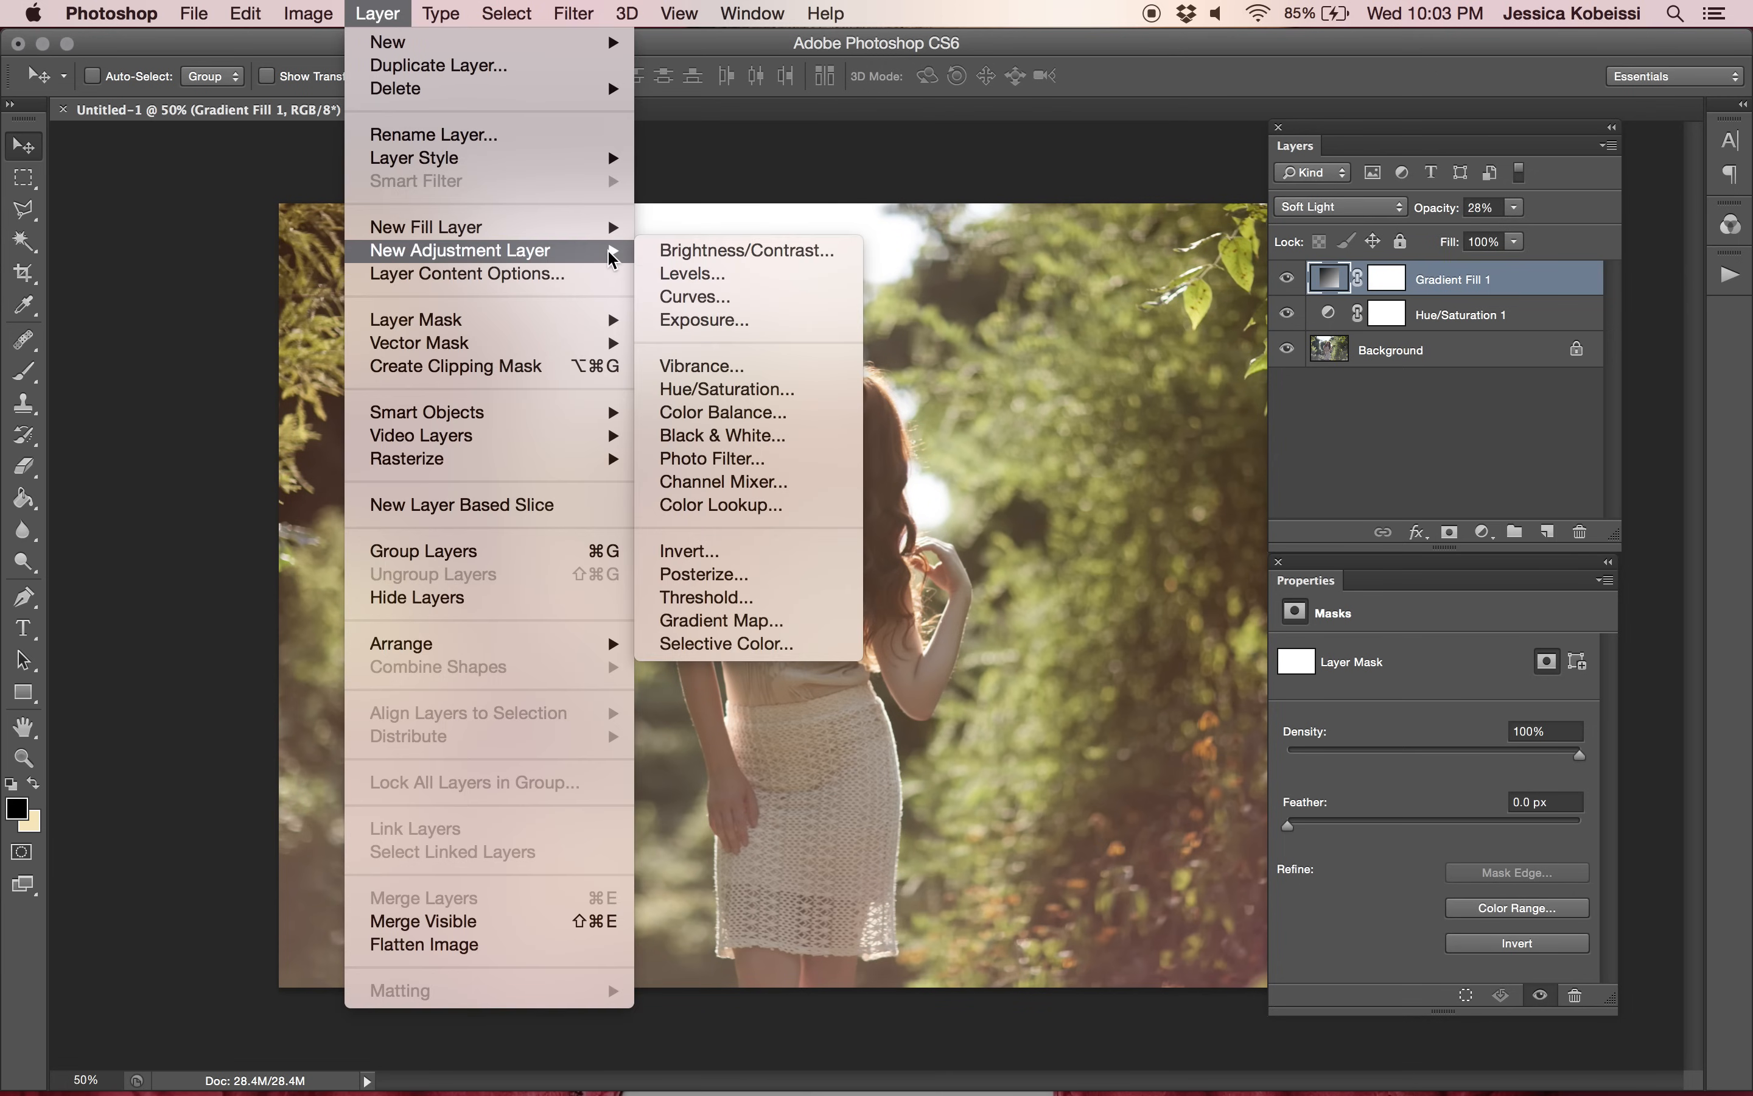
mouse_move(425, 226)
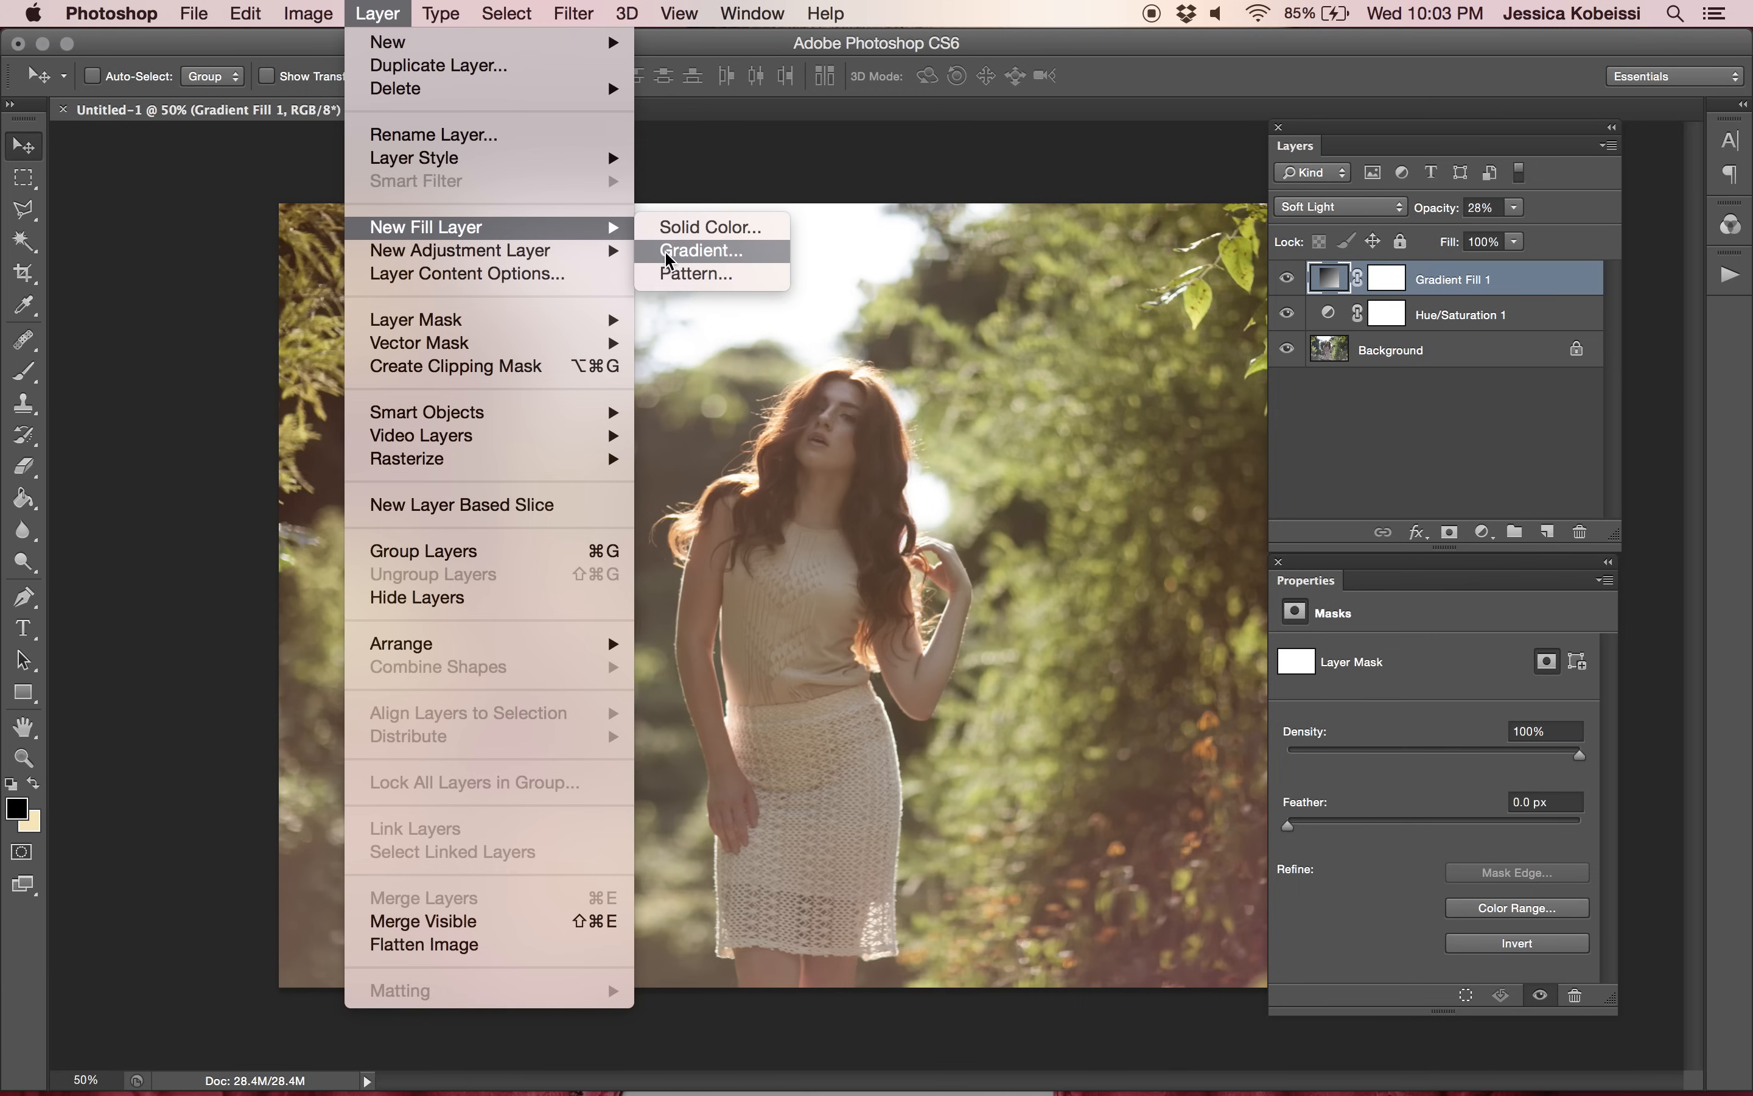
Create Gradient Fill 2 and pick a starting preset in the Gradient Editor.
click(700, 250)
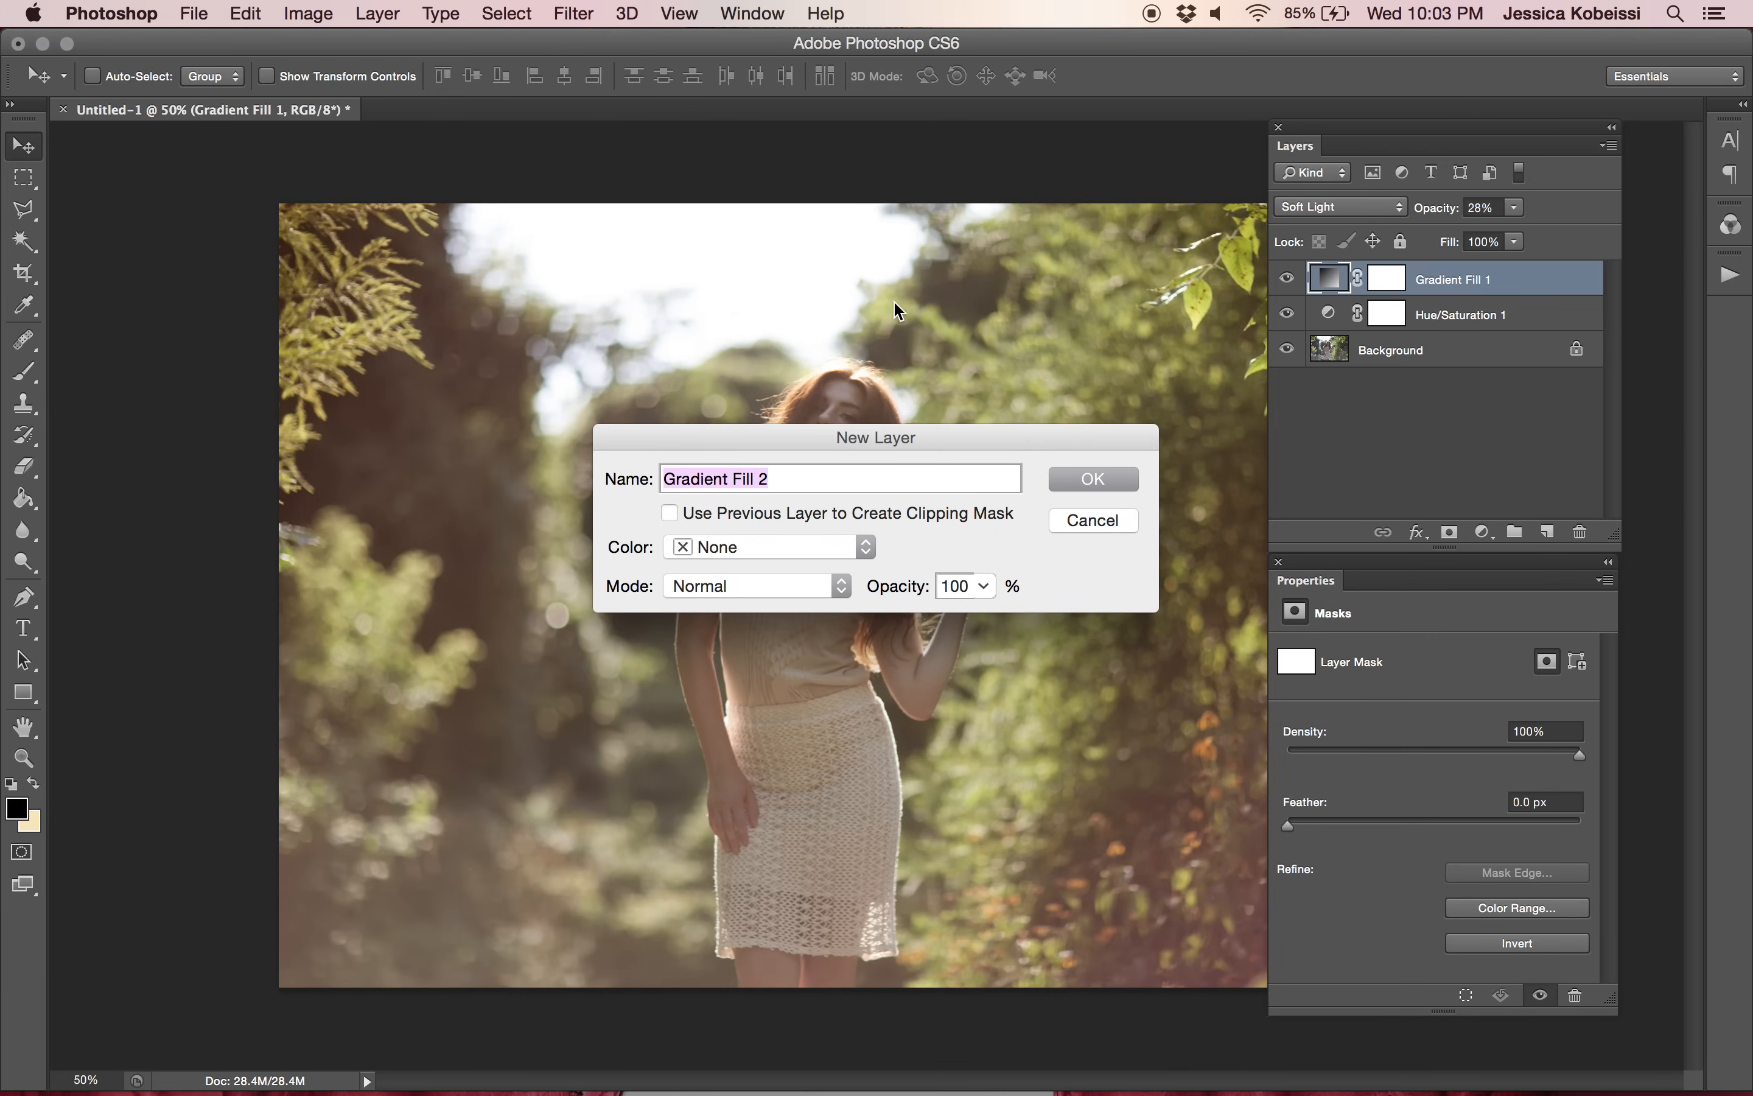
click(1091, 478)
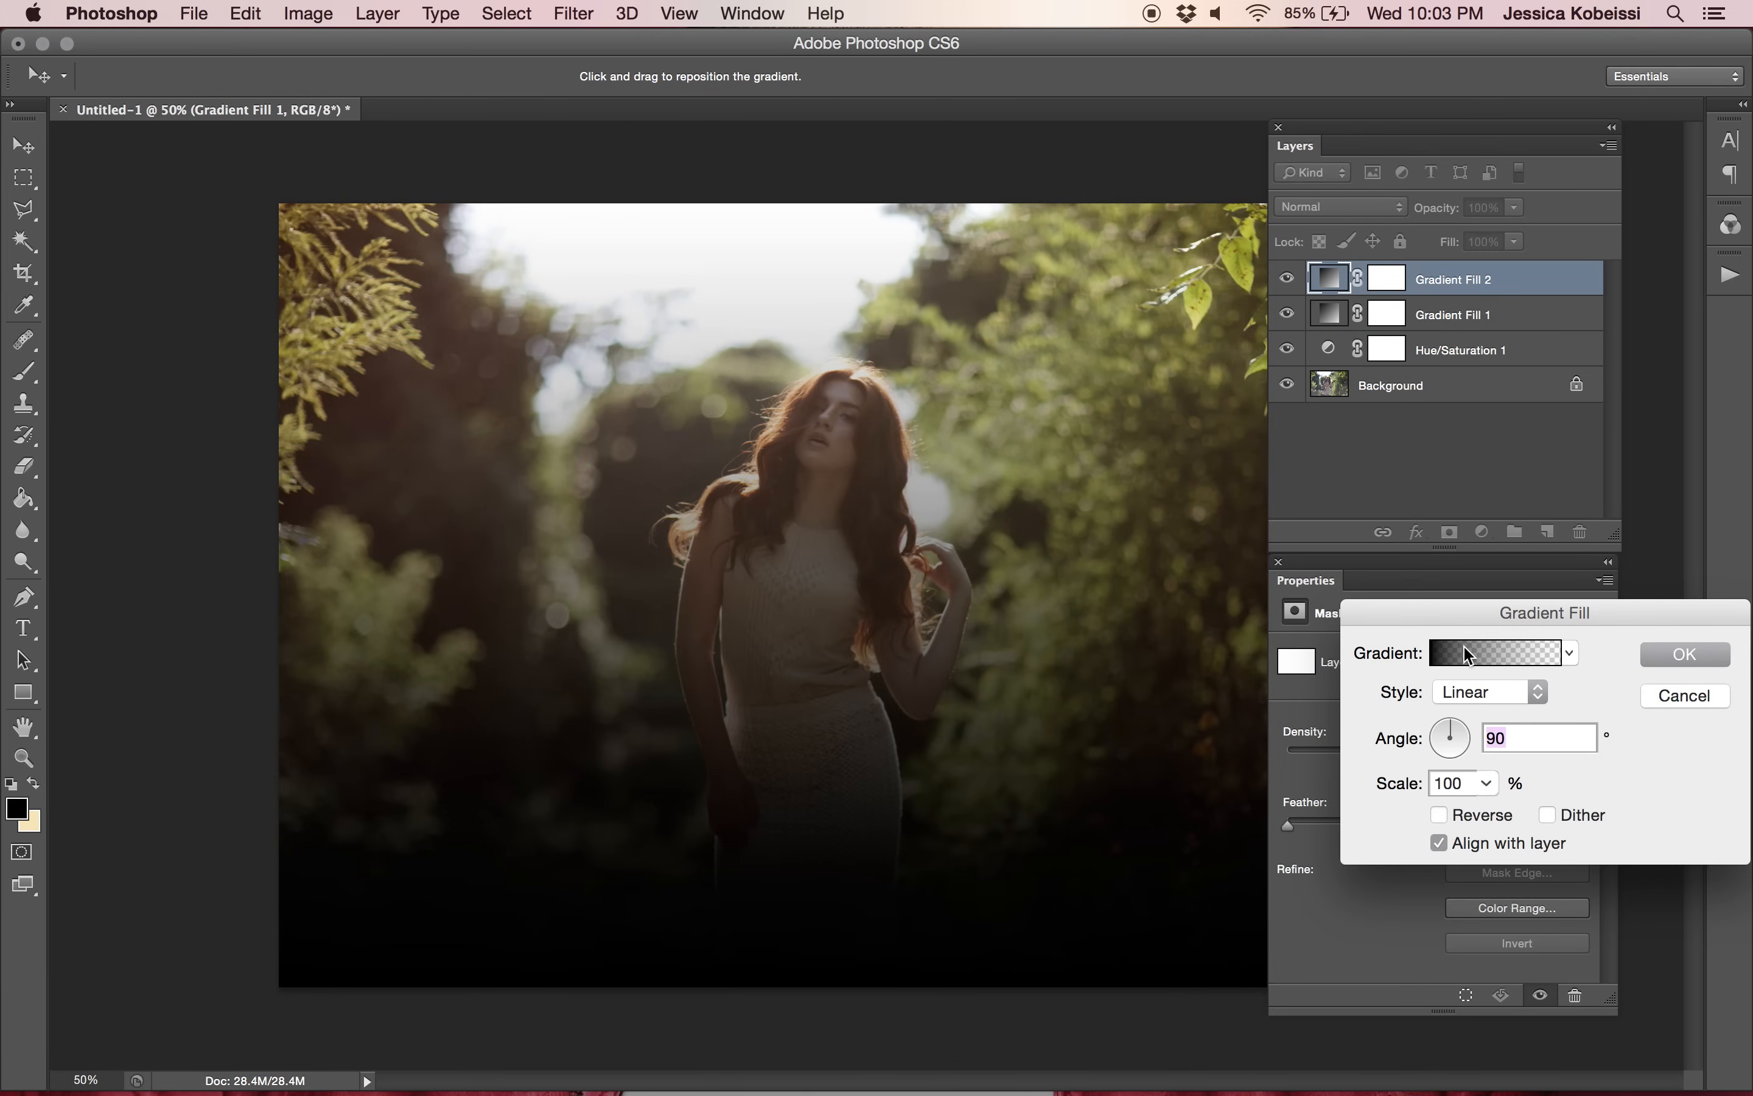
click(1492, 652)
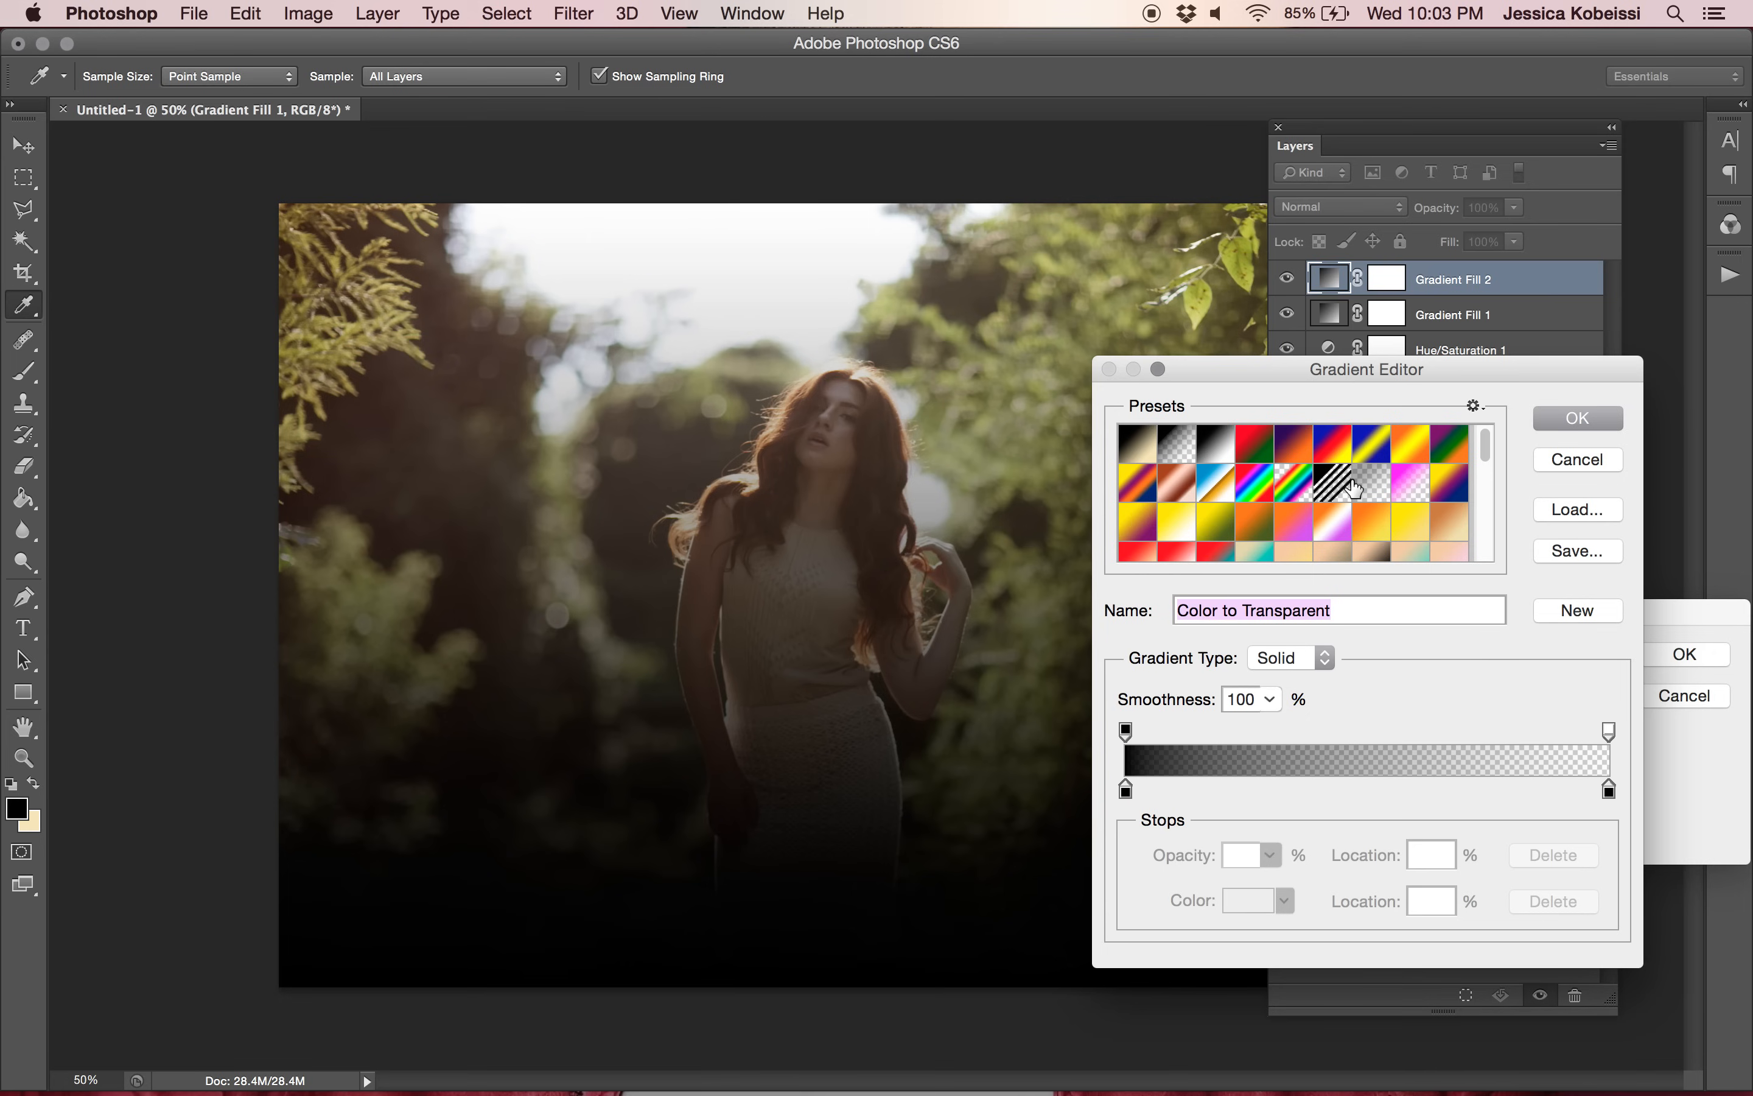
click(1370, 468)
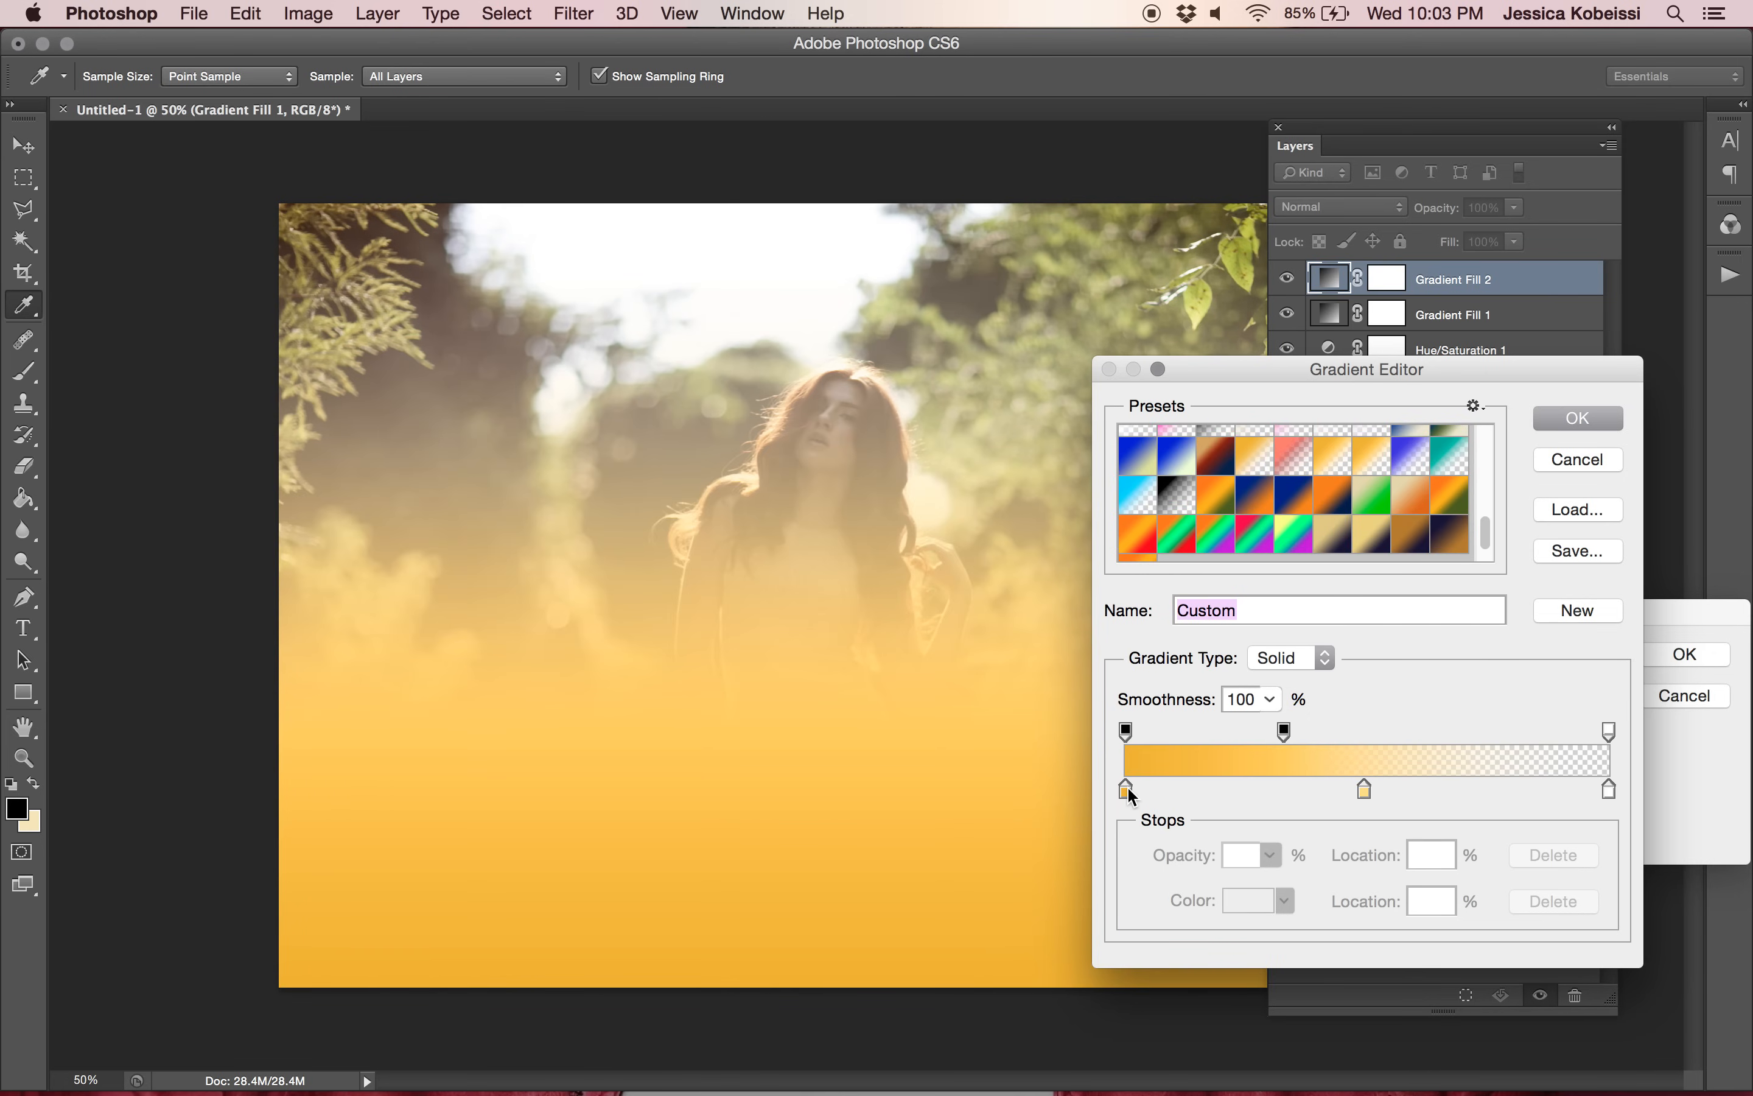
mouse_move(1132, 807)
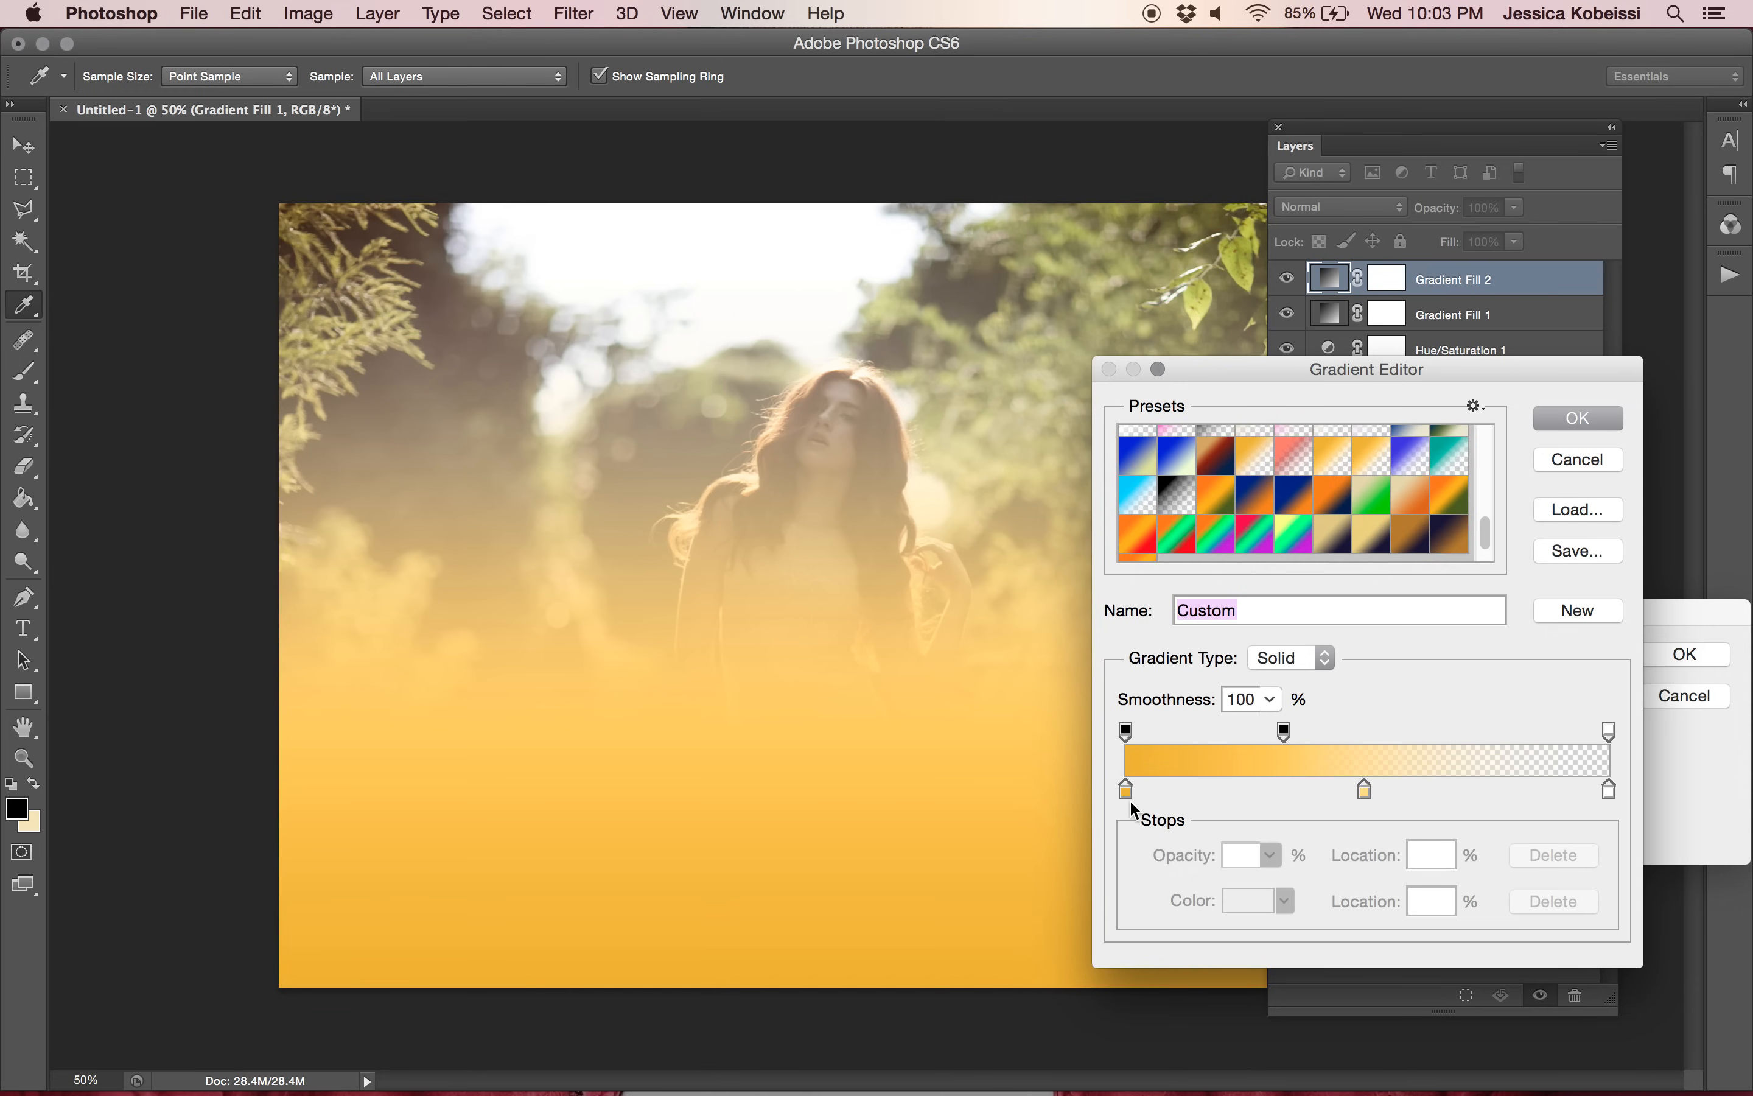
mouse_move(1126, 789)
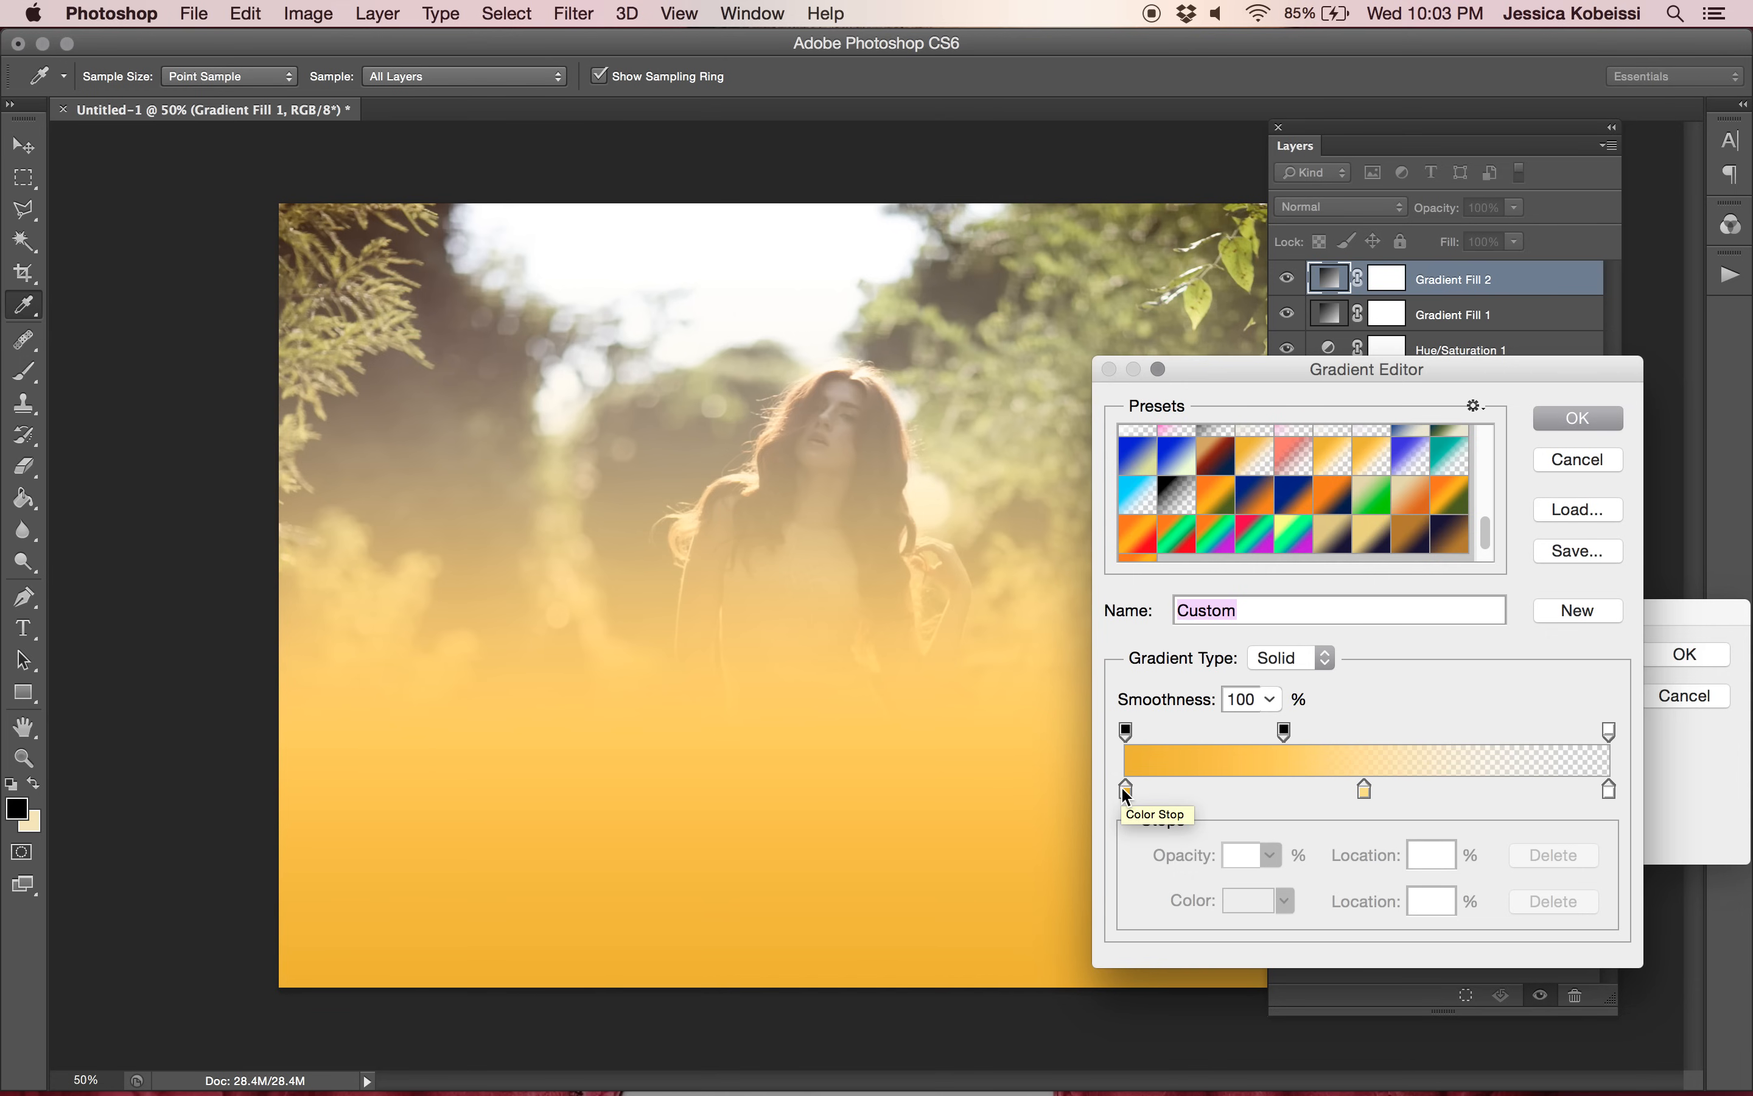
Adjust the leftmost golden colour stop and accept the golden-to-transparent gradient.
click(1126, 789)
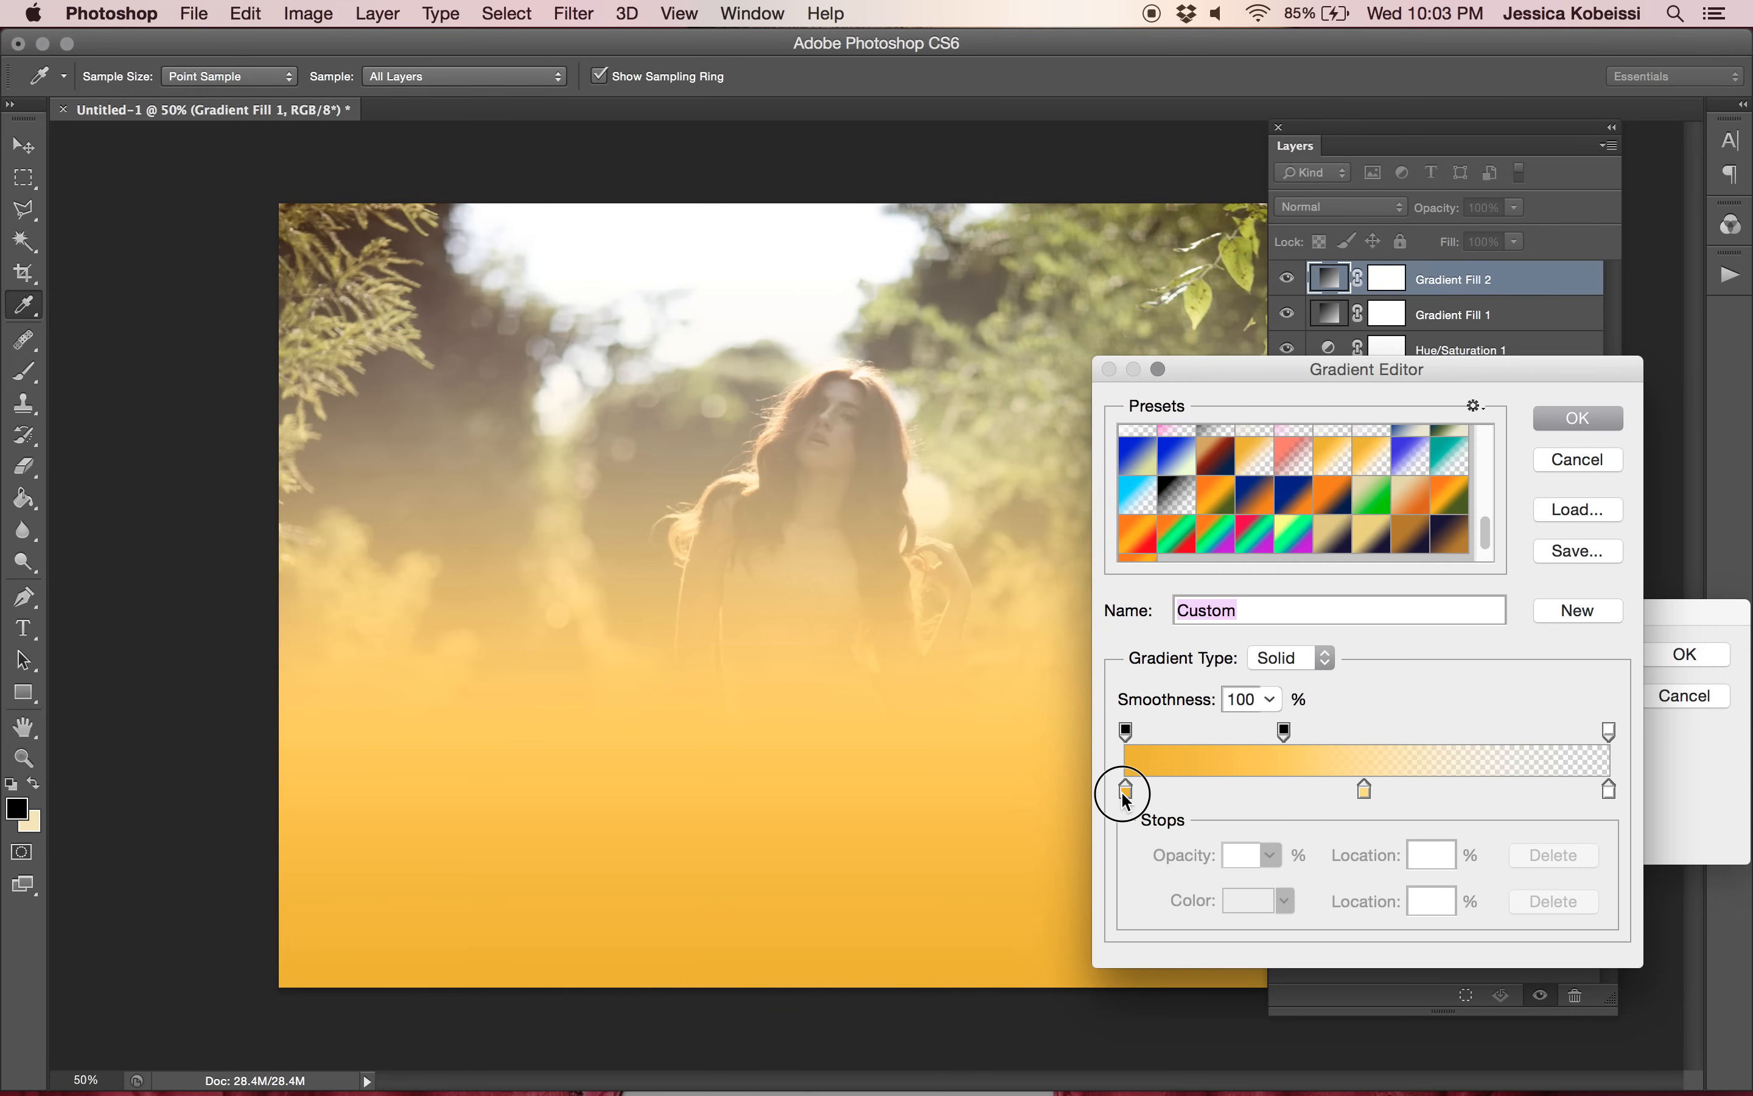
click(1126, 788)
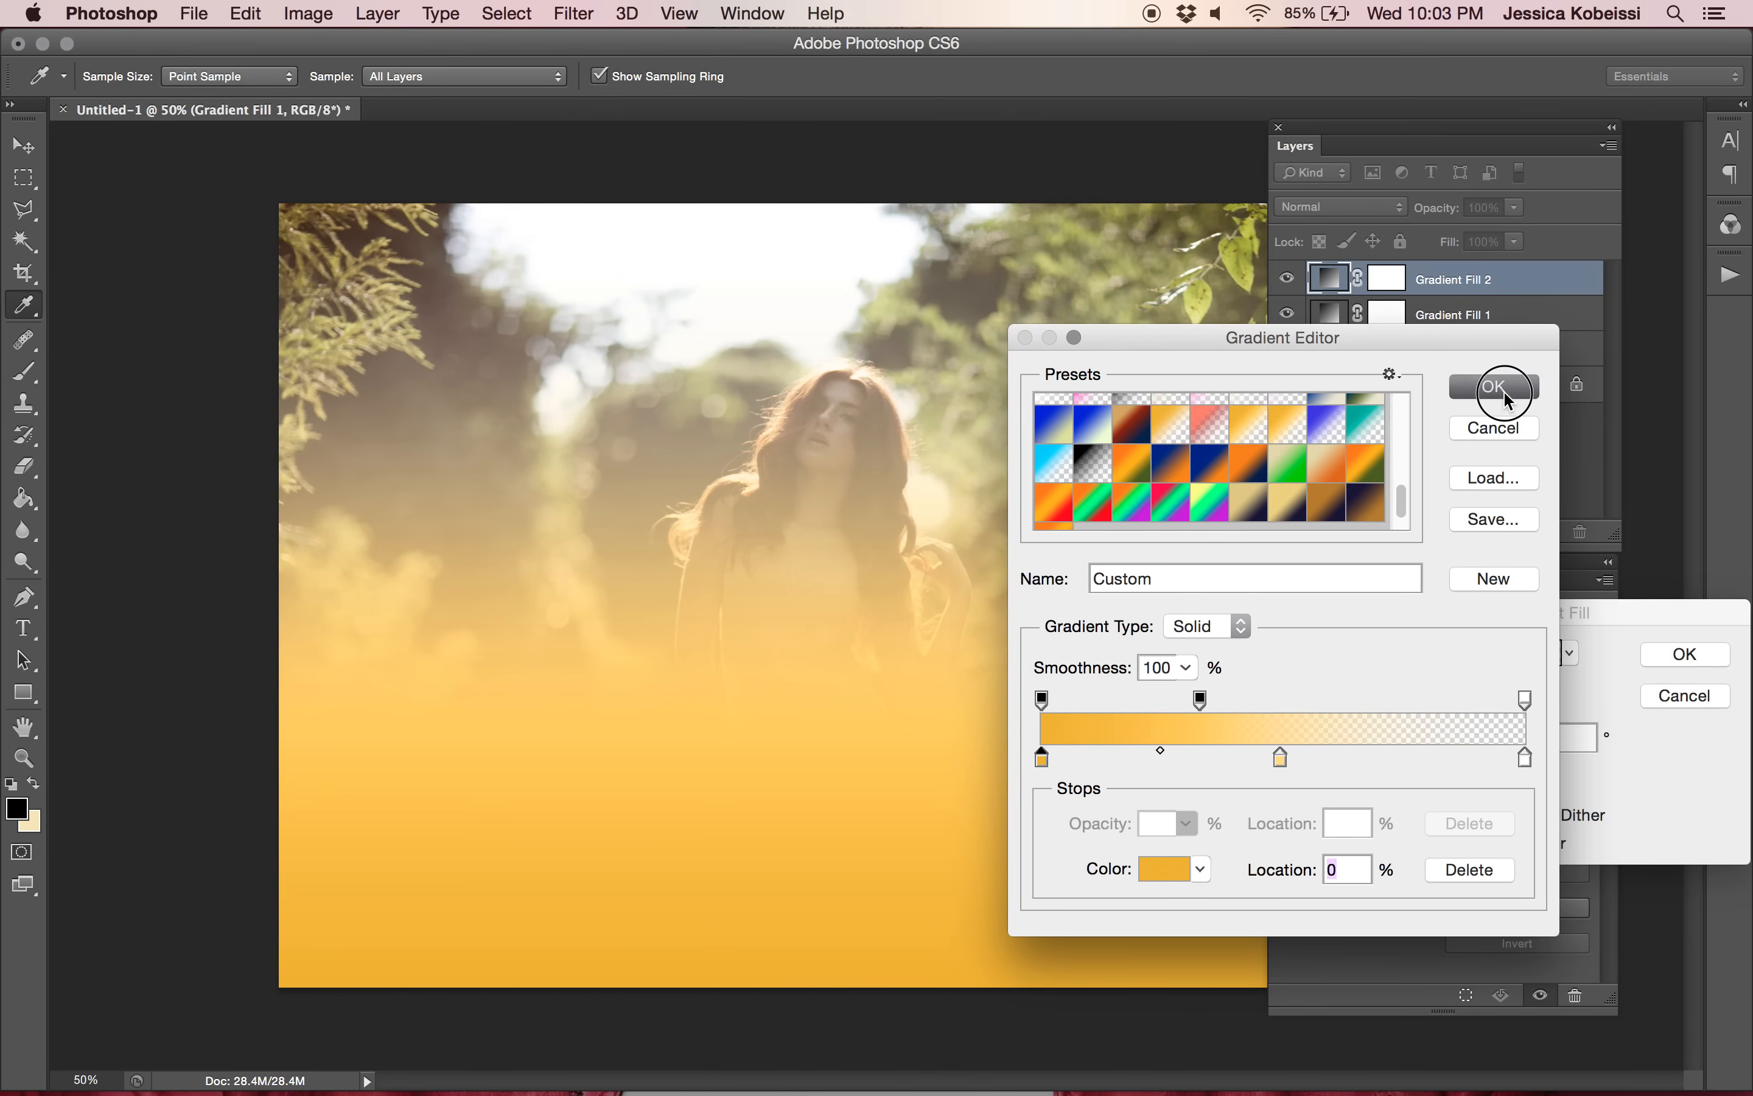
click(1494, 391)
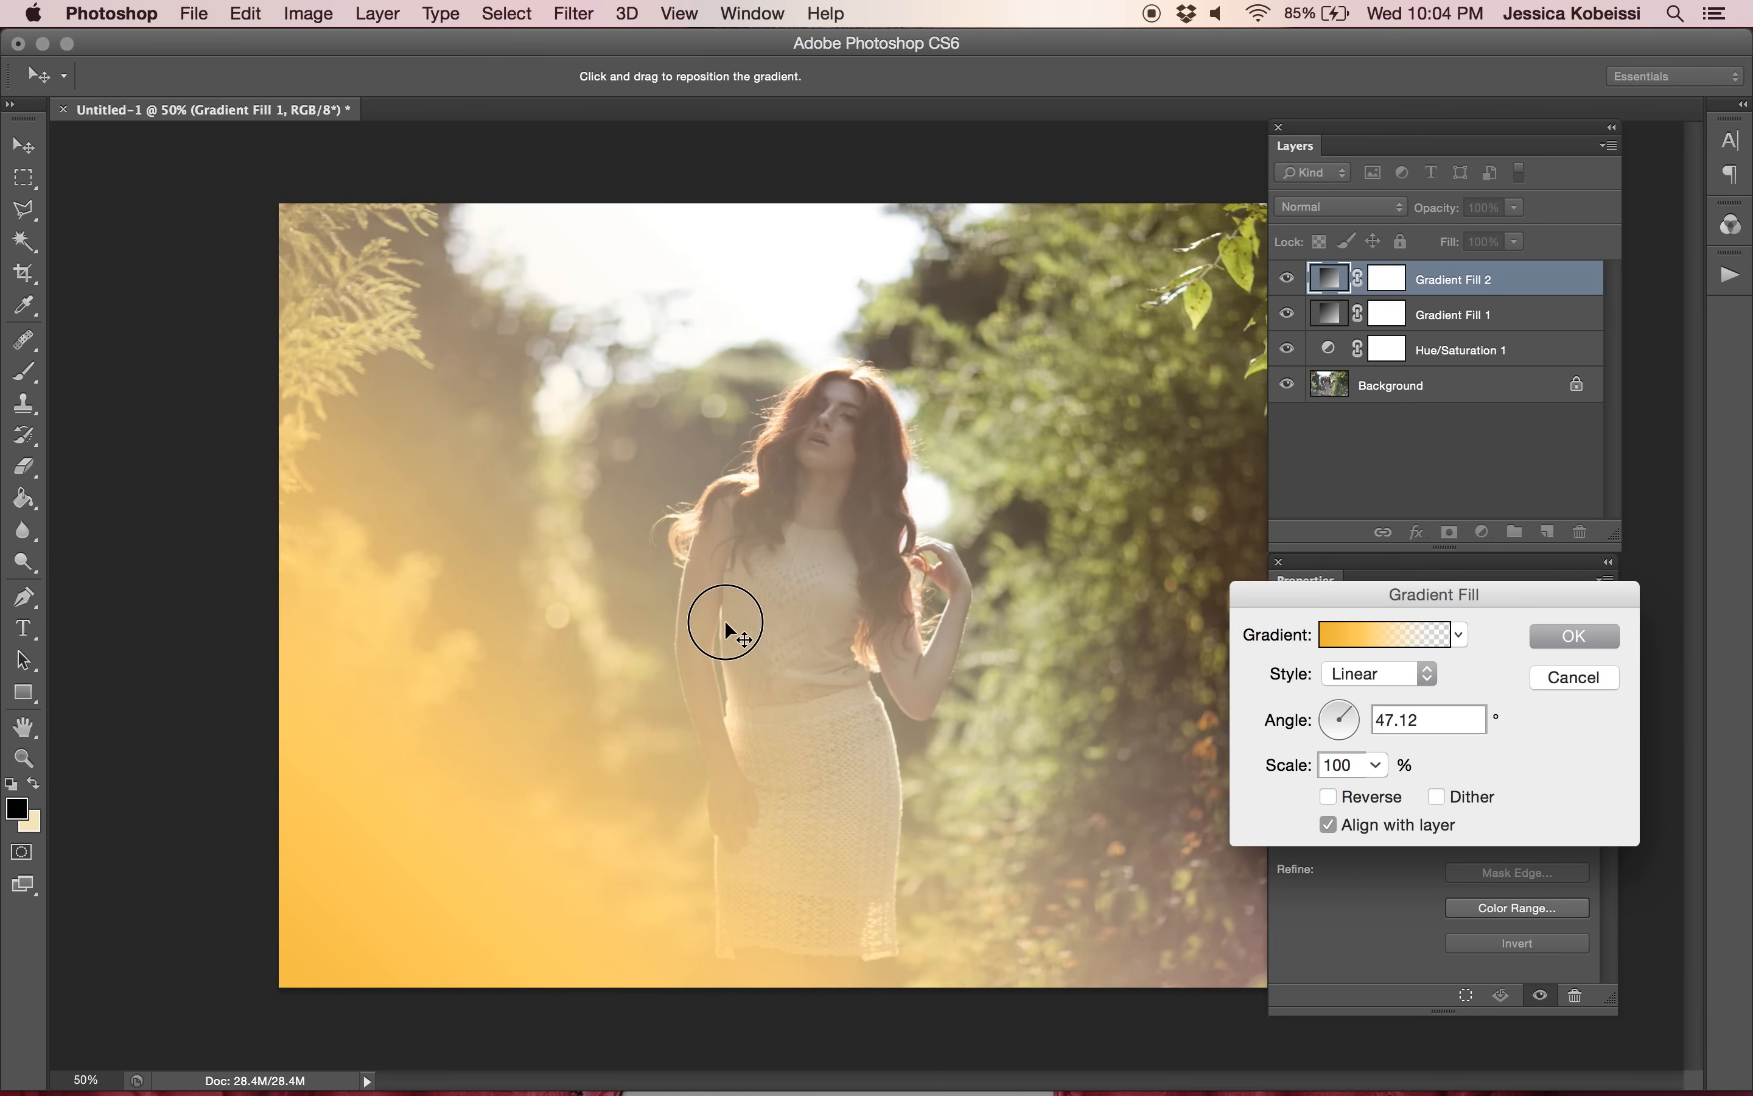
mouse_move(727, 651)
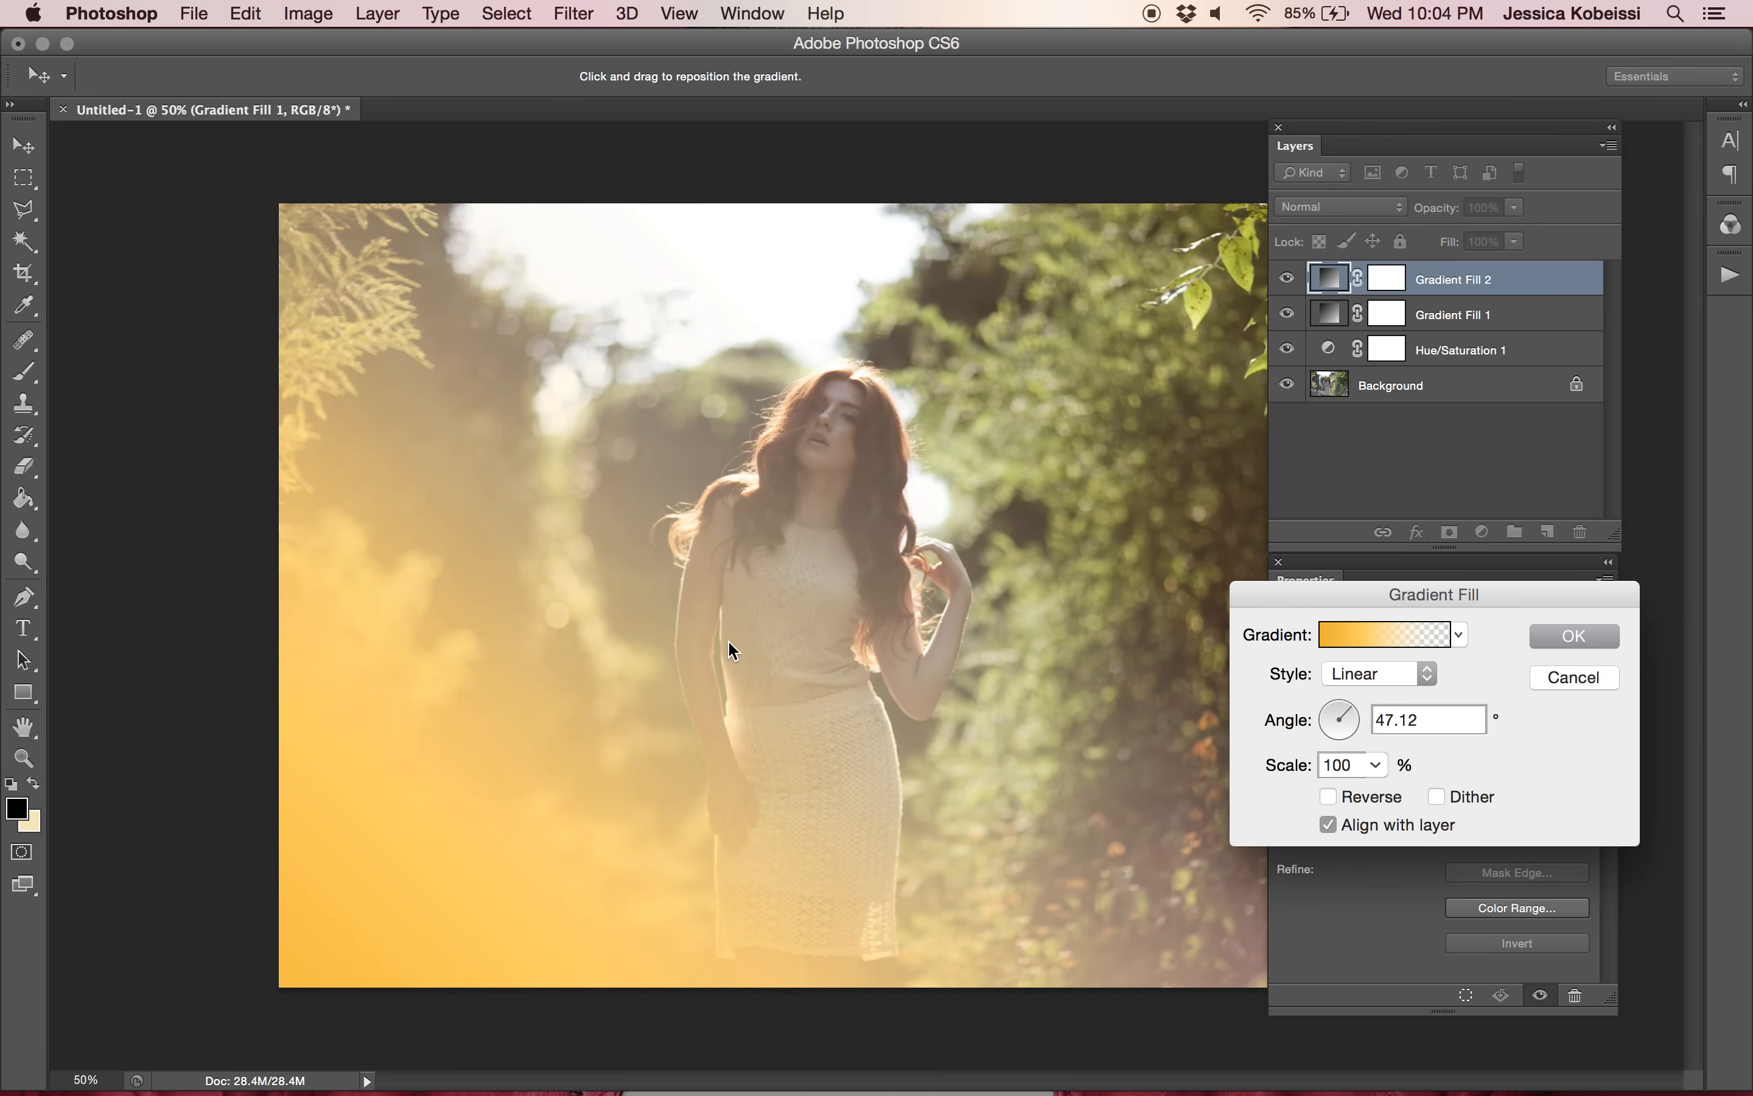
Choose the gradient style so the golden glow forms a soft patch at the left edge.
click(1377, 674)
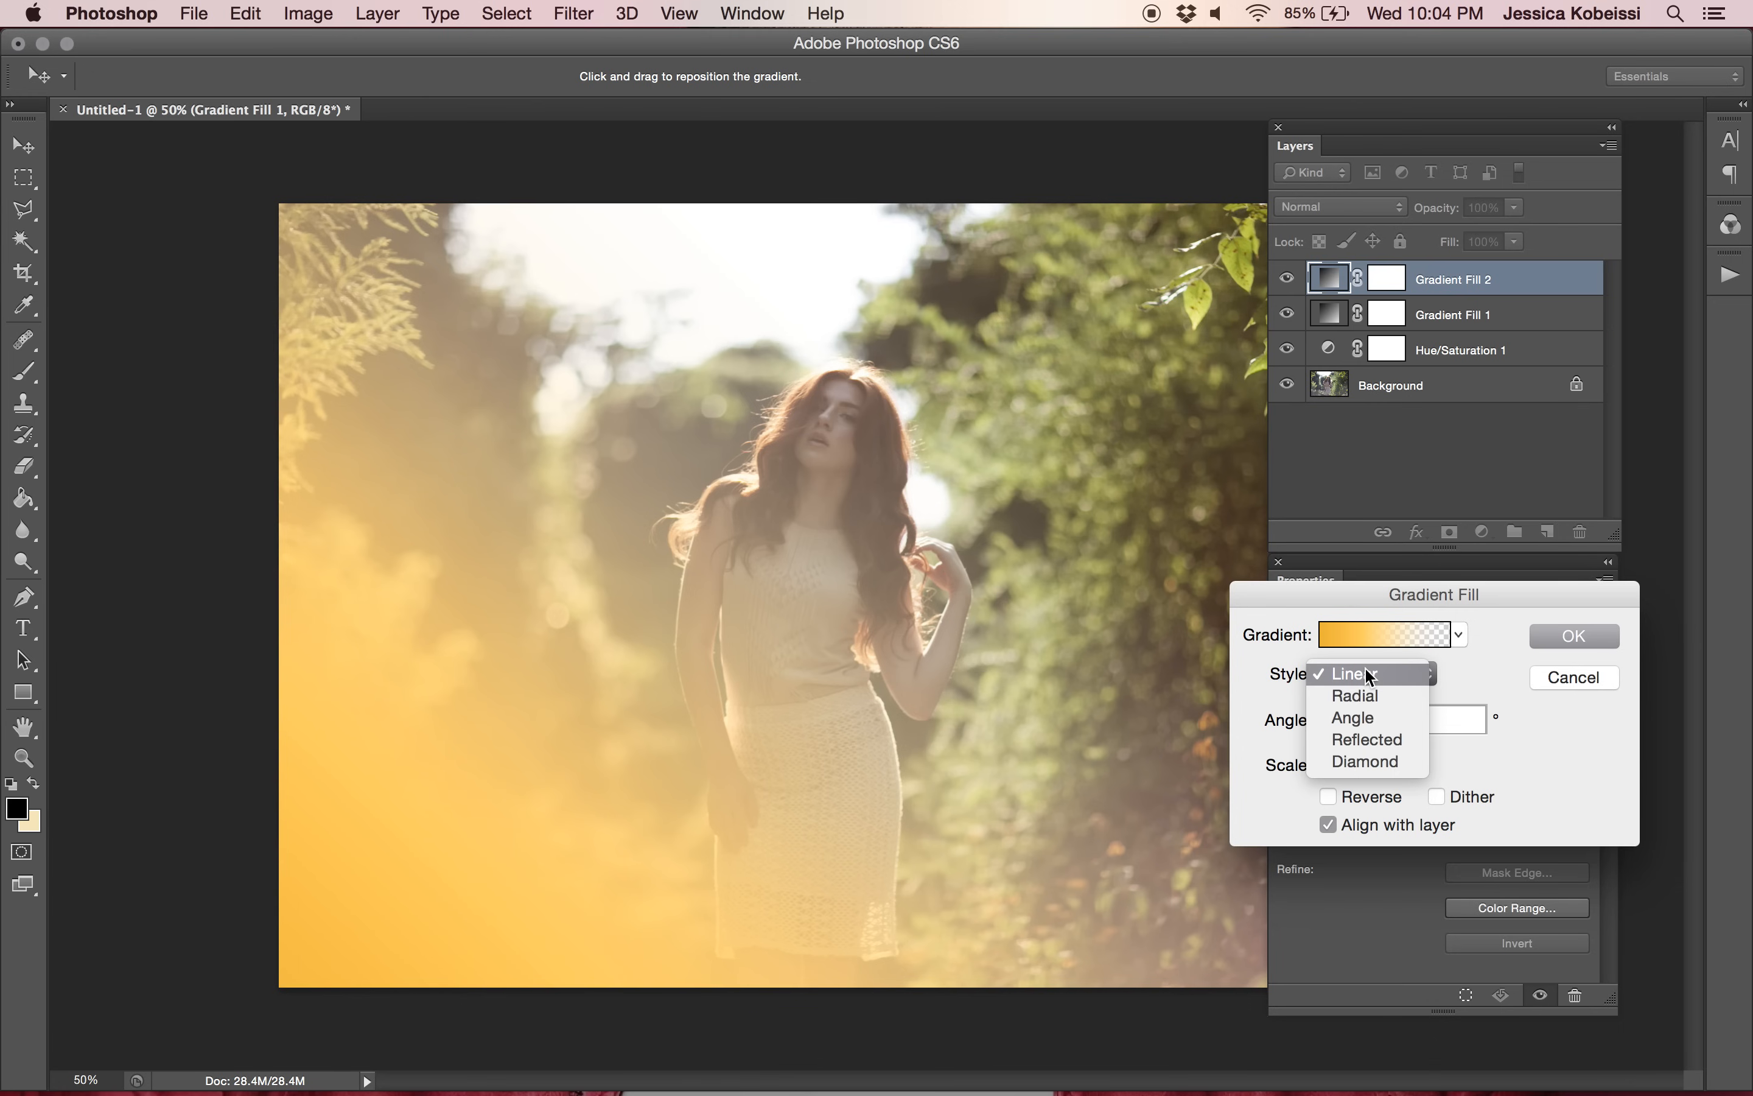
click(1352, 694)
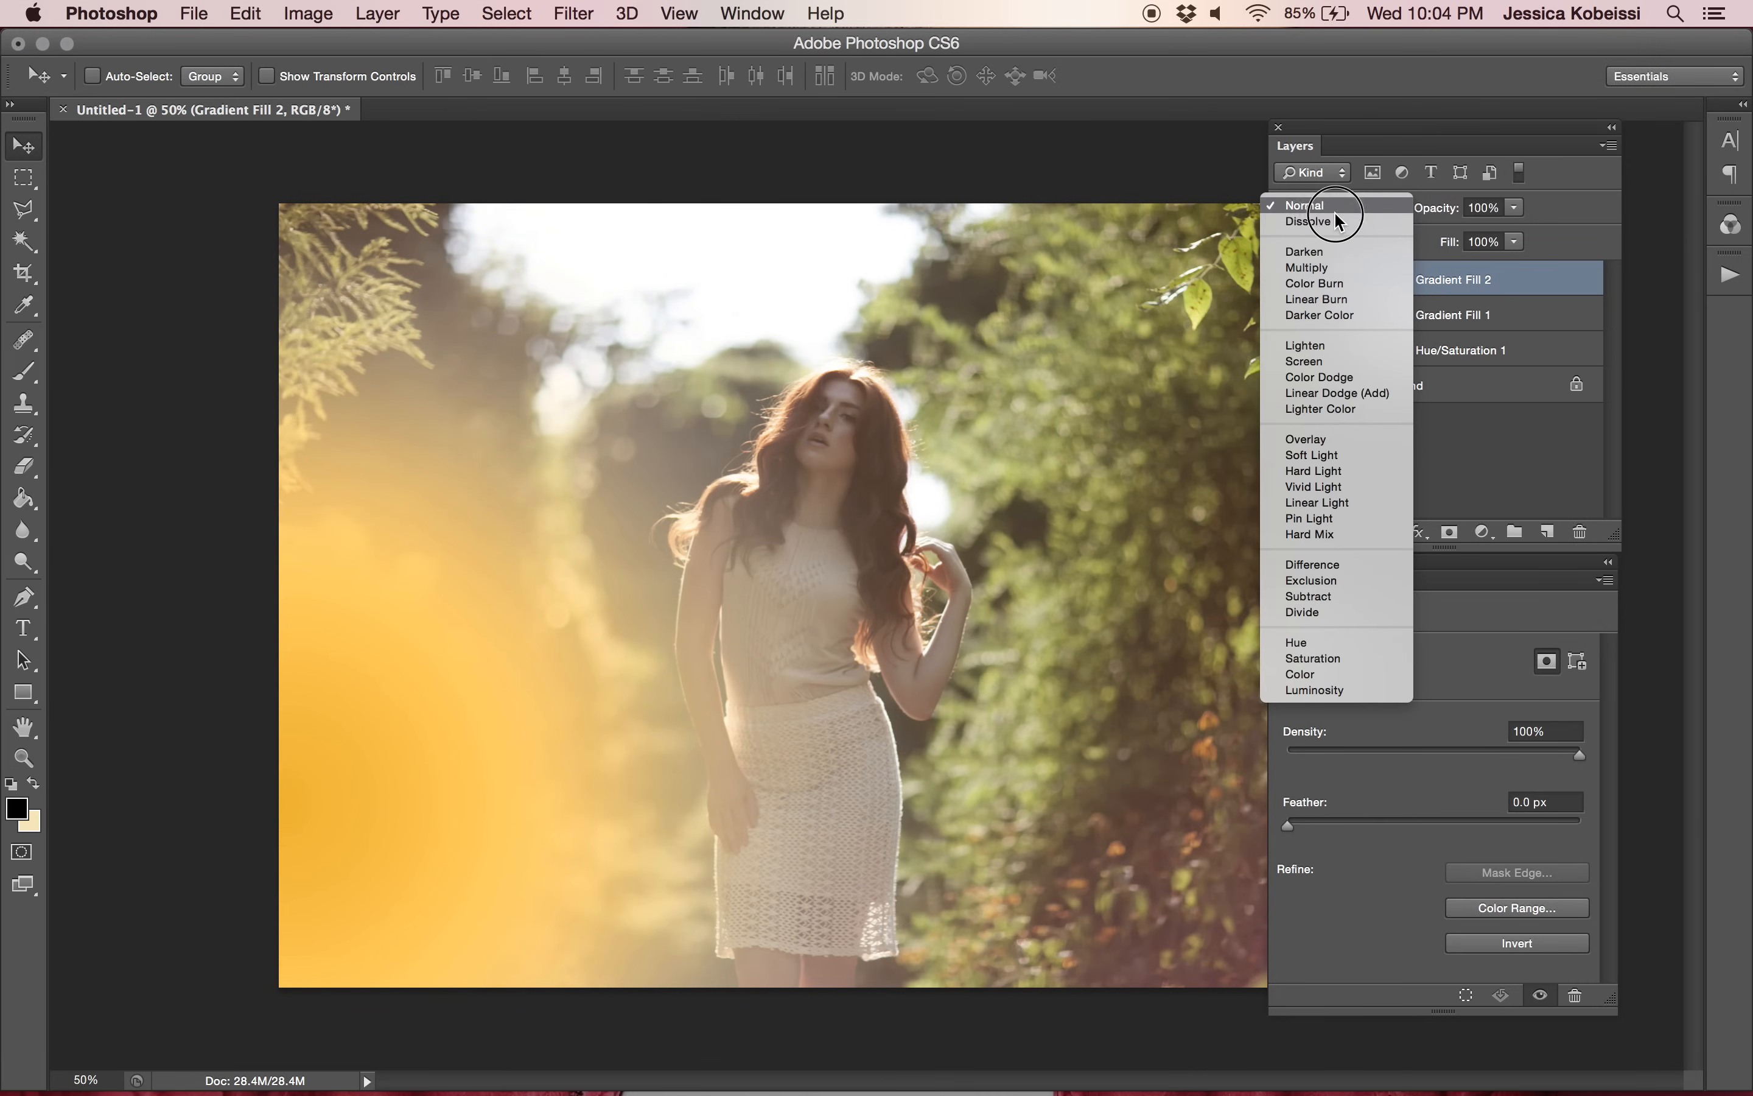
mouse_move(1312, 451)
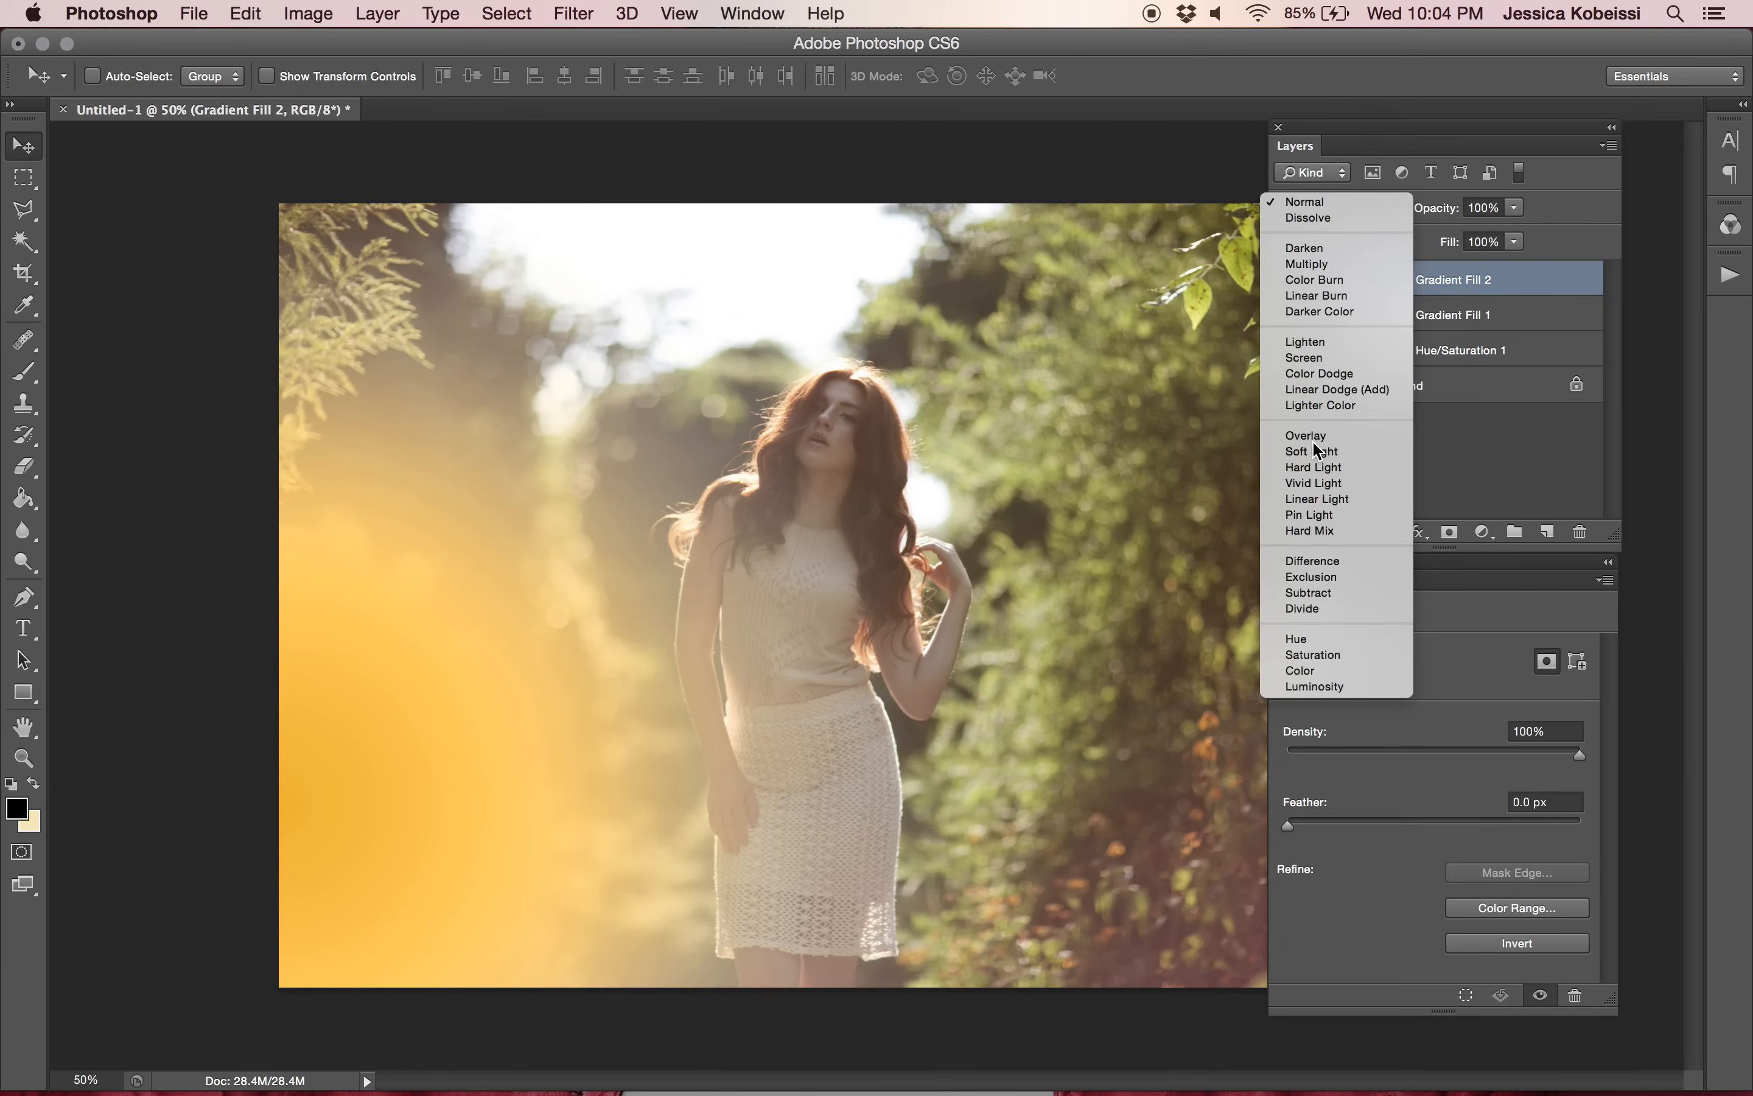
Set Gradient Fill 2's blend mode to Overlay.
click(1305, 435)
text(17)
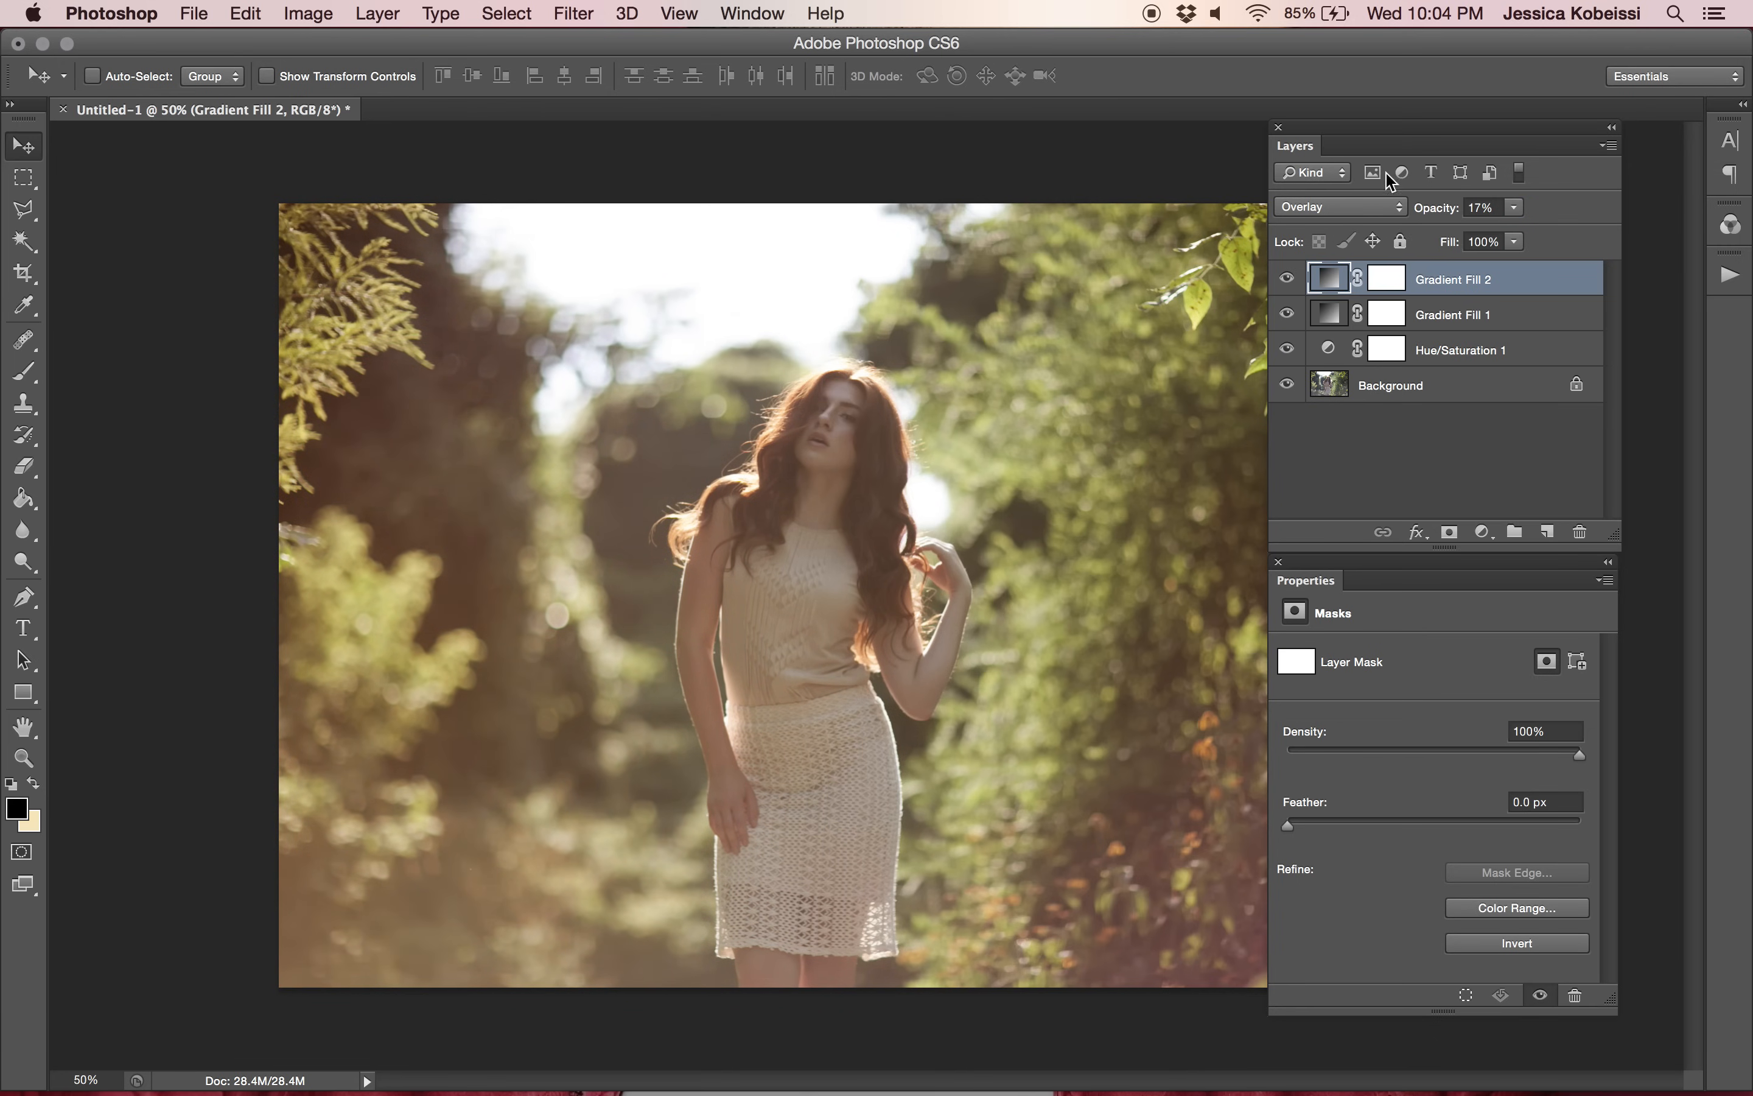
mouse_move(1432, 208)
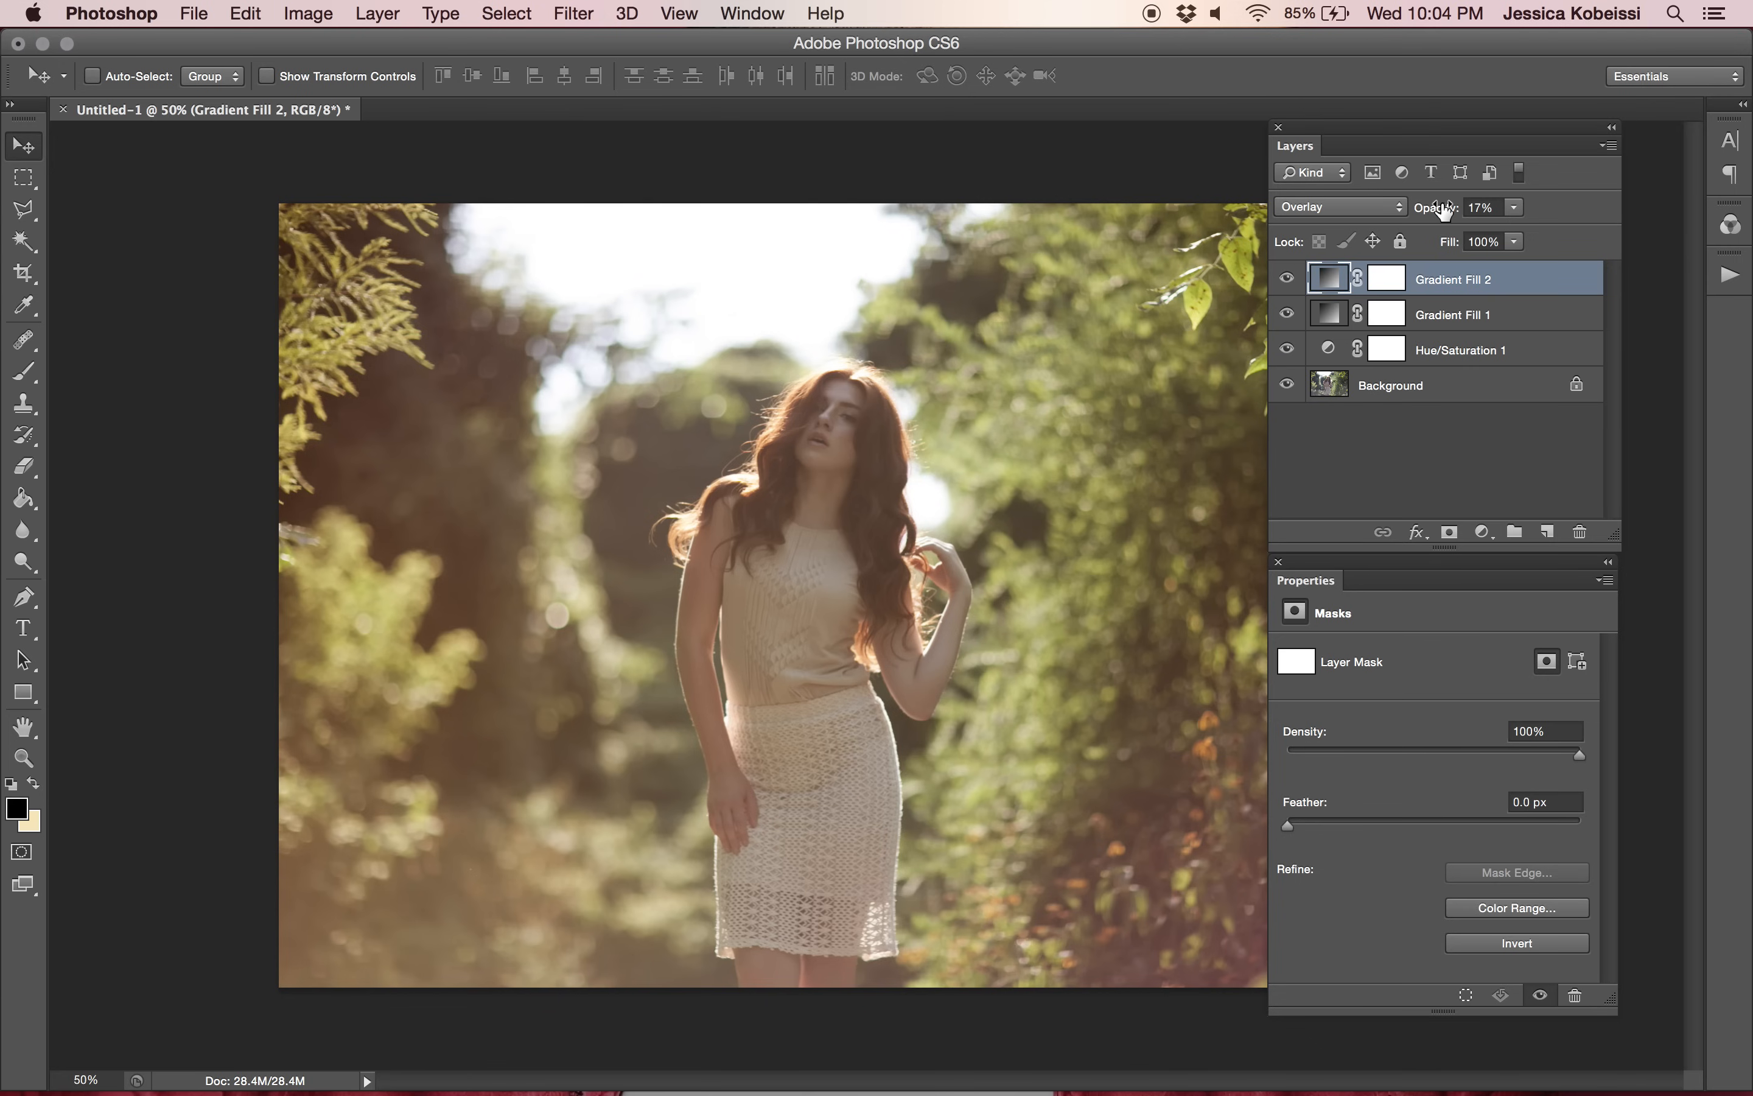
mouse_move(505, 13)
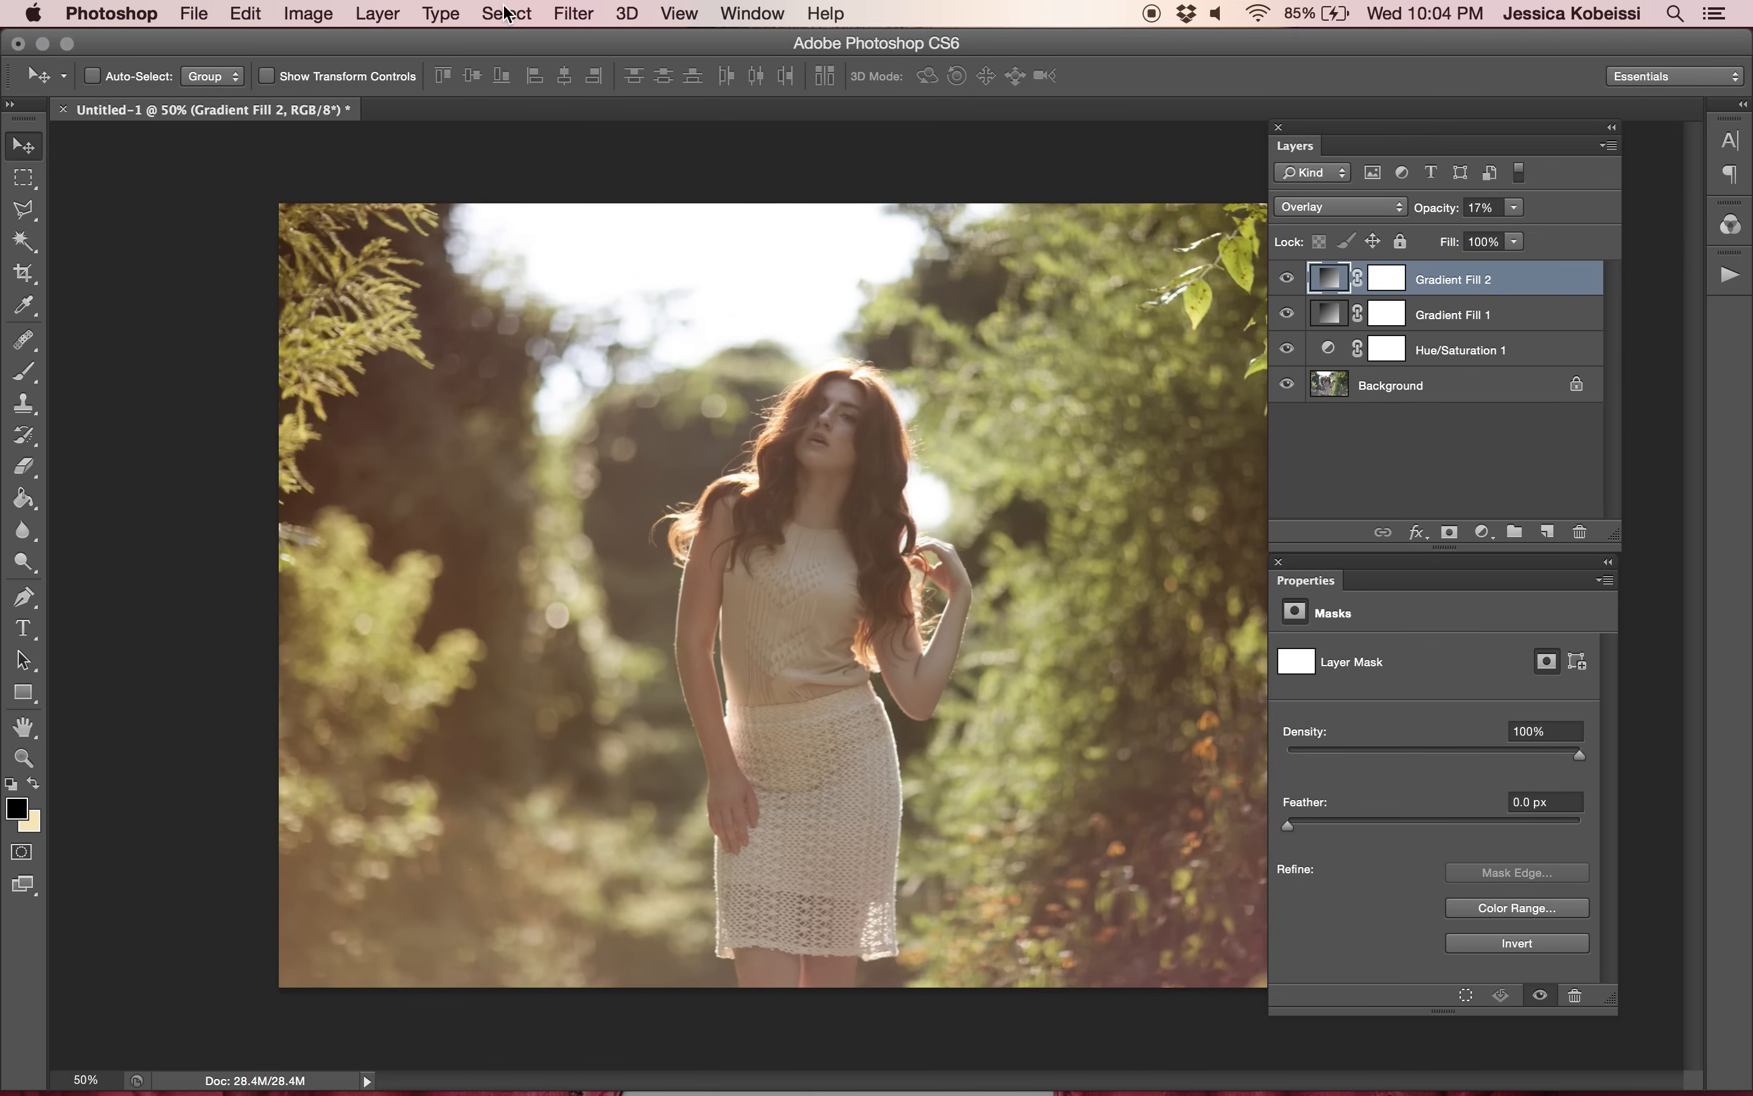
mouse_move(447, 9)
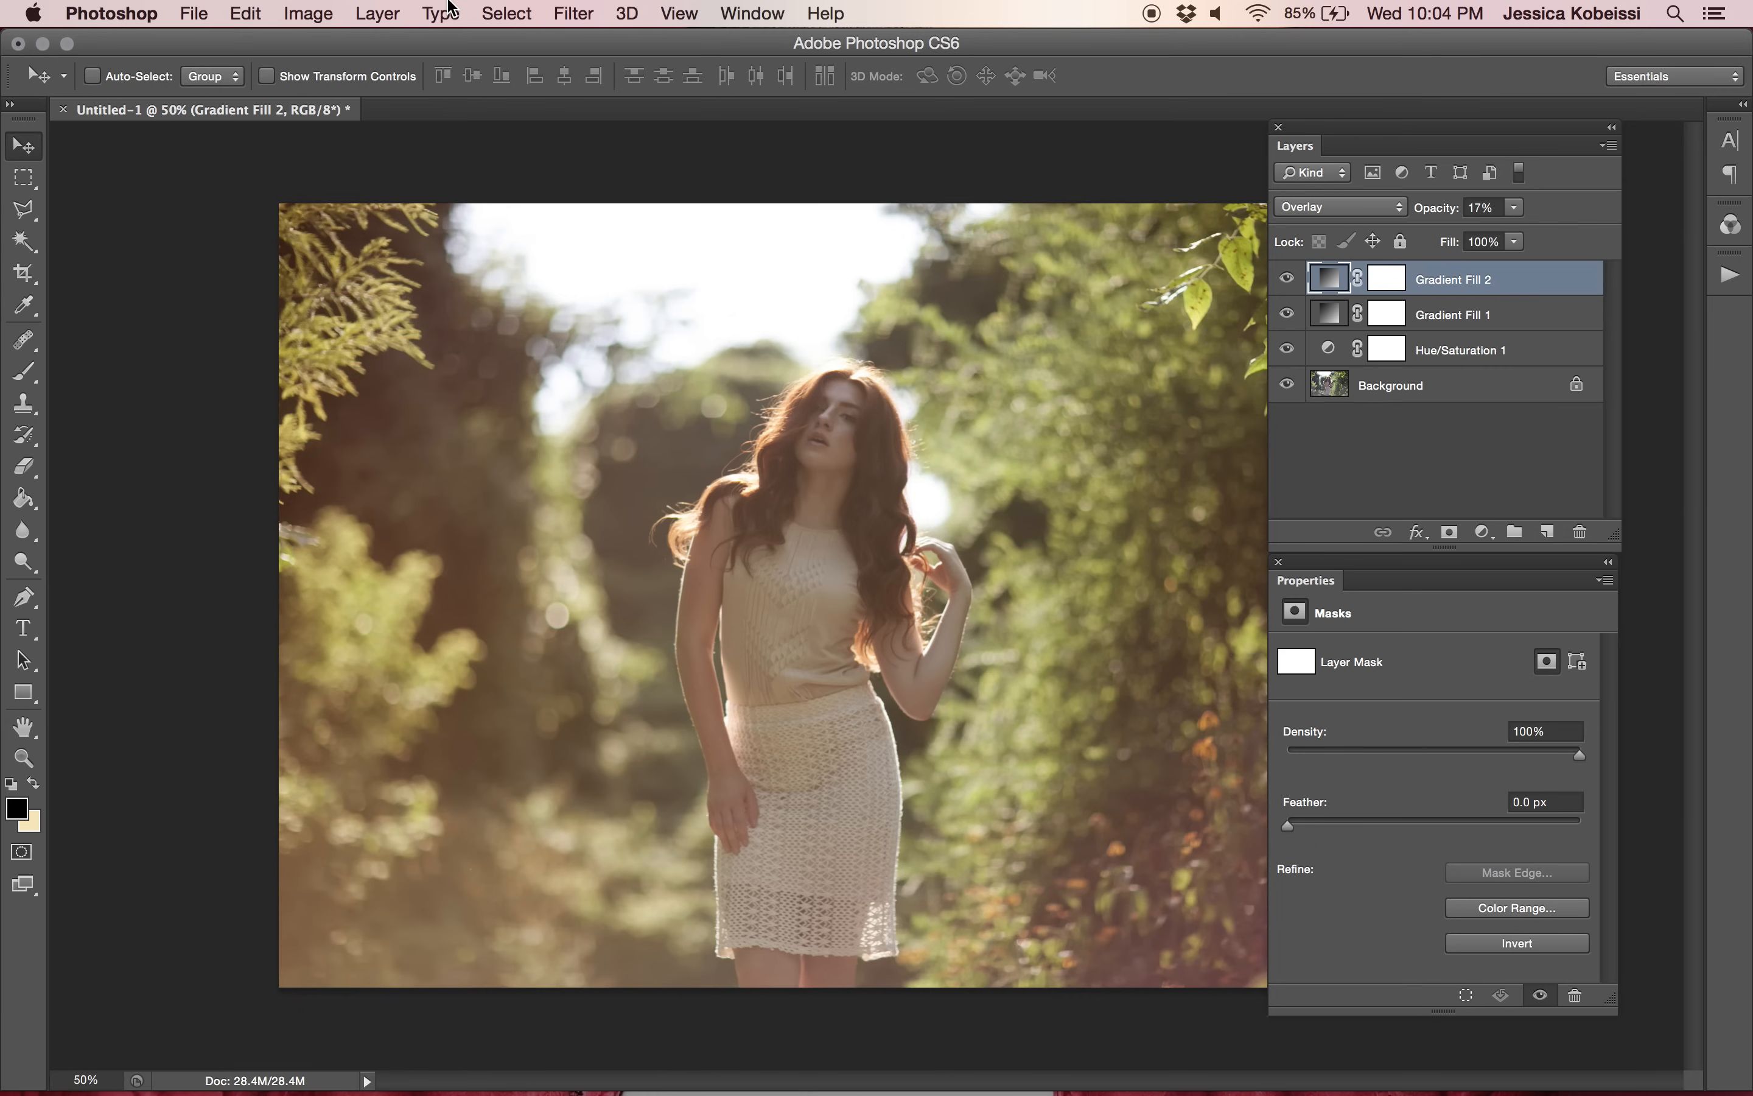
Add Hue/Saturation 2 and limit its hue adjustment to the Yellows range.
click(376, 14)
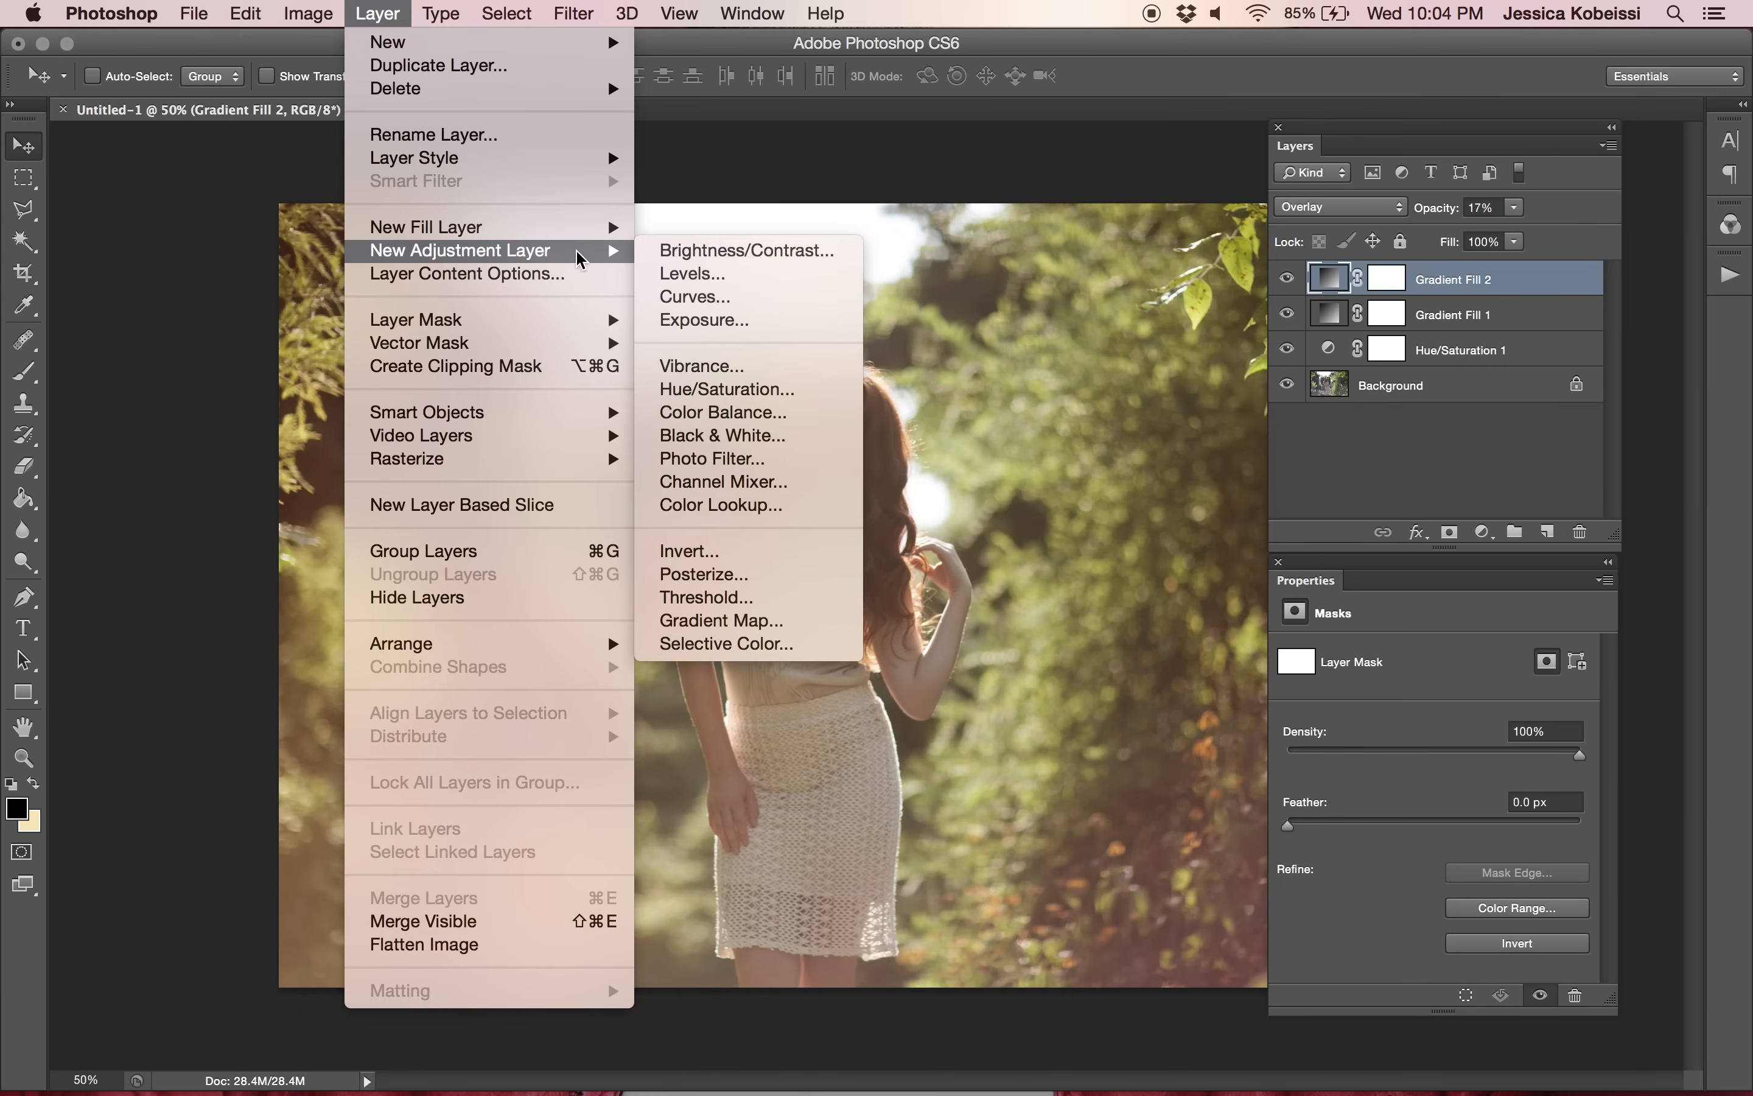
mouse_move(746, 390)
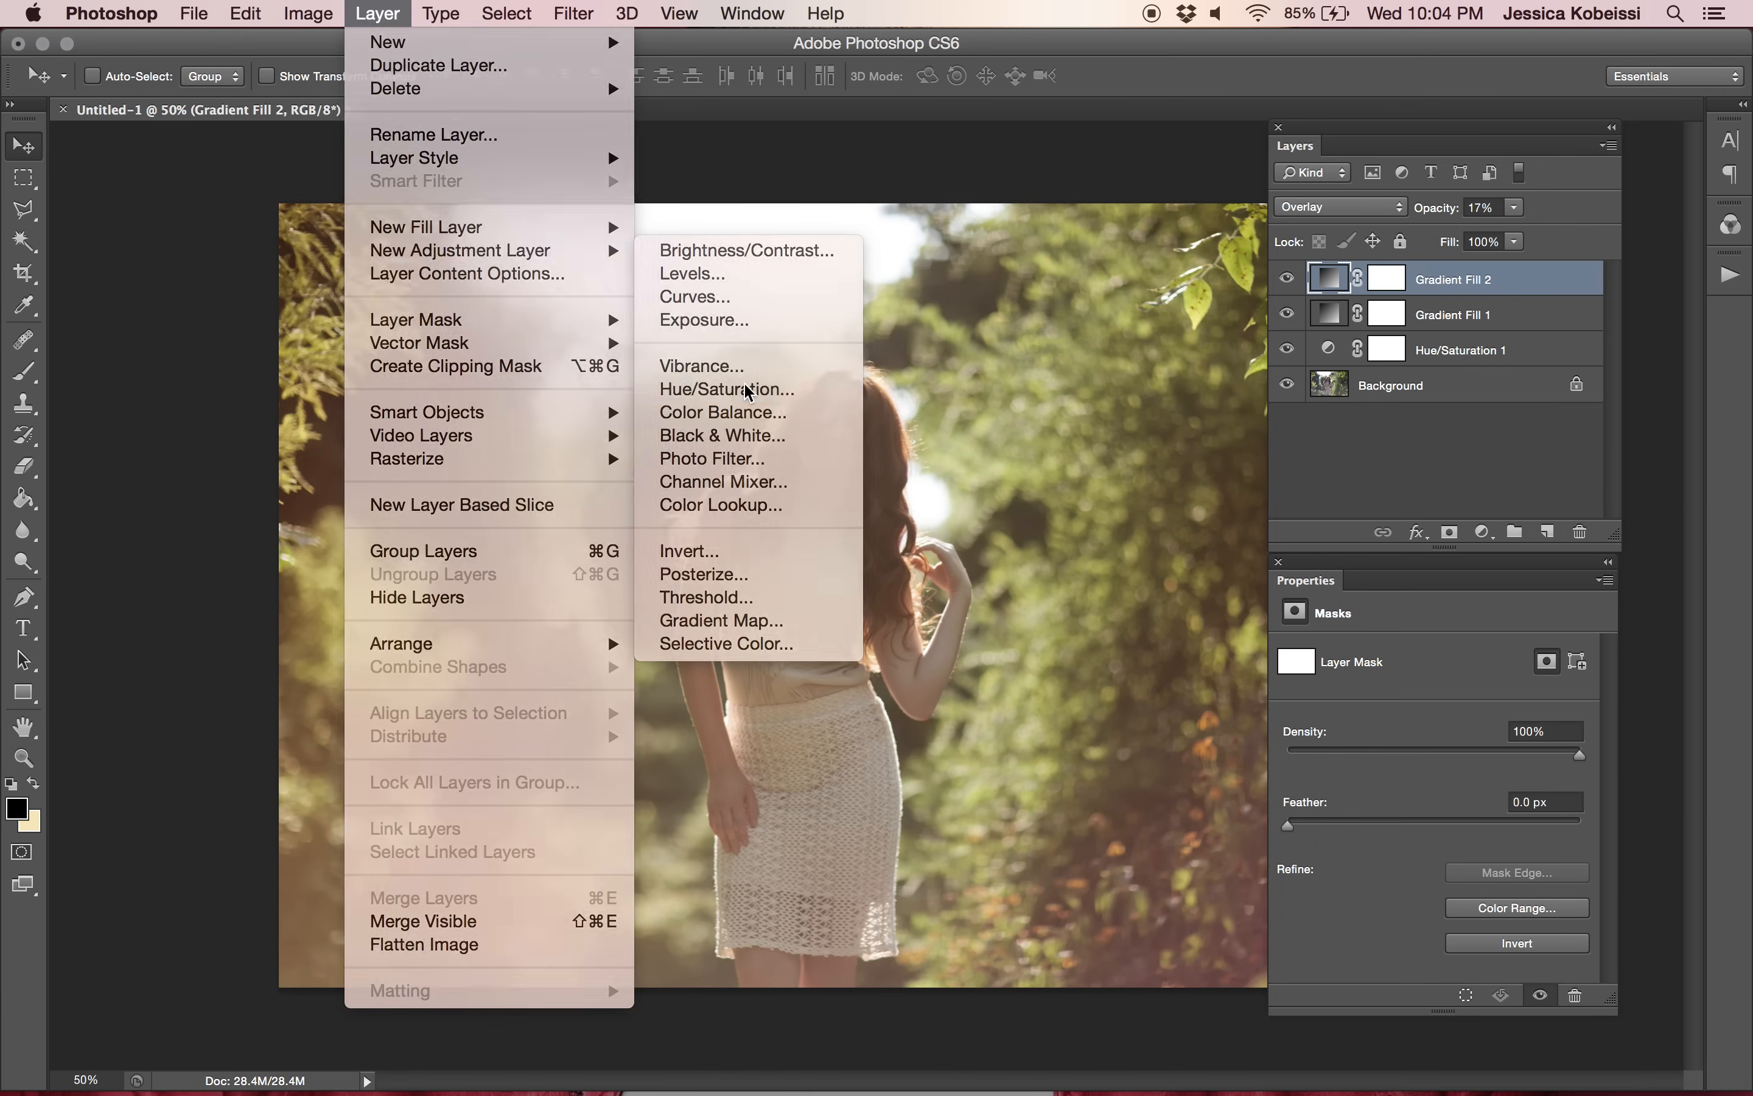
click(726, 390)
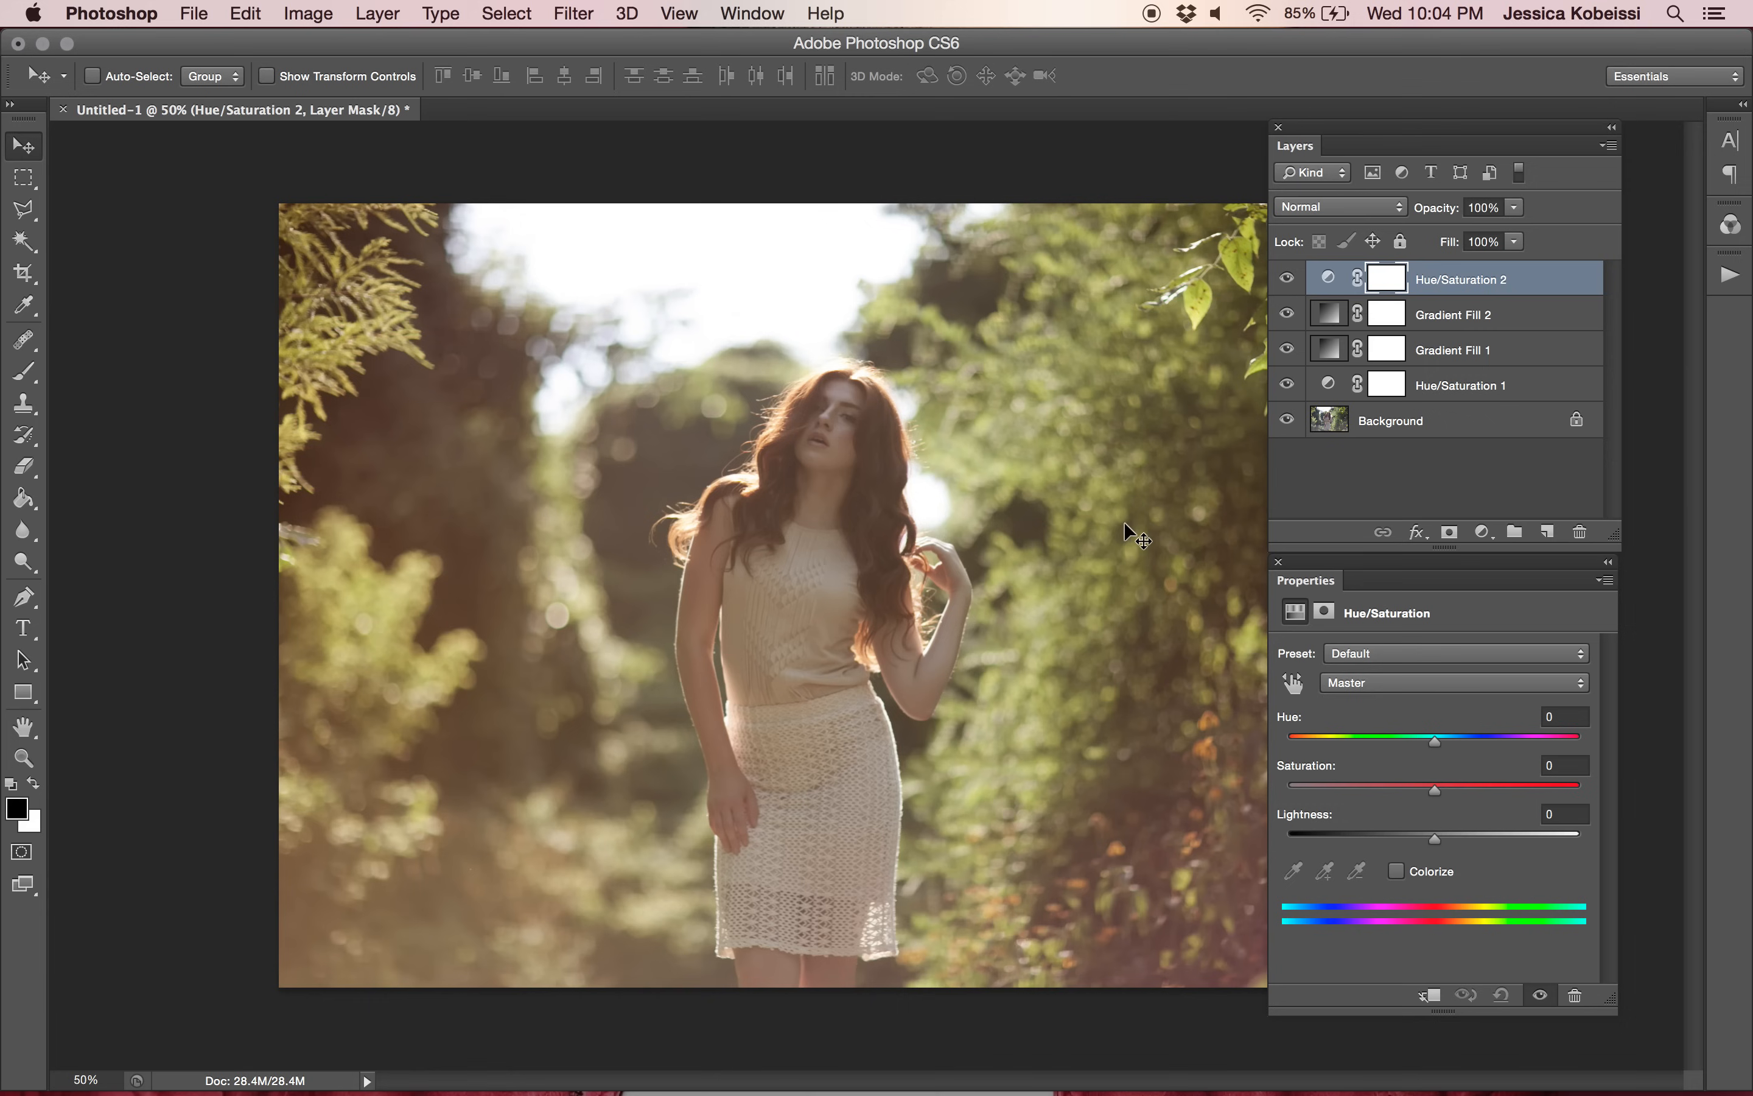
mouse_move(1459, 830)
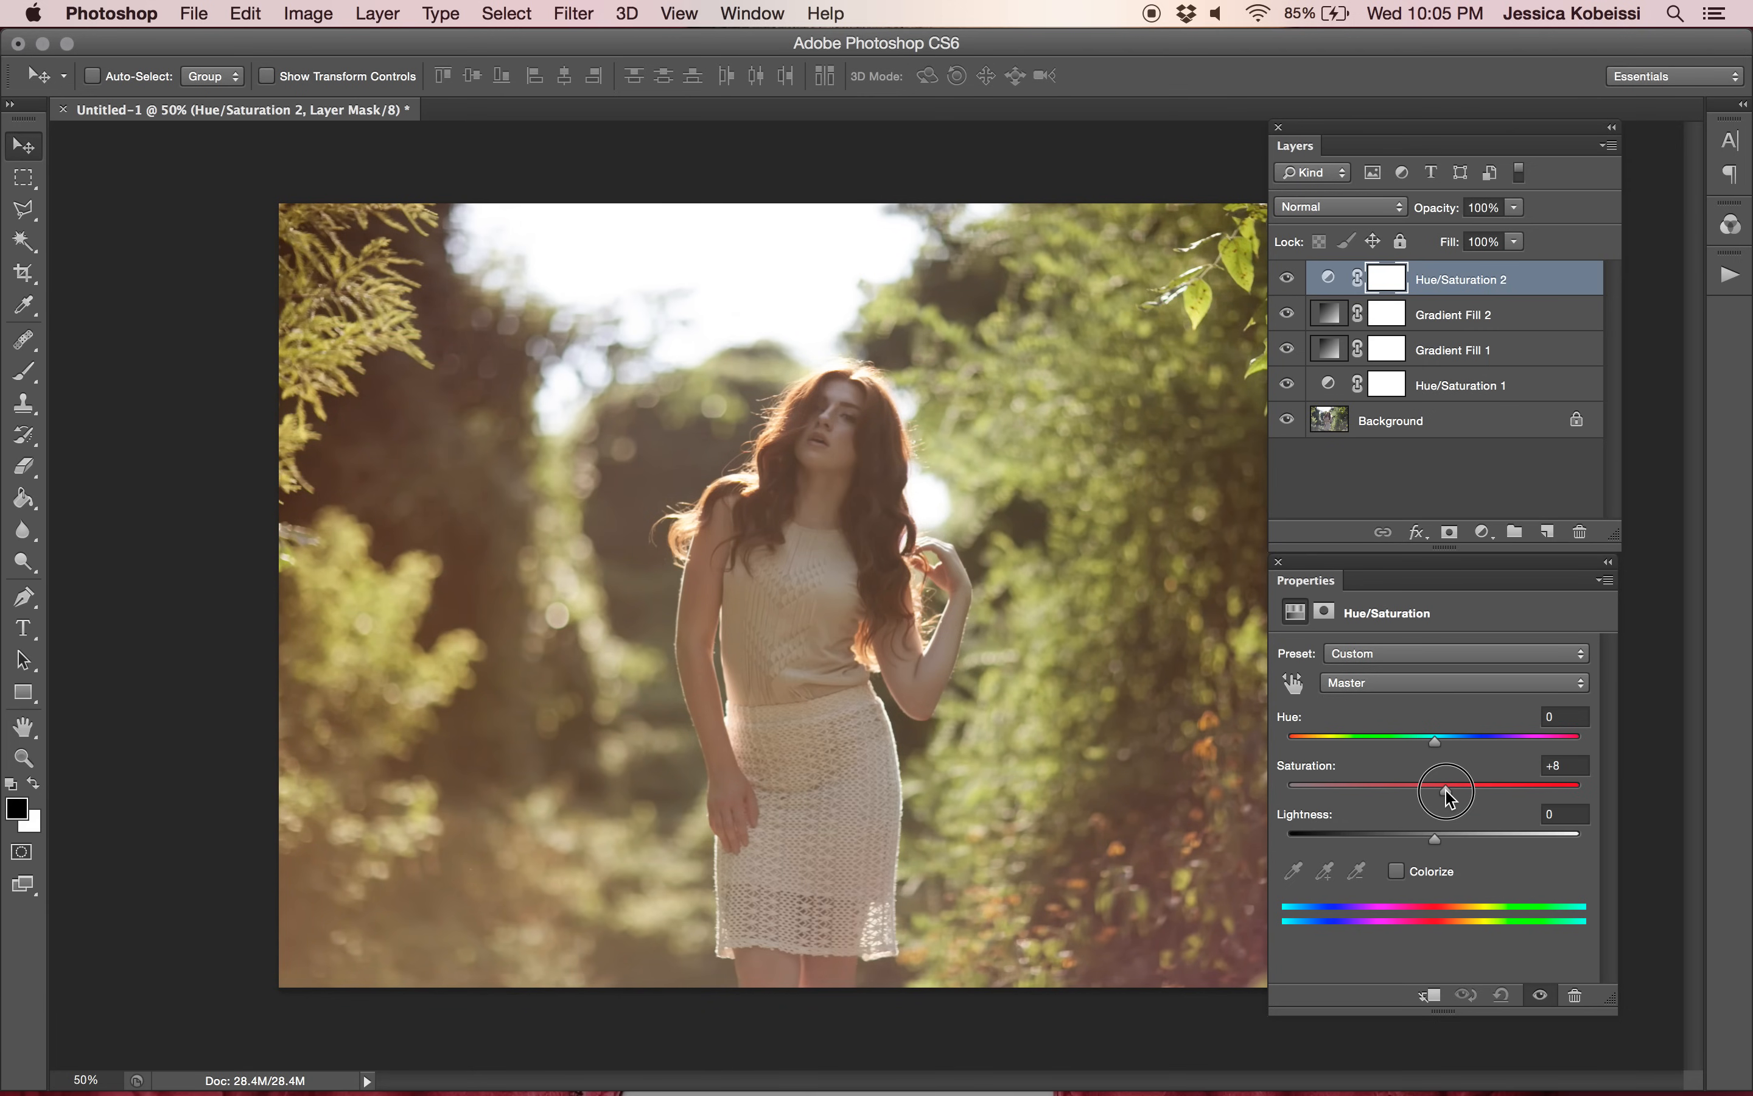
click(1454, 682)
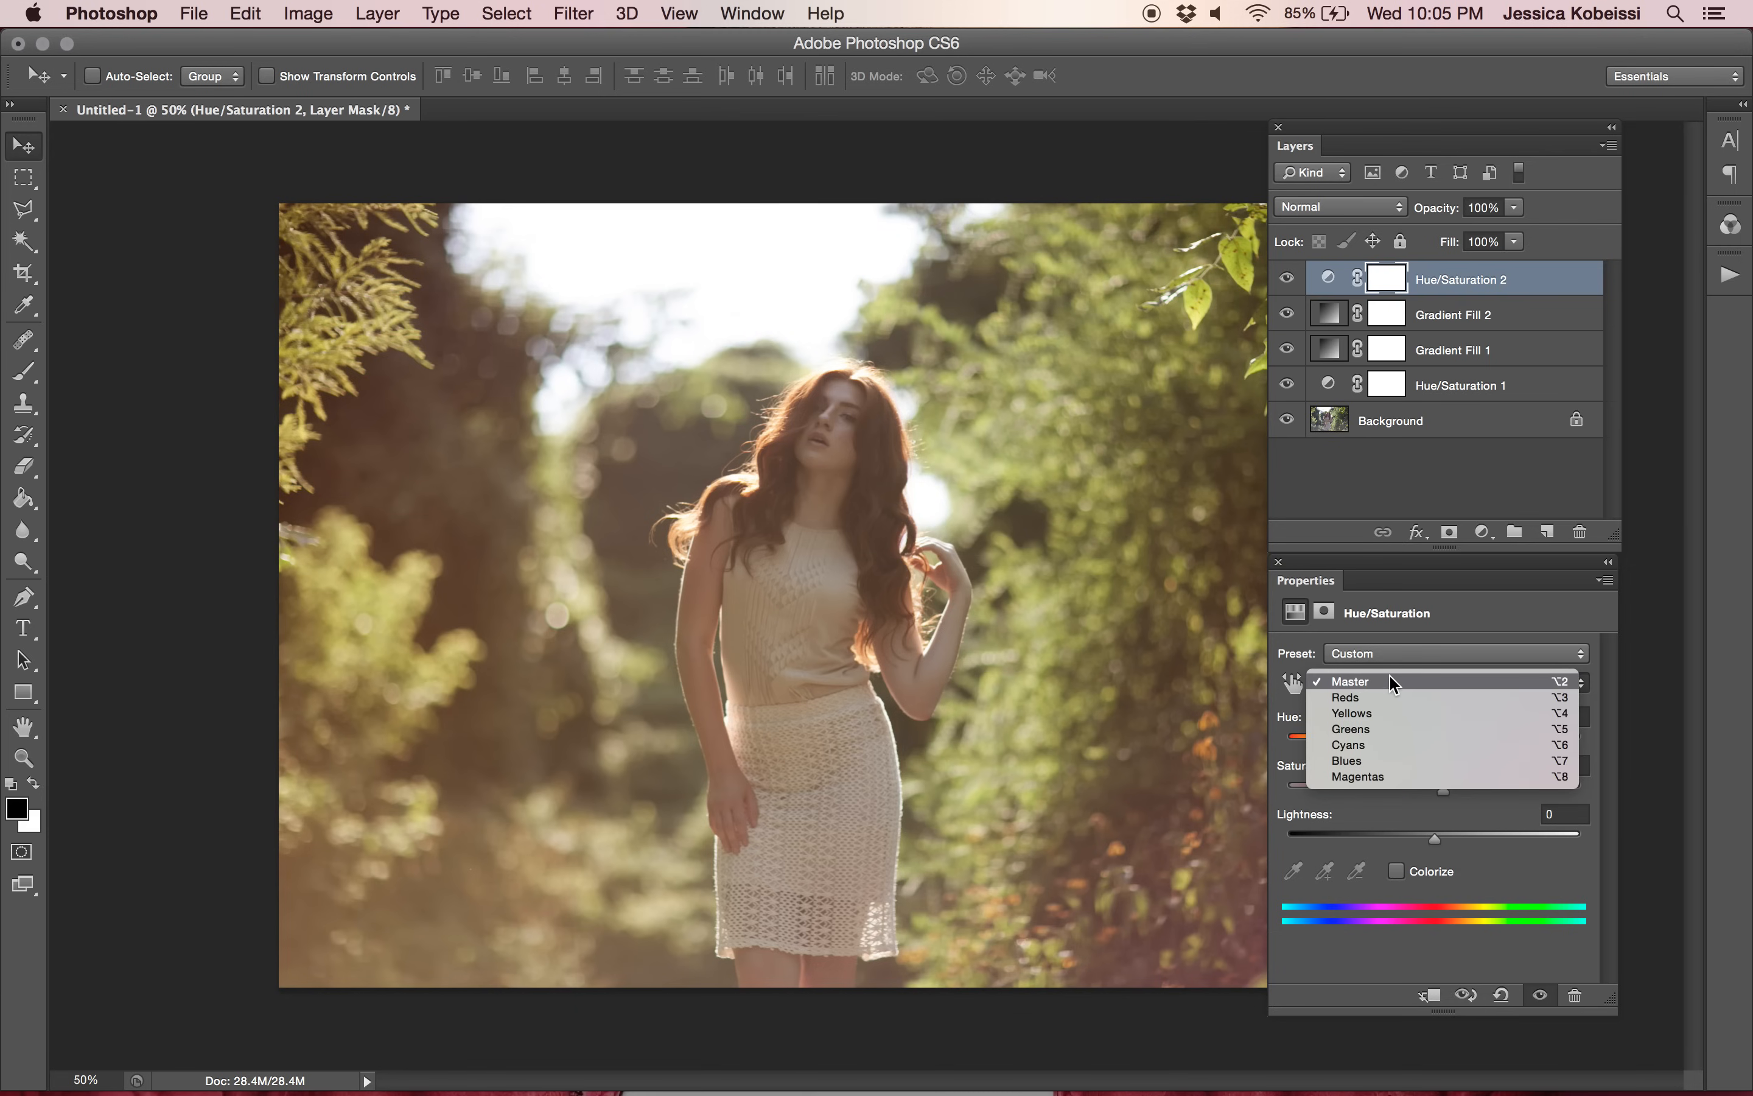
mouse_move(1394, 688)
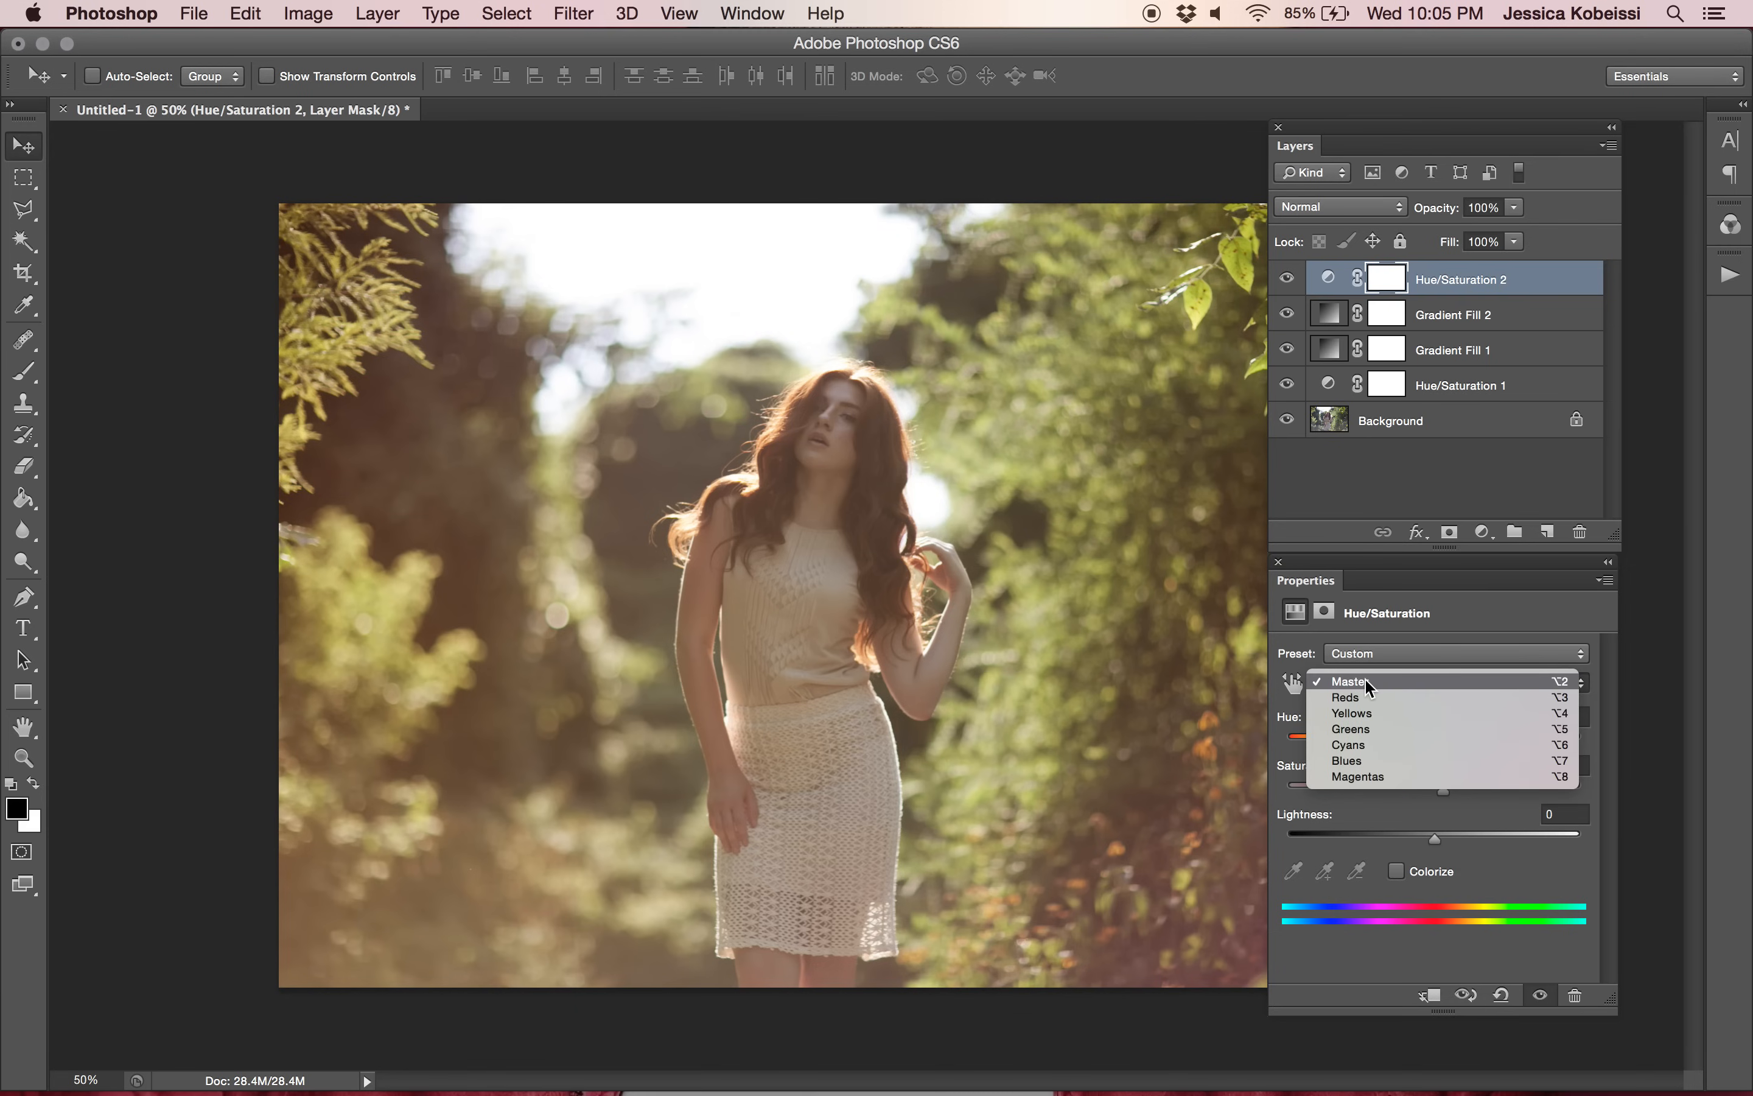
click(1351, 714)
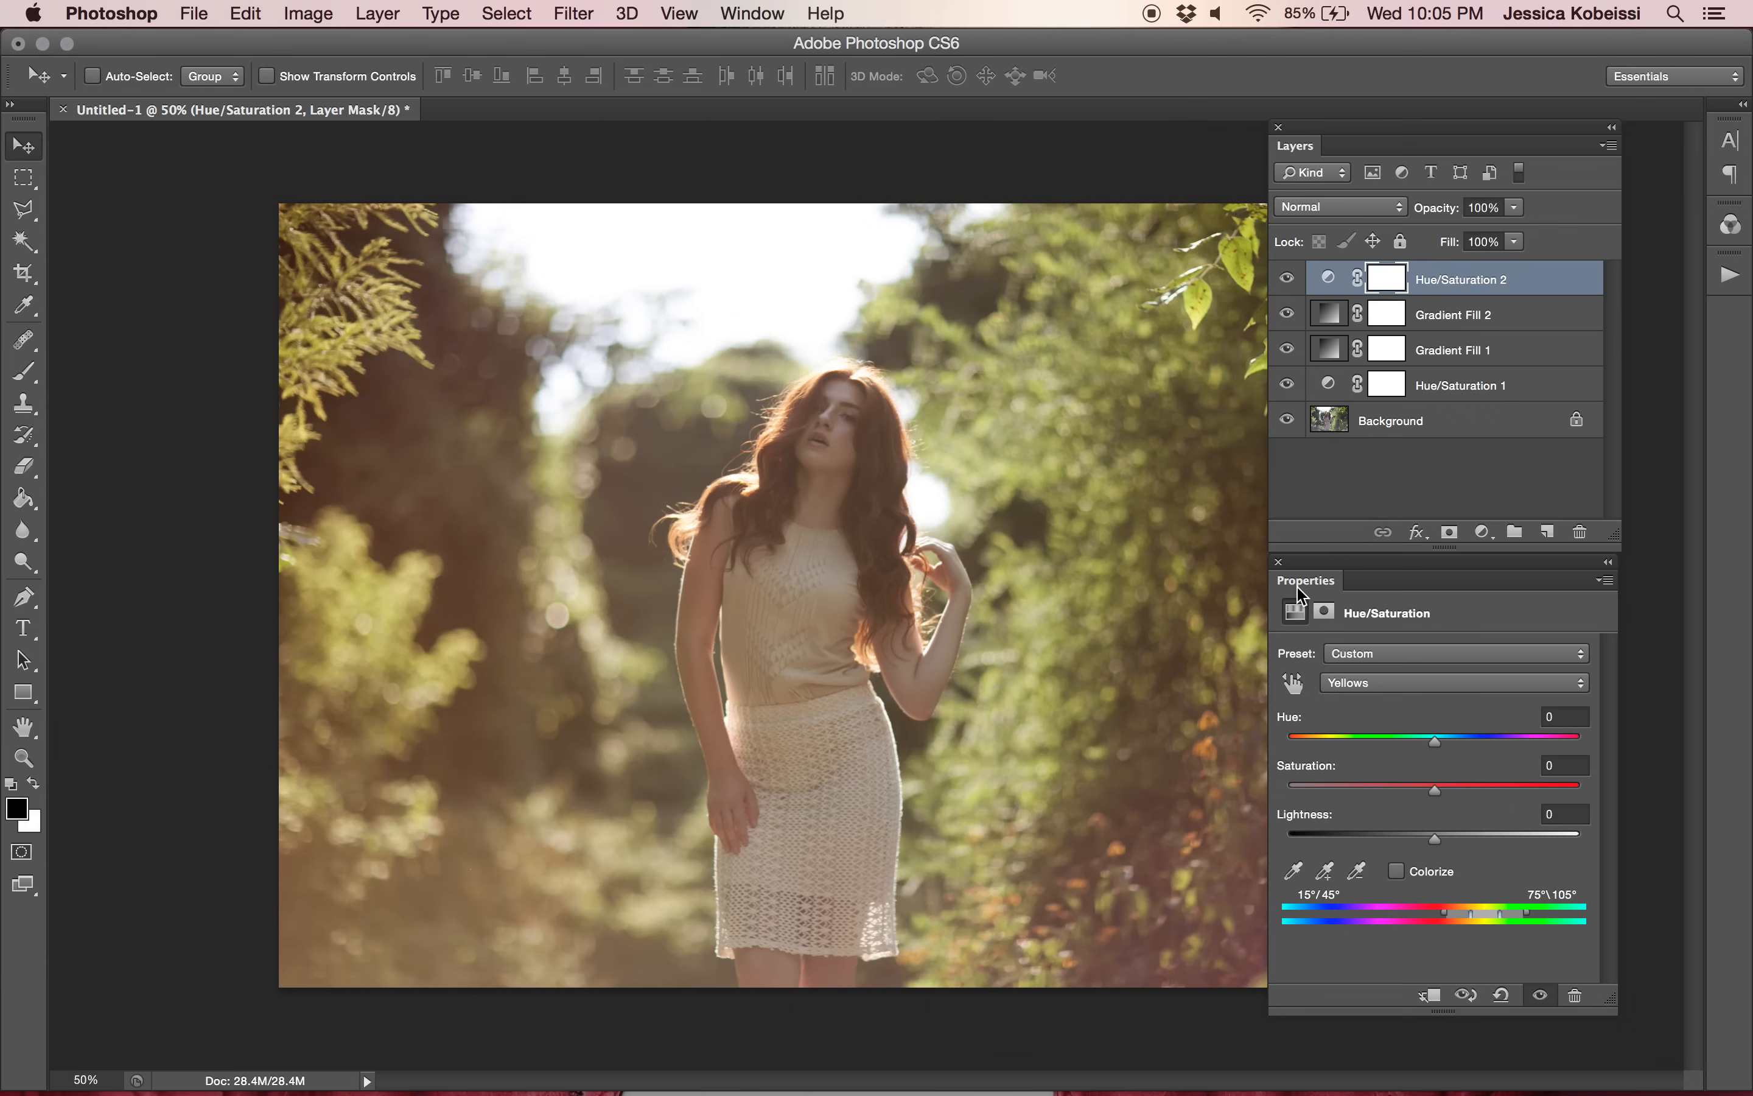
mouse_move(1225, 621)
text(-14)
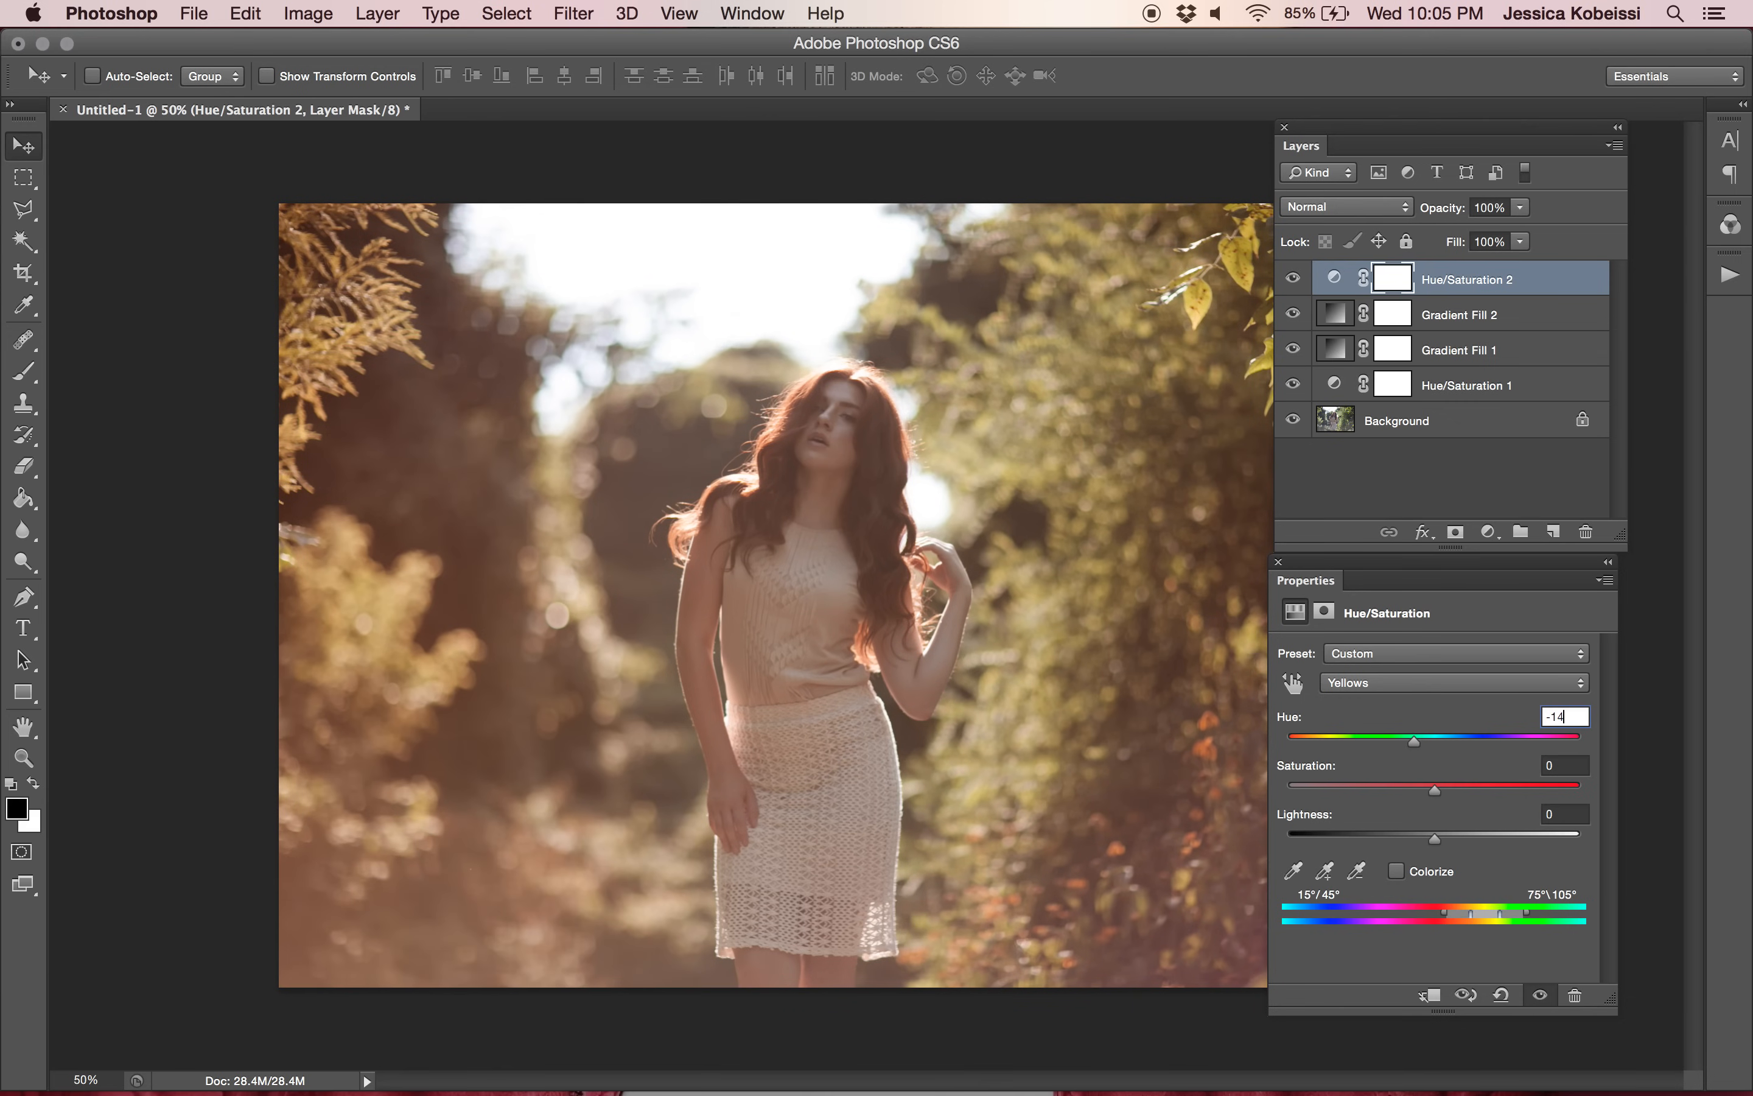
mouse_move(1401, 790)
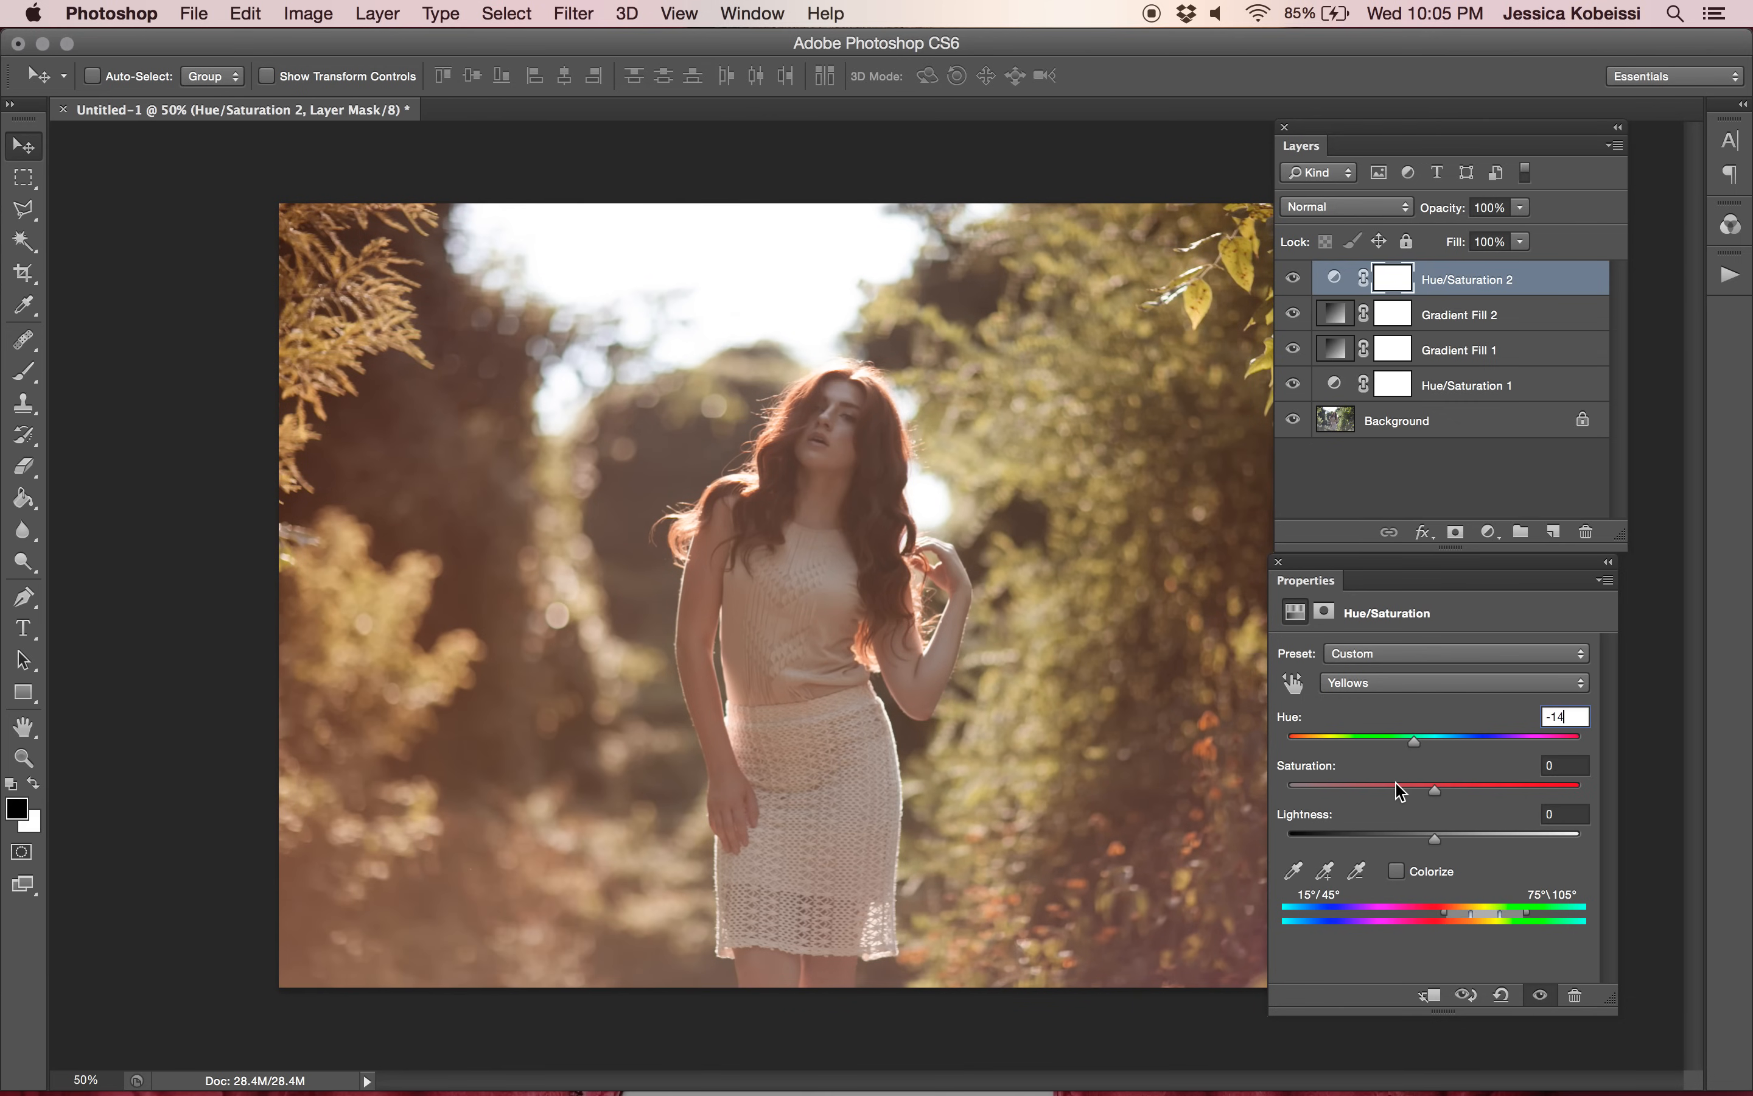
mouse_move(1391, 416)
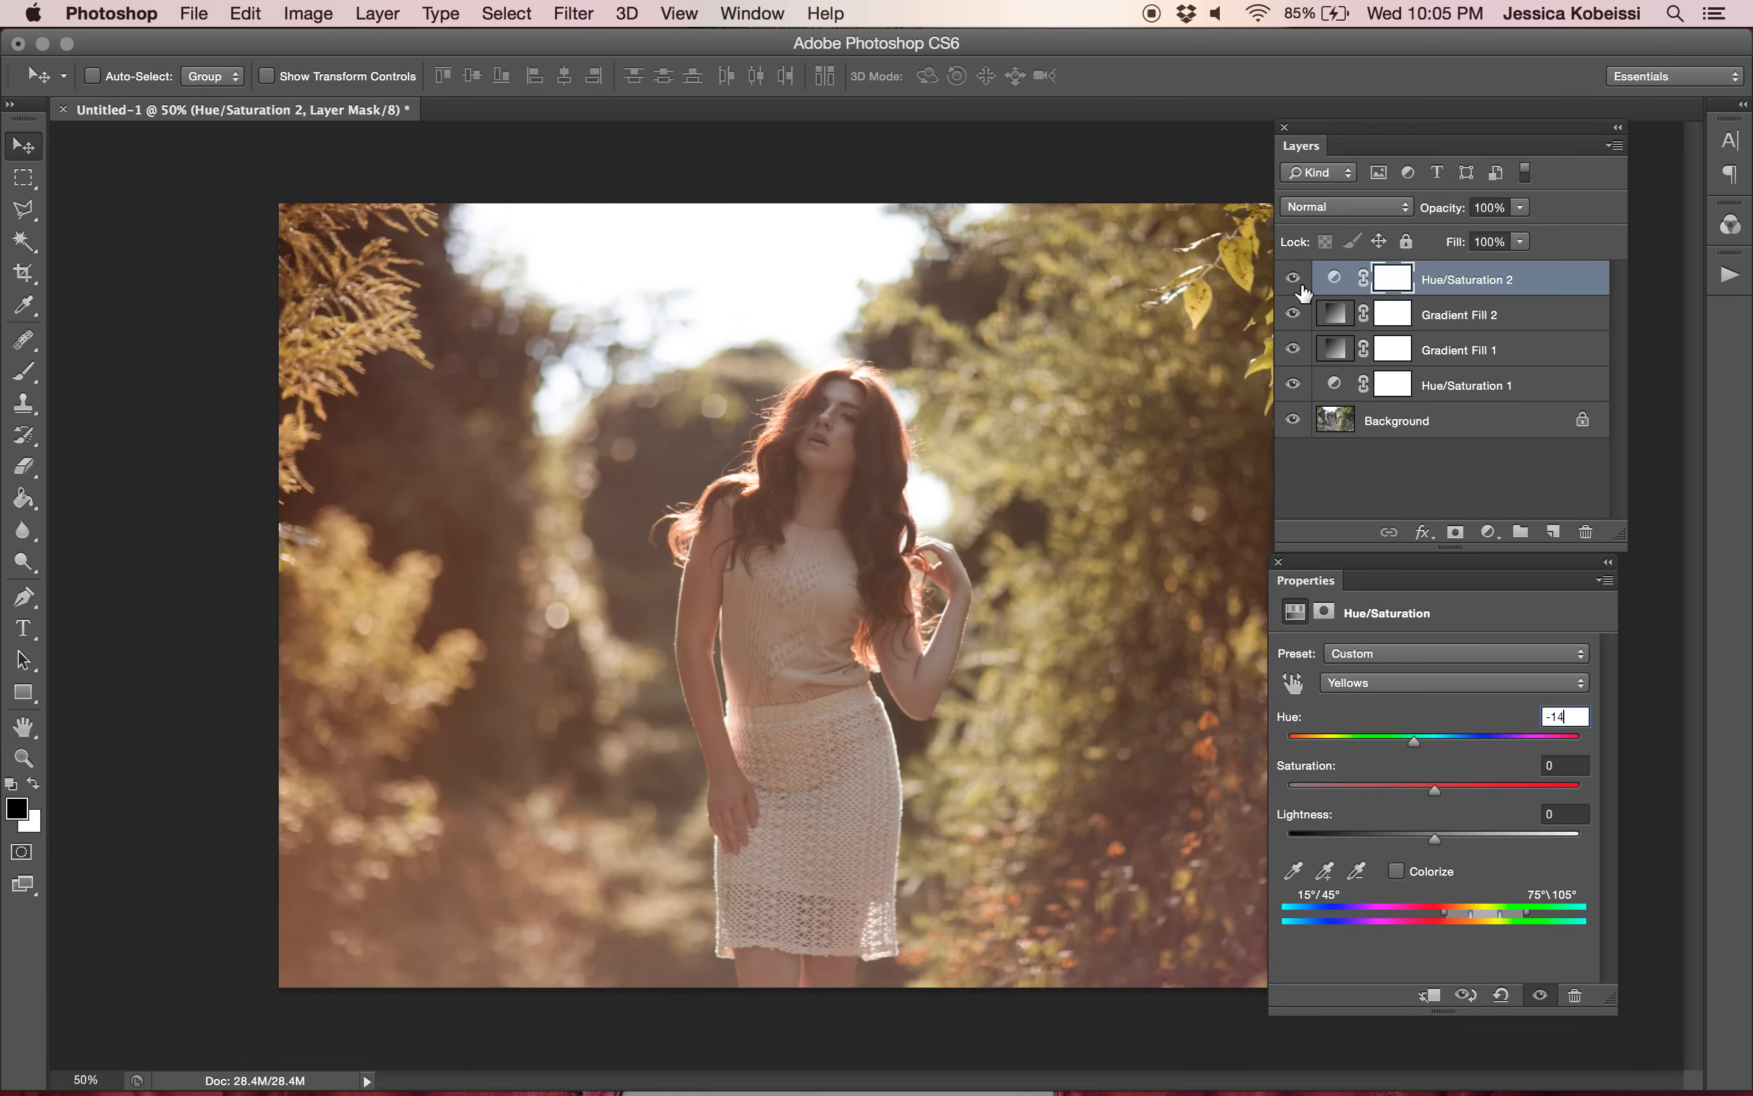
mouse_move(1293, 279)
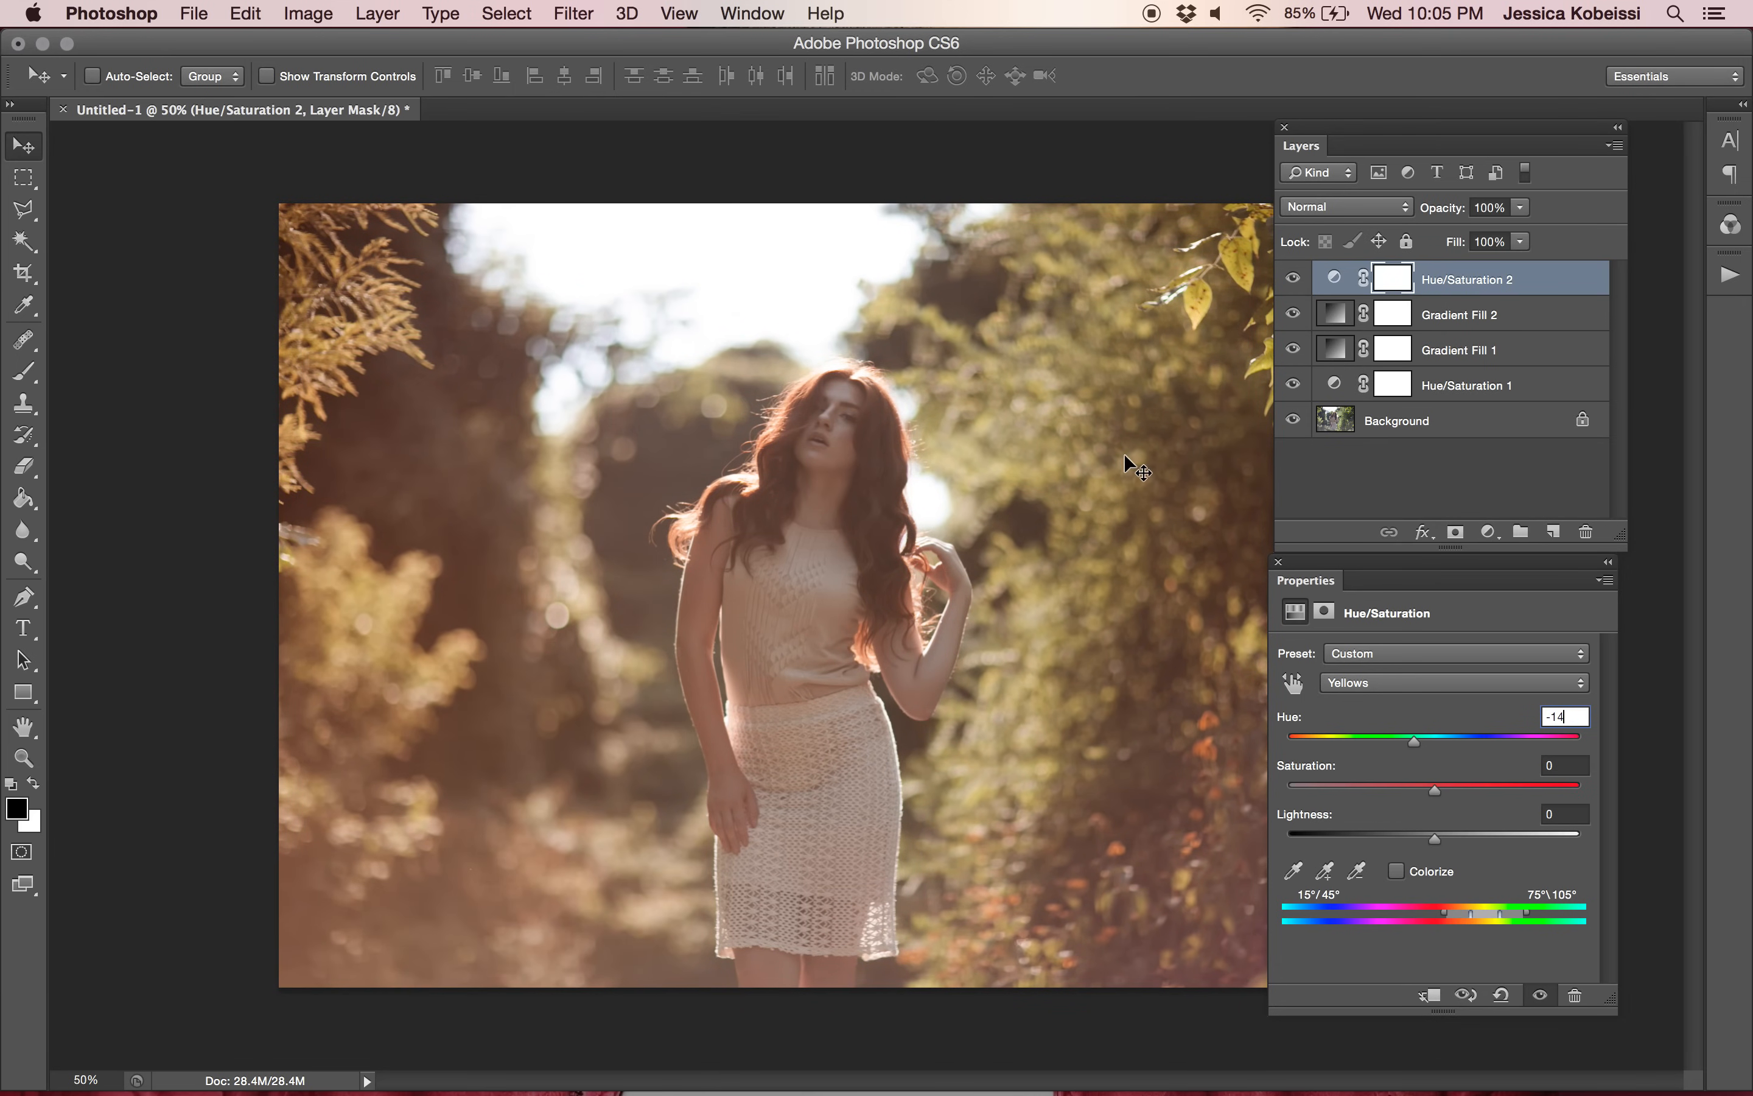
click(378, 14)
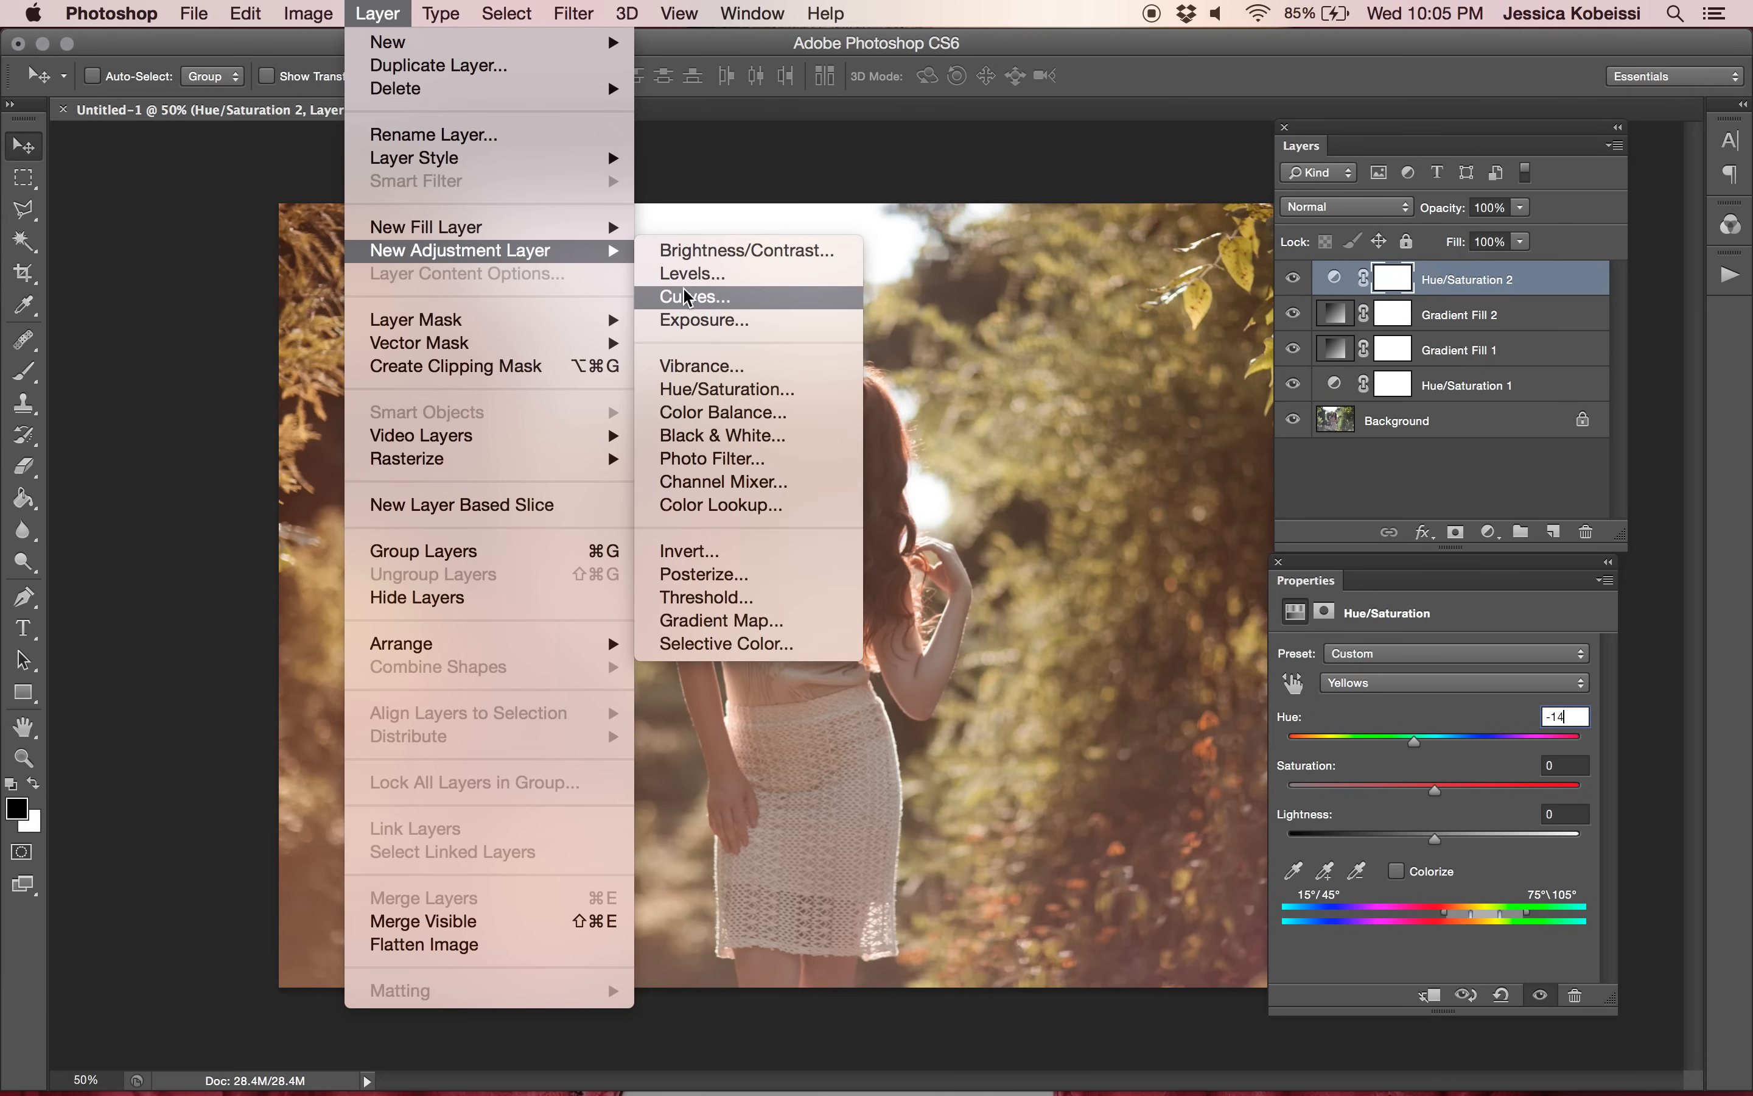
Add a new Curves adjustment layer at the top of the stack.
click(694, 295)
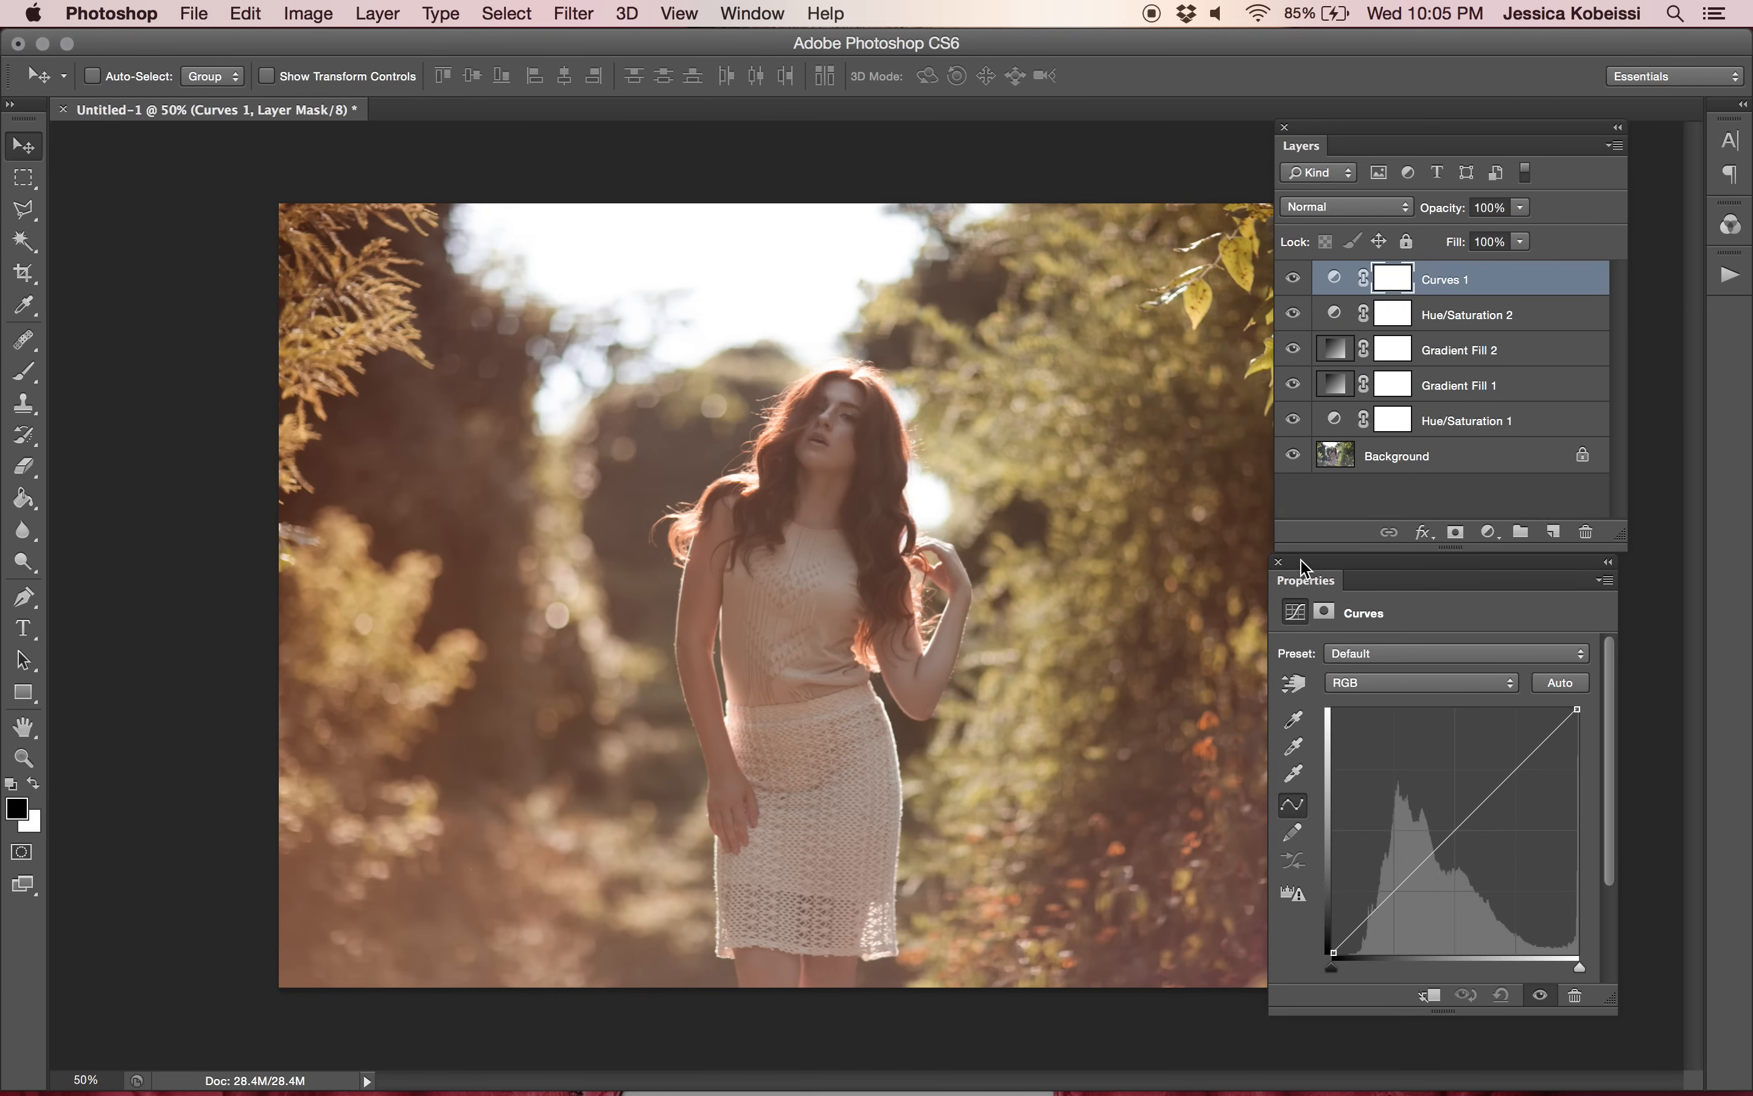
mouse_move(1490, 790)
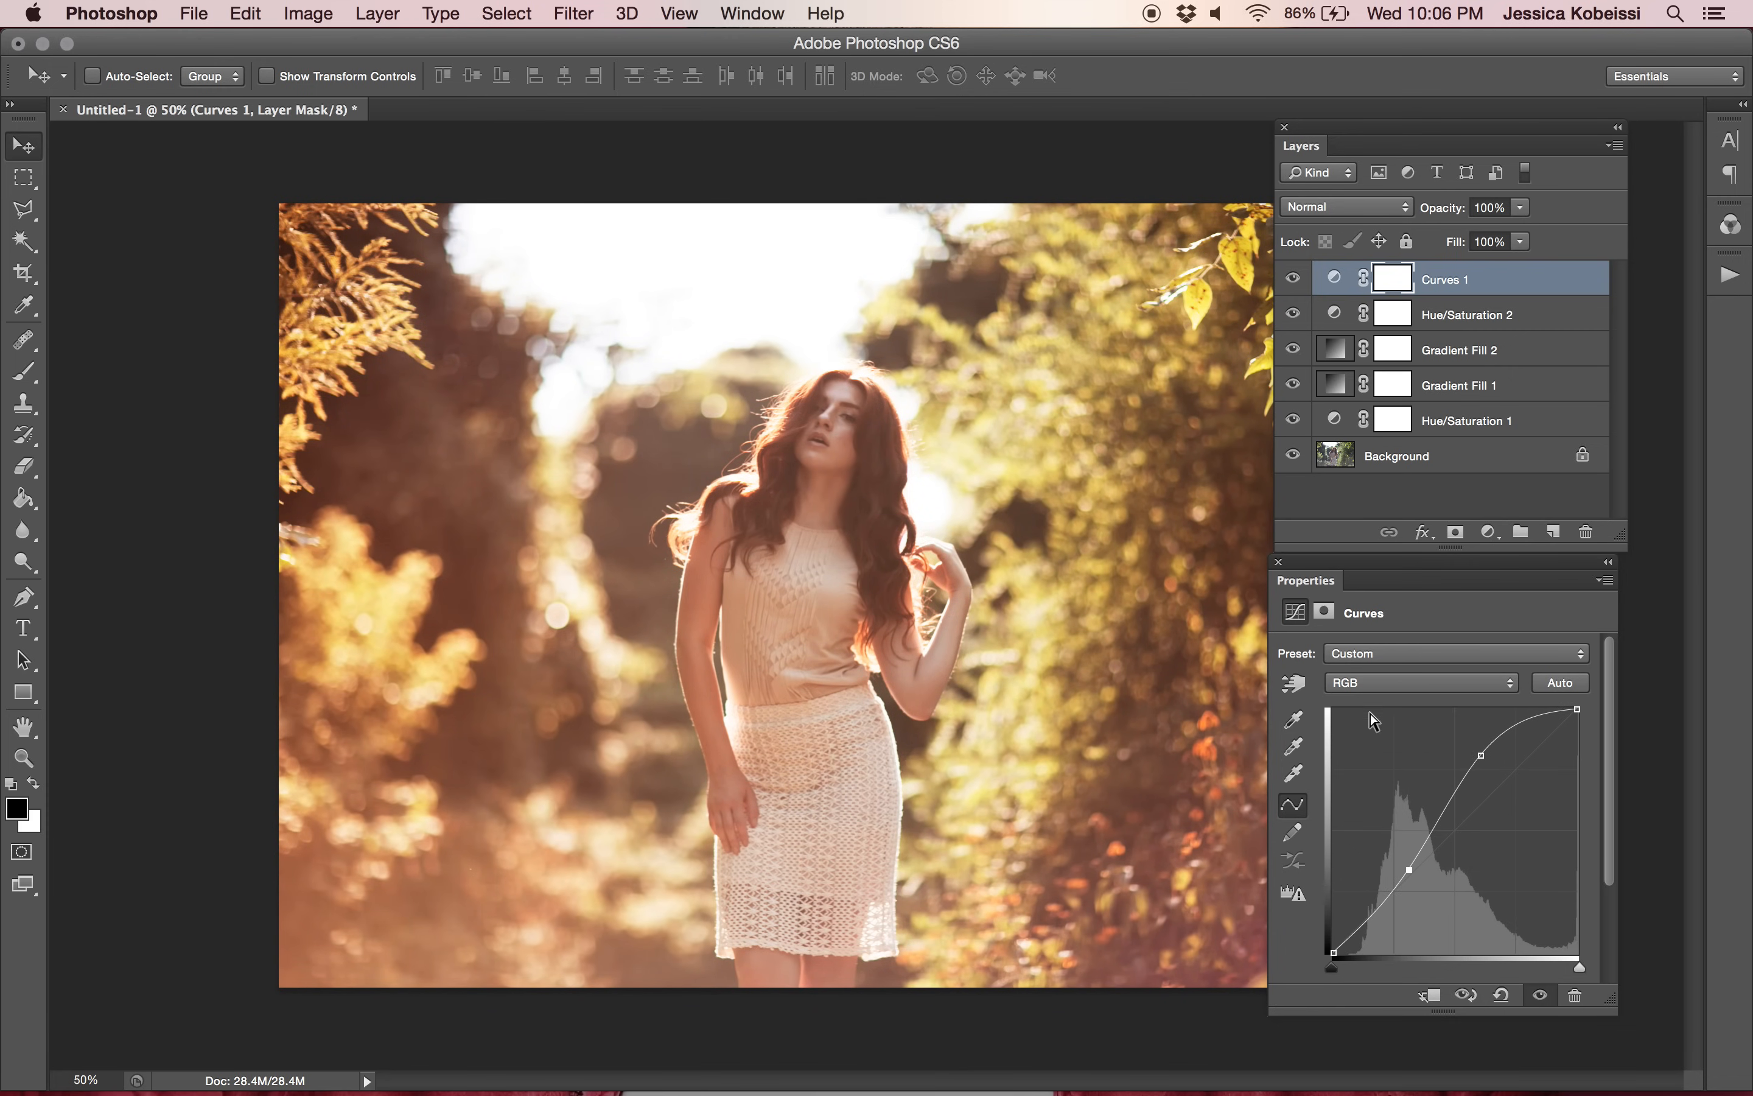
Pull the Blue channel's top point down on Curves 1 to warm the highlights, toggling visibility to compare.
click(1420, 681)
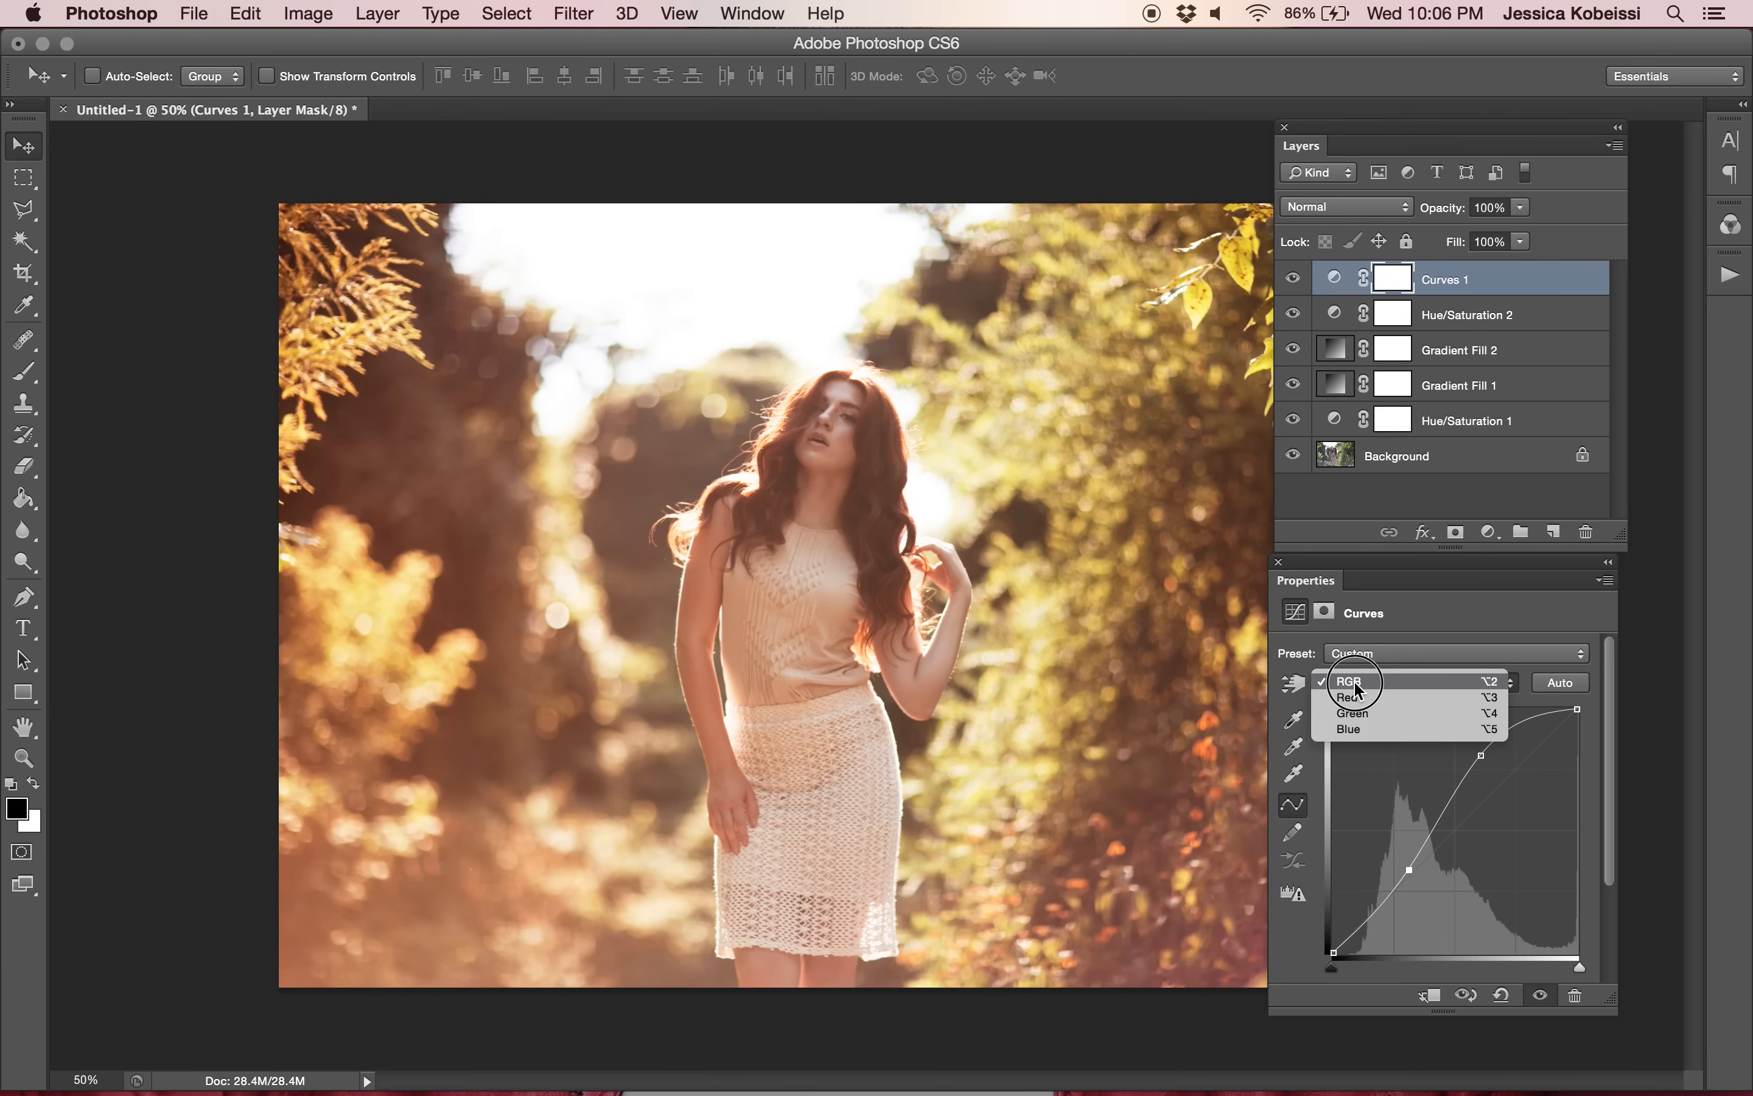
mouse_move(1360, 733)
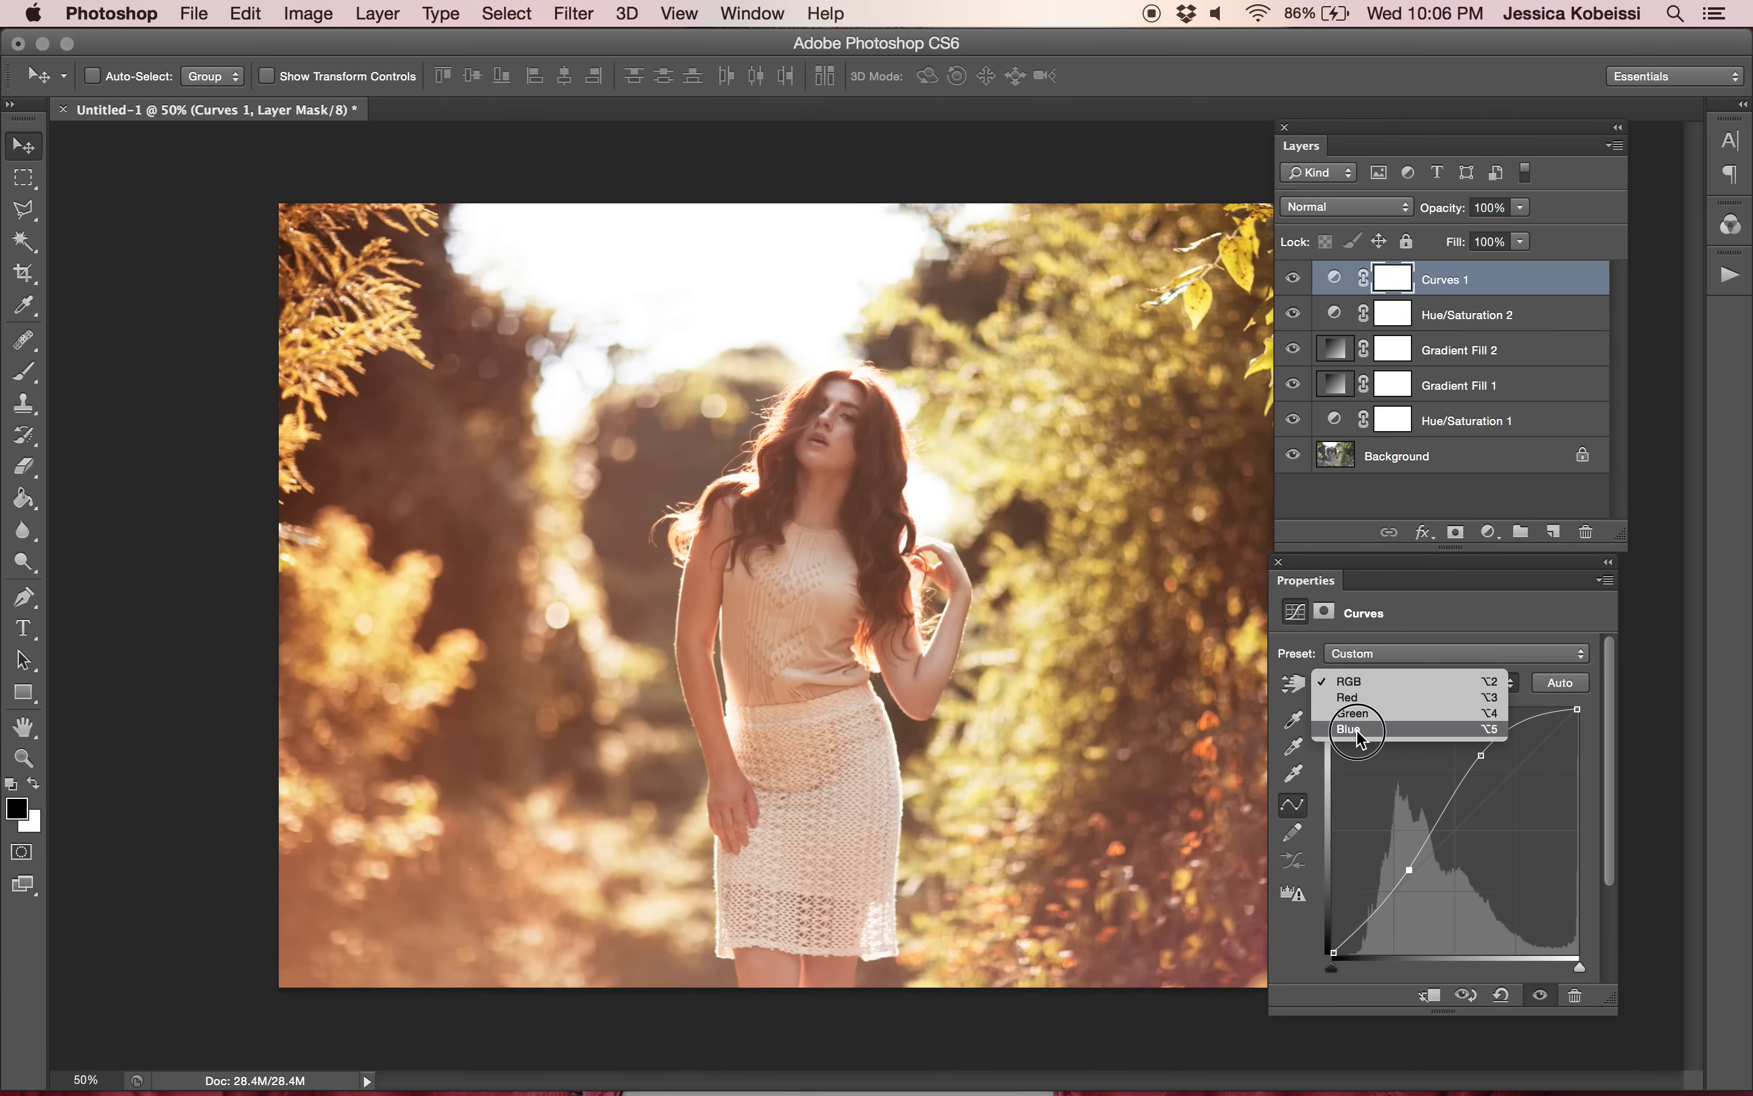
click(1349, 728)
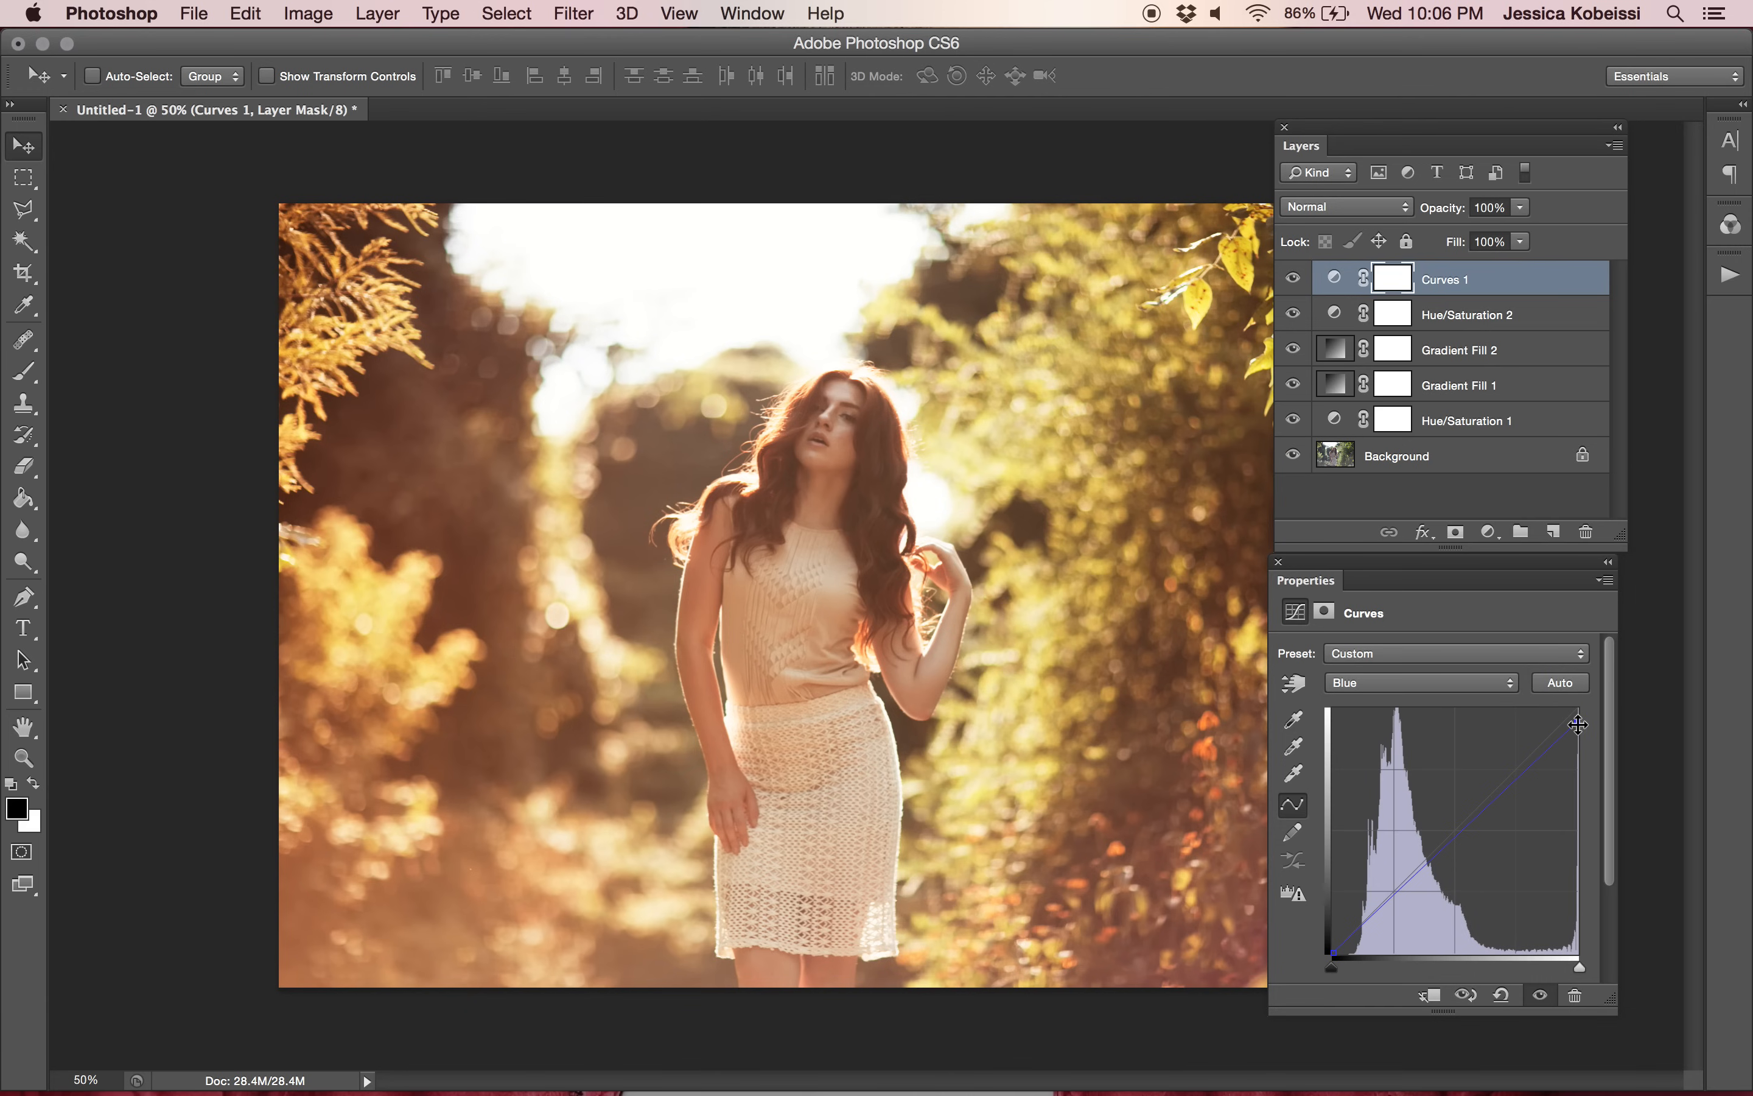
click(1295, 279)
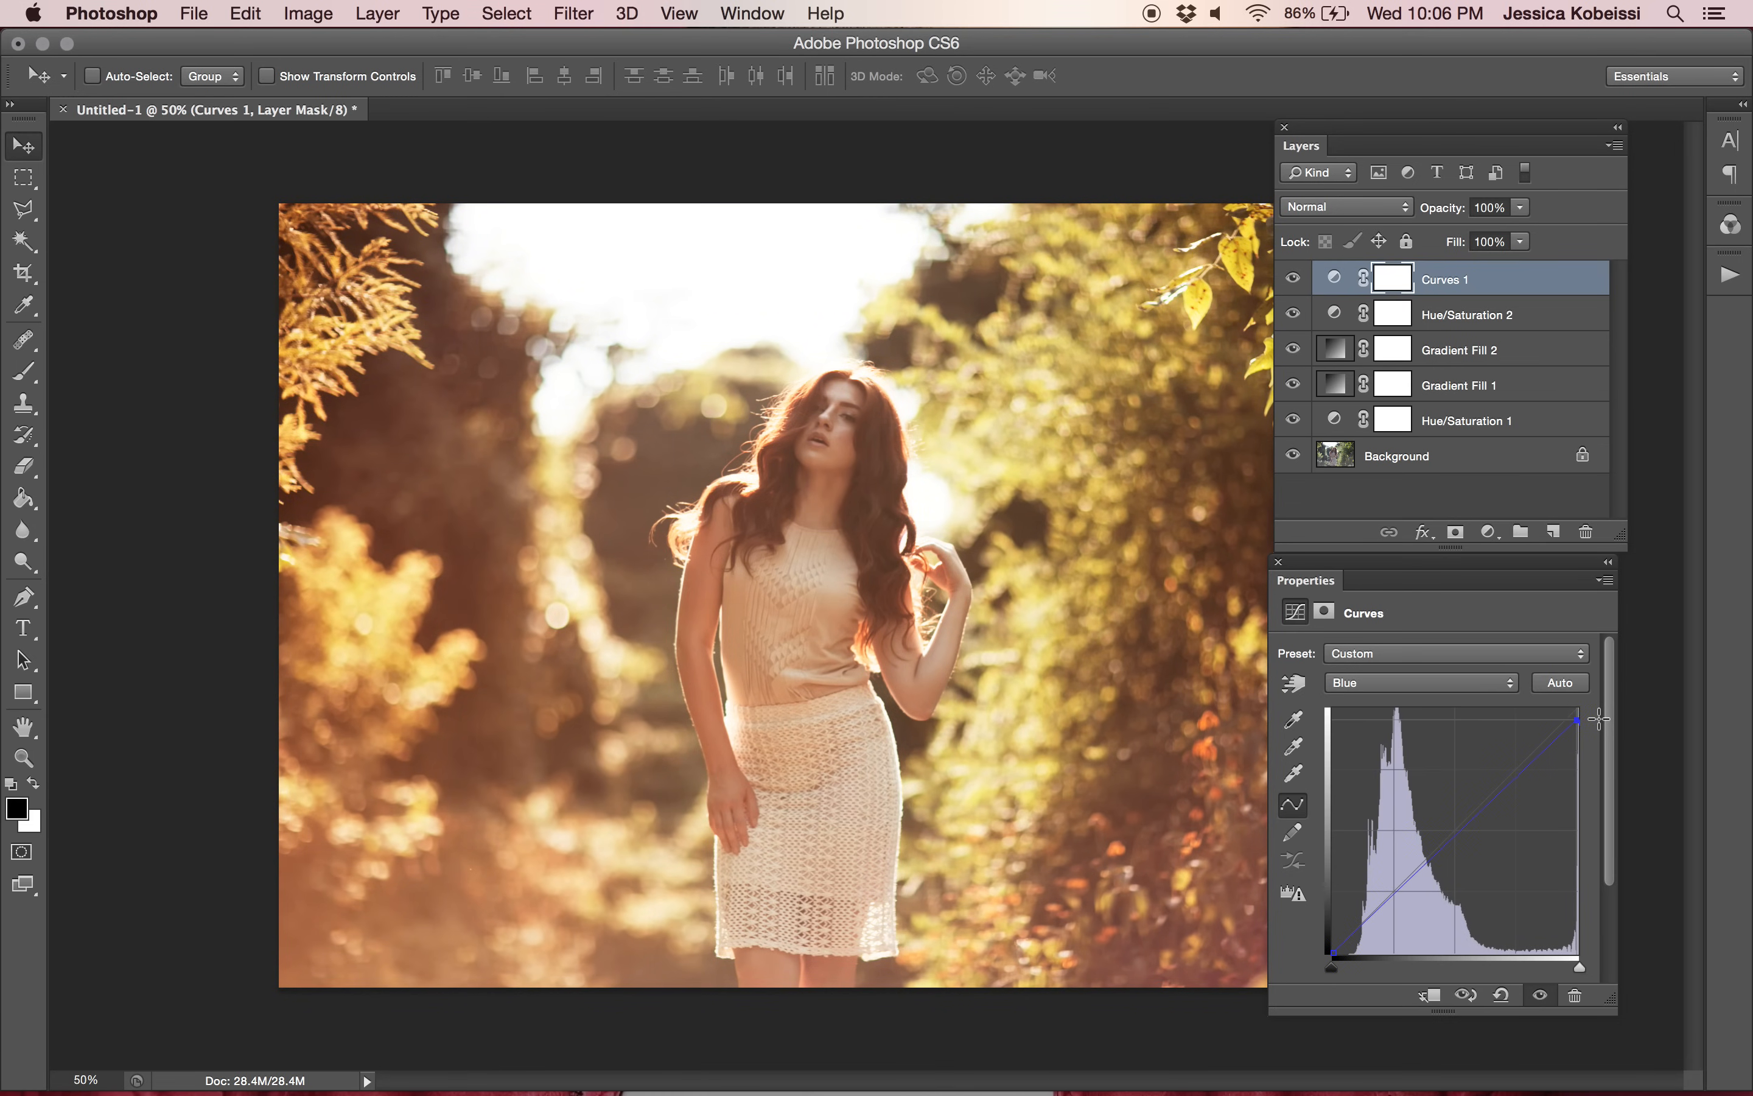
click(1294, 279)
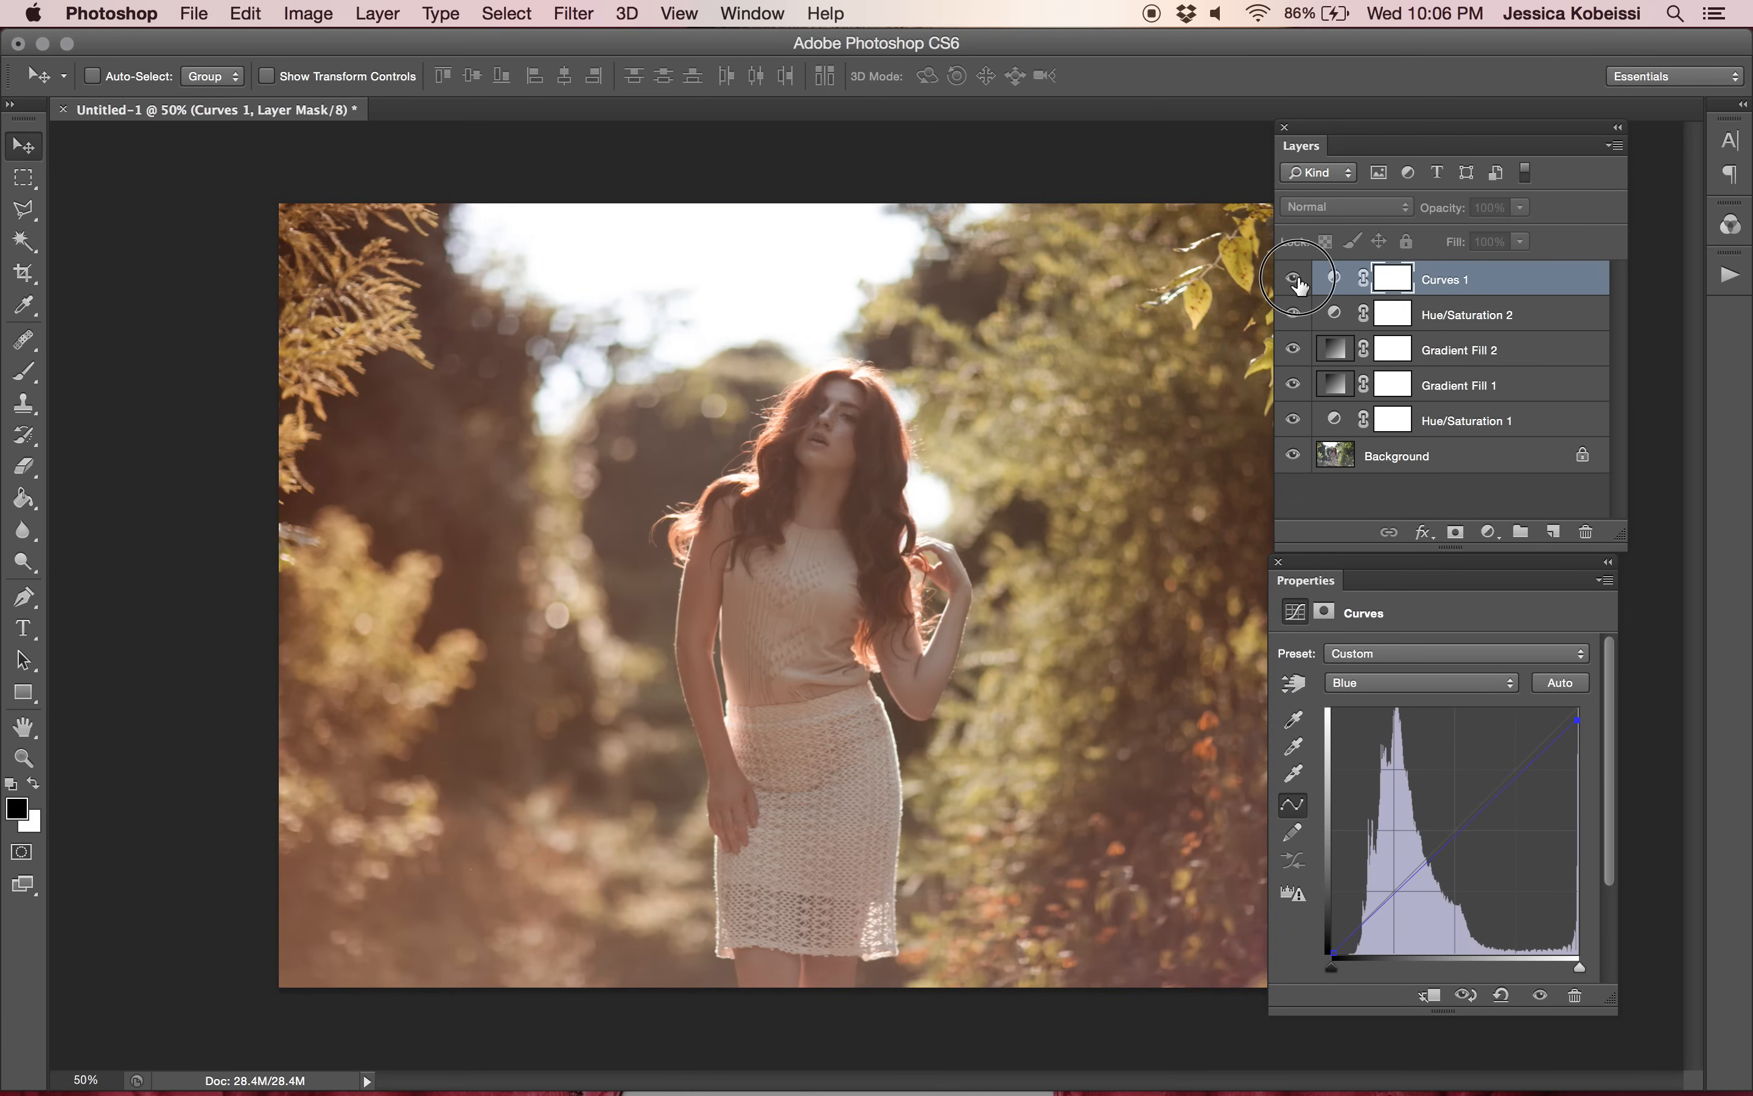
click(1293, 279)
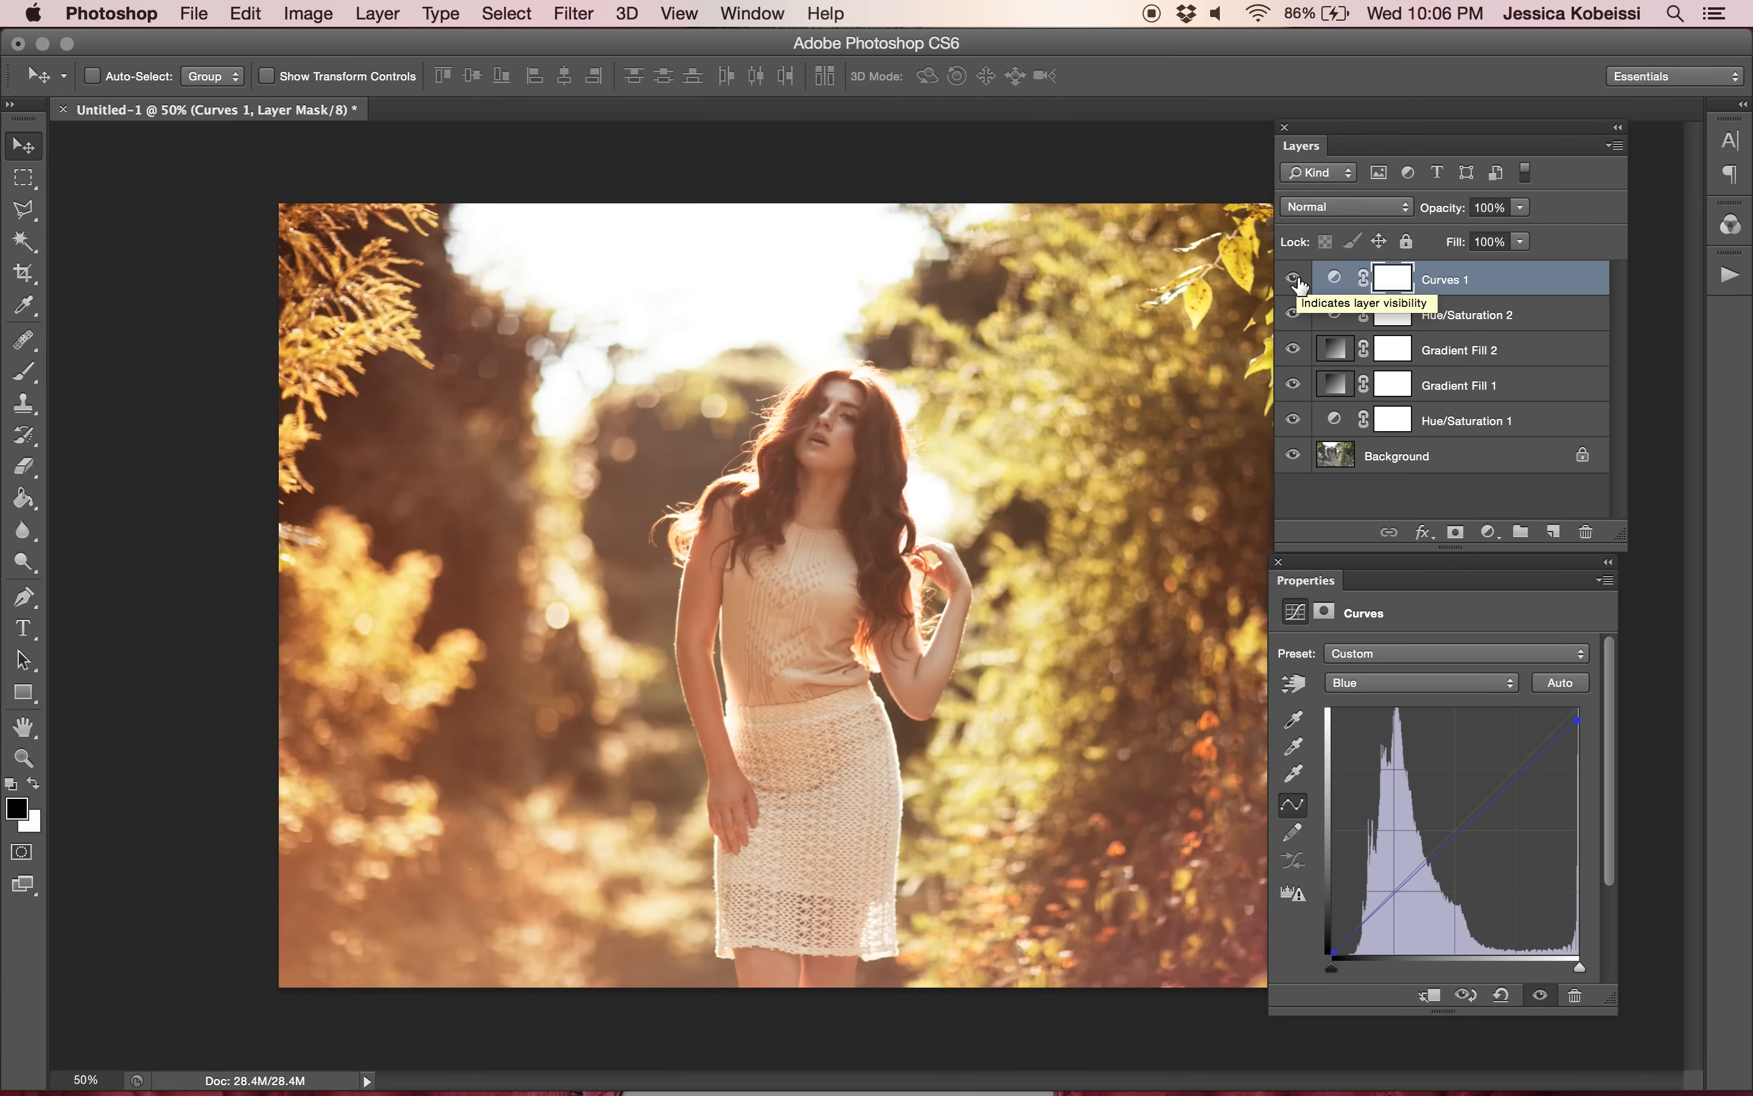
mouse_move(989, 156)
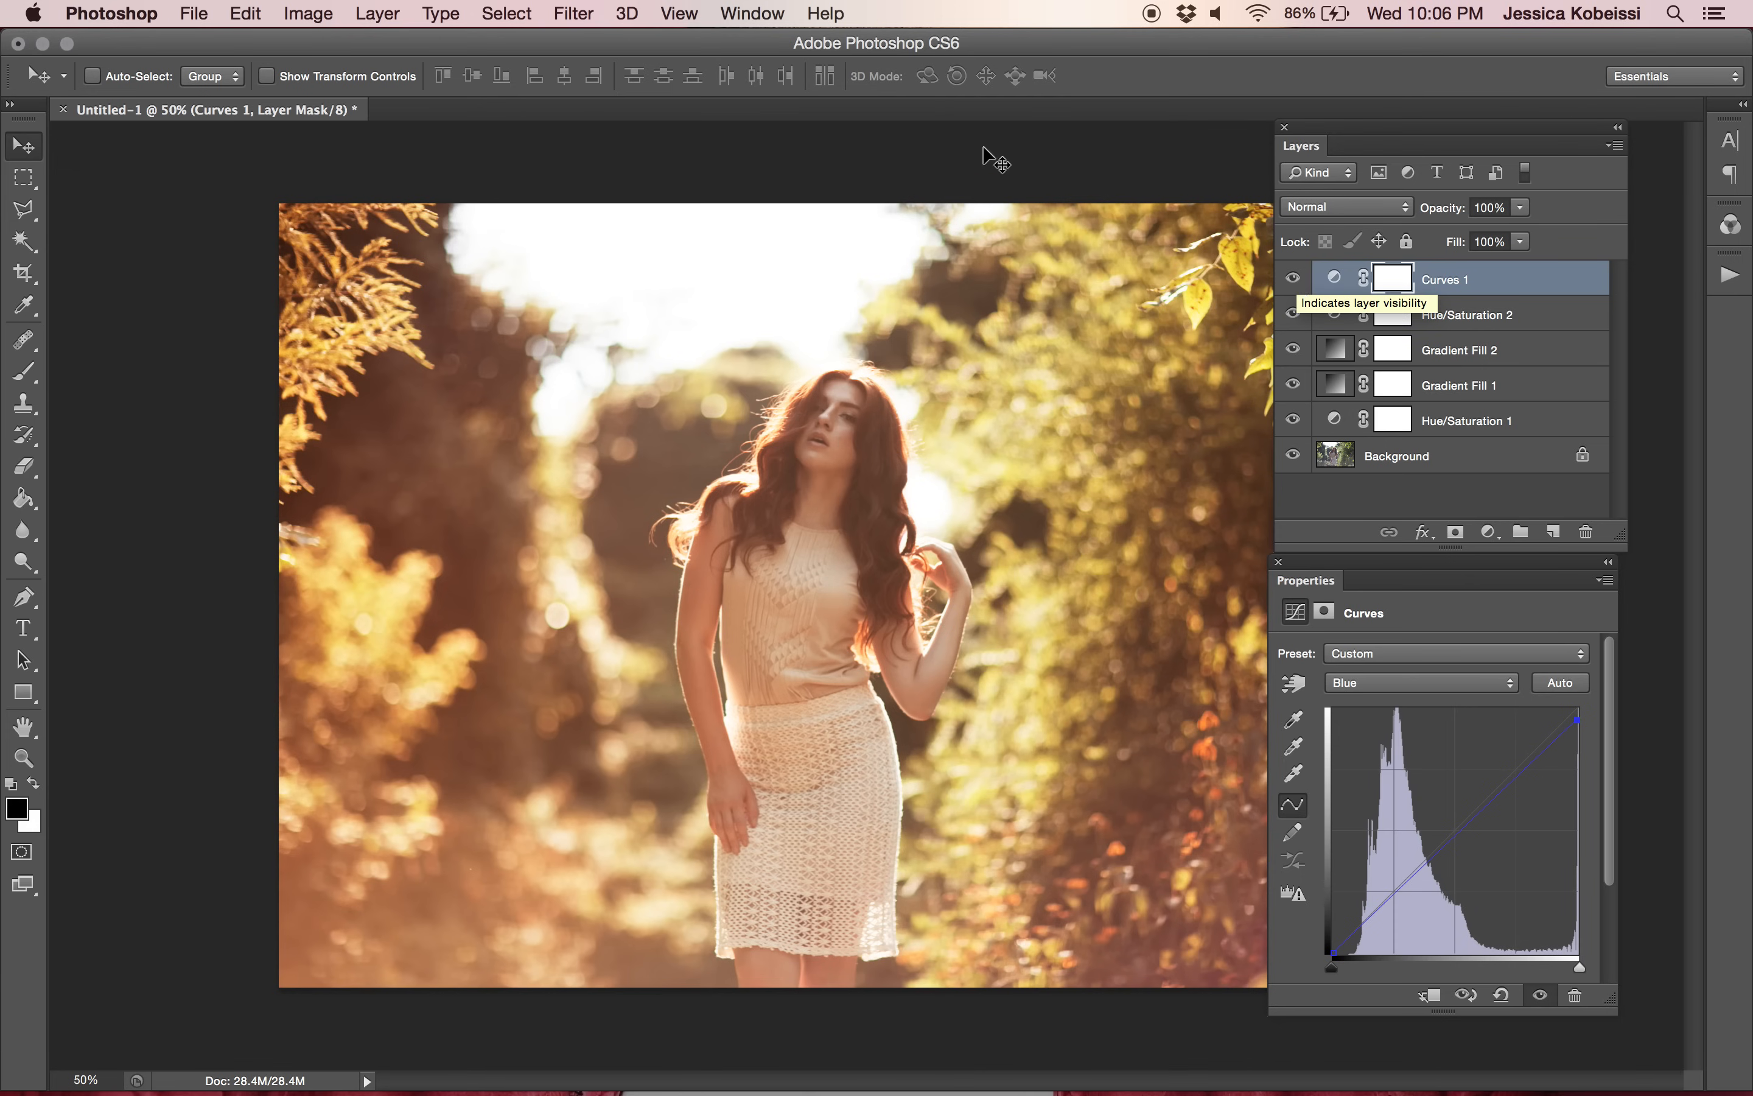
click(378, 13)
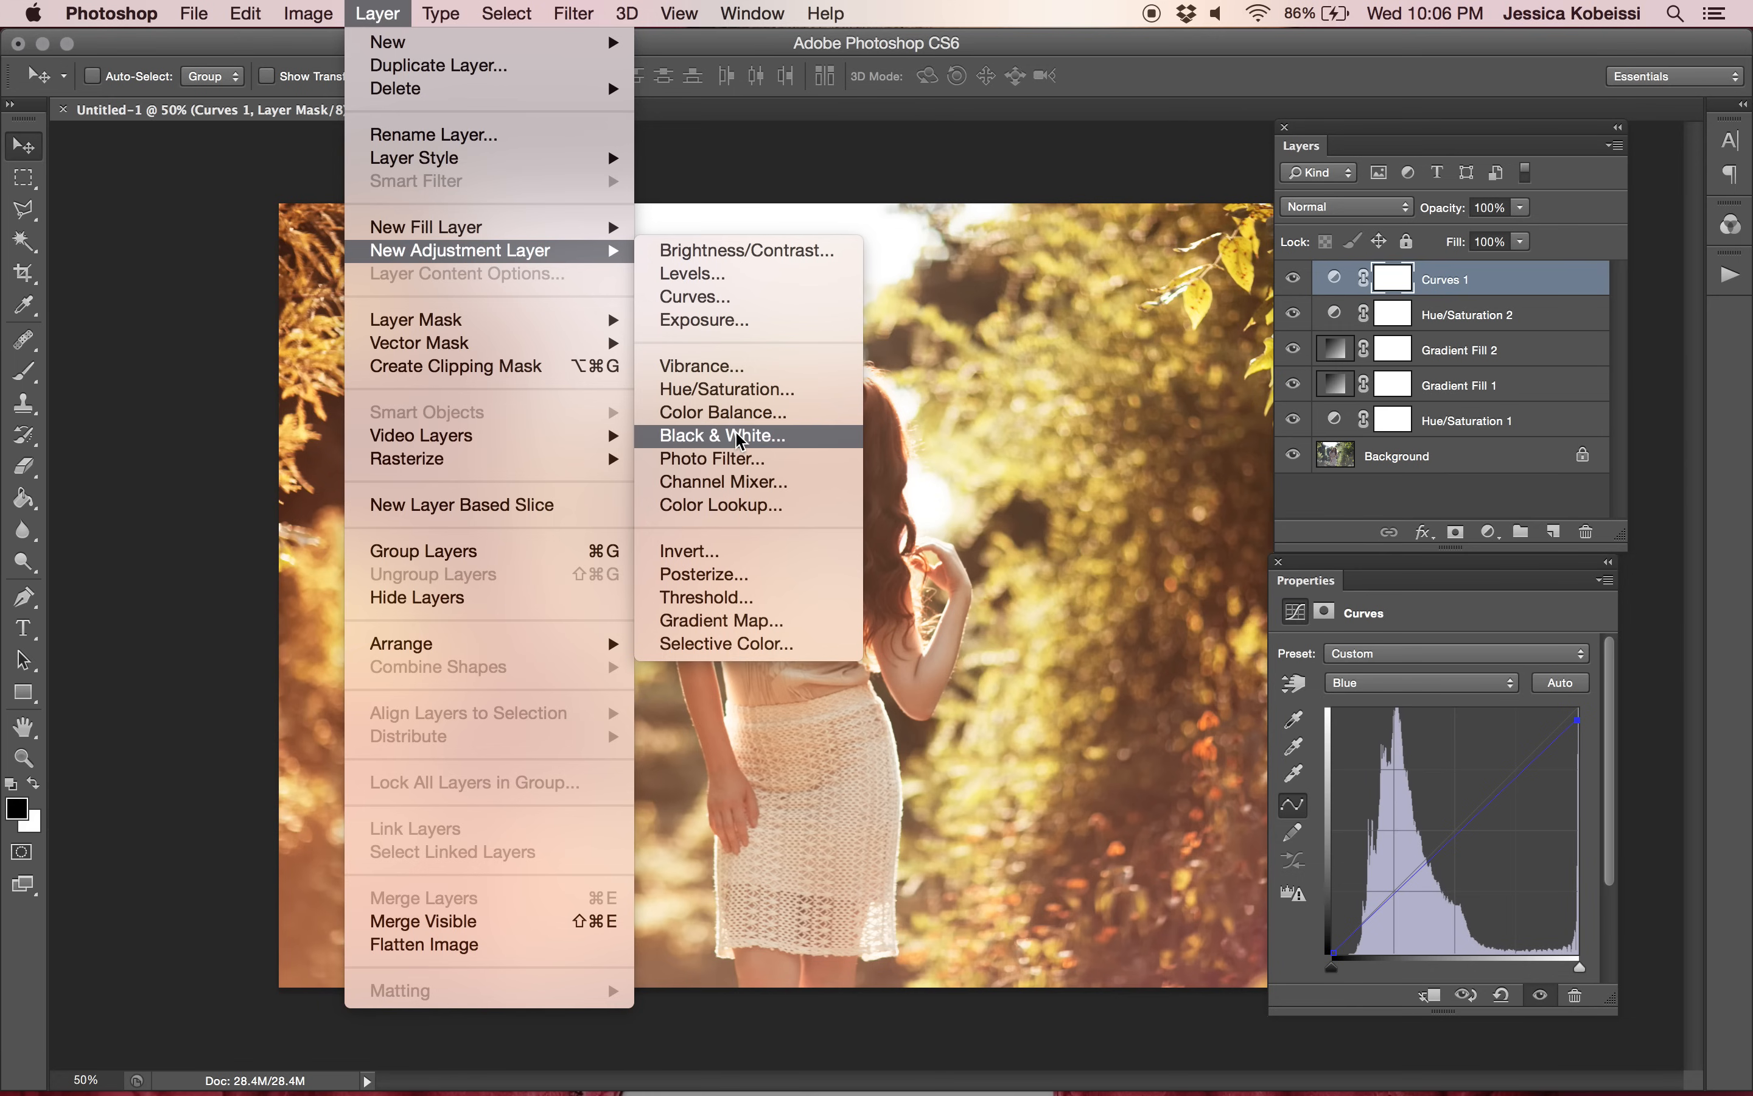
Add a Black & White adjustment layer and blend it as Soft Light.
click(720, 435)
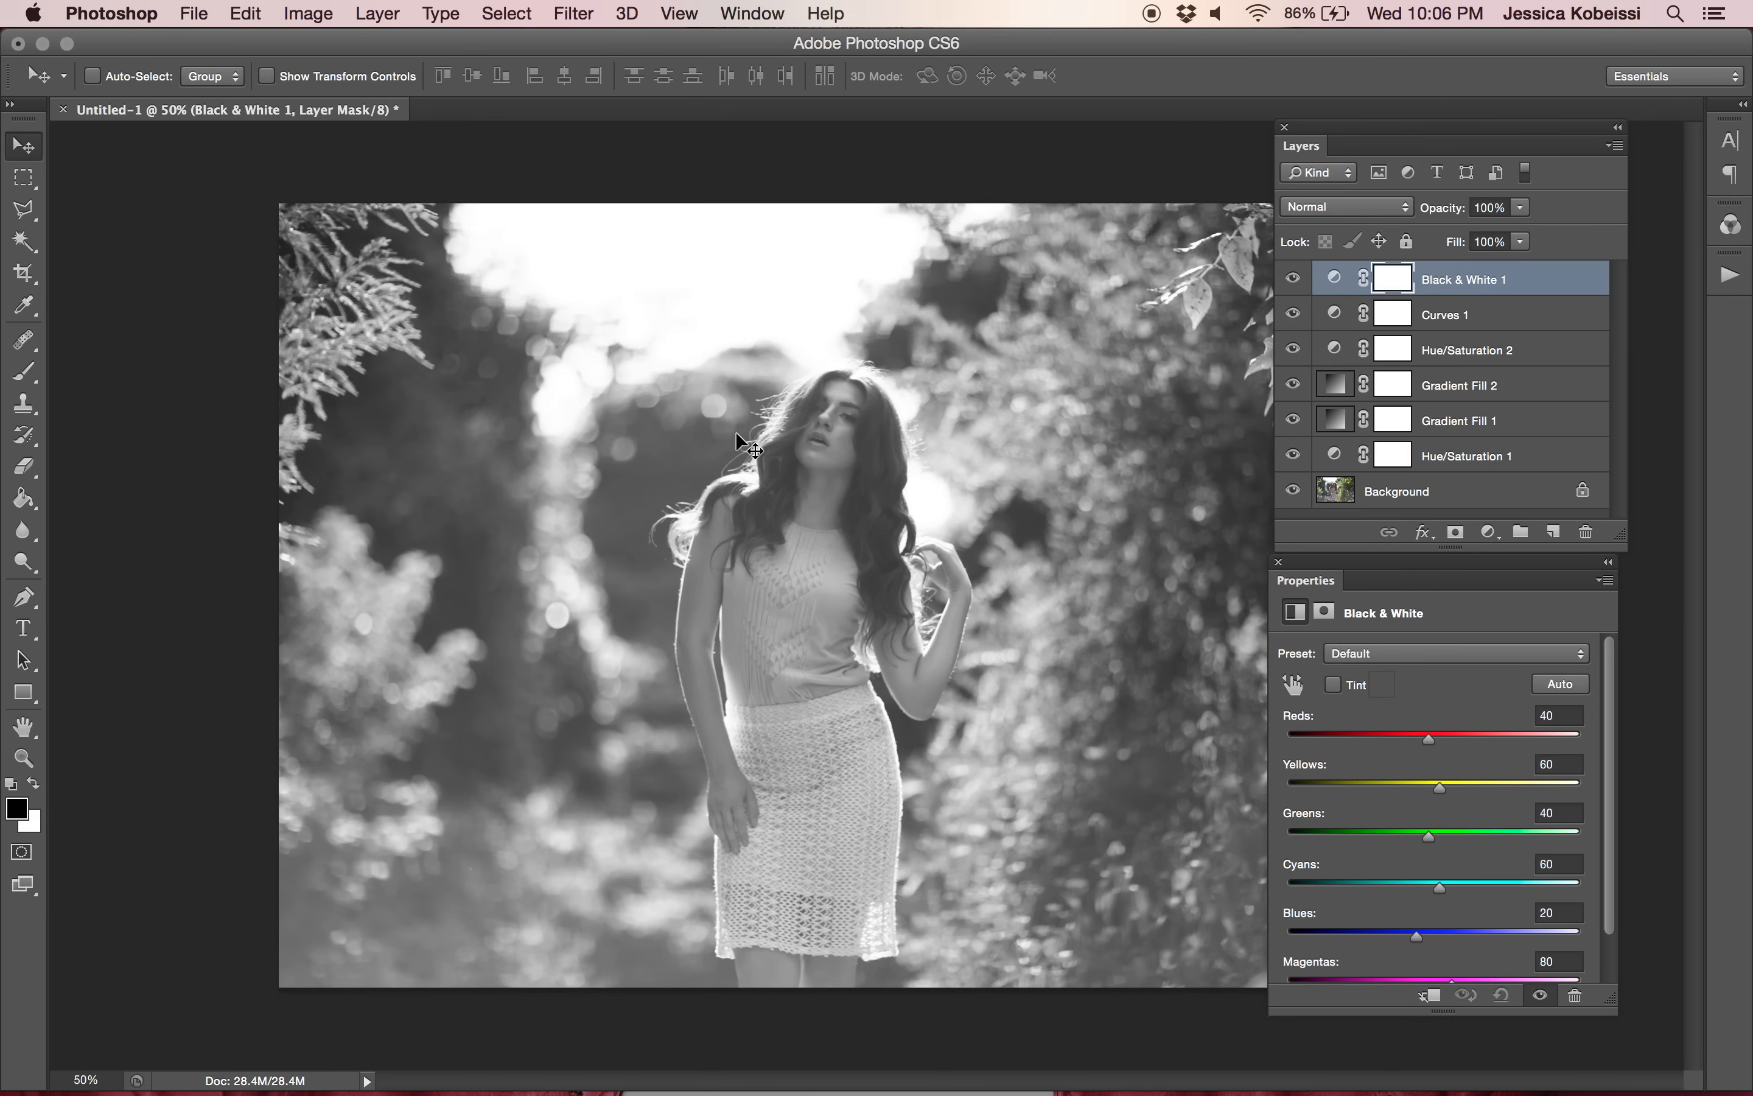
mouse_move(1369, 245)
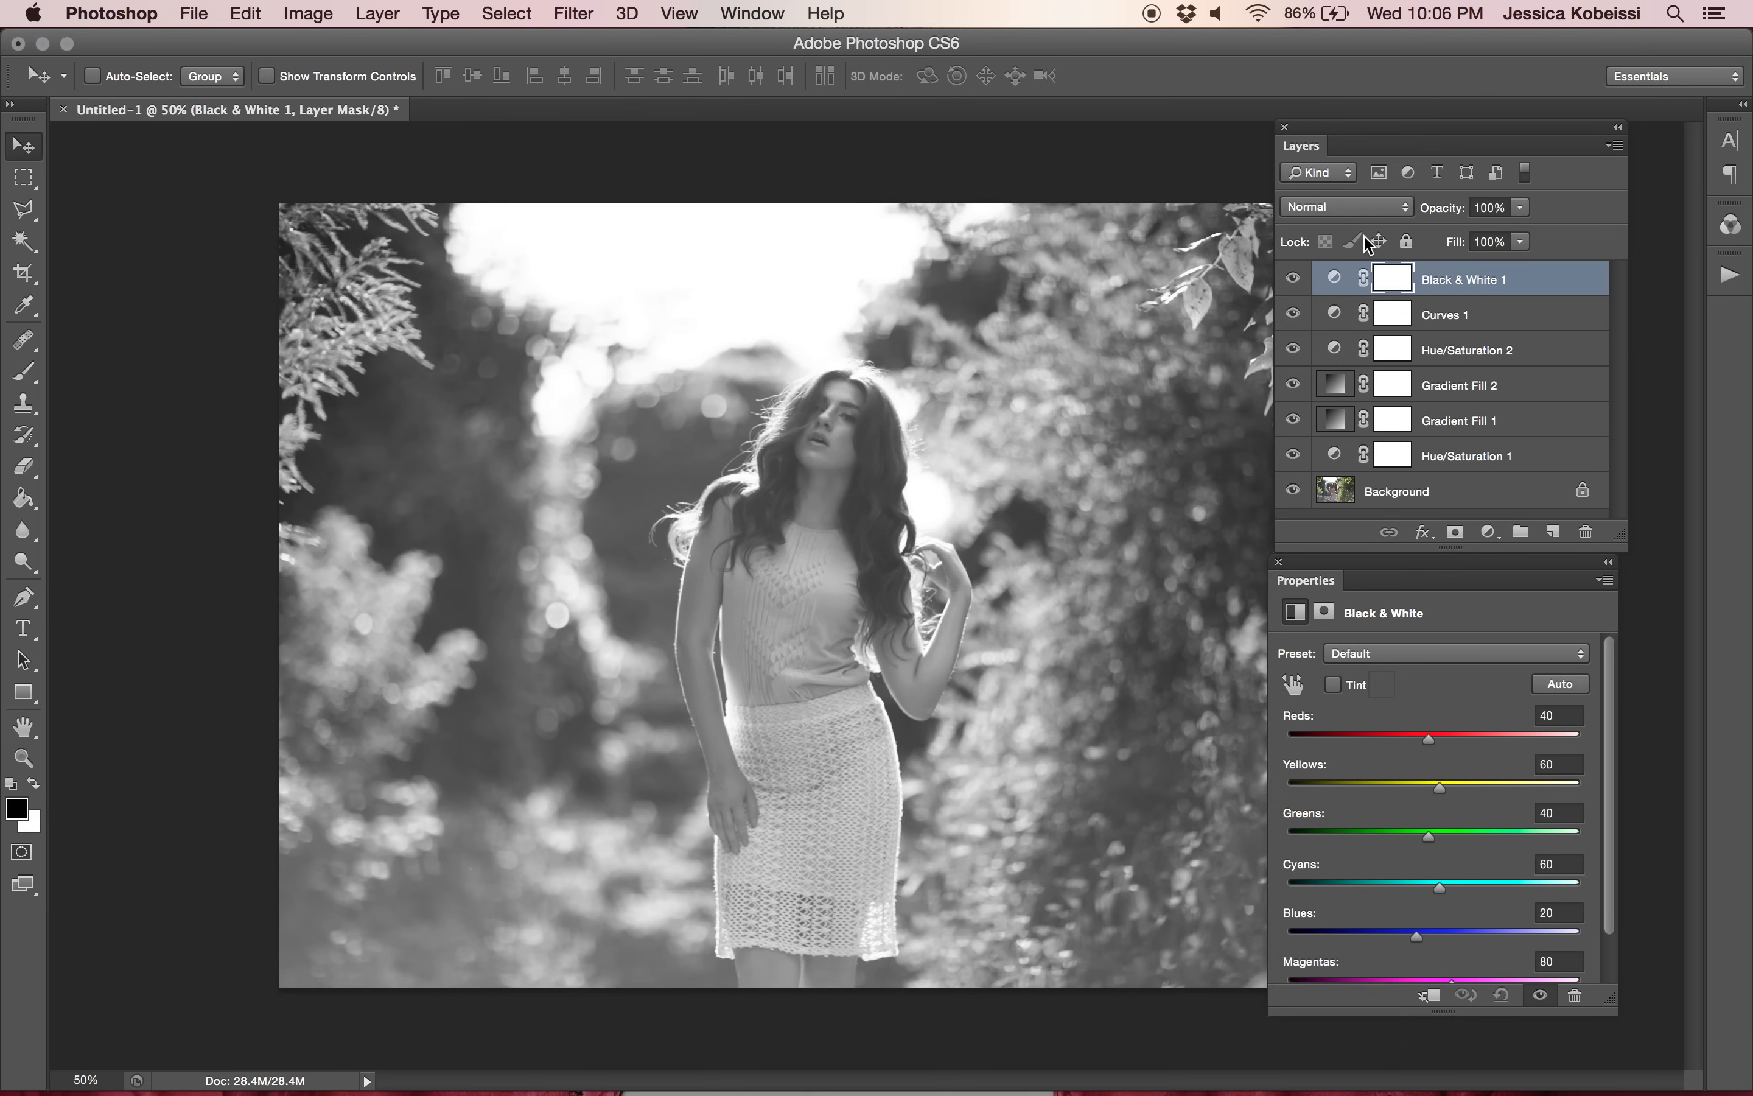
click(1346, 207)
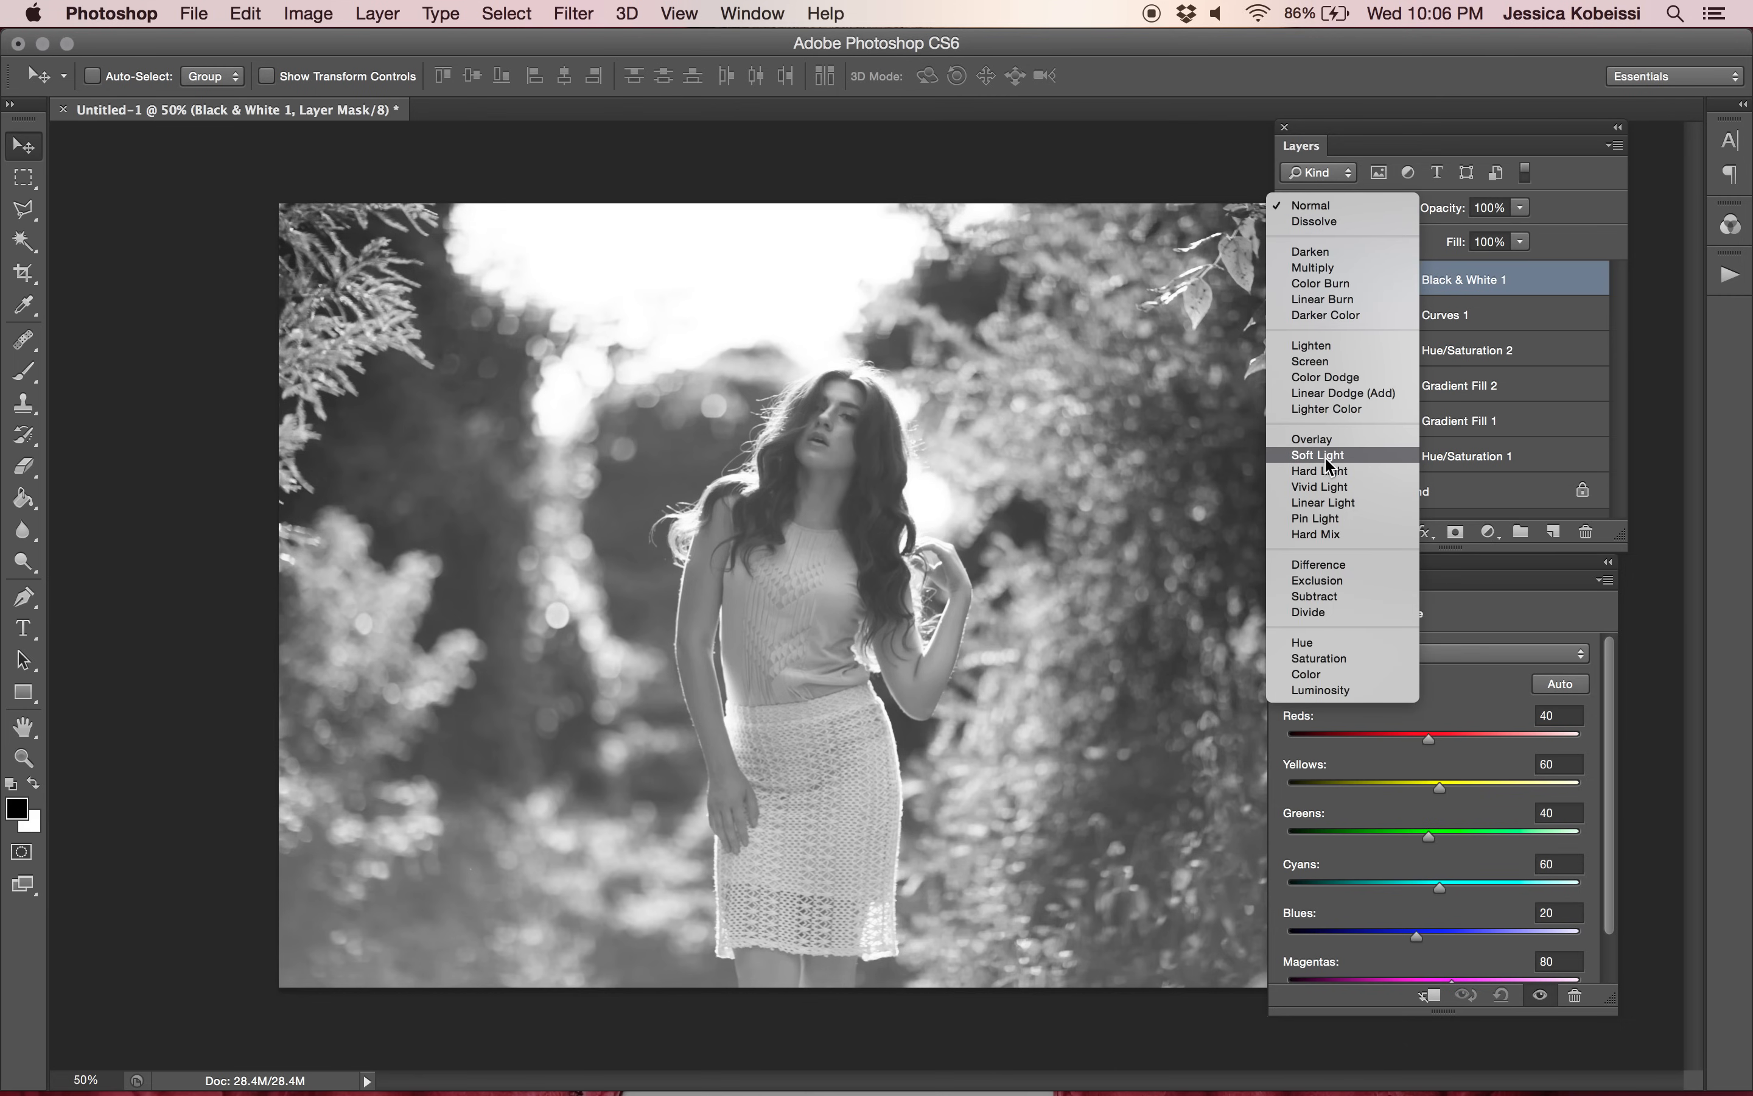
click(1318, 456)
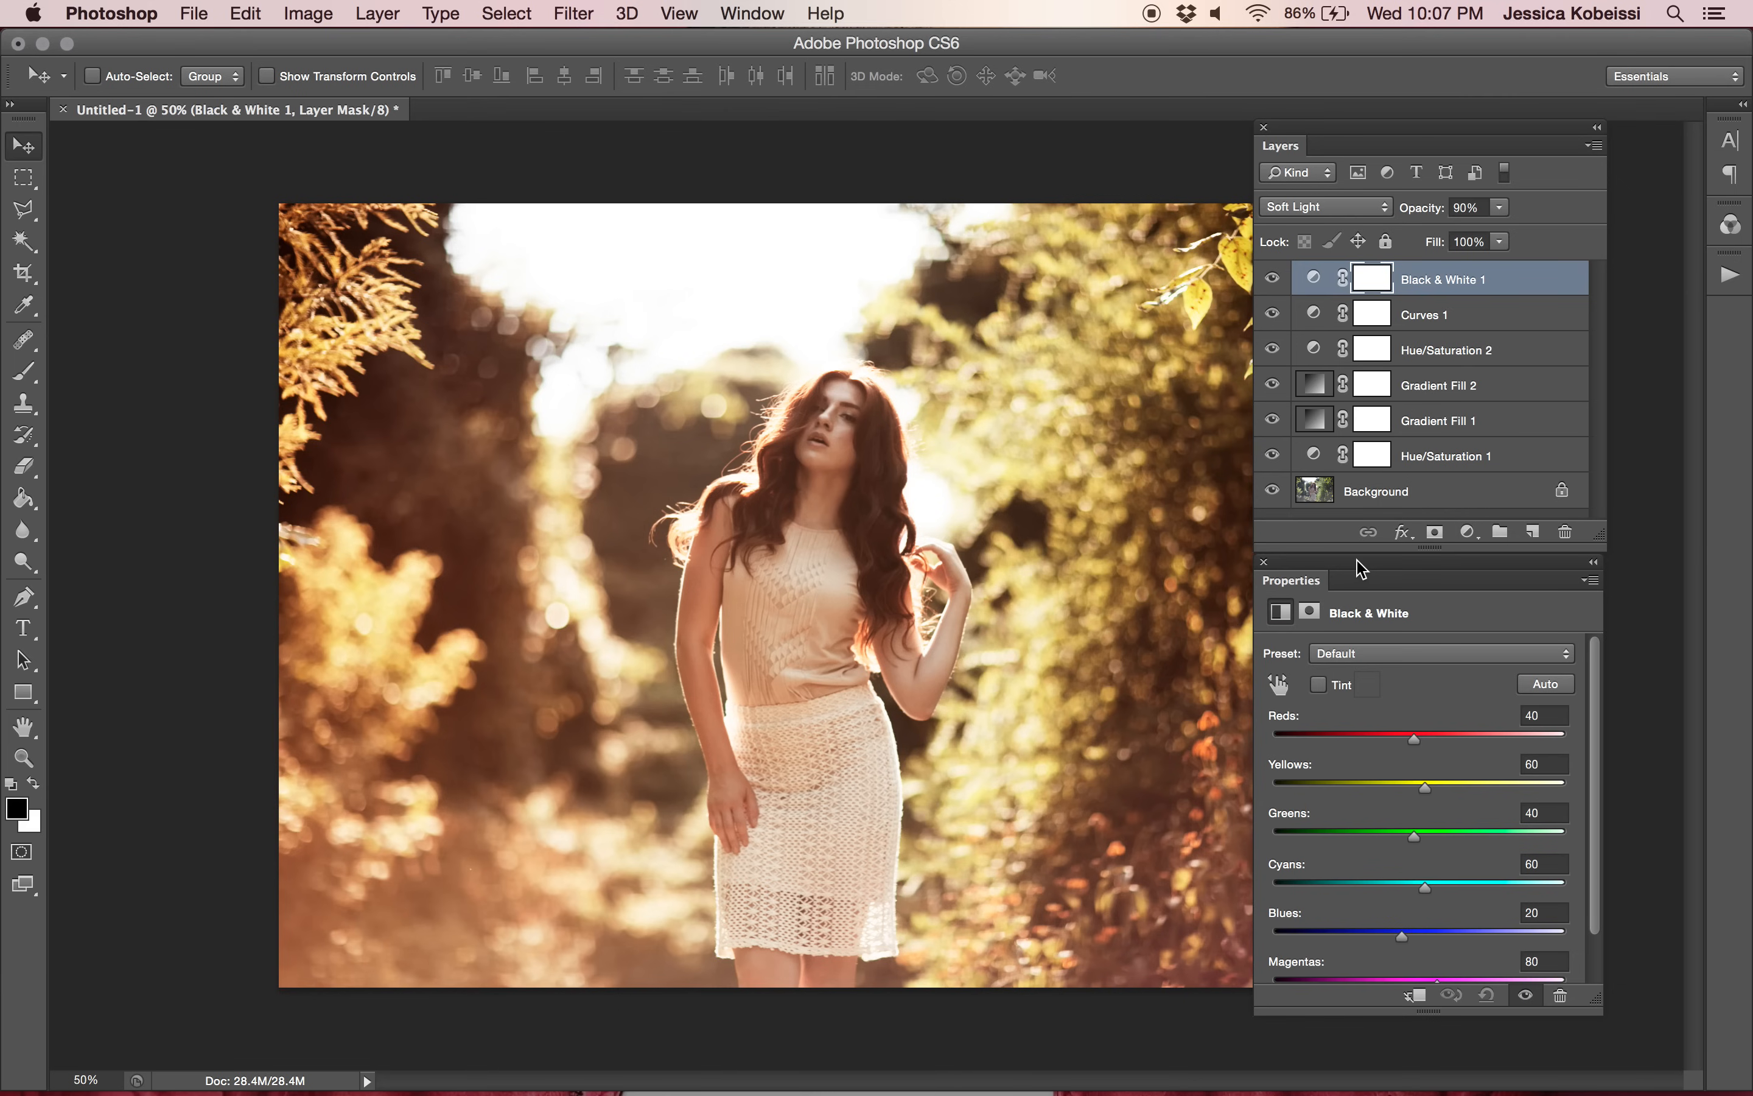
mouse_move(405, 15)
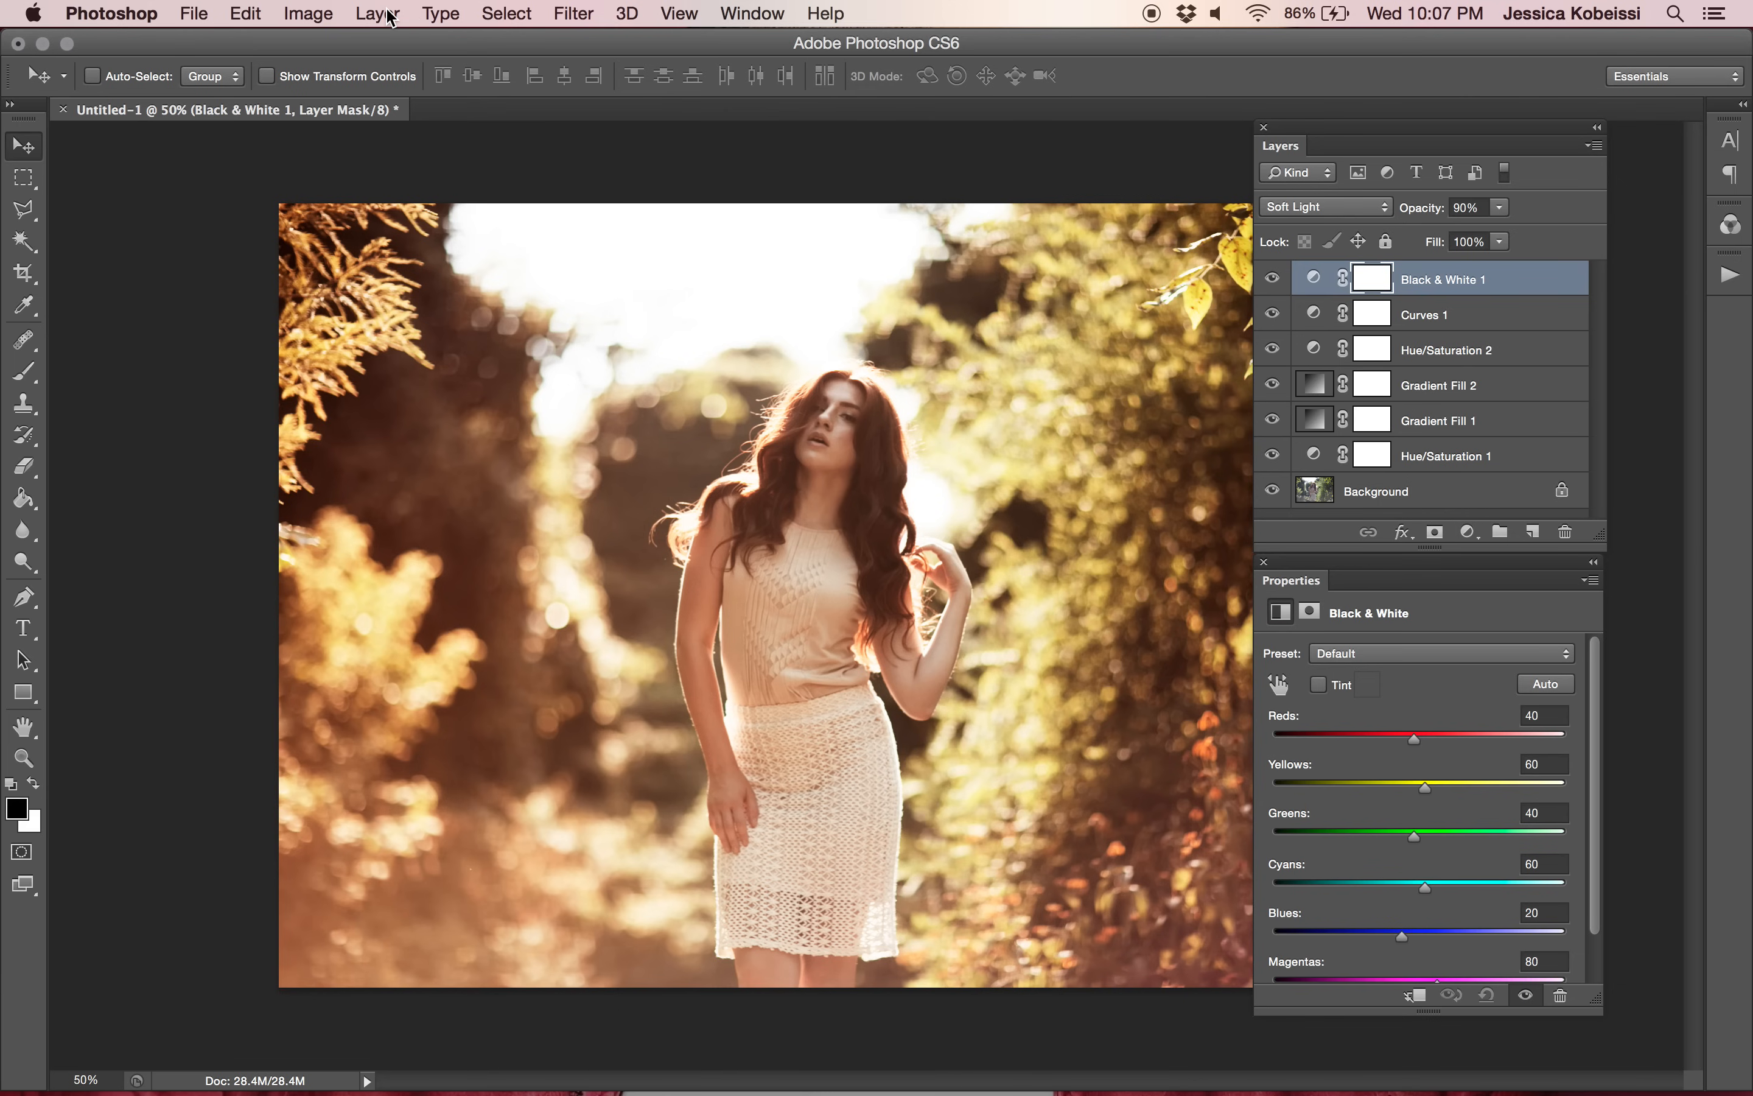
Add a Selective Color layer with Yellows at Cyan -20, Yellow +10, Black +15.
click(376, 13)
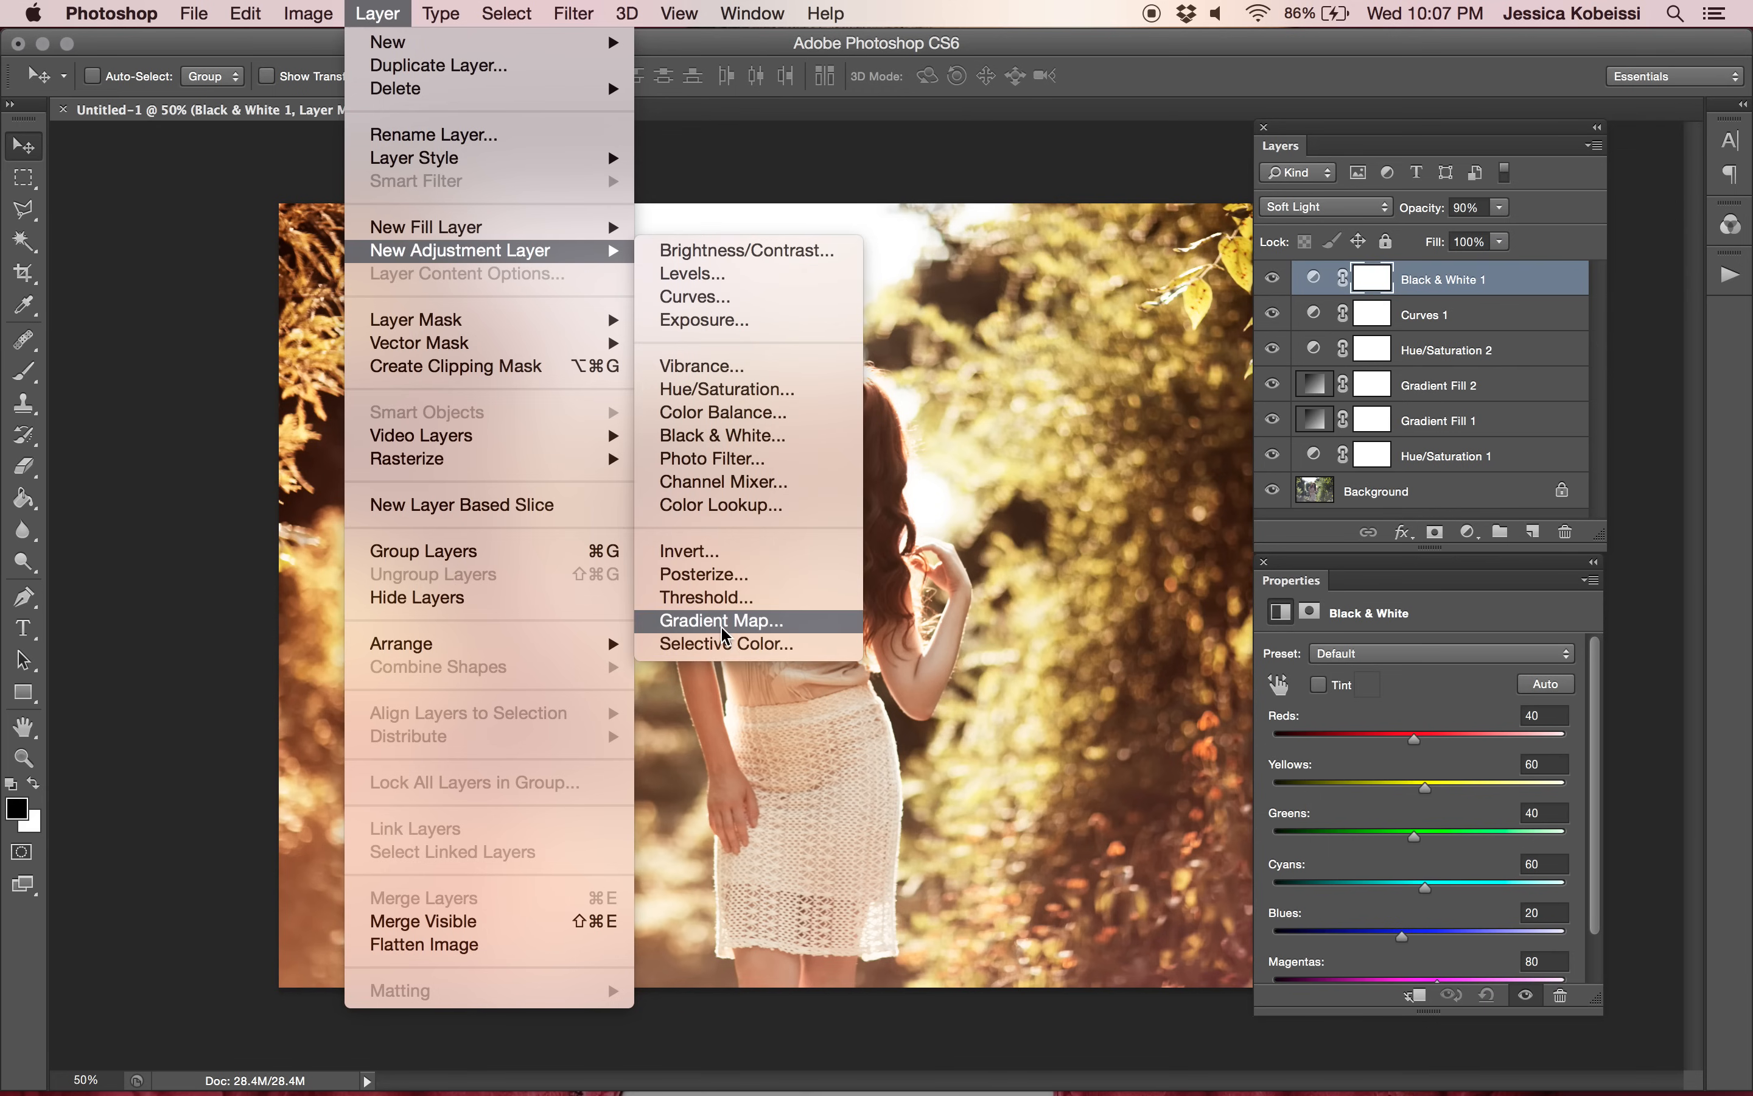
mouse_move(732, 660)
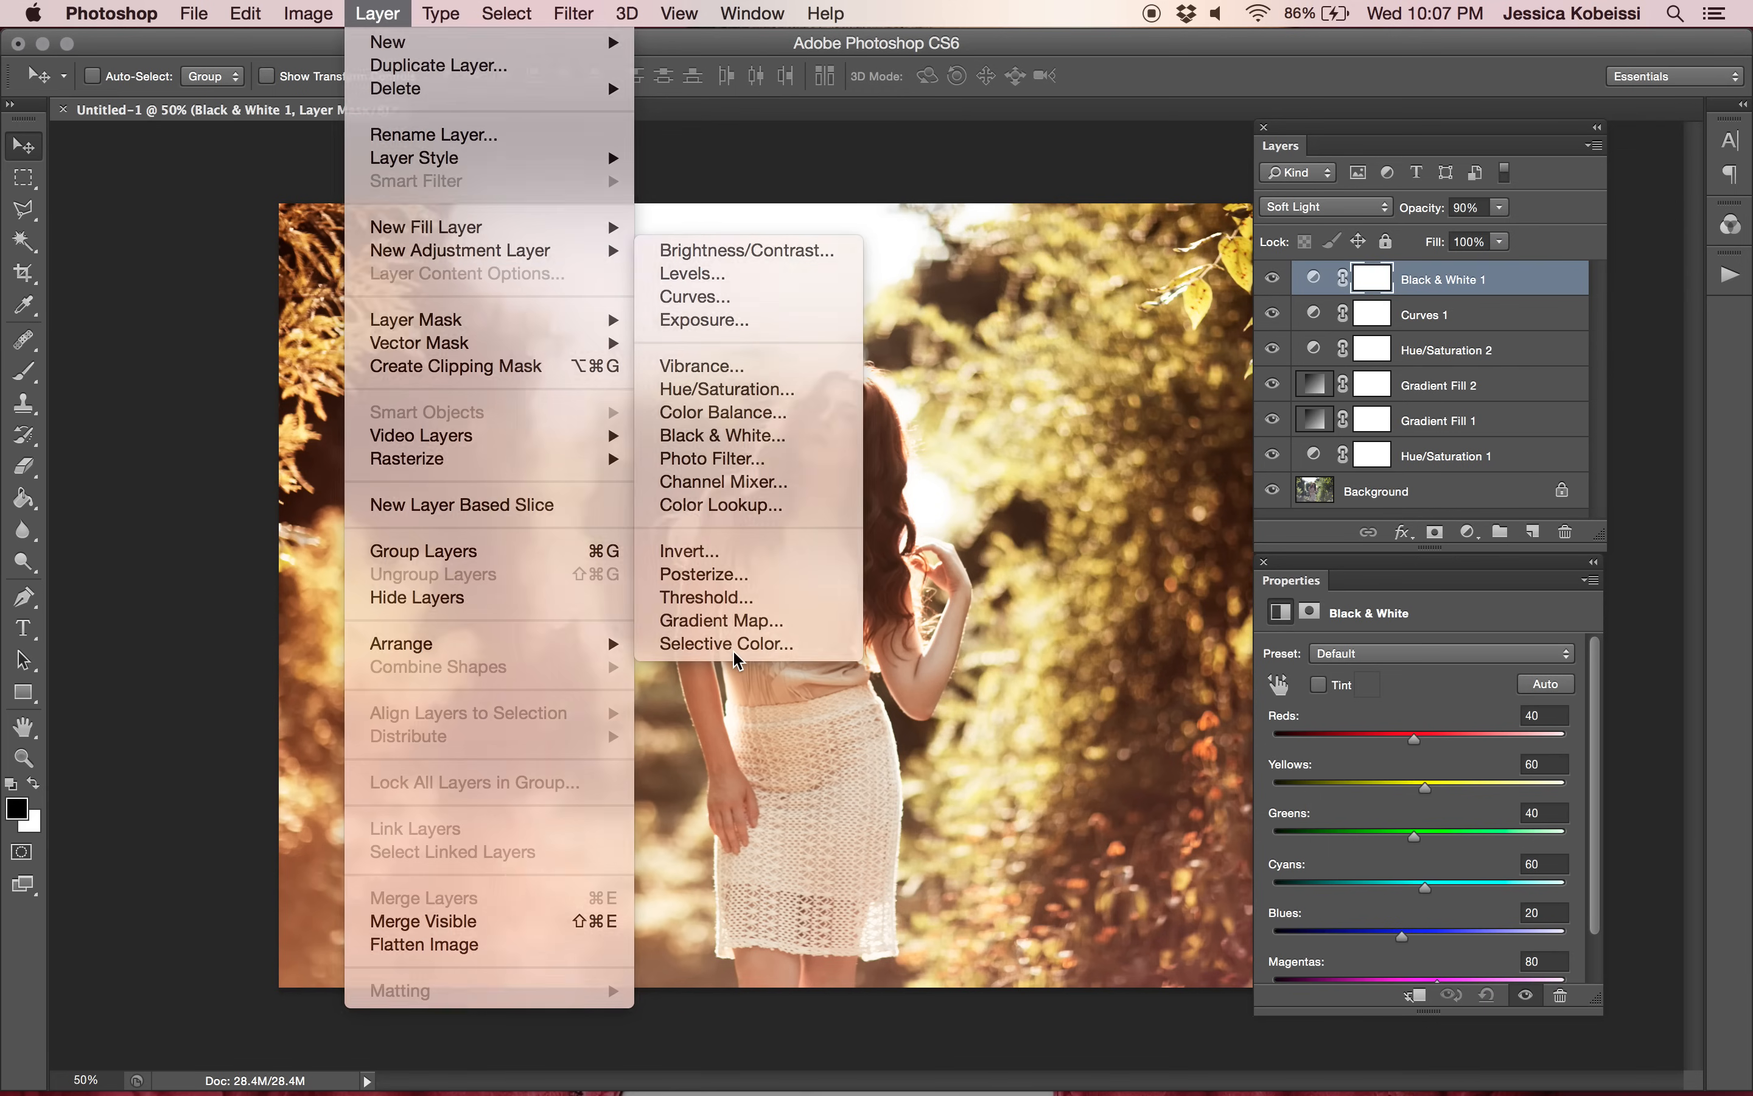
click(727, 643)
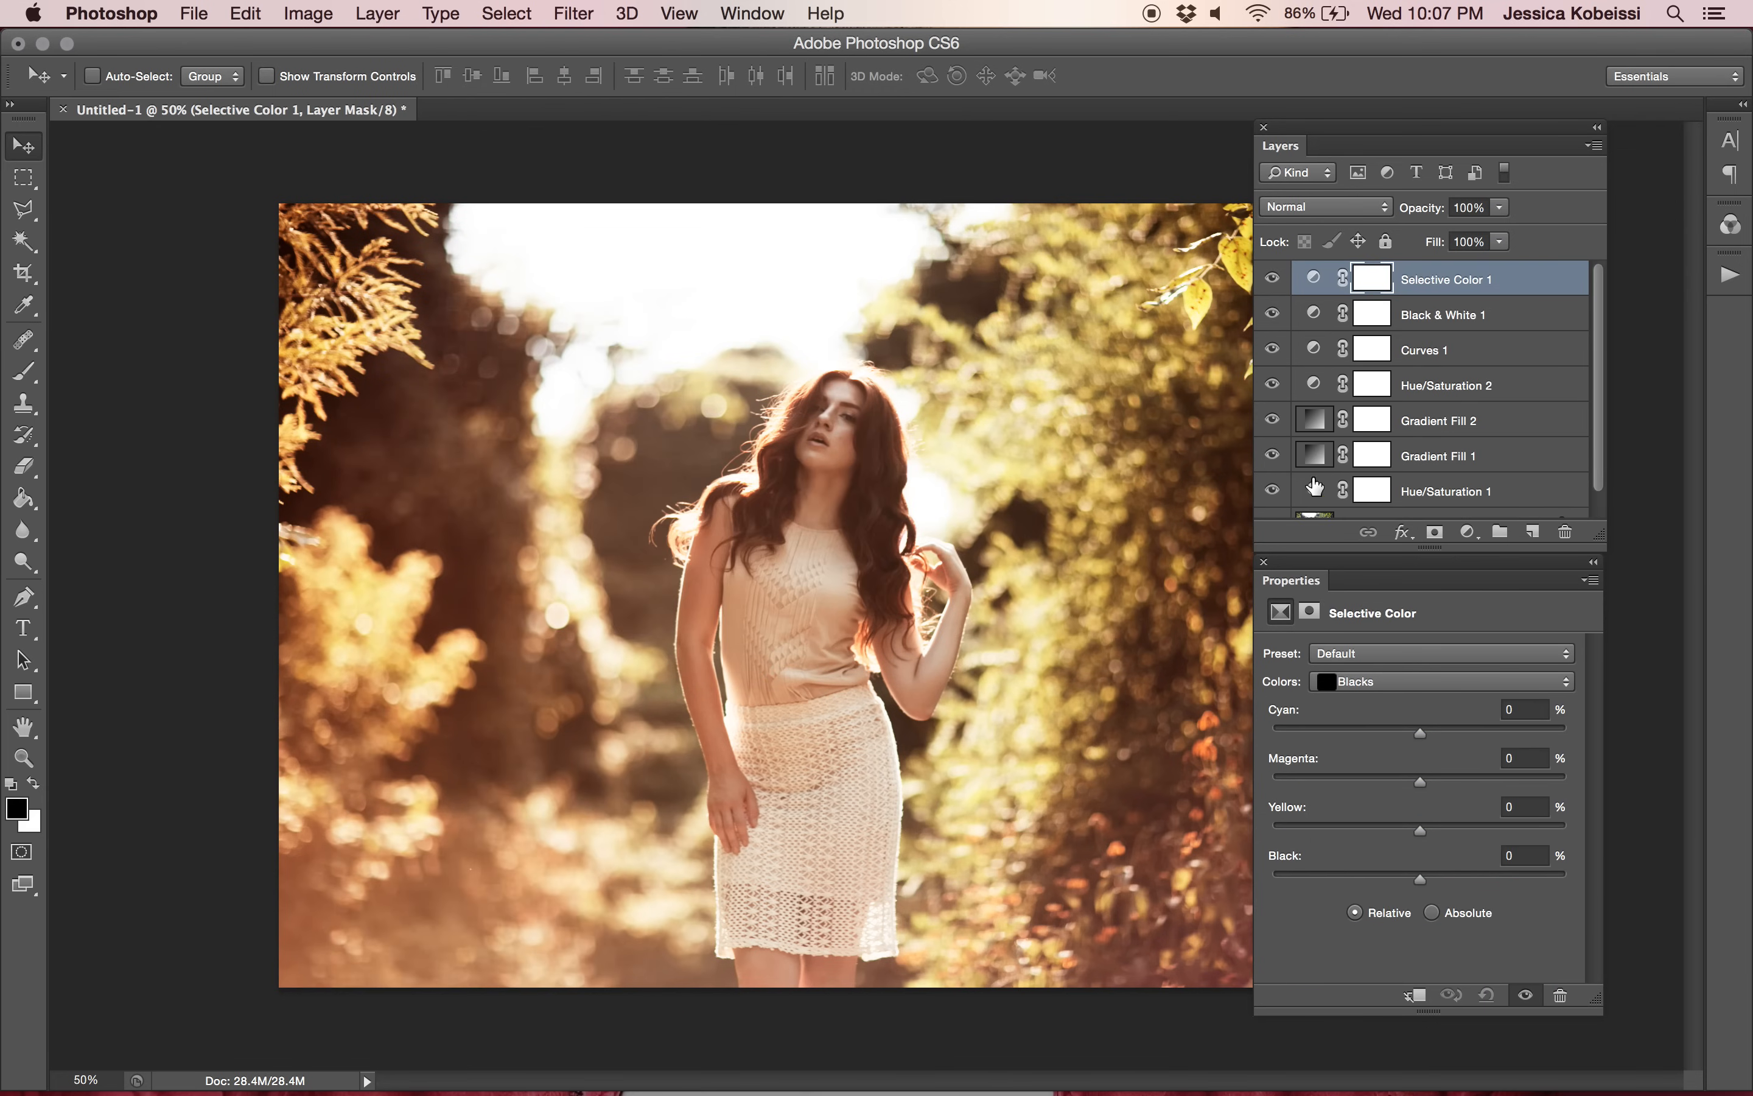
mouse_move(1348, 688)
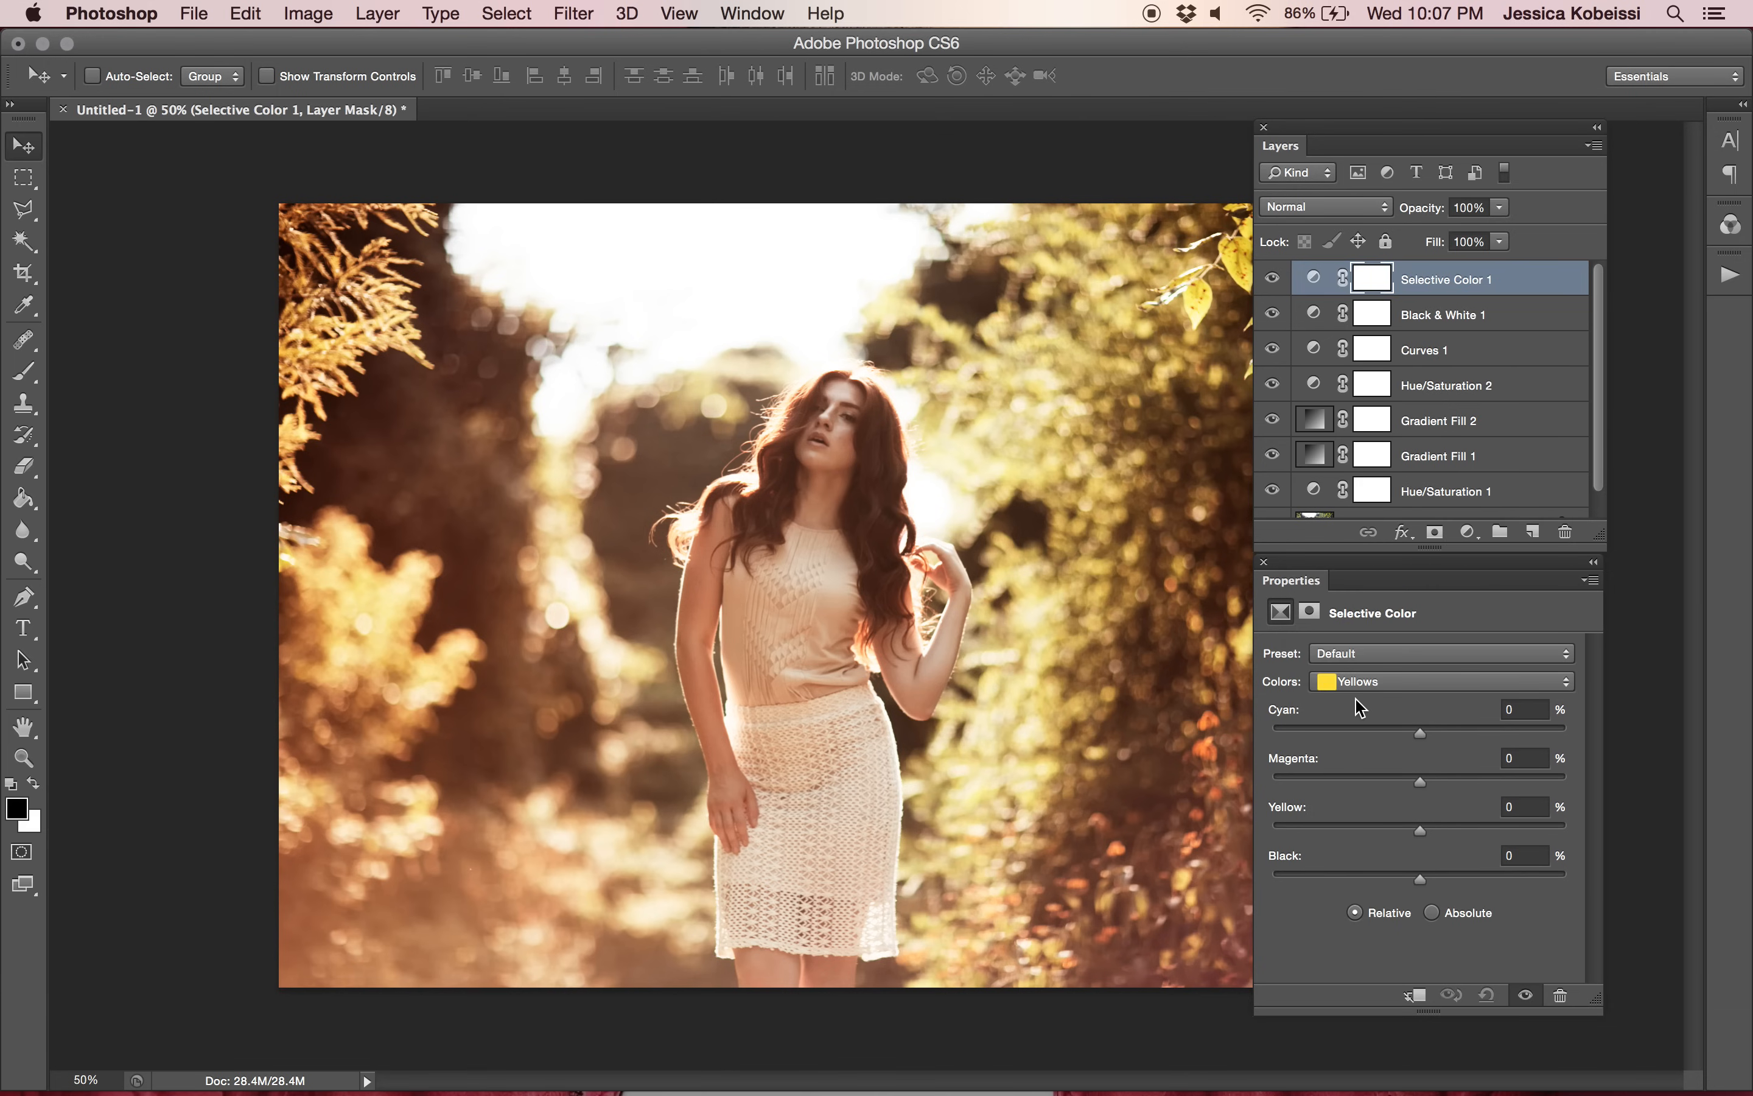
mouse_move(1529, 731)
text(-20)
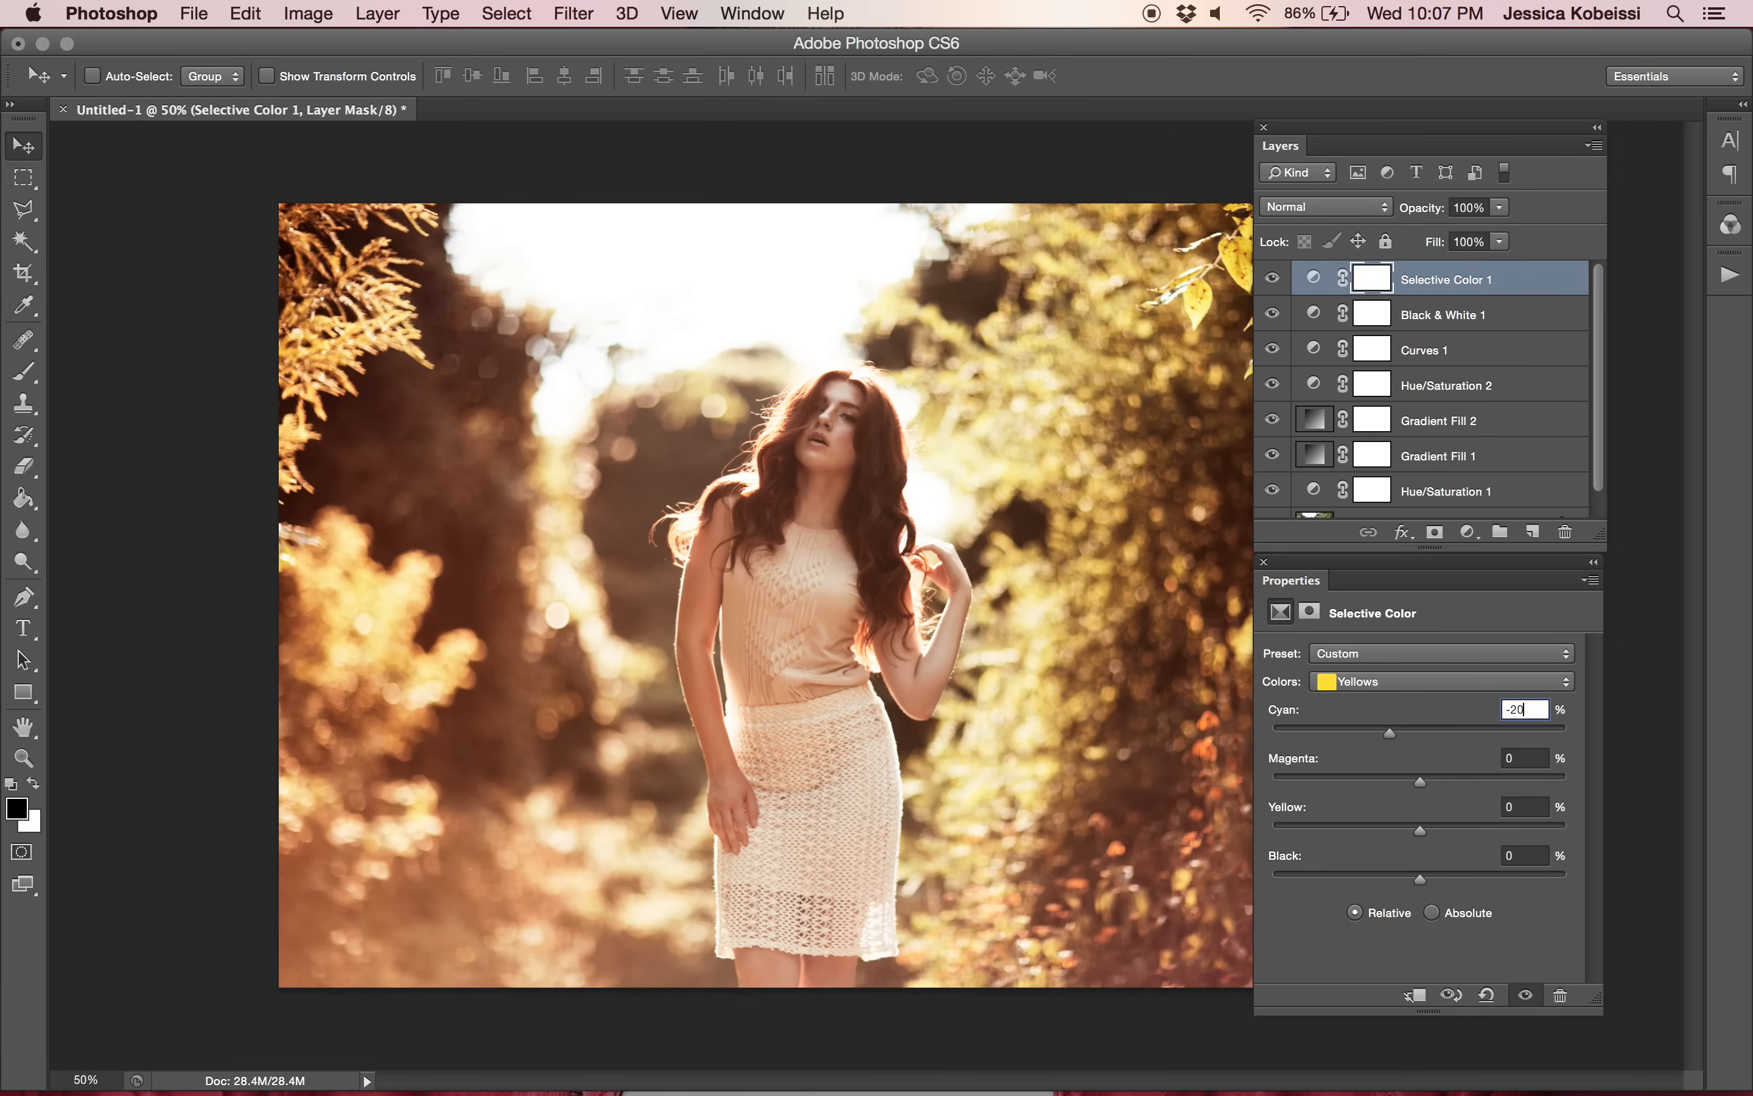
mouse_move(1530, 757)
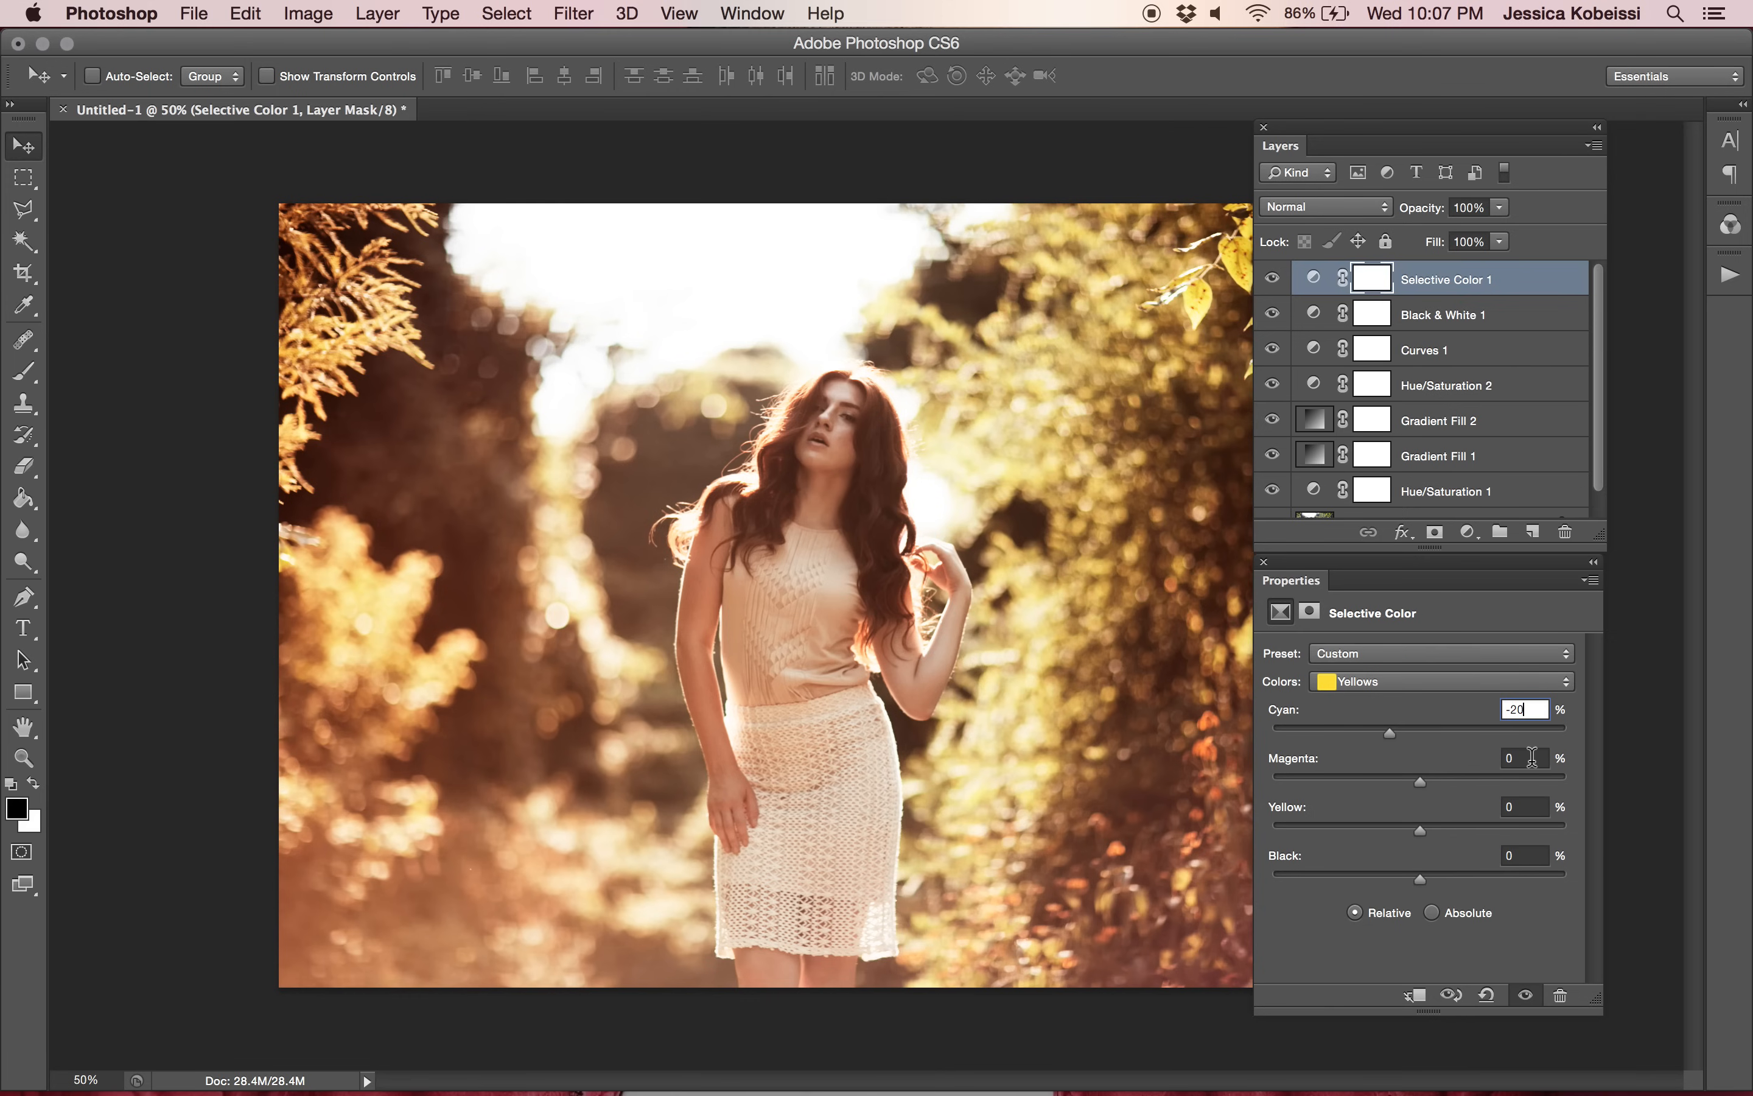
click(1526, 806)
text(10)
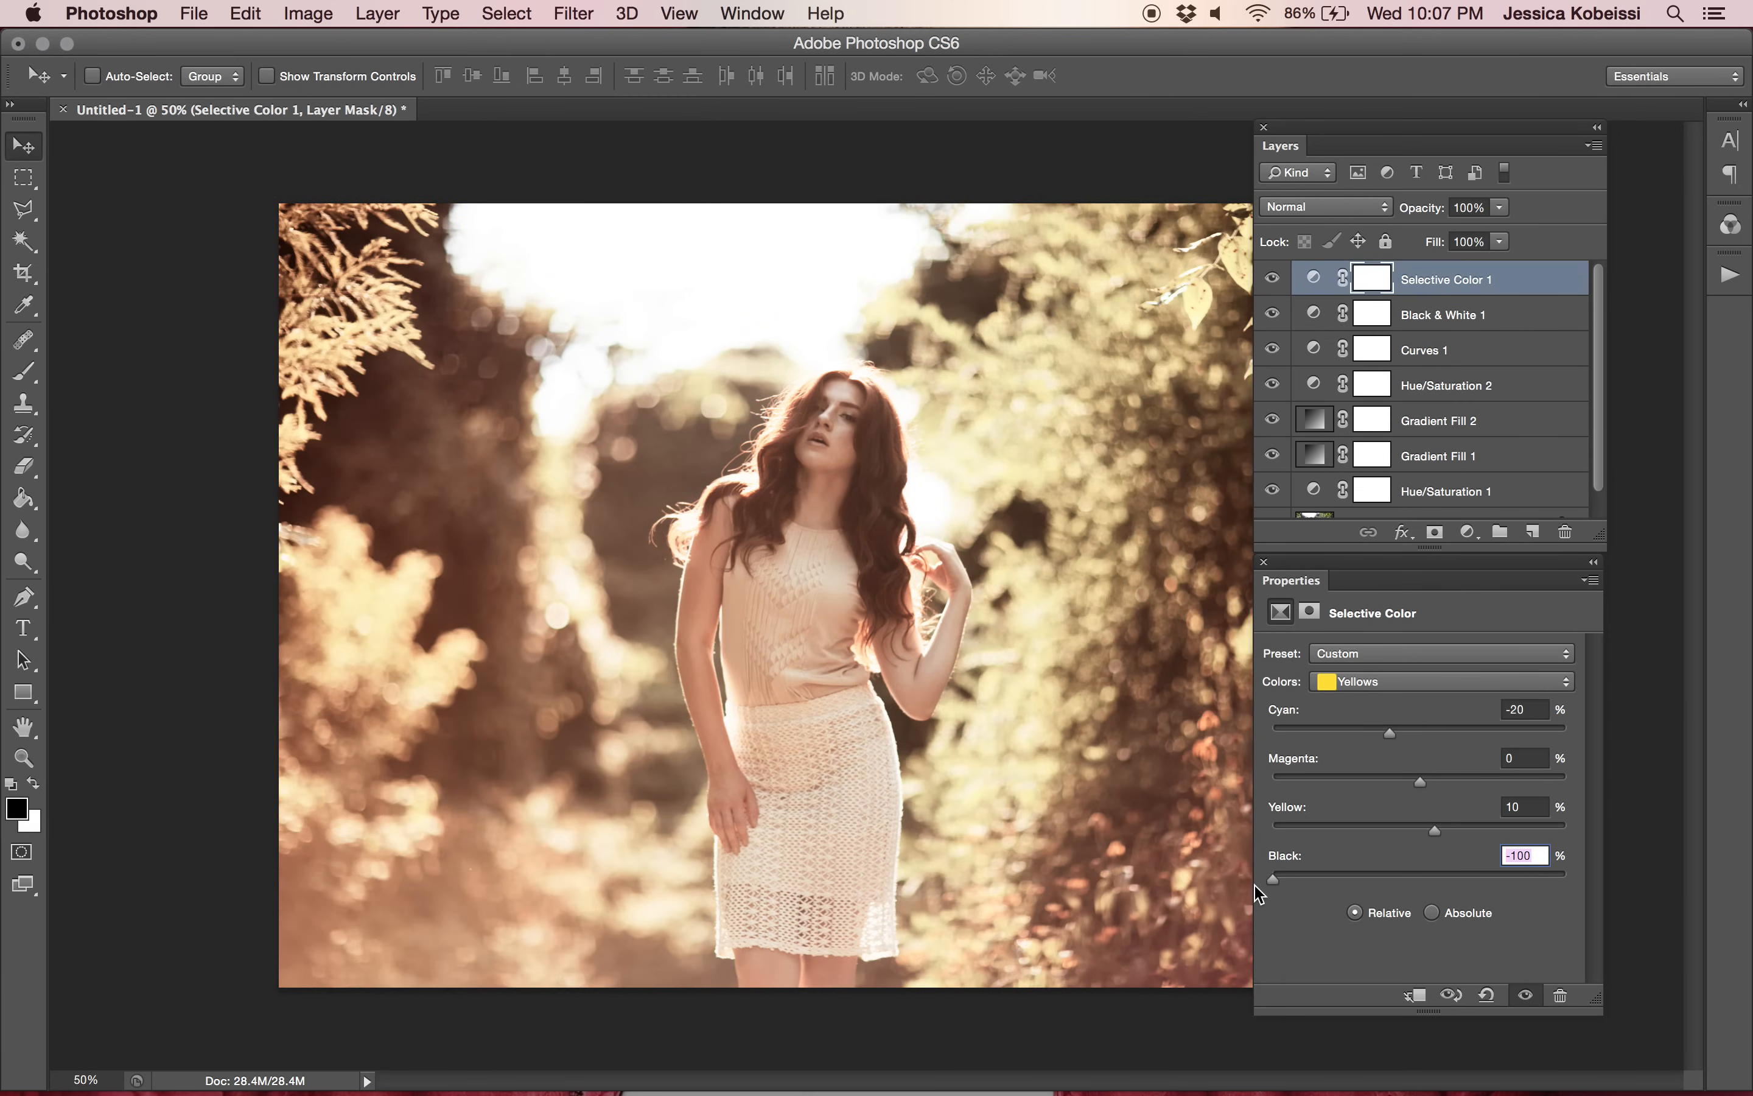
click(1440, 681)
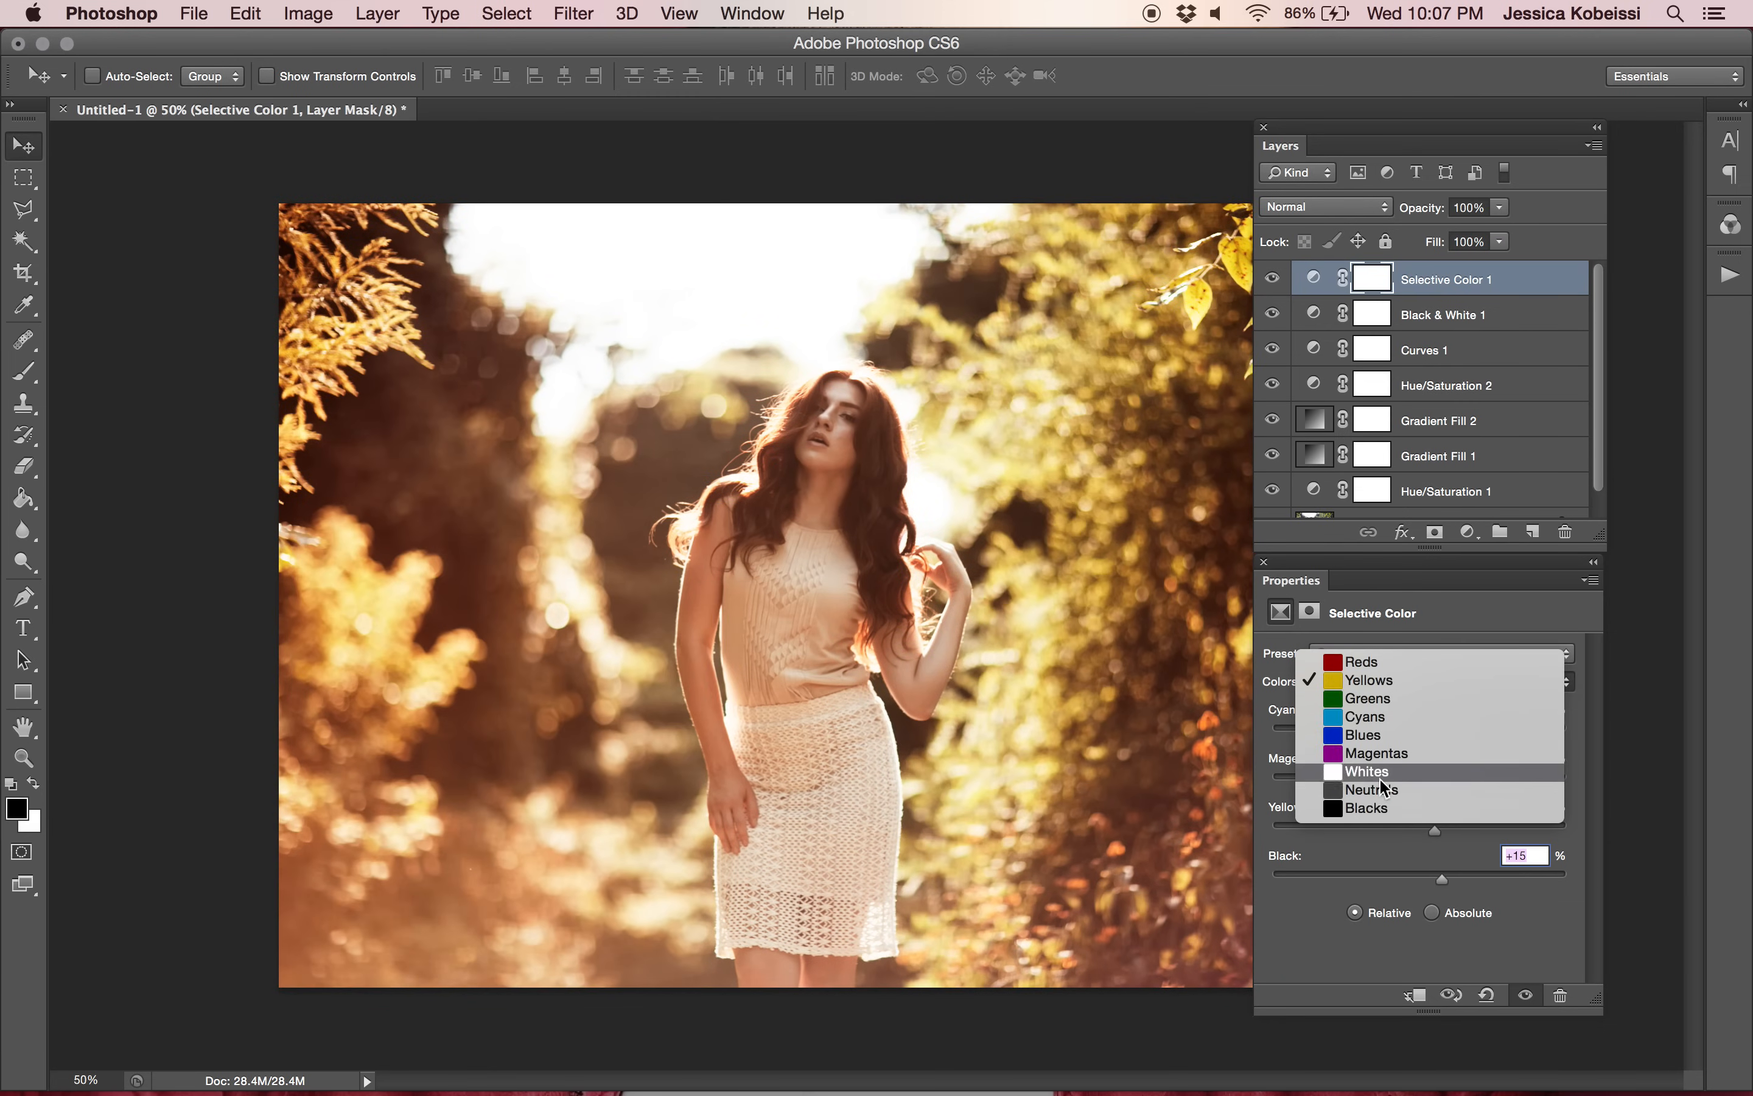
mouse_move(1387, 807)
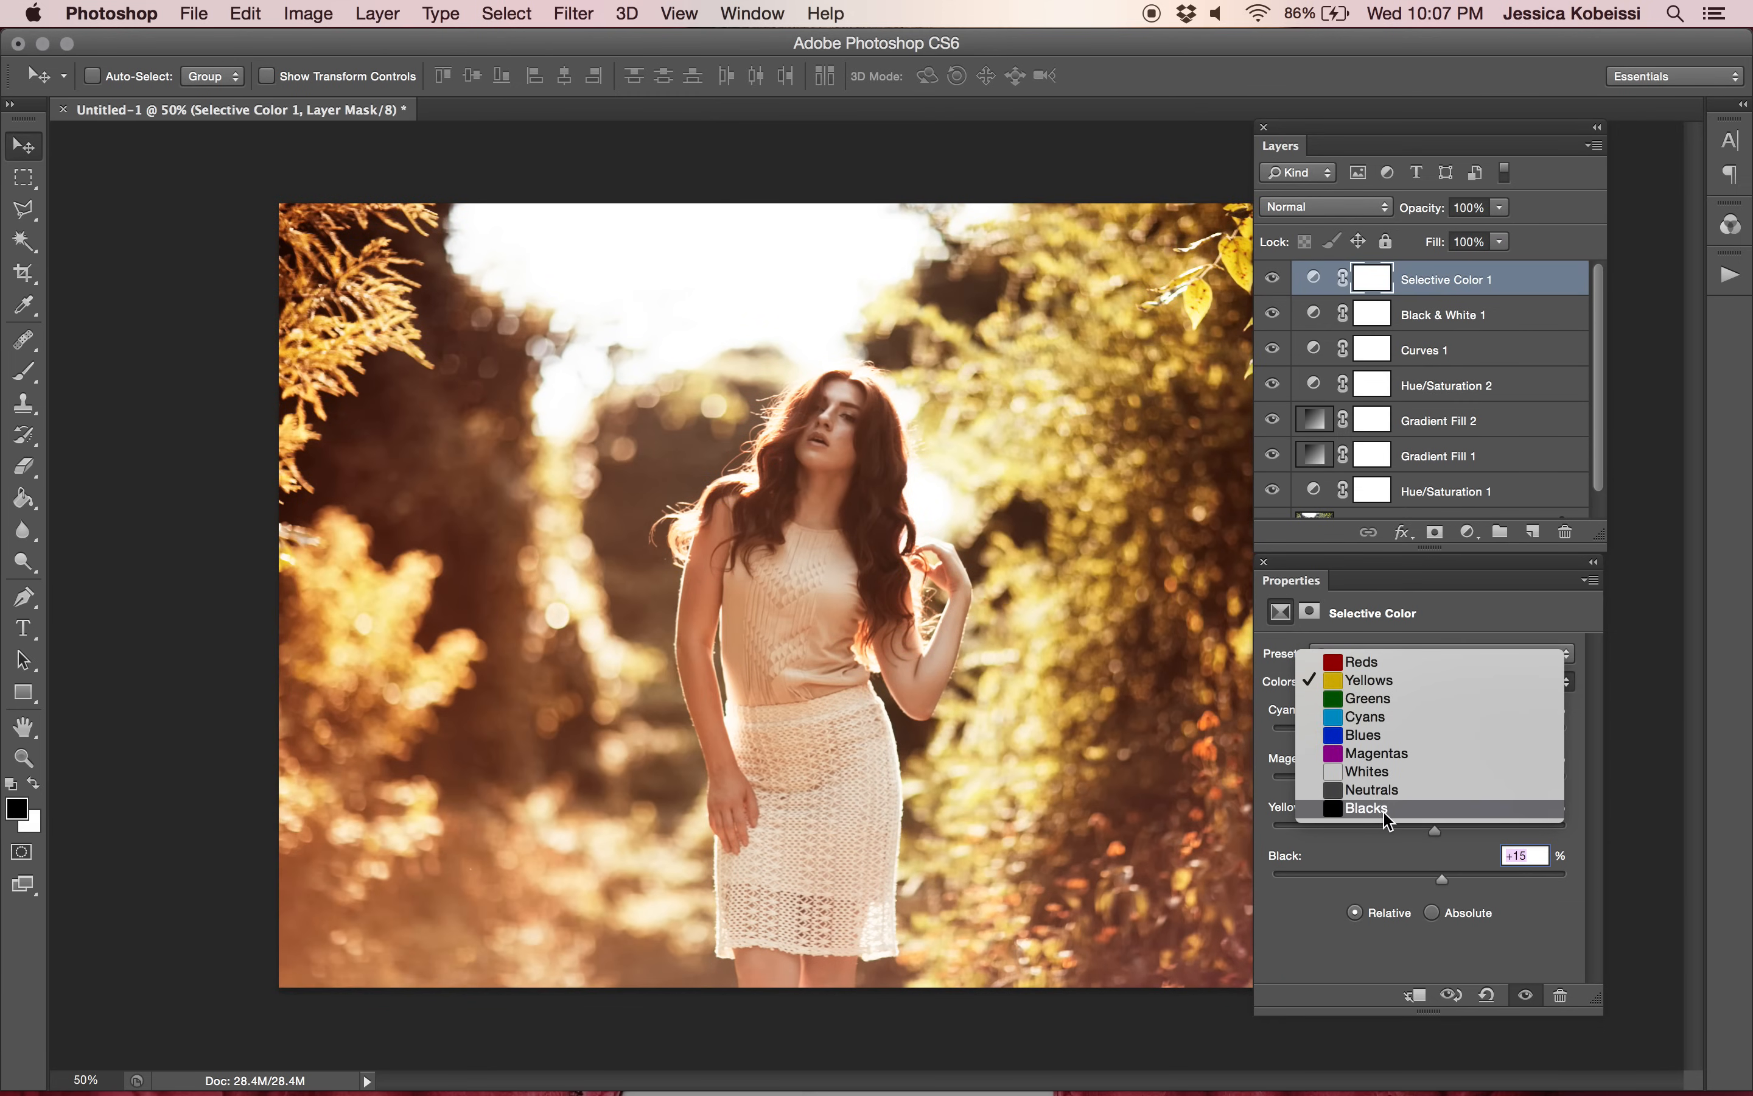
Set Selective Color Blacks to Magenta +6, Yellow +24, Black +28, toggling visibility to compare.
click(1366, 807)
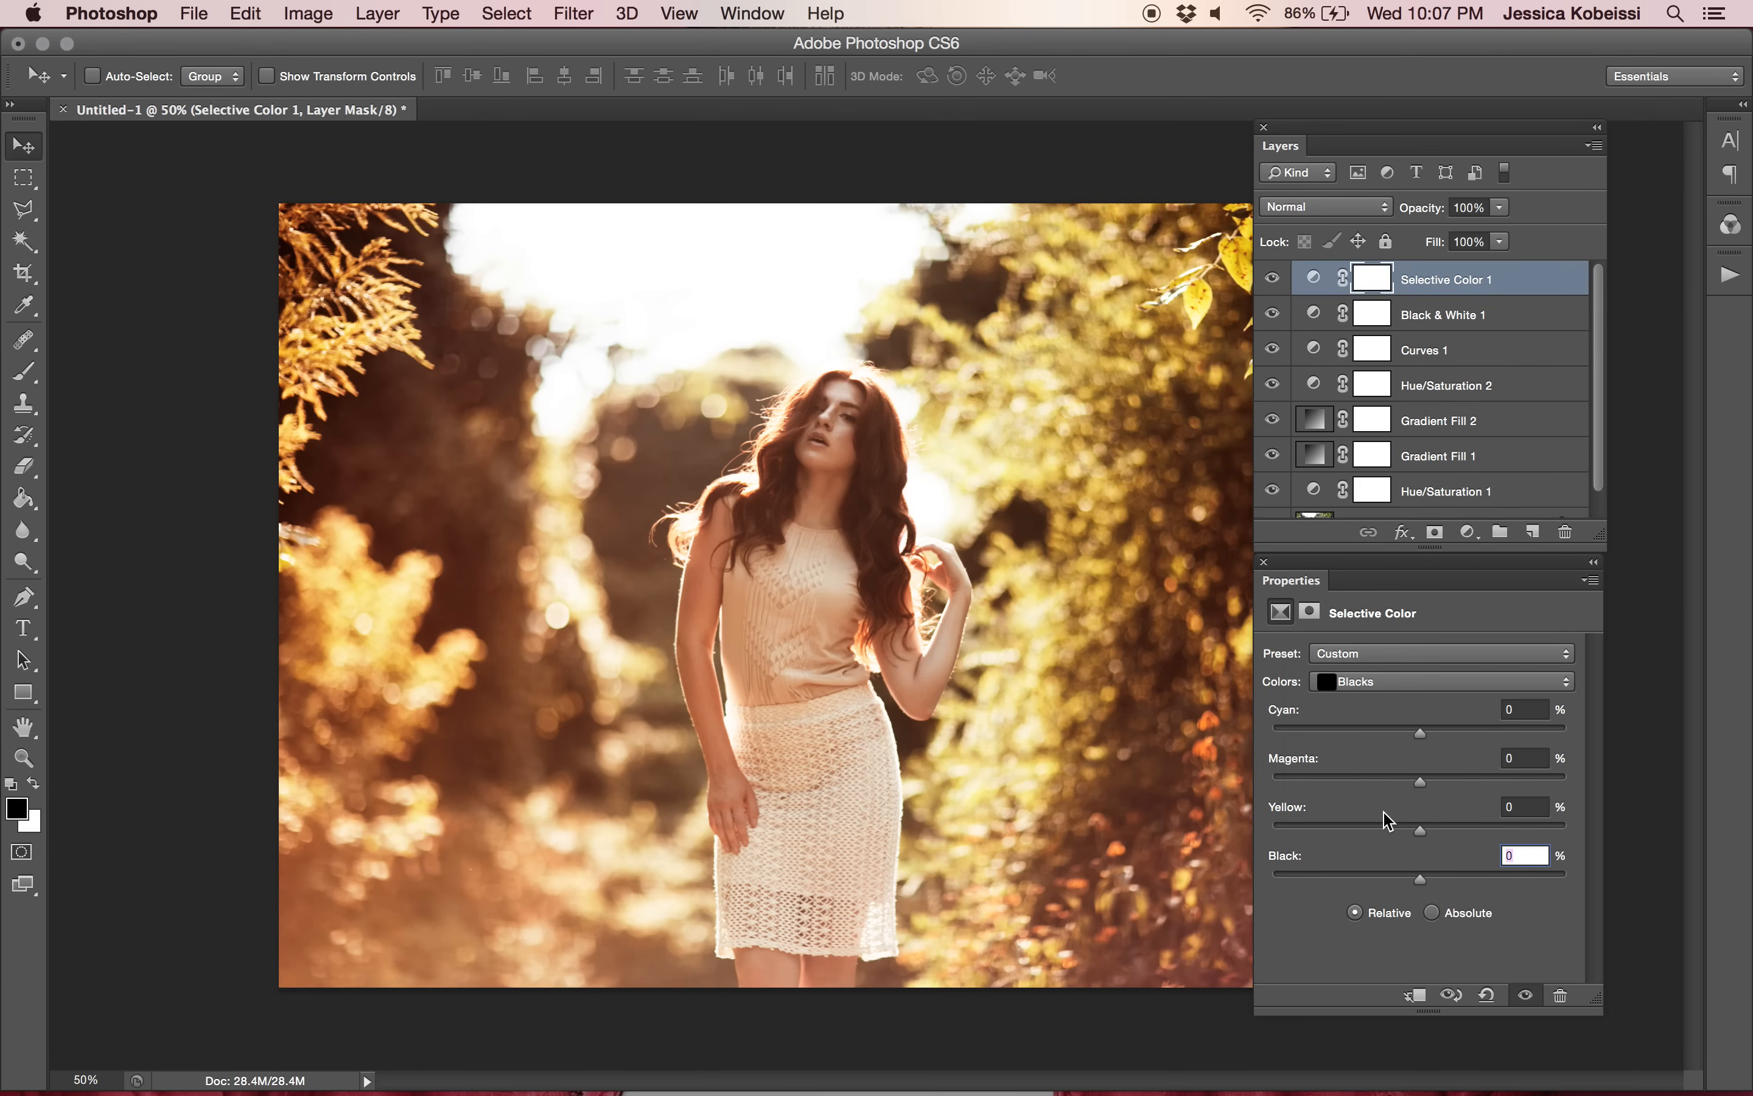
mouse_move(1506, 796)
text(24)
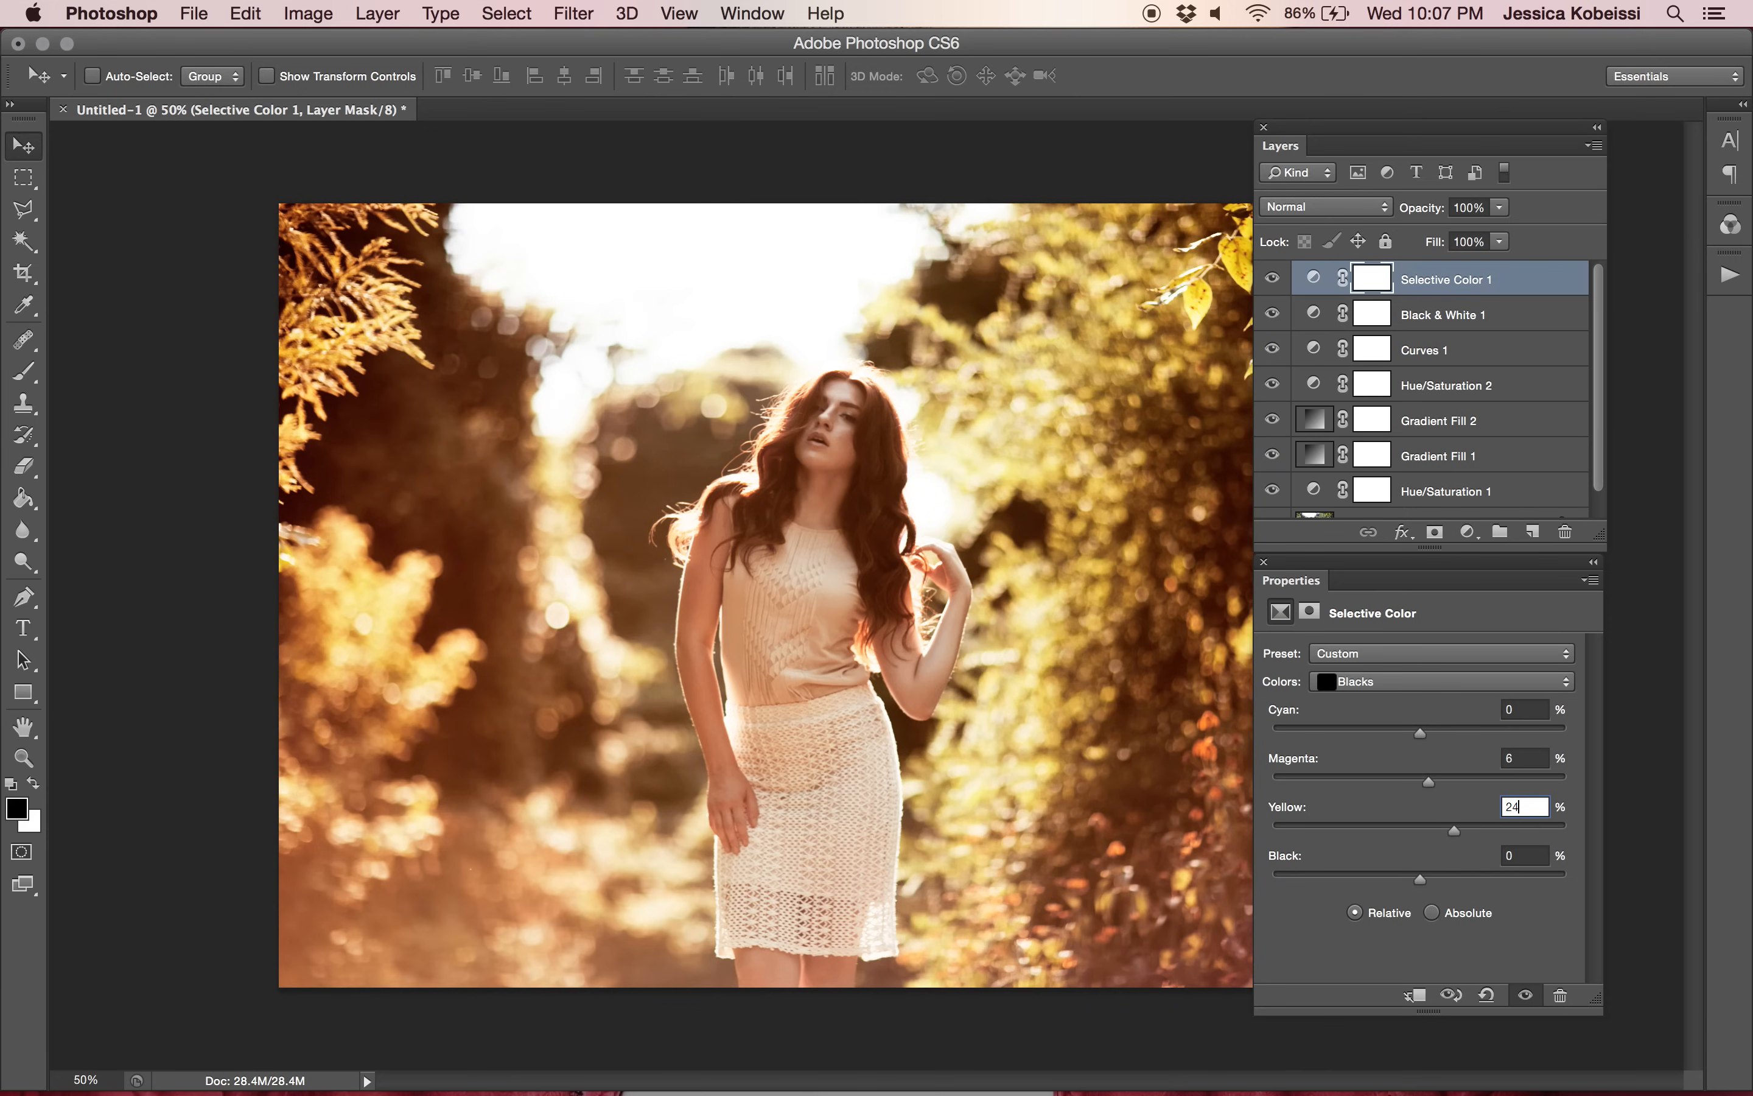
click(1524, 856)
text(+14)
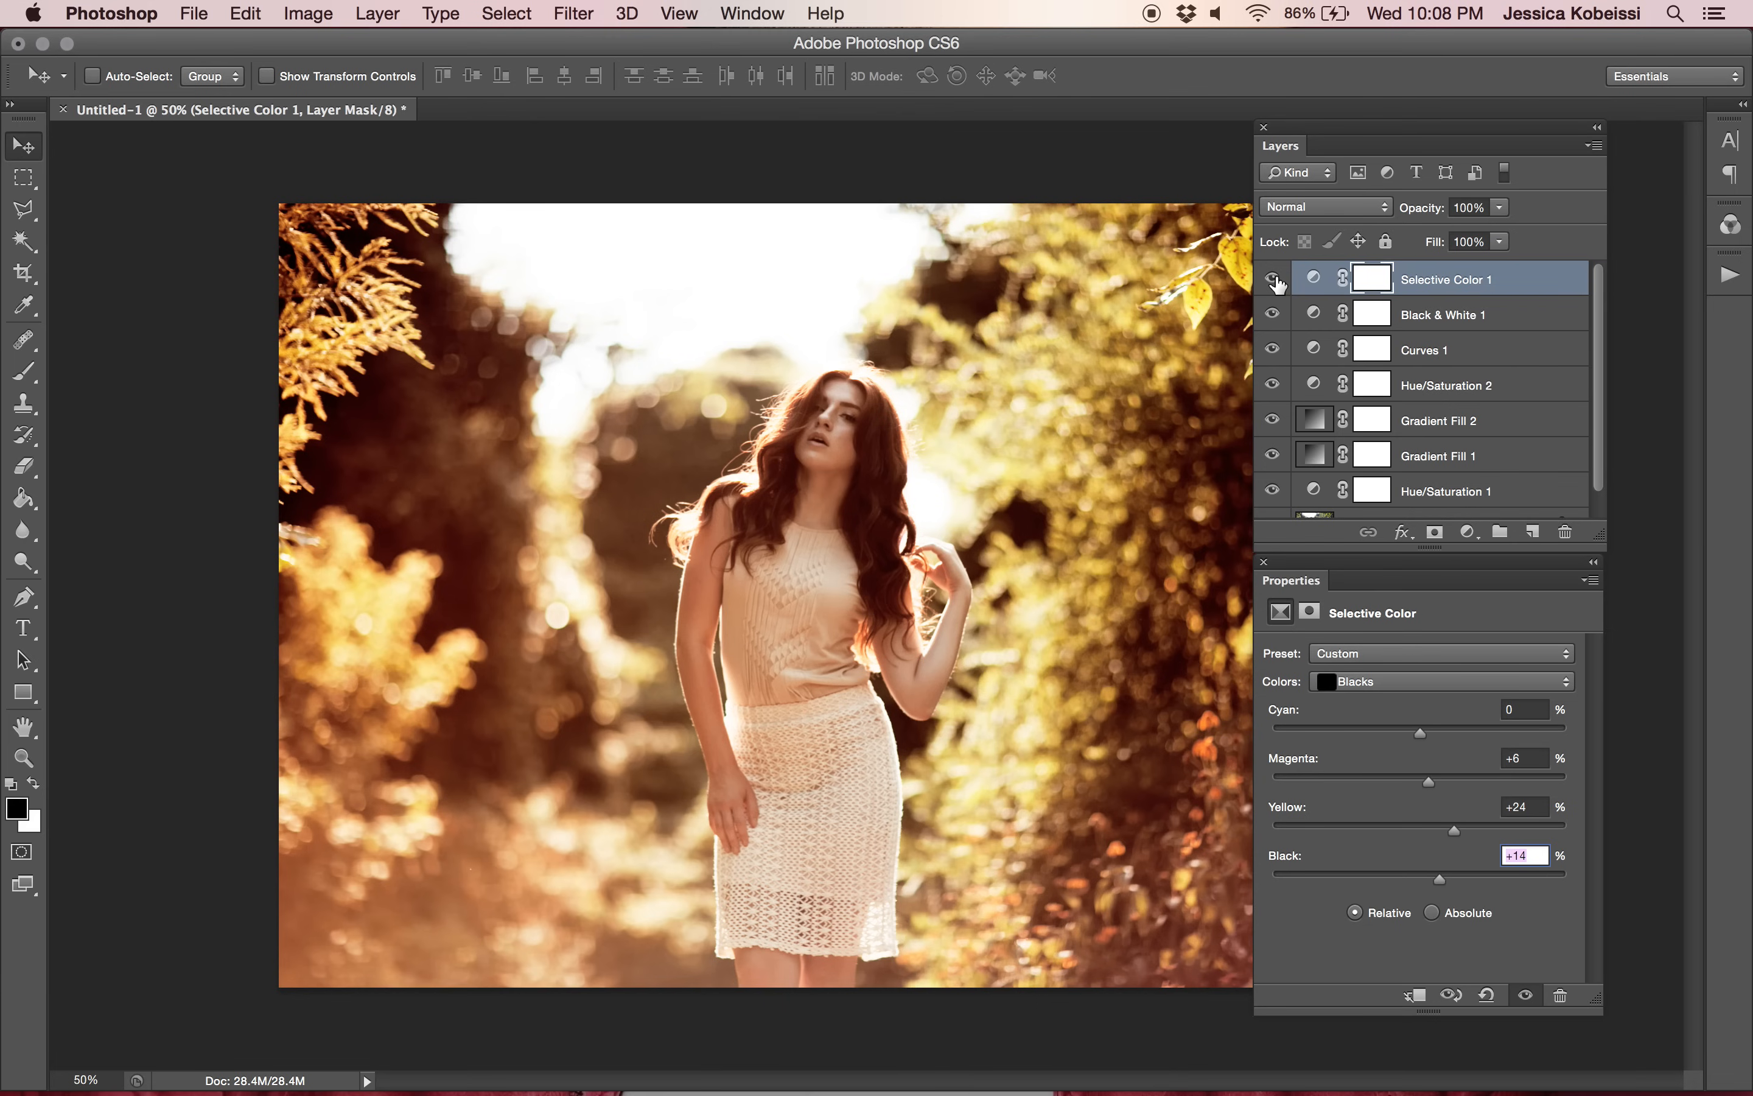
click(1271, 279)
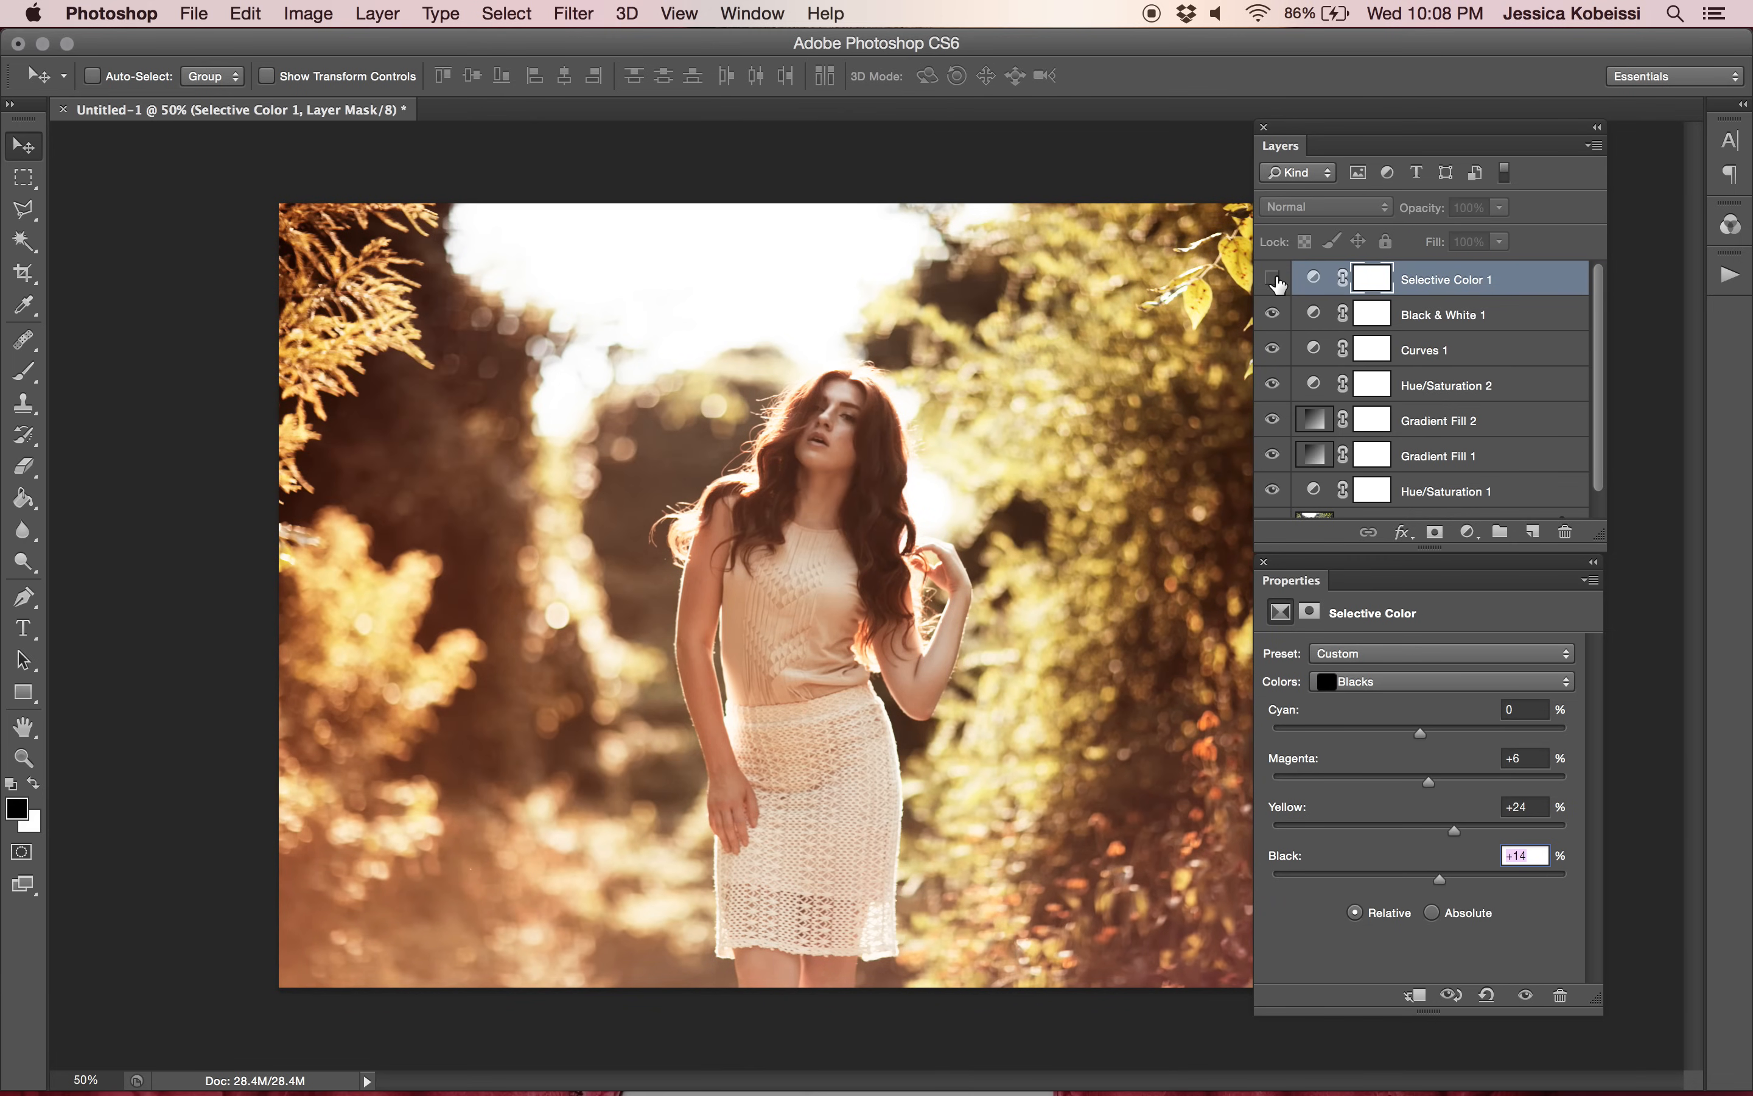
click(1271, 279)
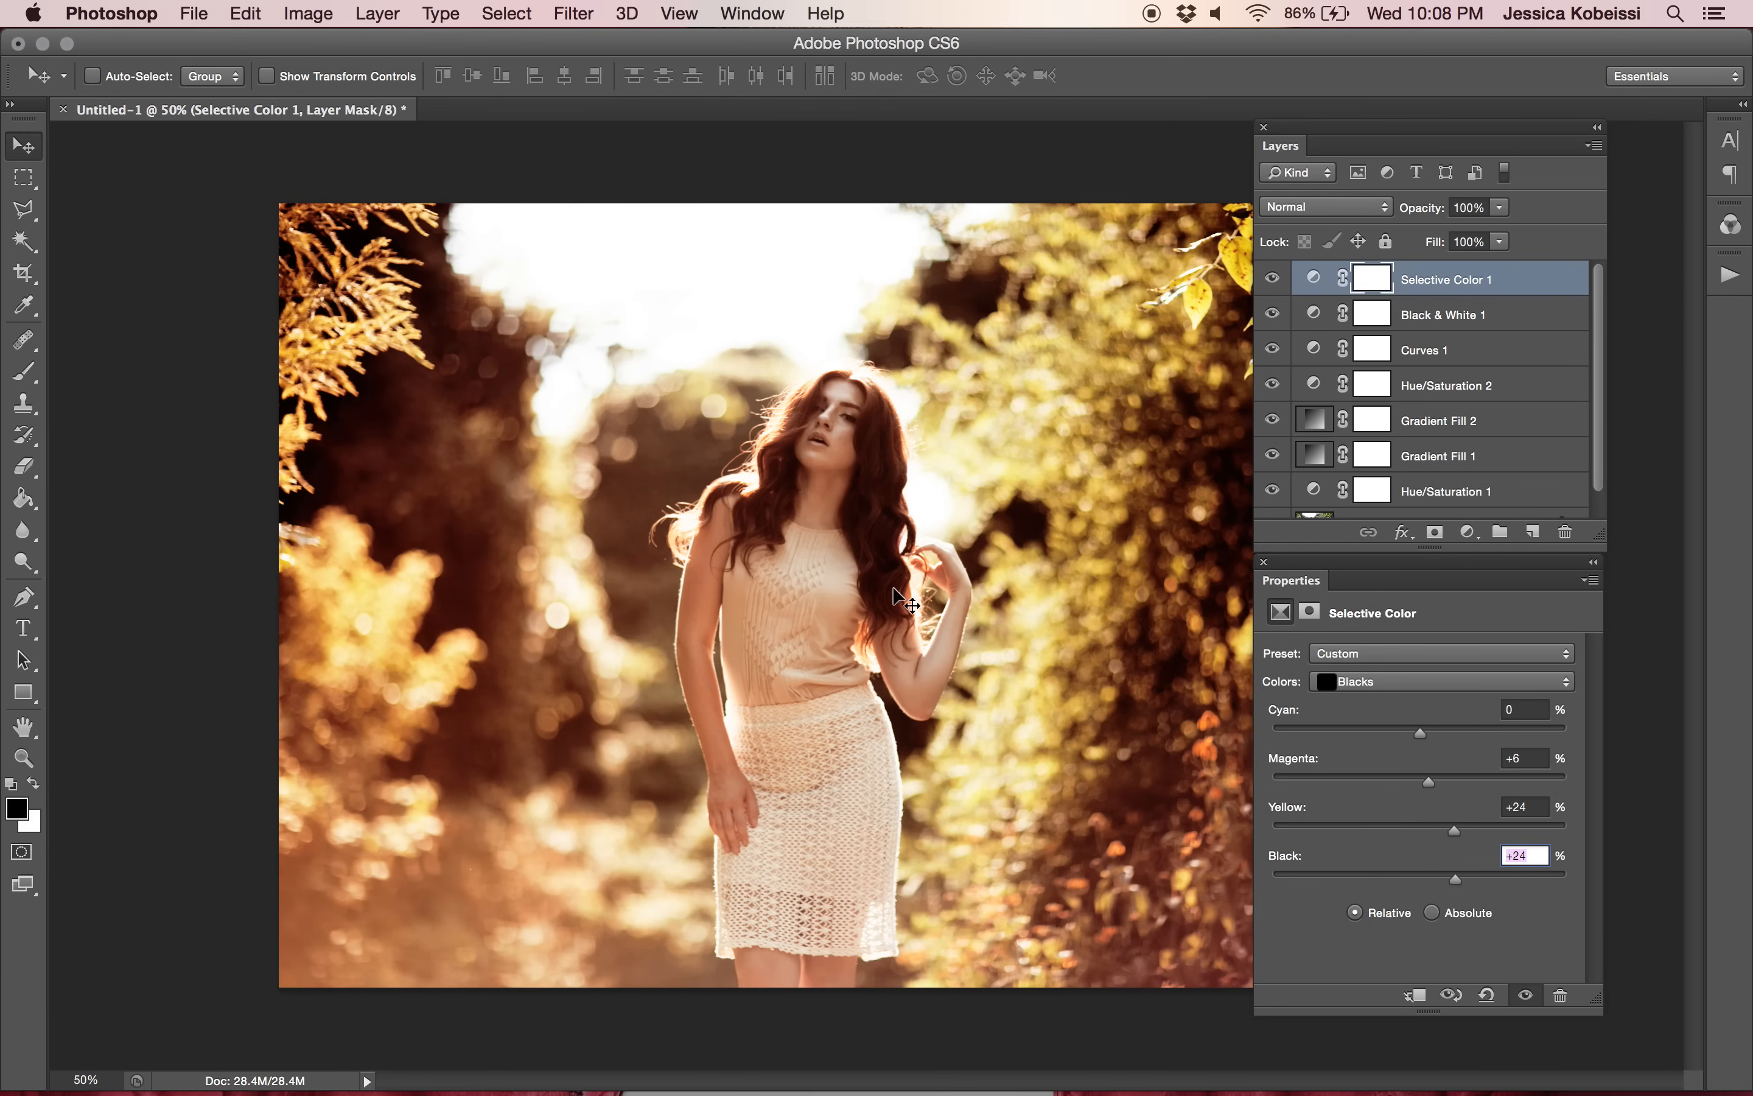
click(1271, 279)
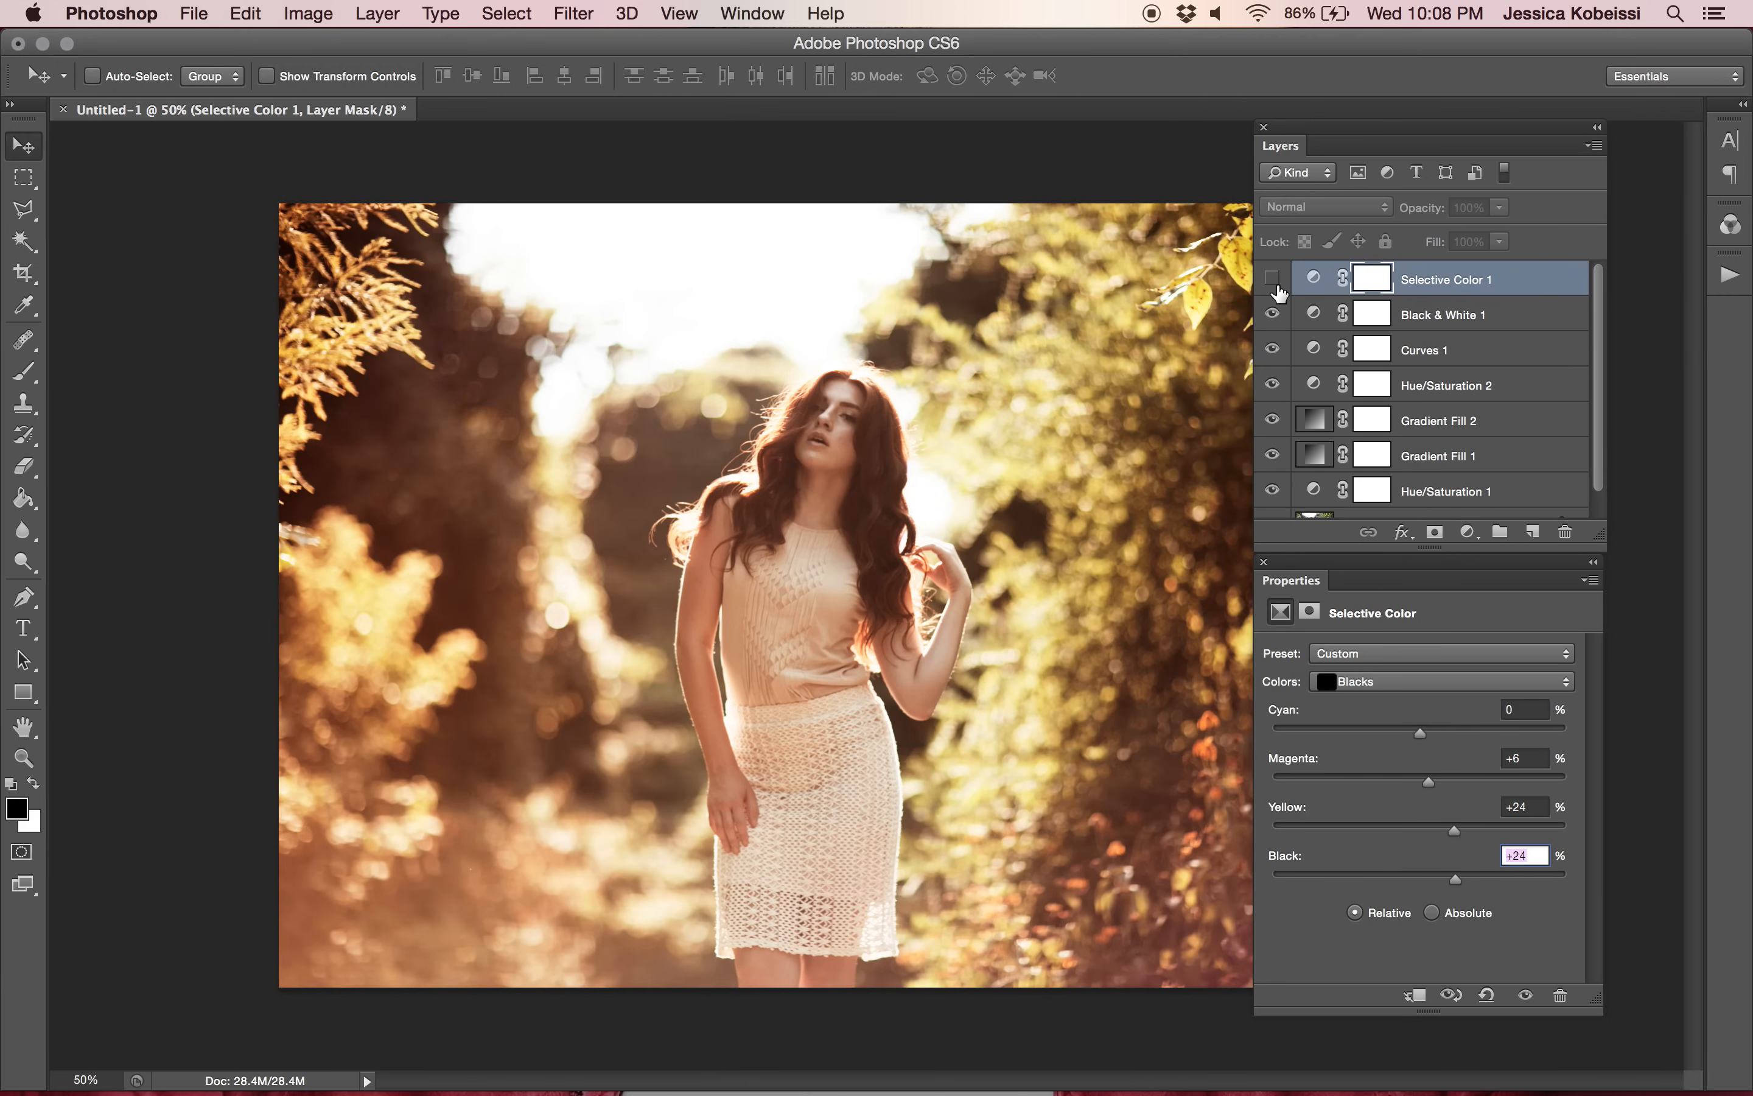
click(1271, 279)
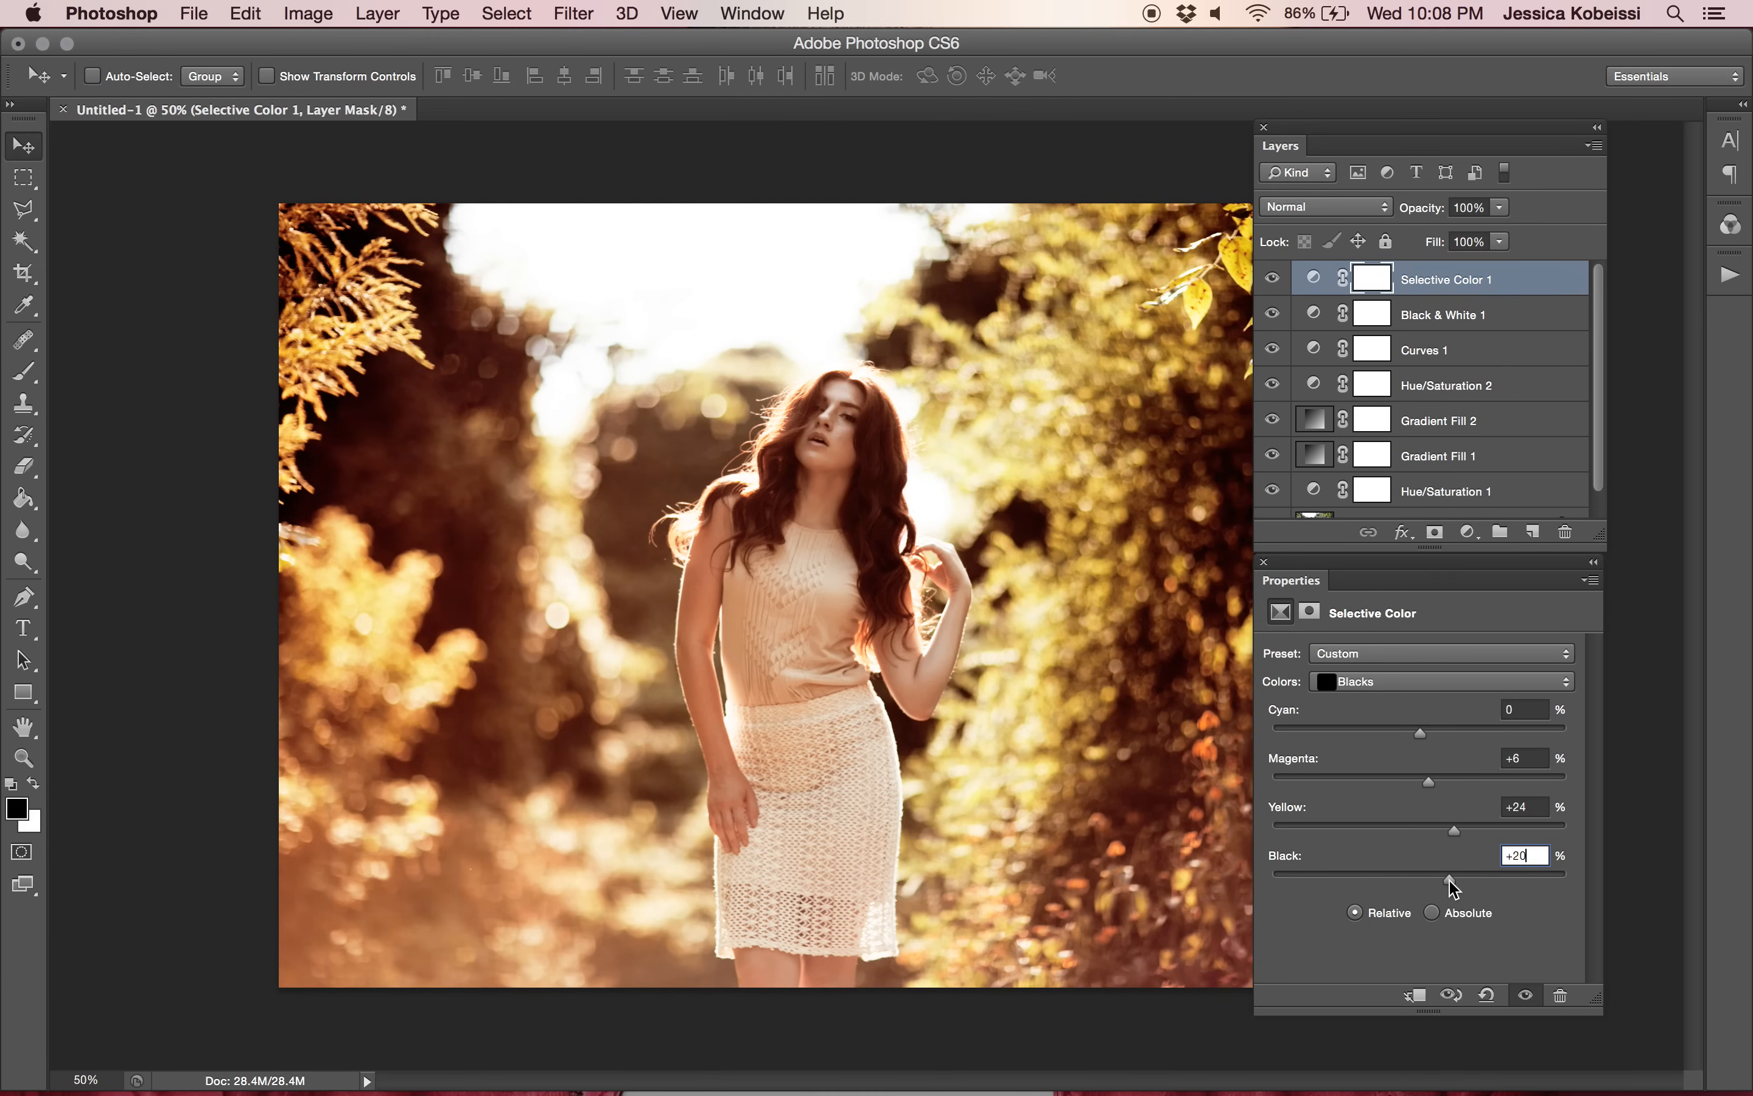
Toggle Group 1's visibility off and on to compare the warm grade with the original photo.
scroll(down, 3)
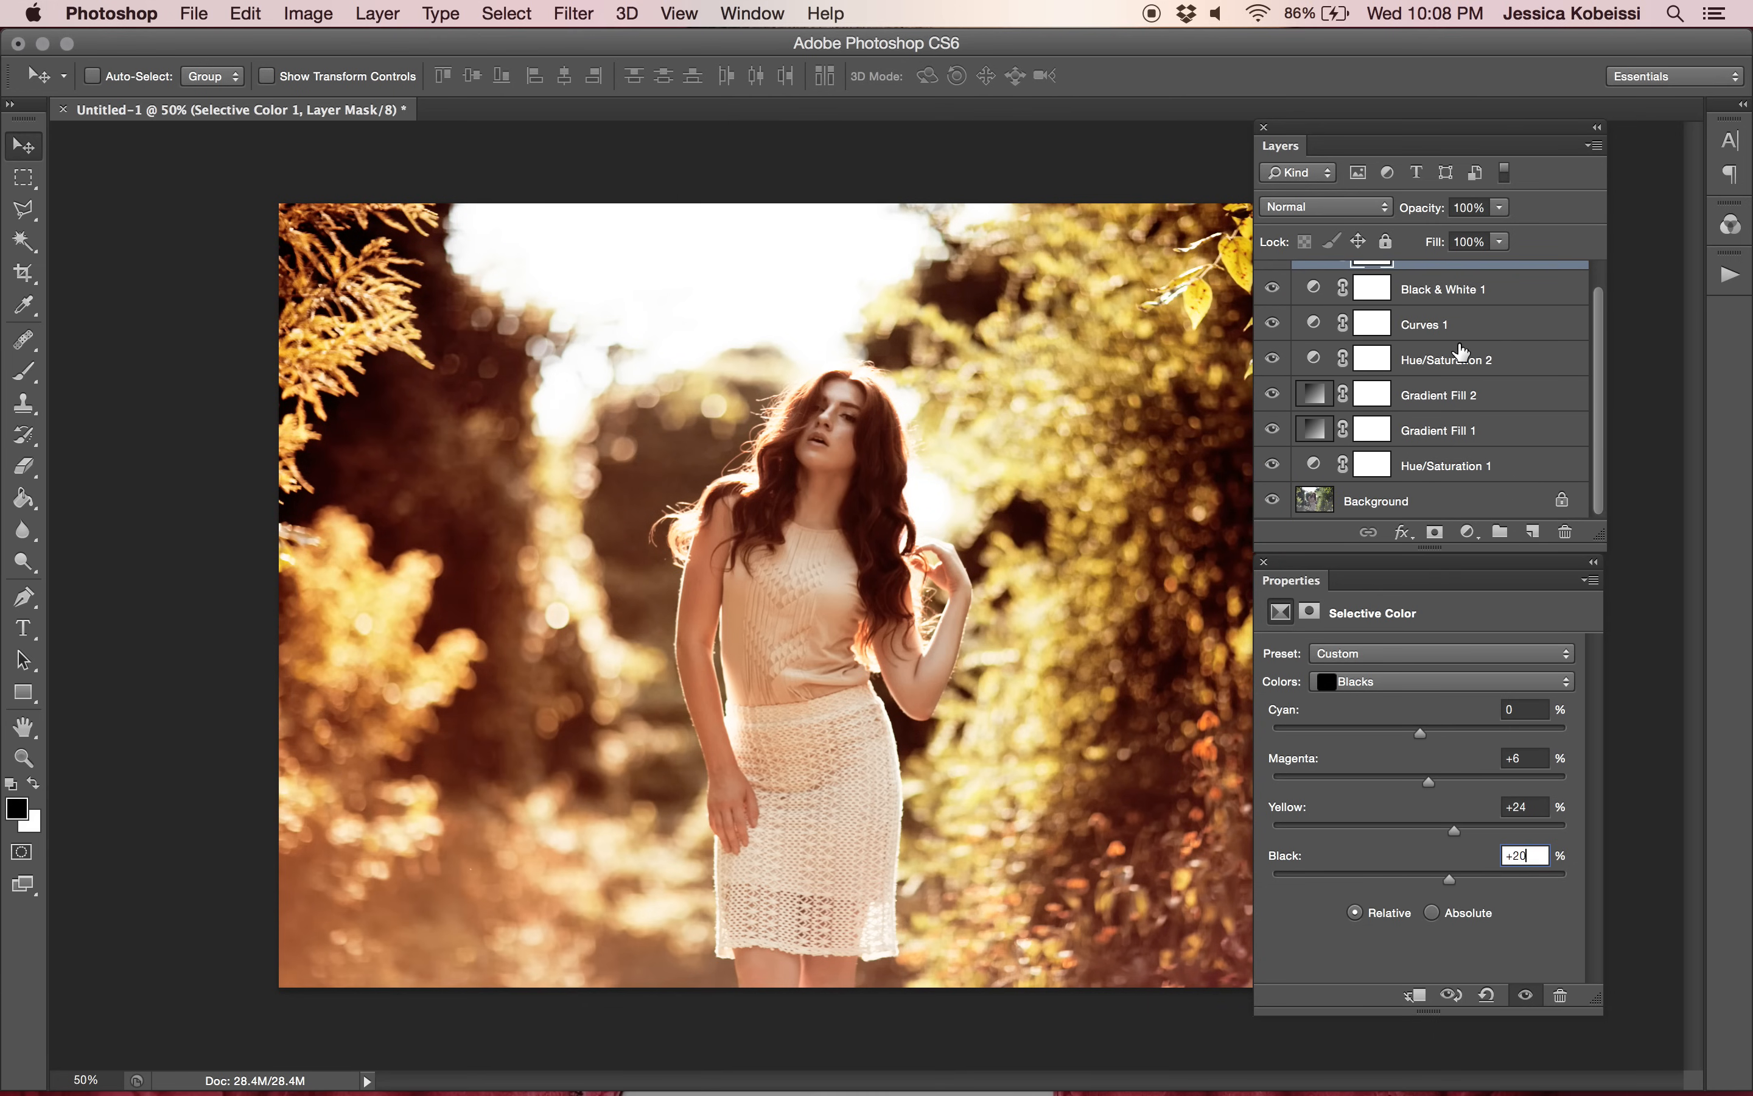
mouse_move(1477, 473)
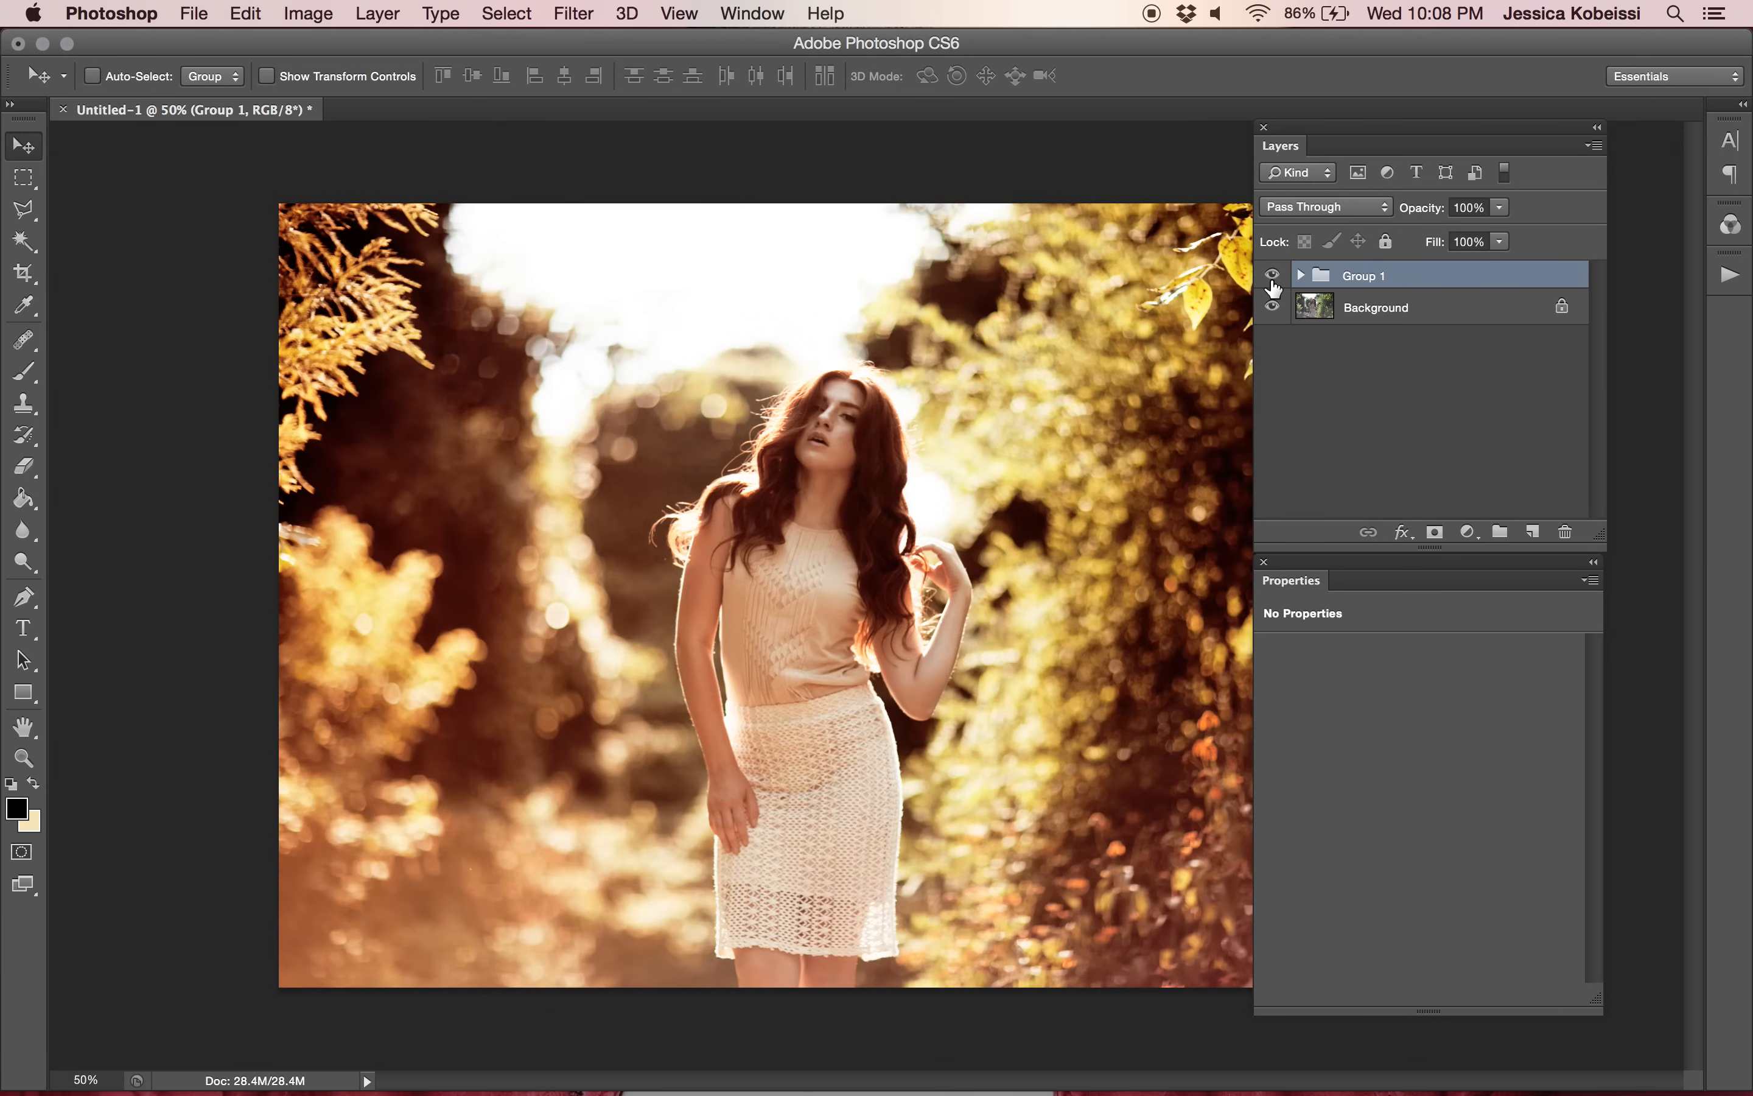
click(1272, 276)
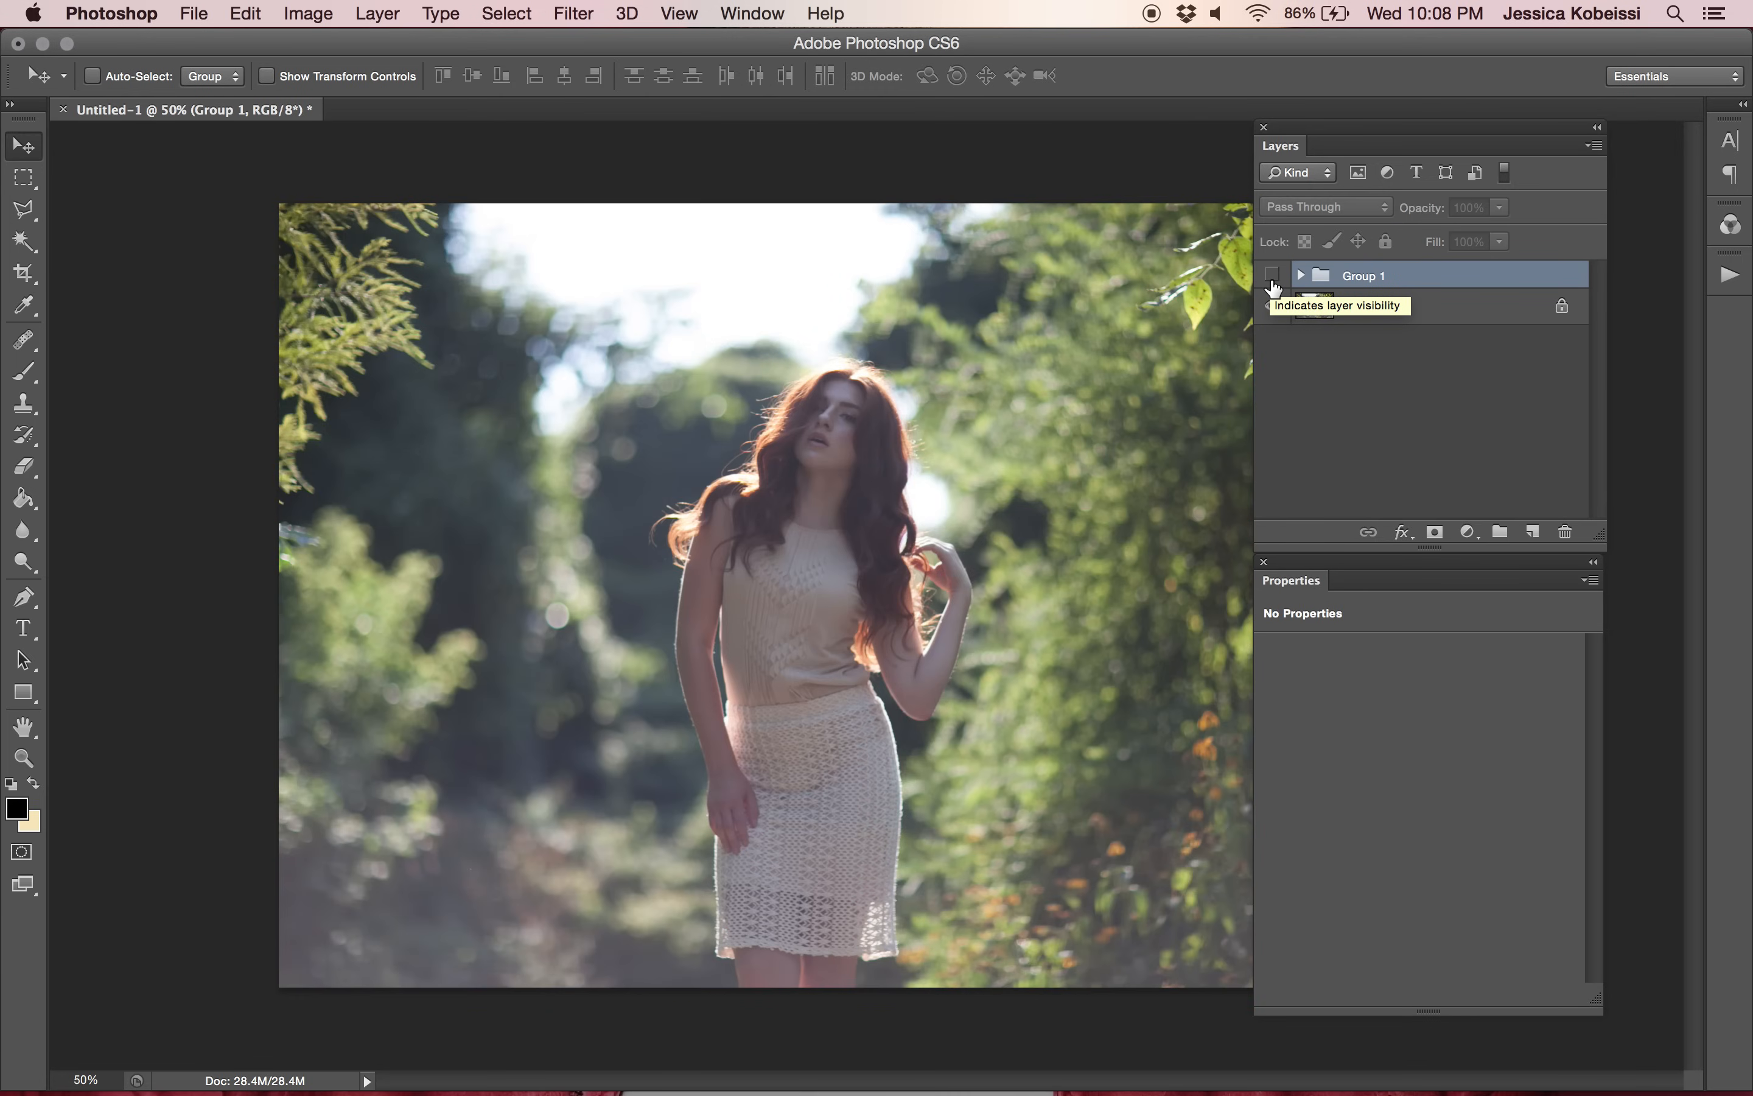
click(1272, 276)
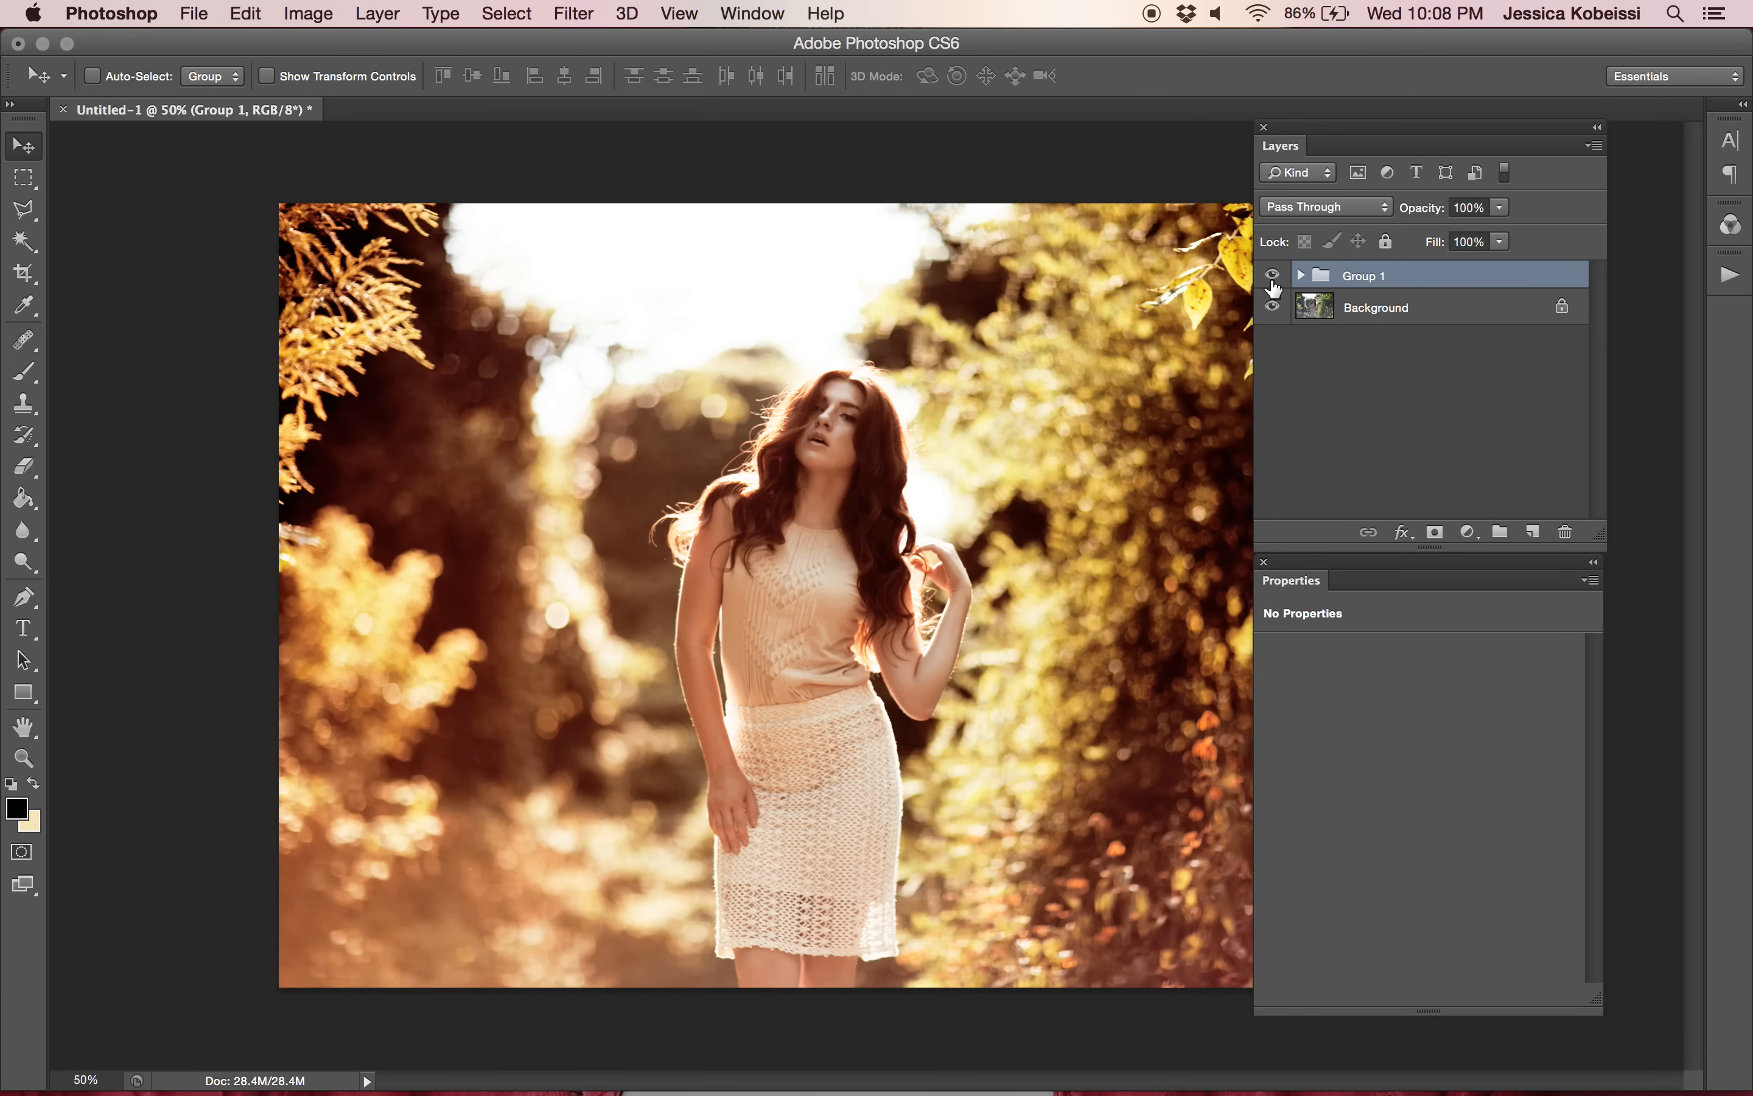
click(1272, 275)
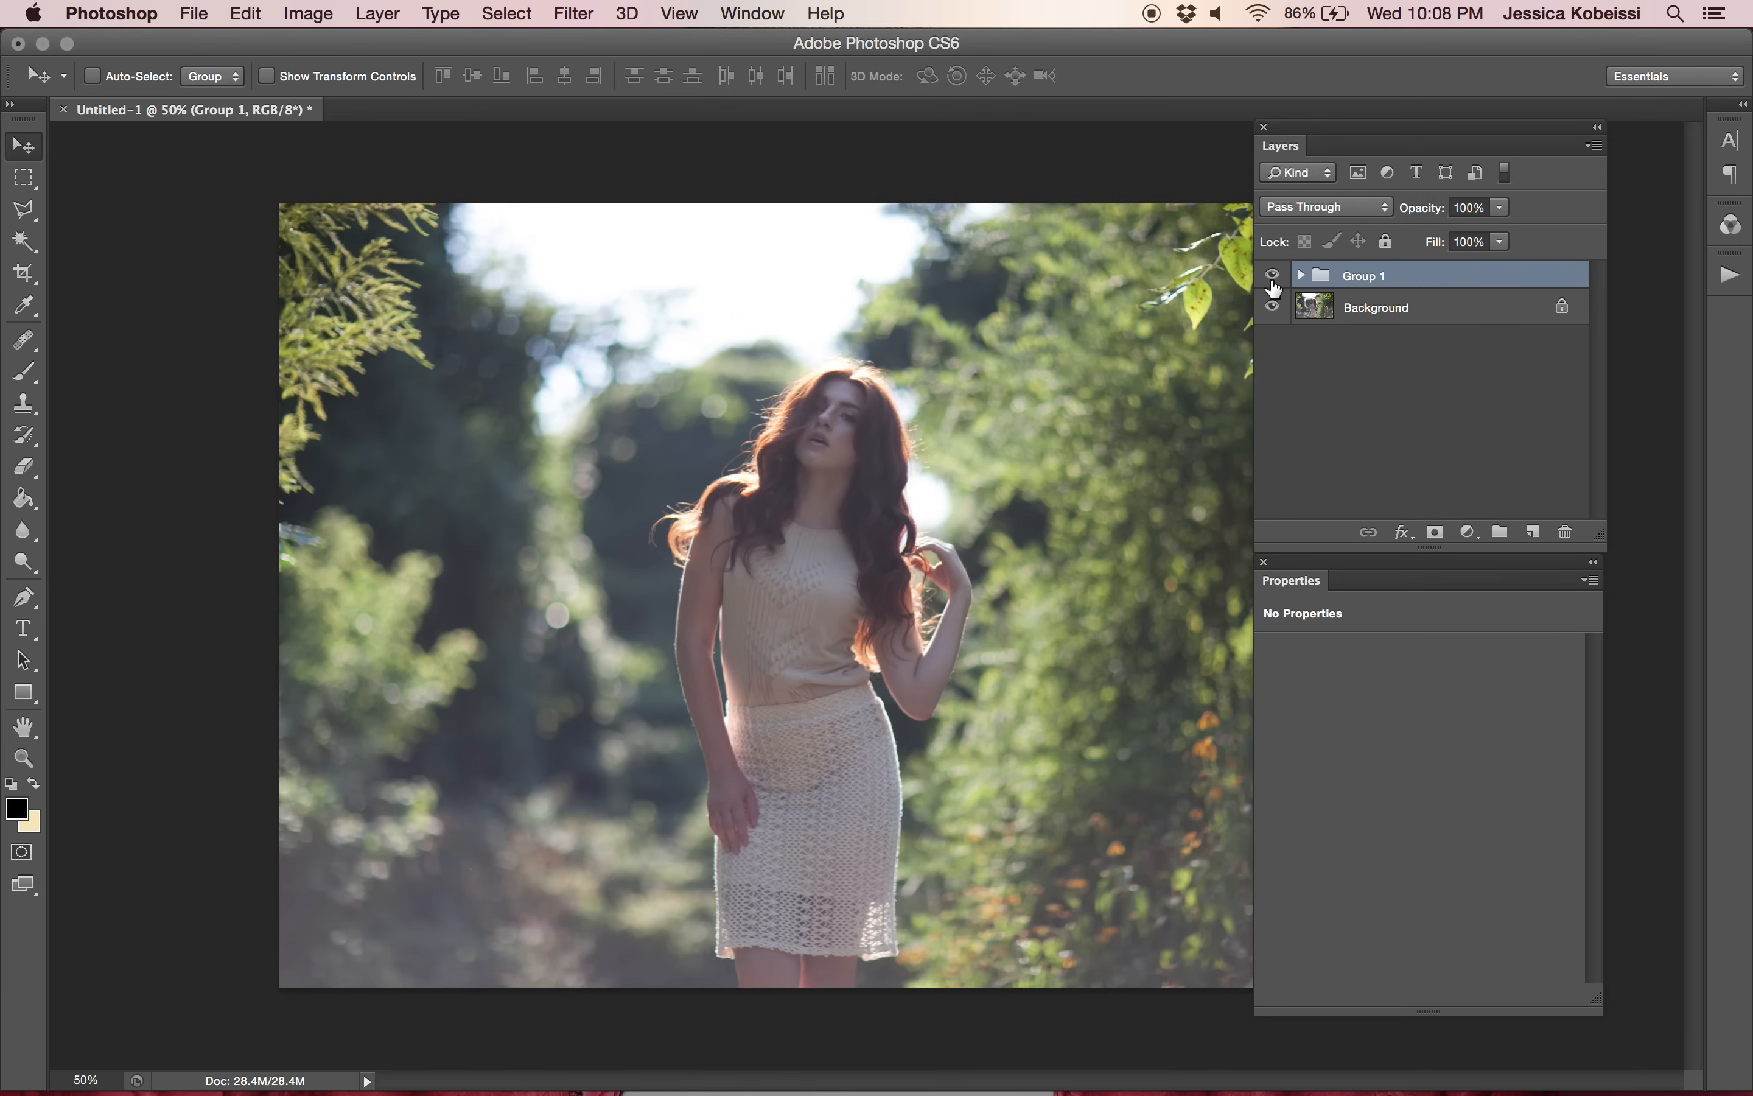
click(1272, 275)
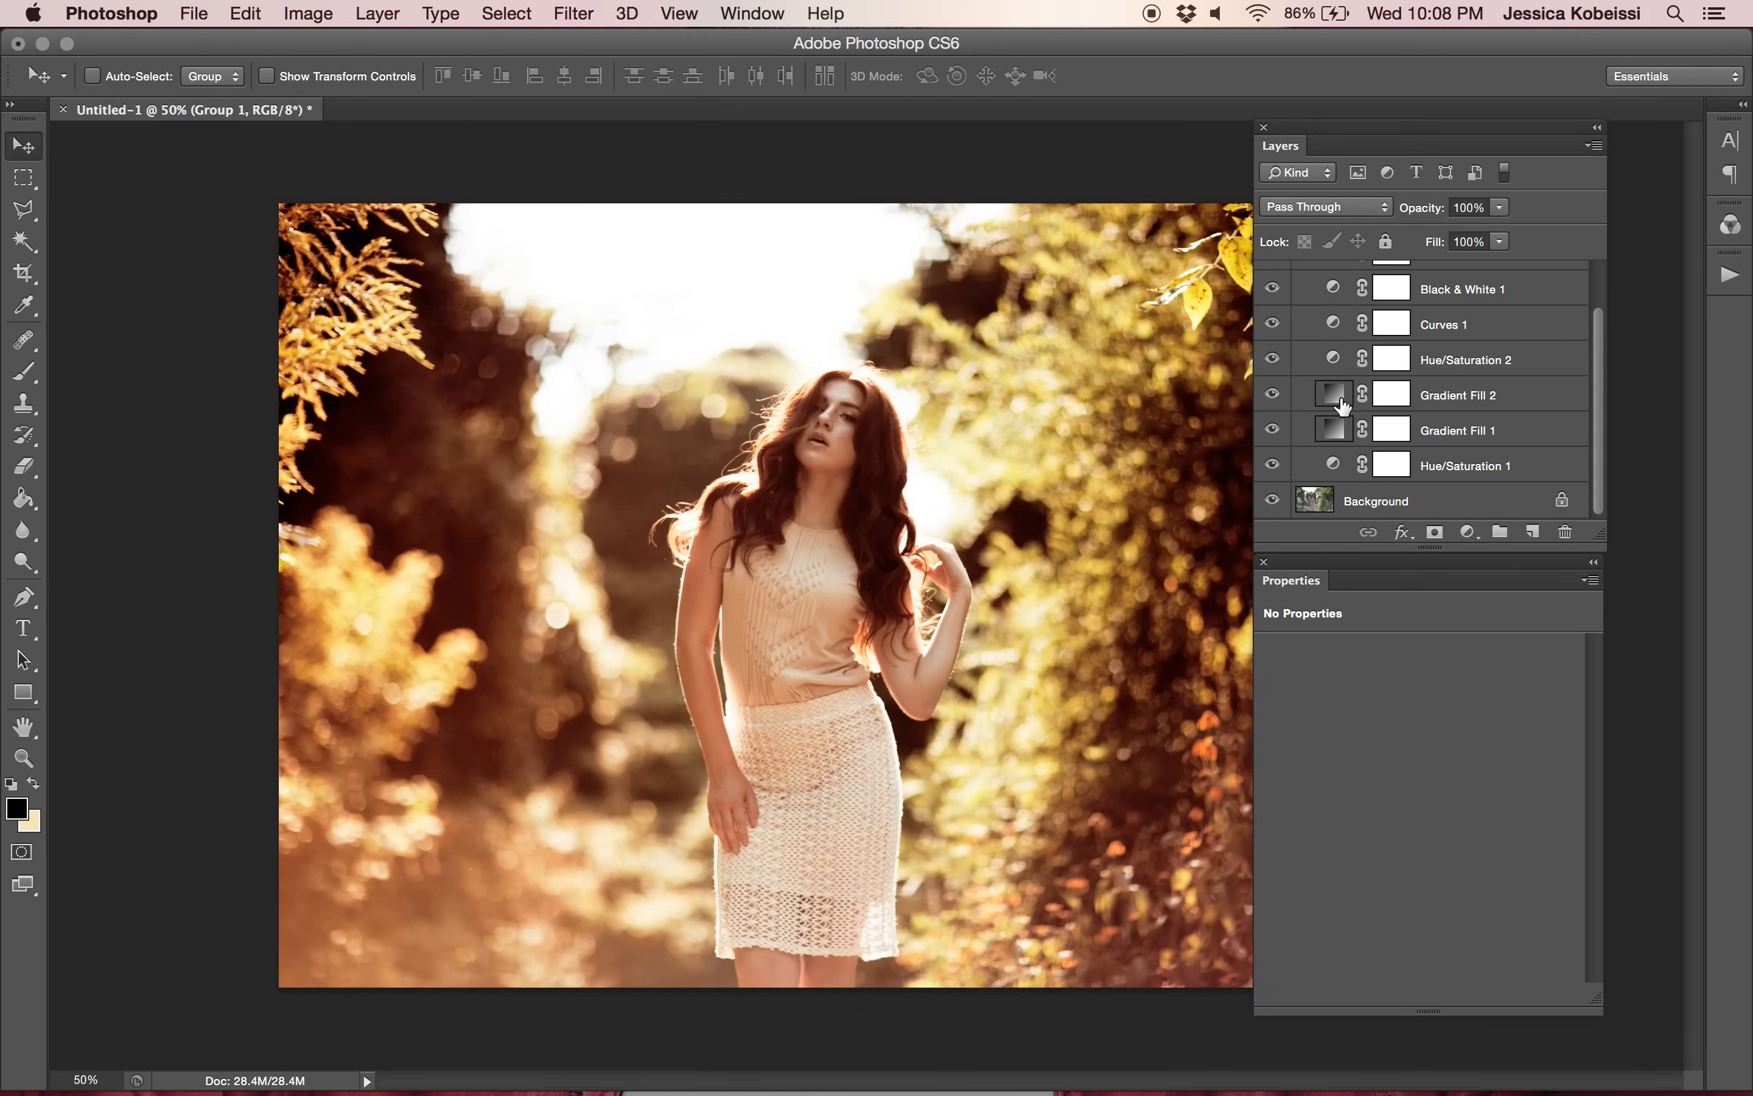
click(1465, 359)
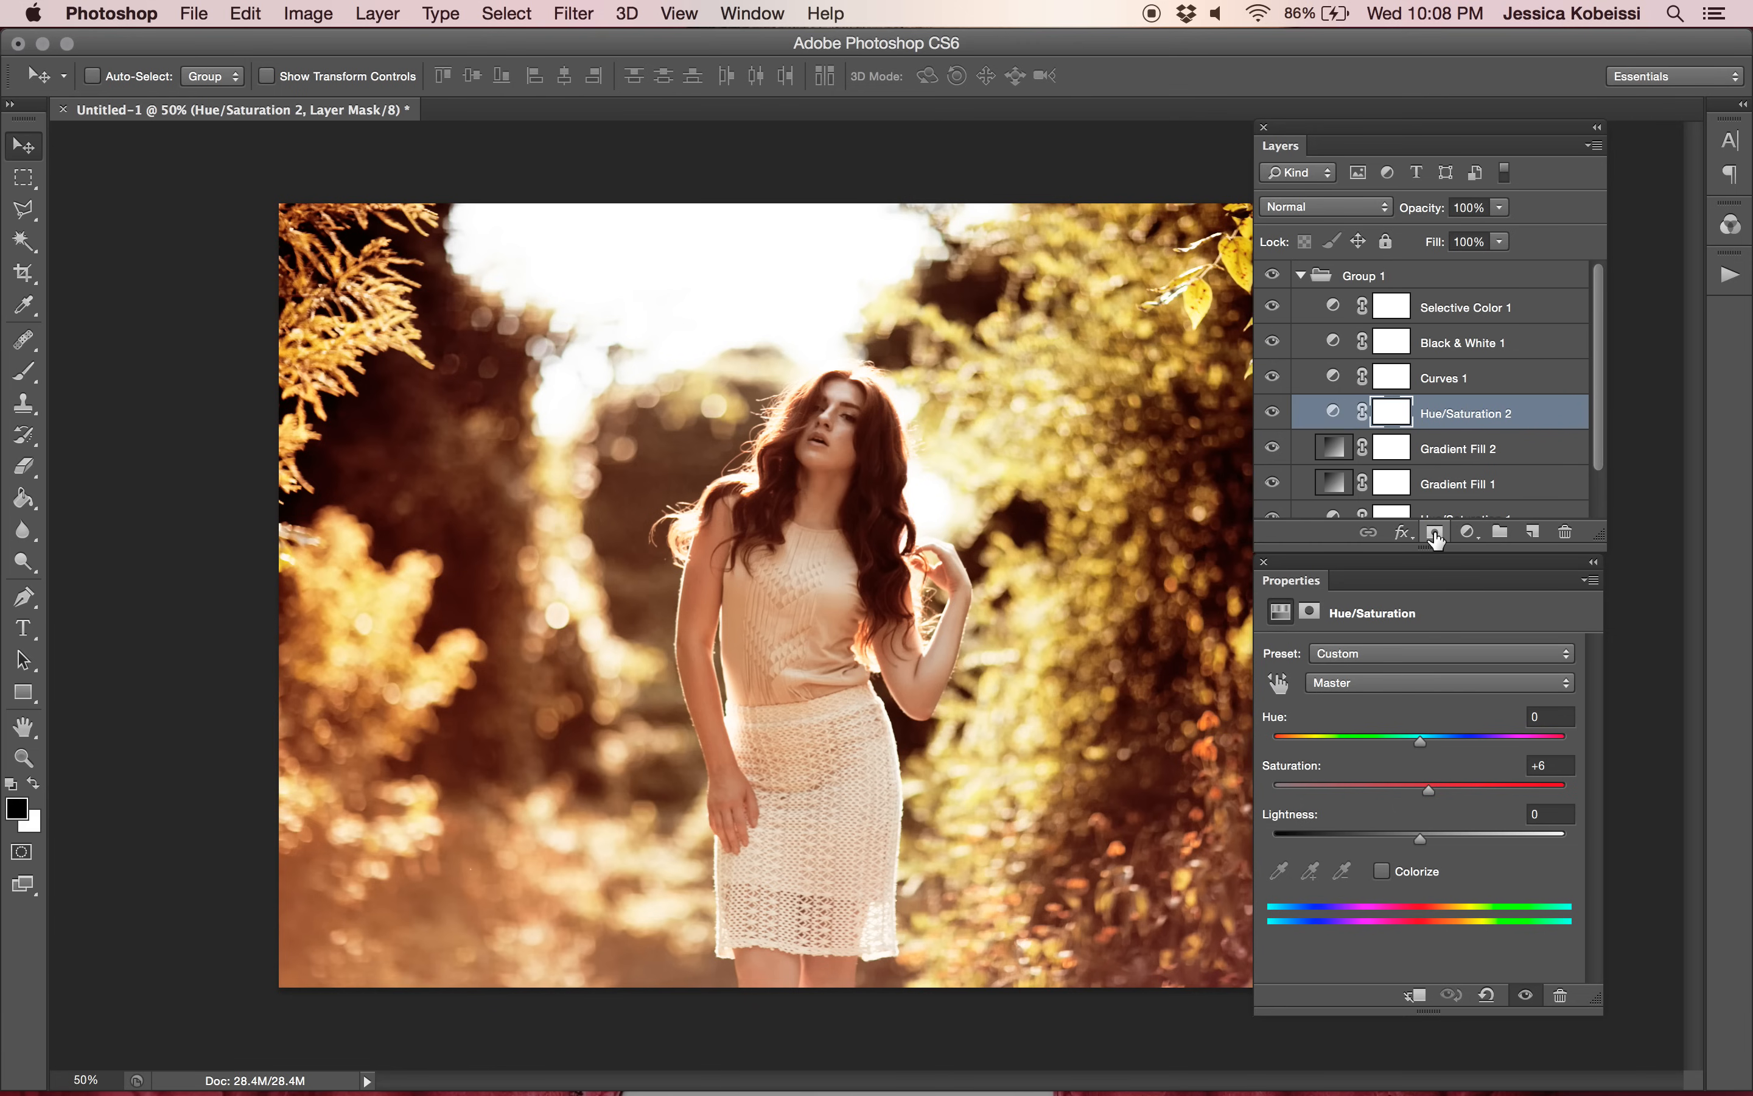
click(1441, 681)
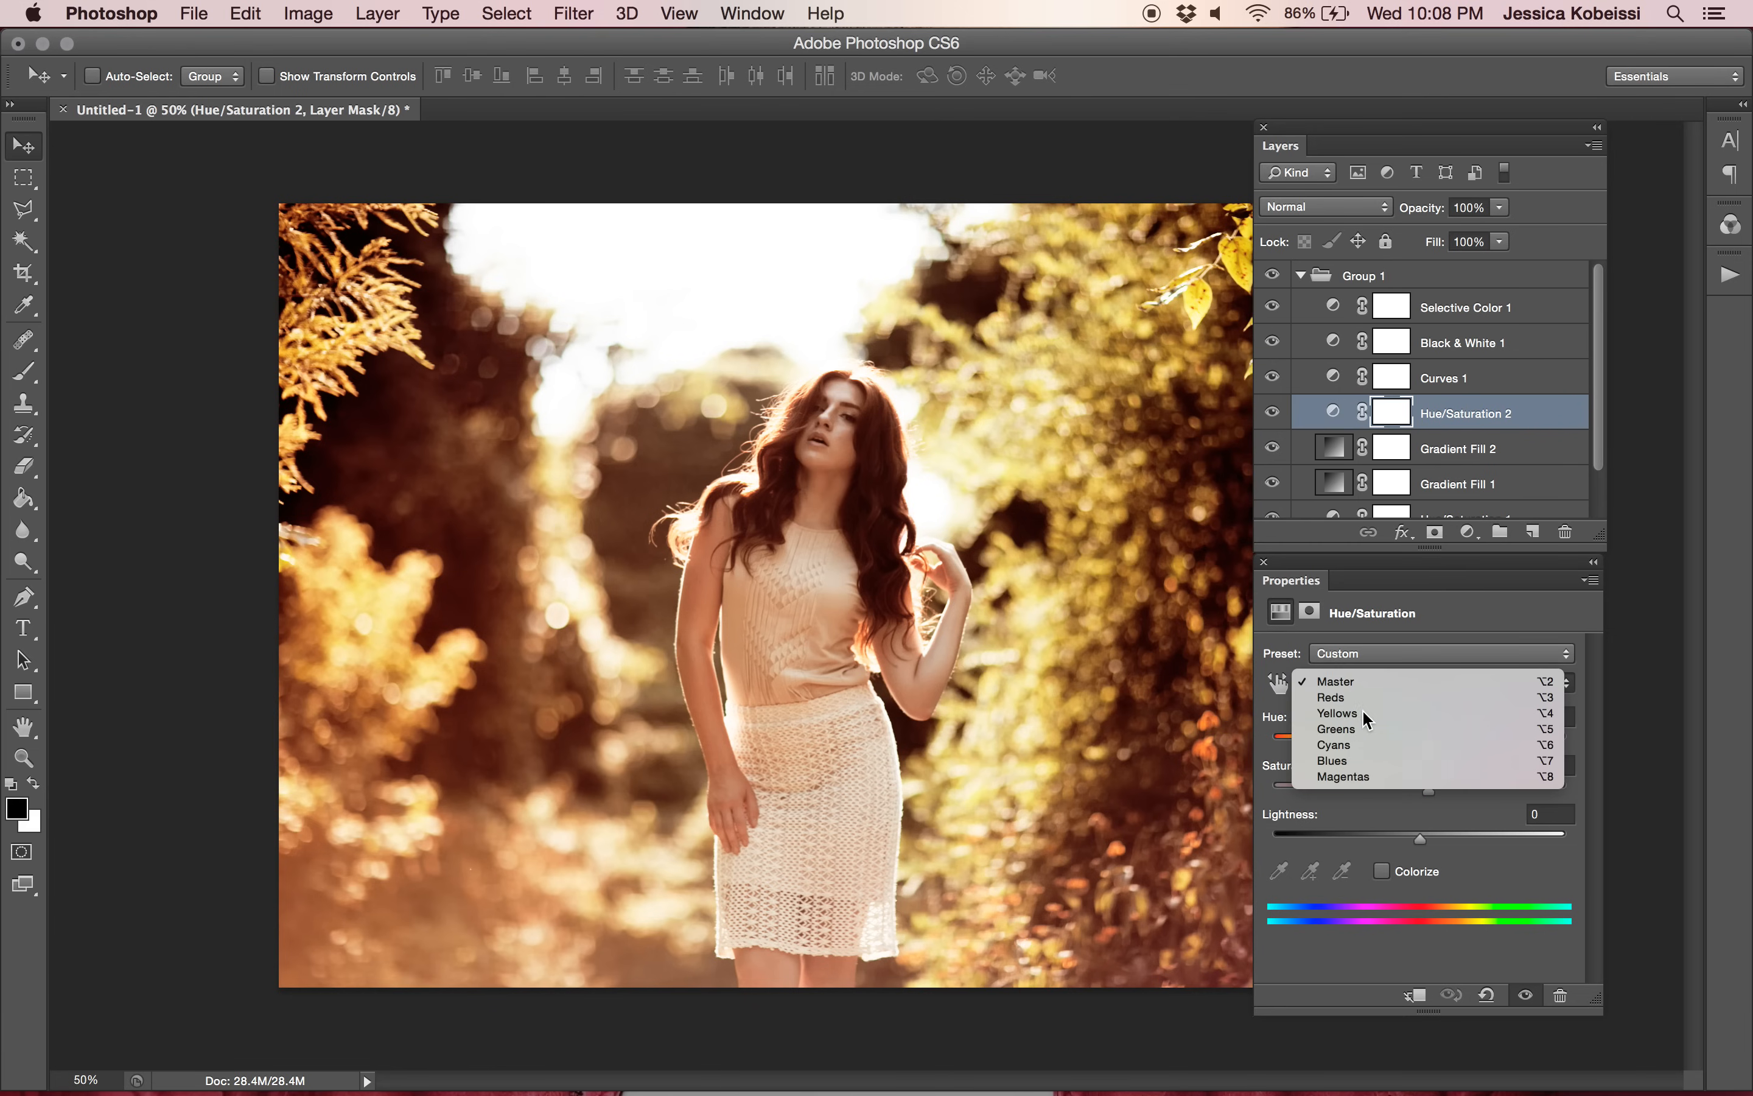
click(1337, 712)
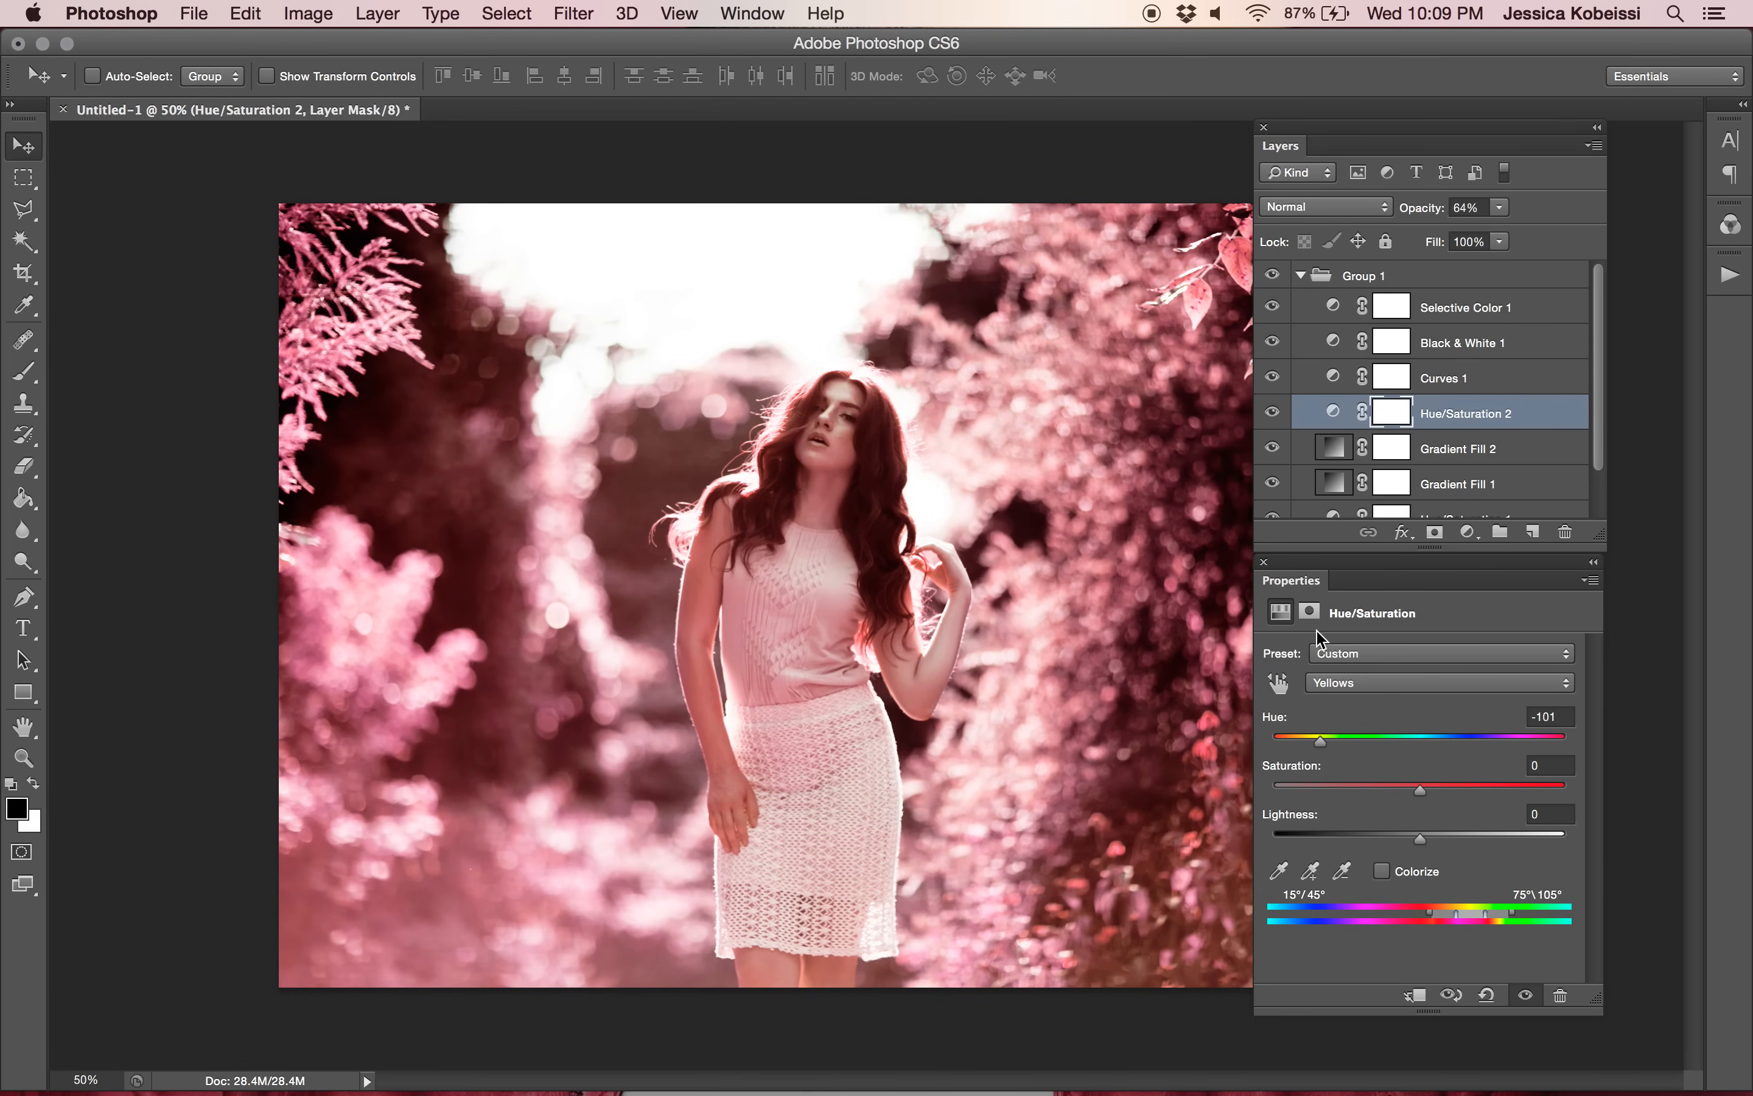
click(1469, 207)
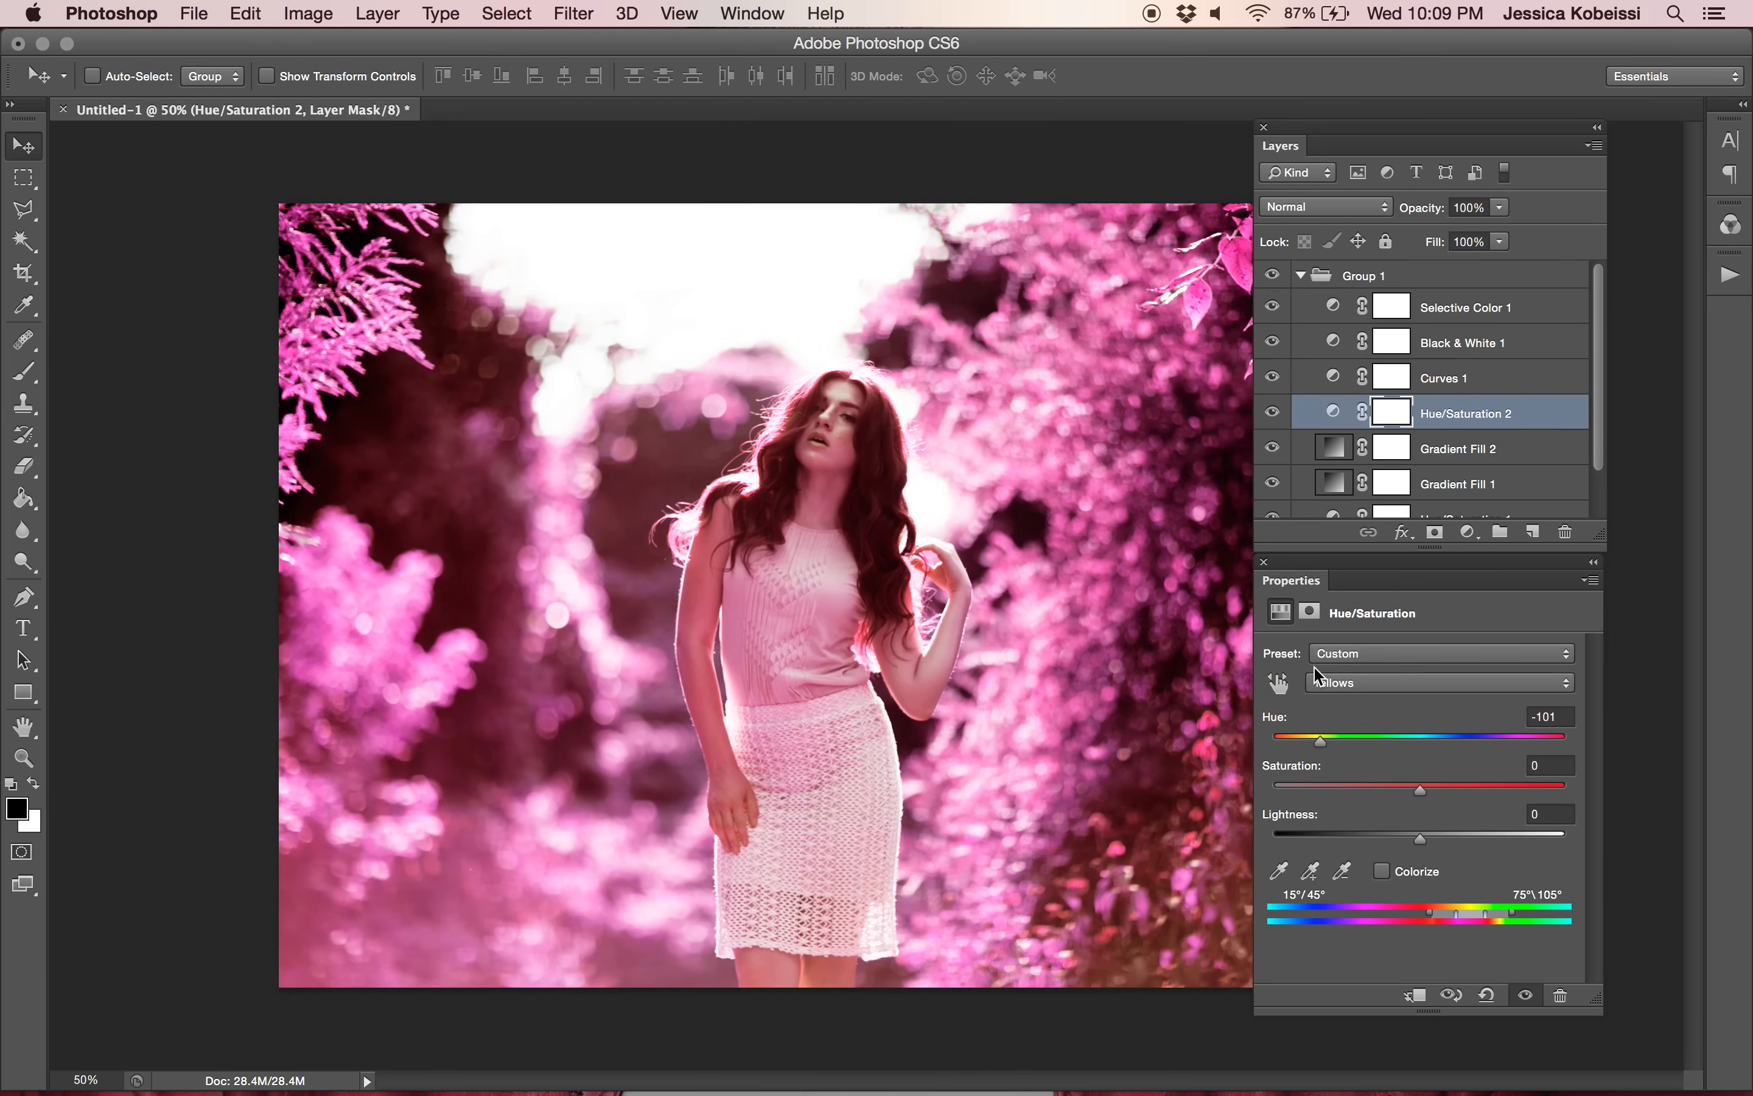
click(1361, 275)
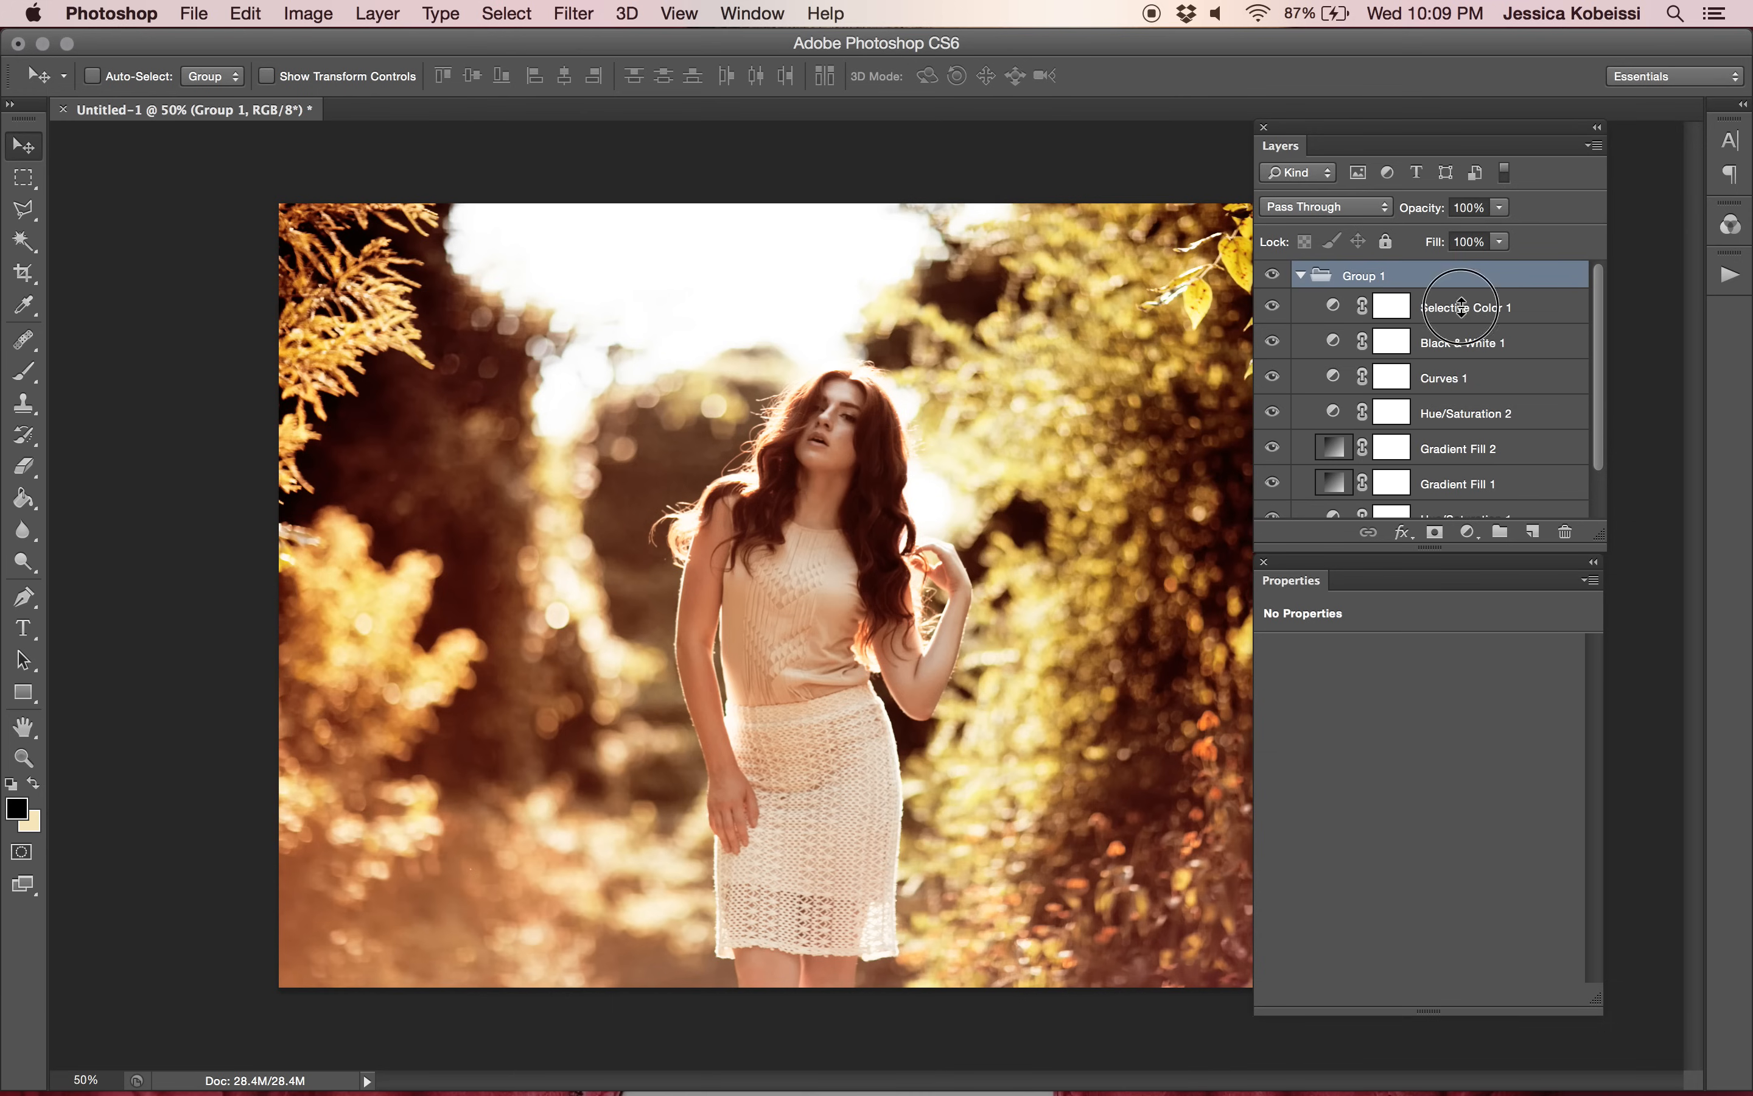
Collapse Group 1 so only the group and Background show in the Layers panel.
click(1303, 275)
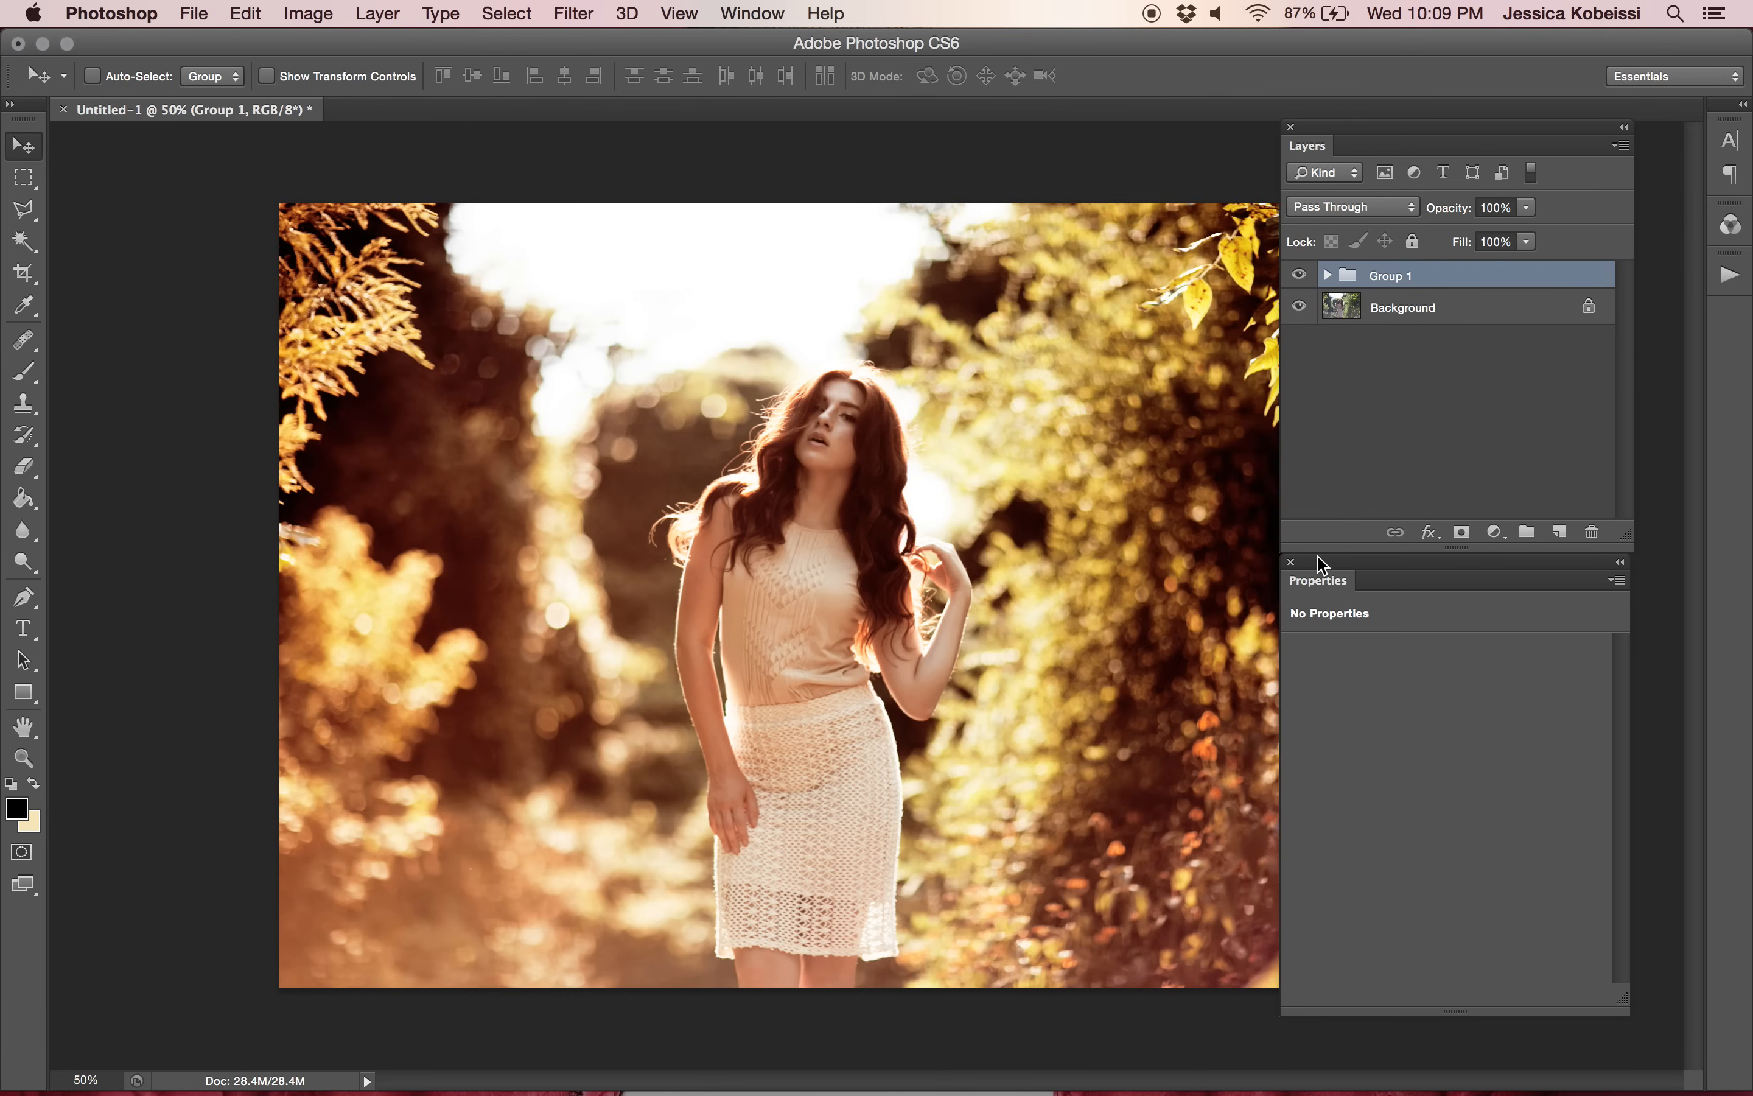
mouse_move(1234, 157)
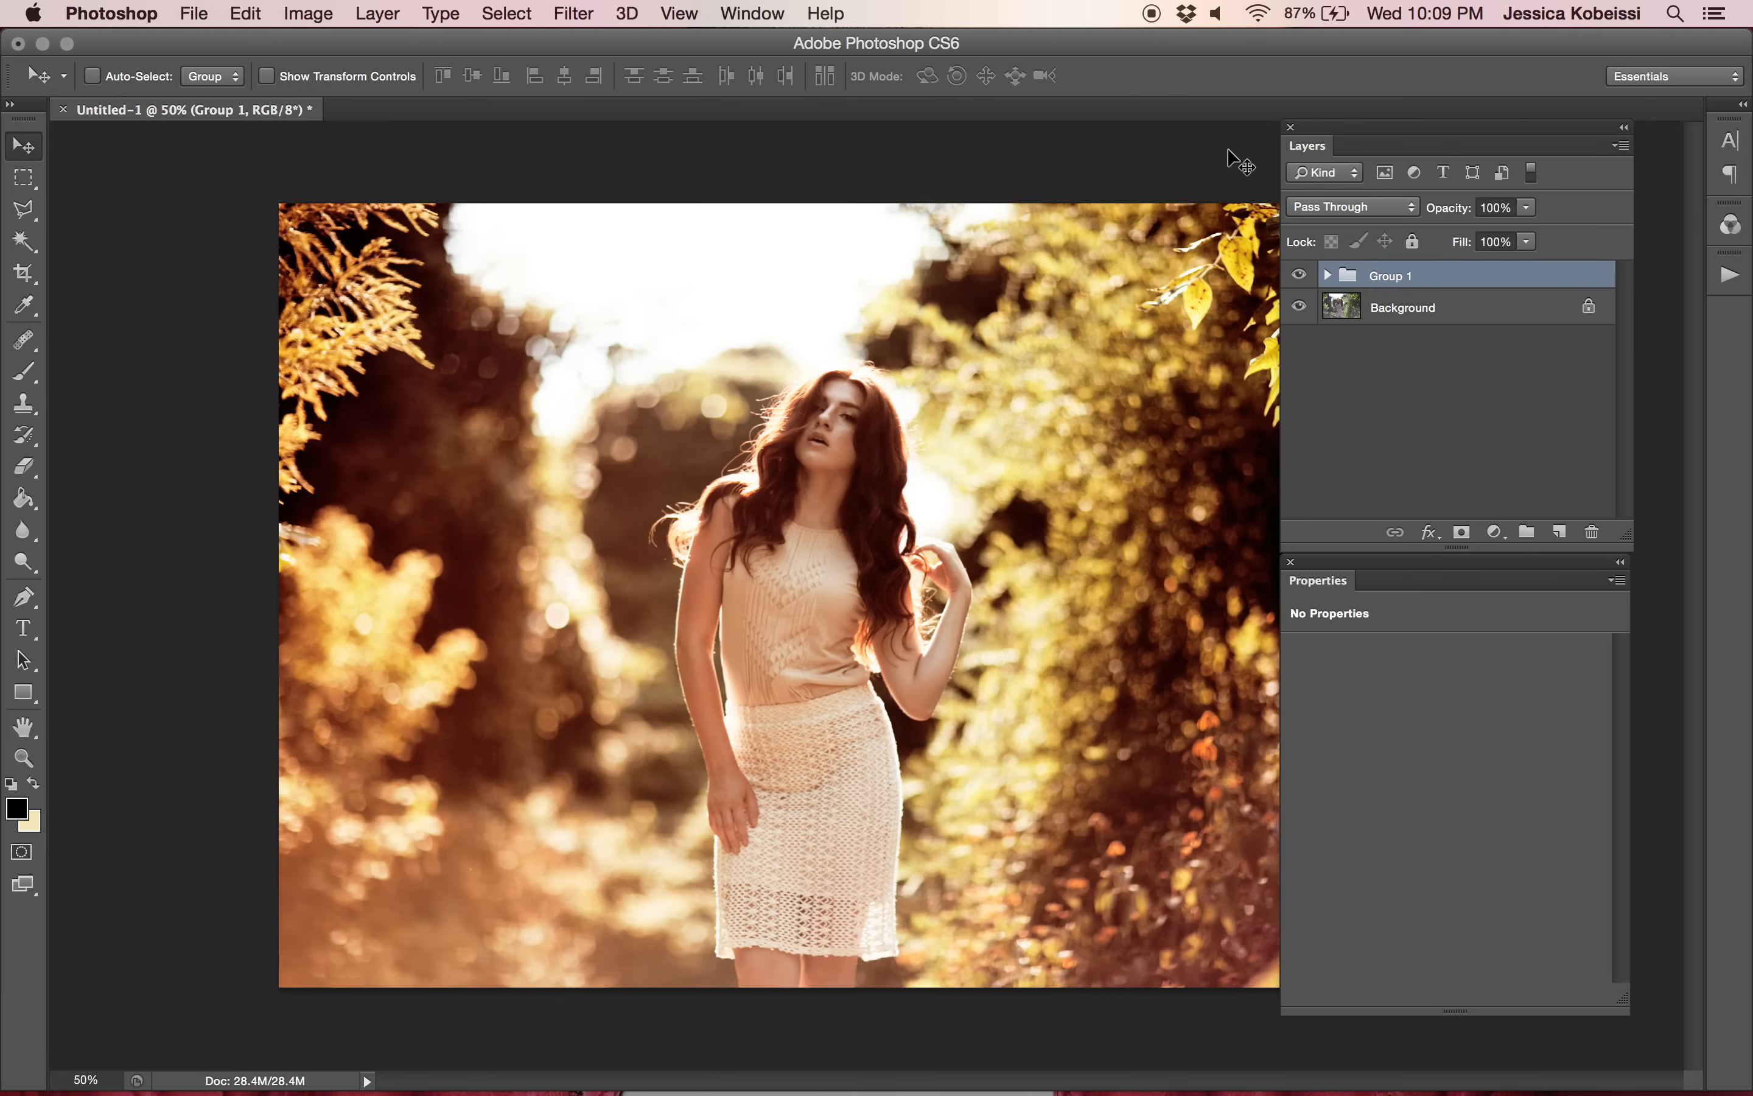